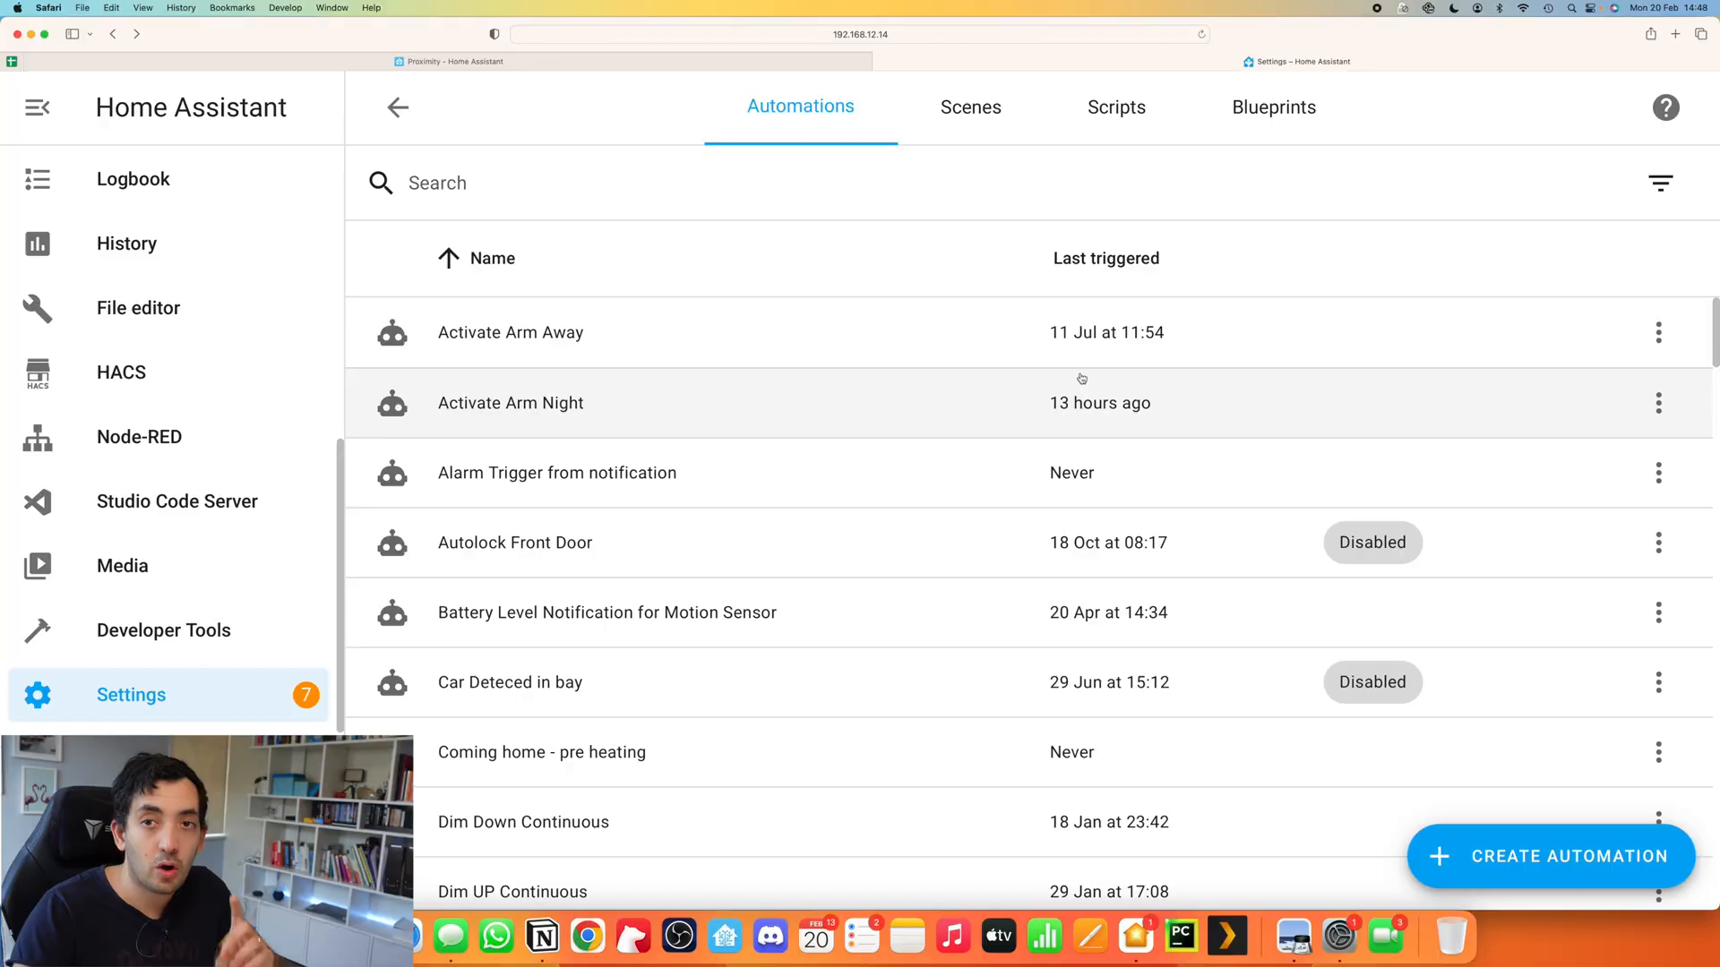
Step: Search the automations for 'frid' and open the Fridge is Open automation
click(398, 106)
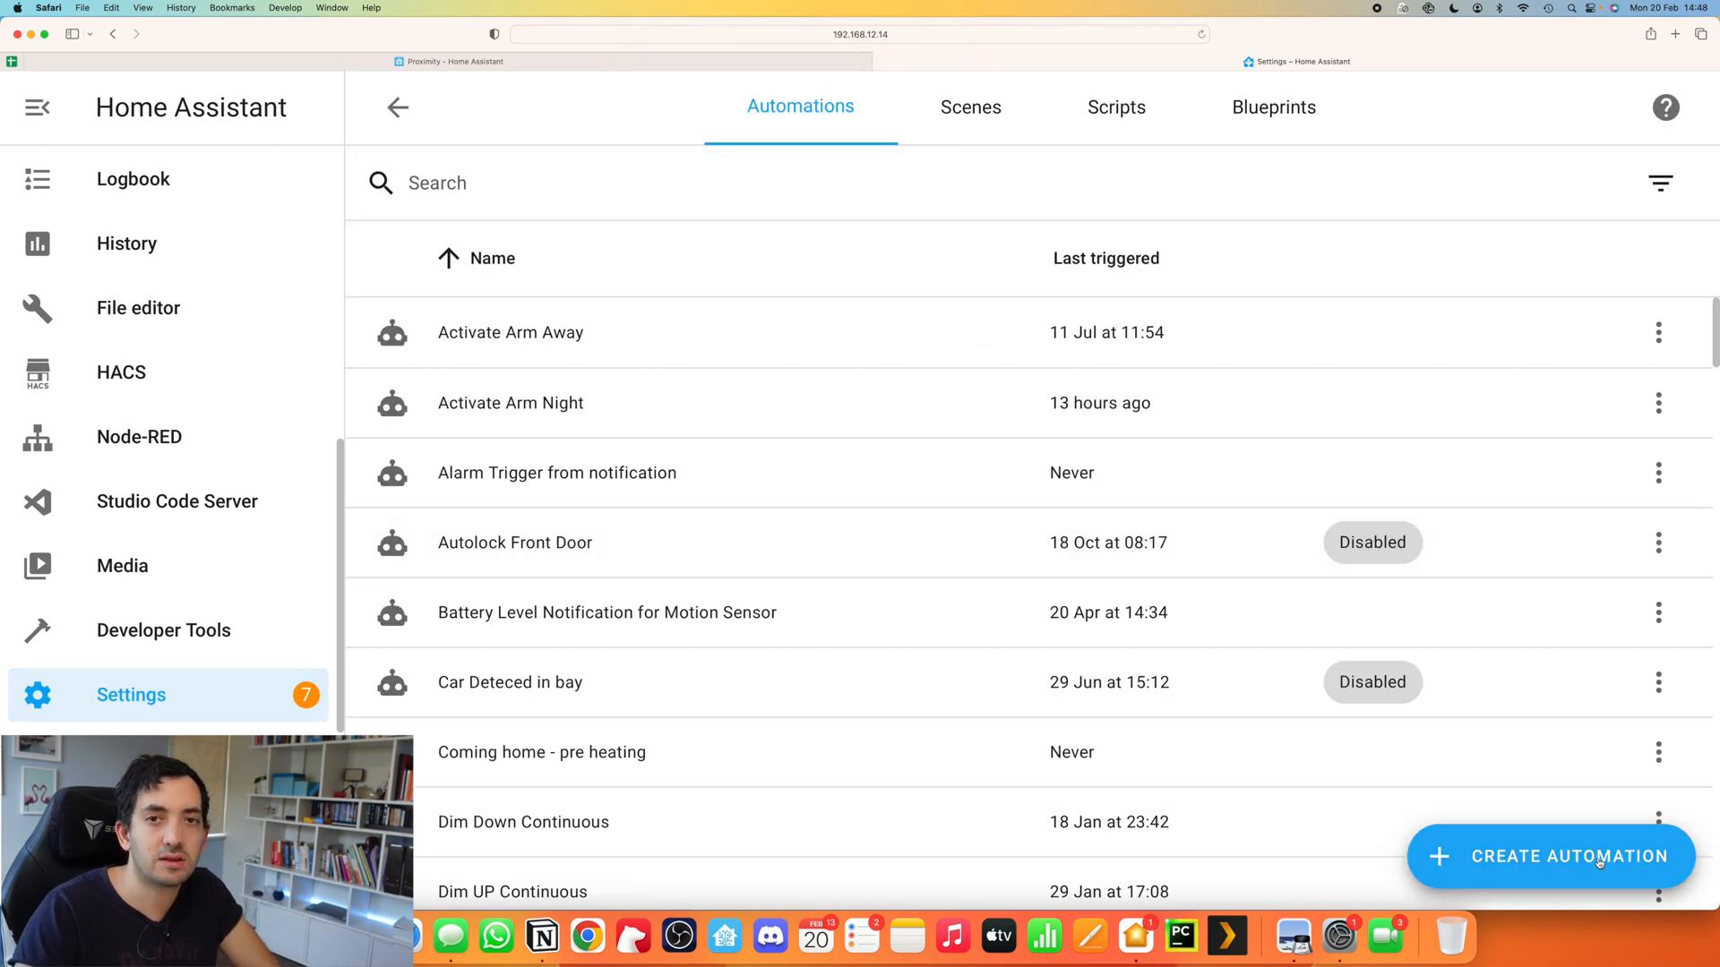
mouse_move(944, 333)
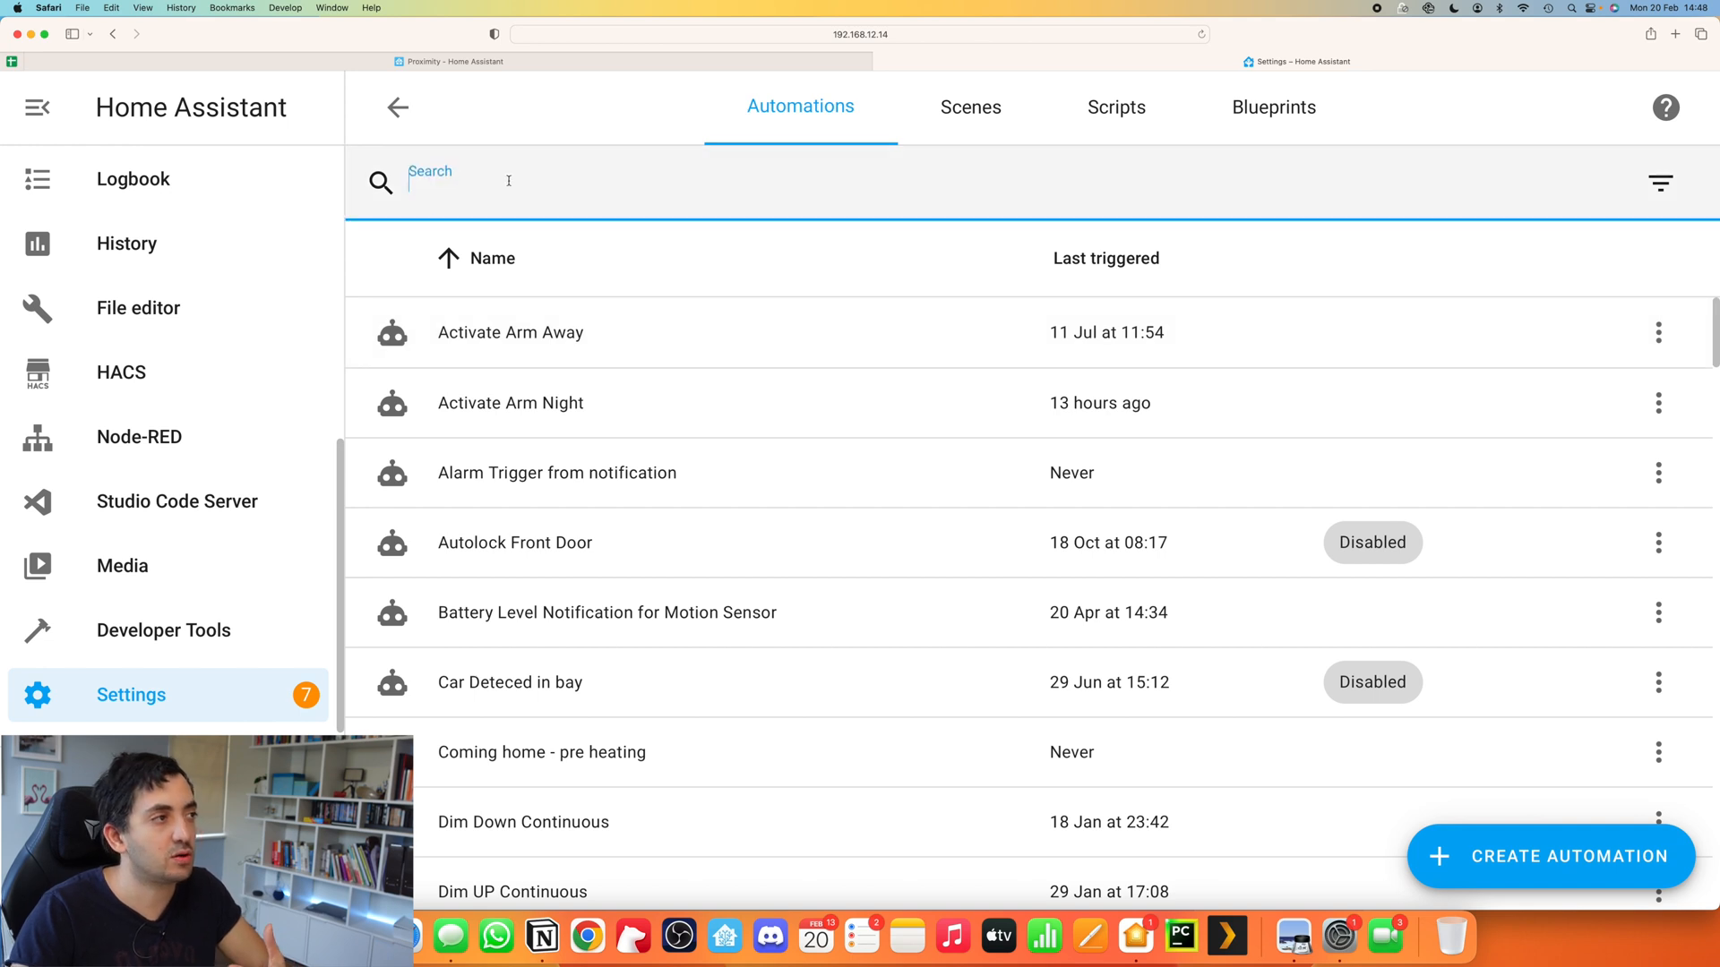
text(f)
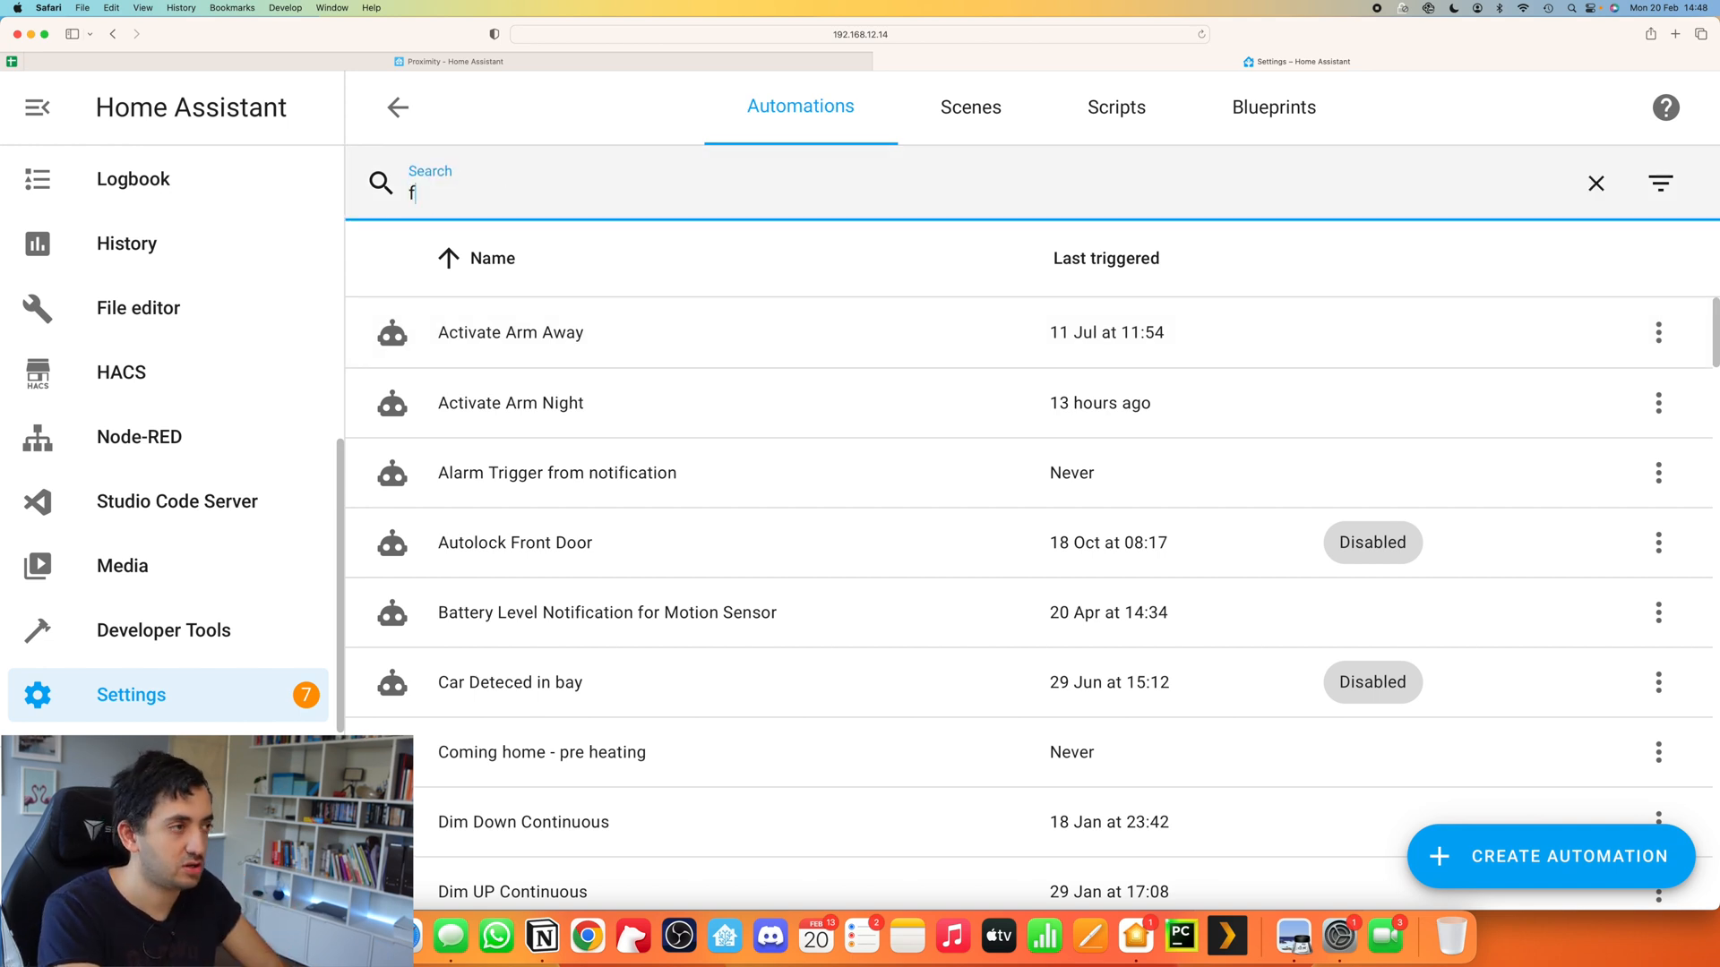
text(rid)
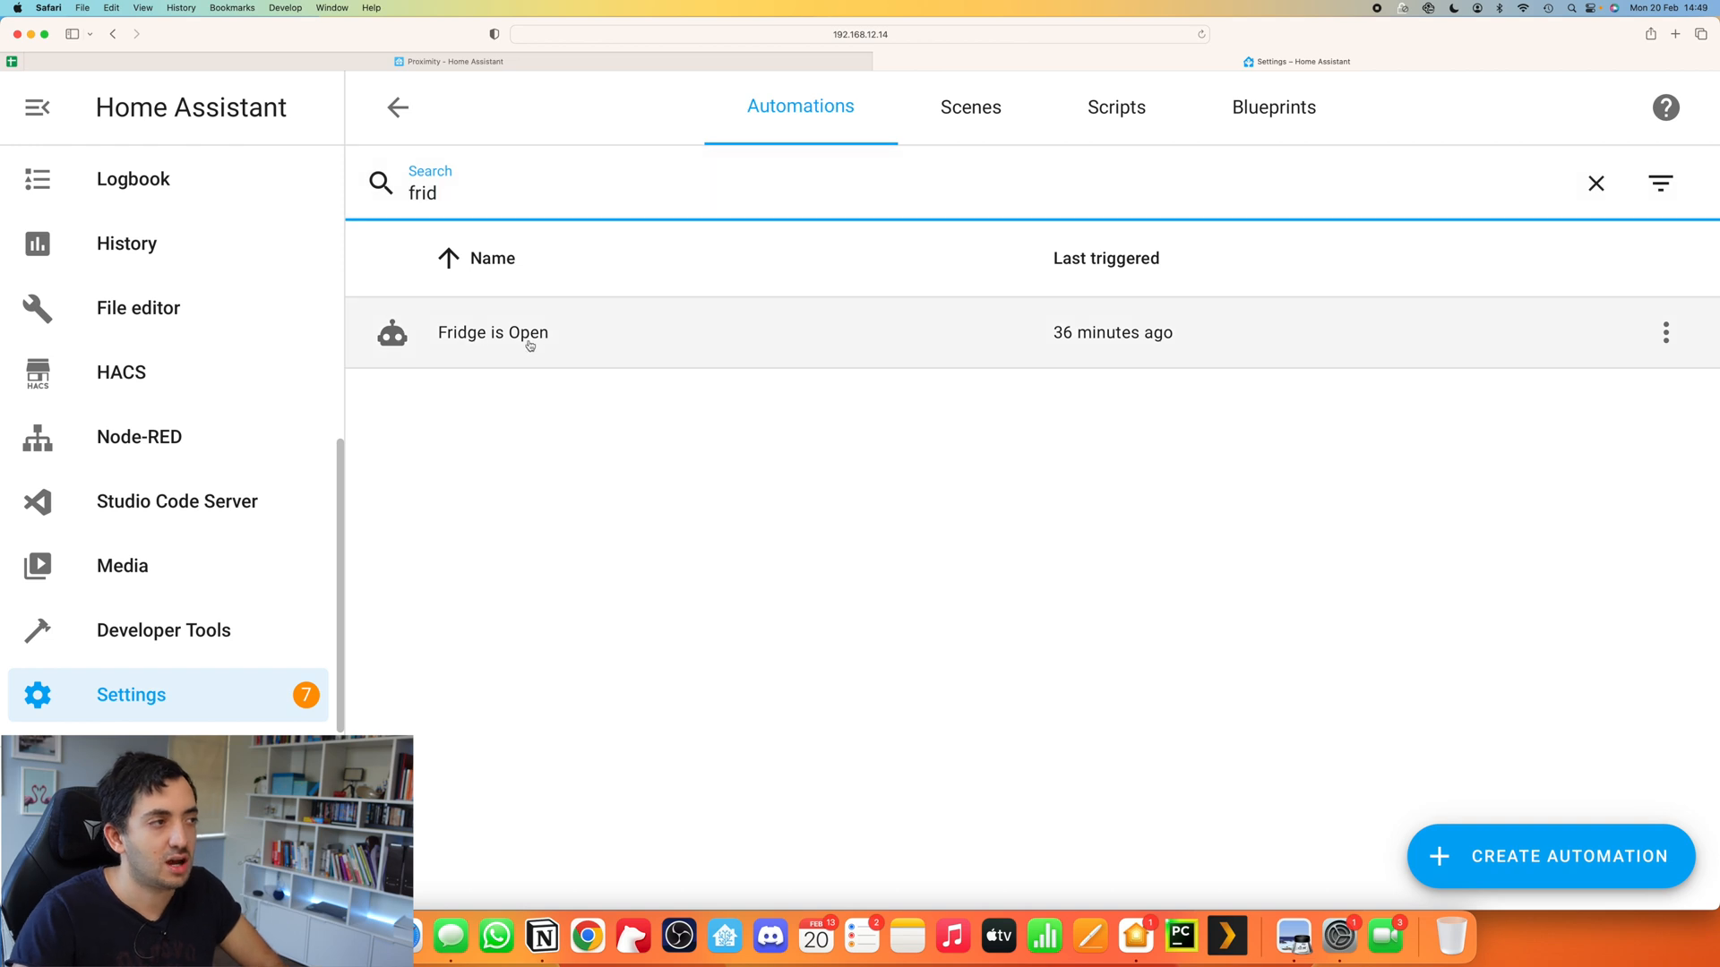
click(493, 333)
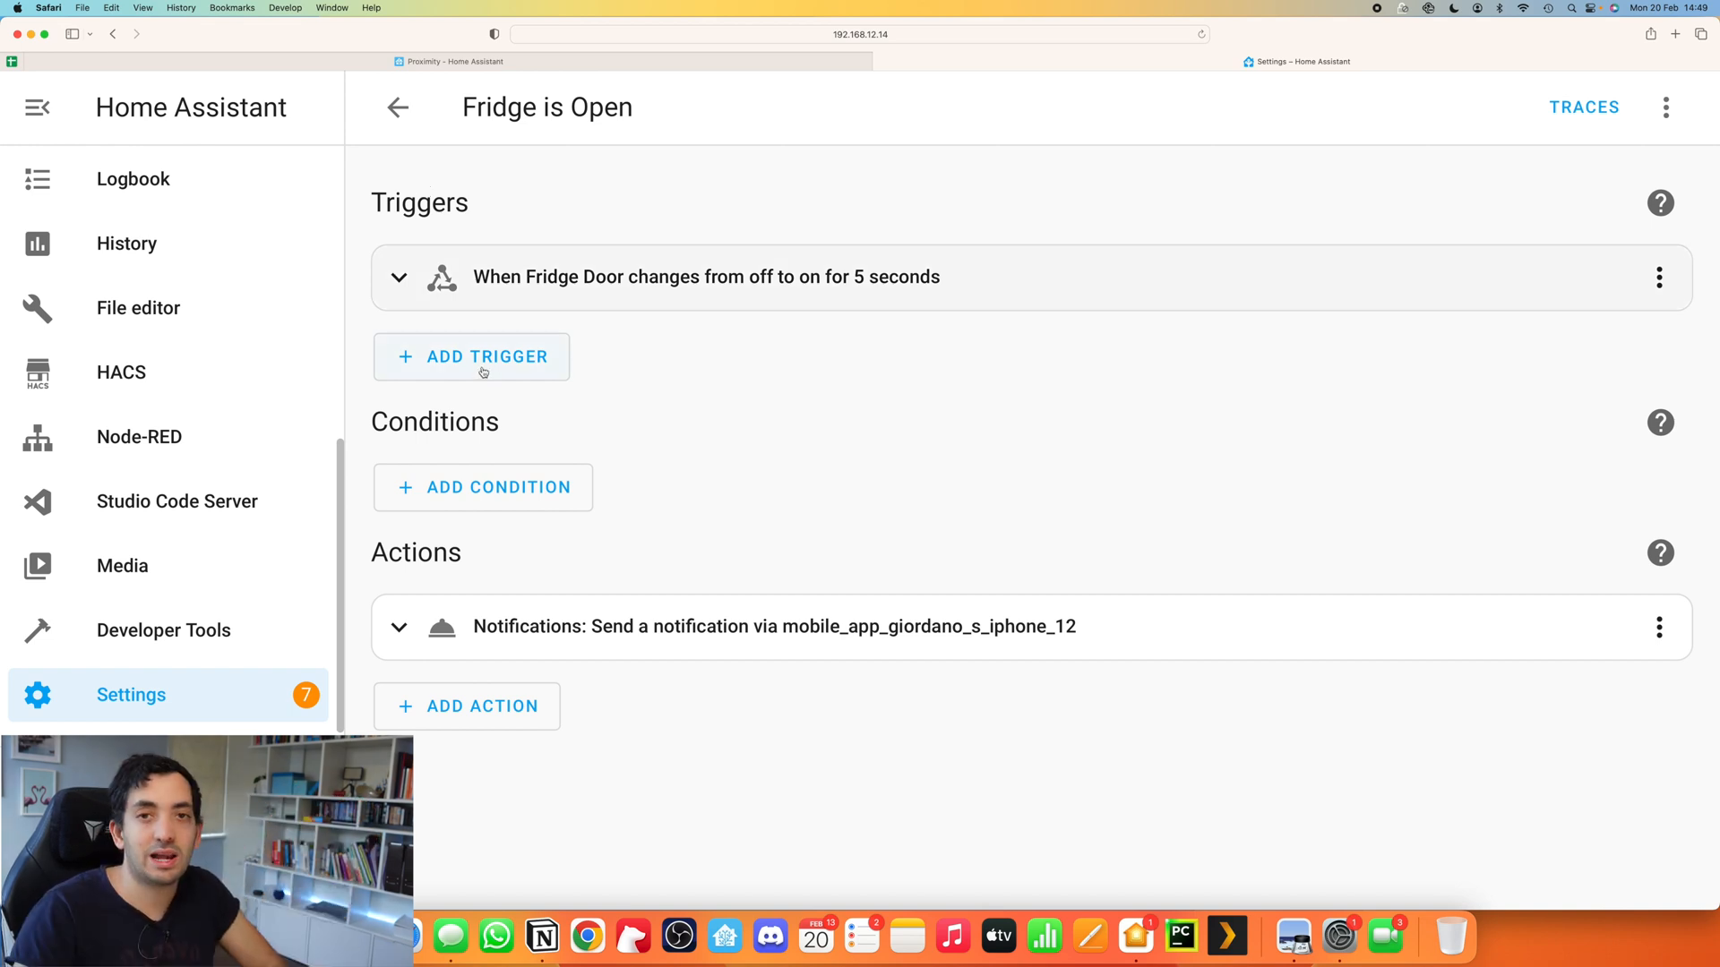
Step: Add a new State trigger and search its entities for 'fridge'
click(470, 356)
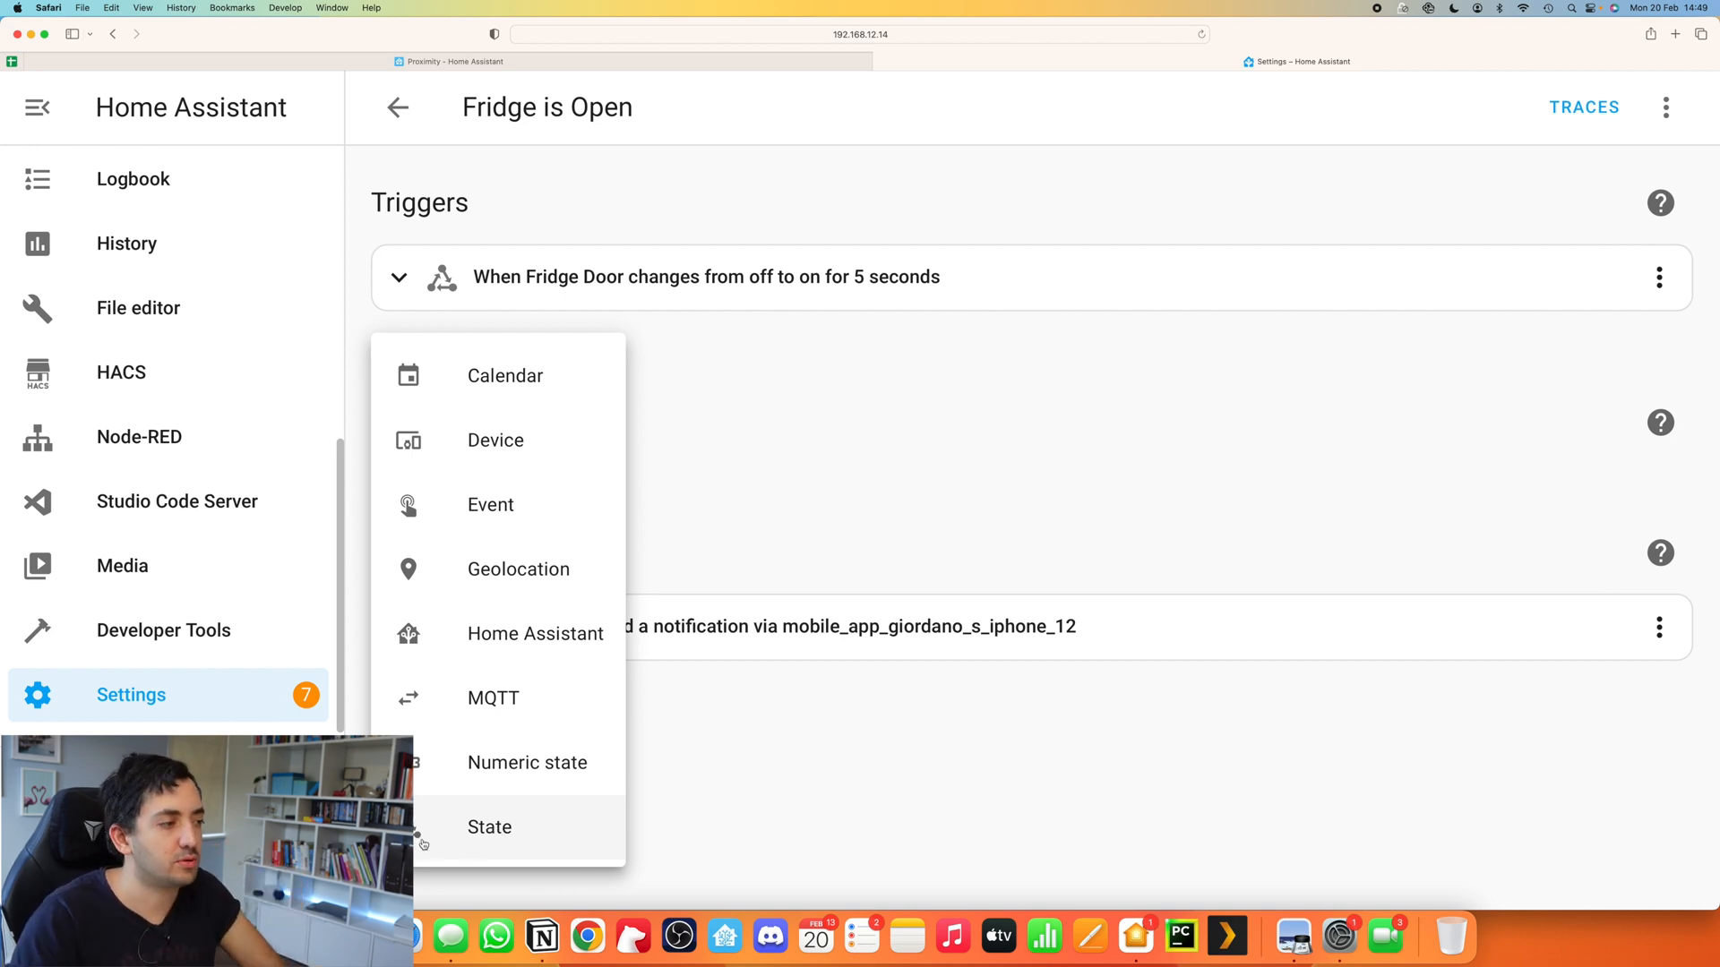
click(489, 827)
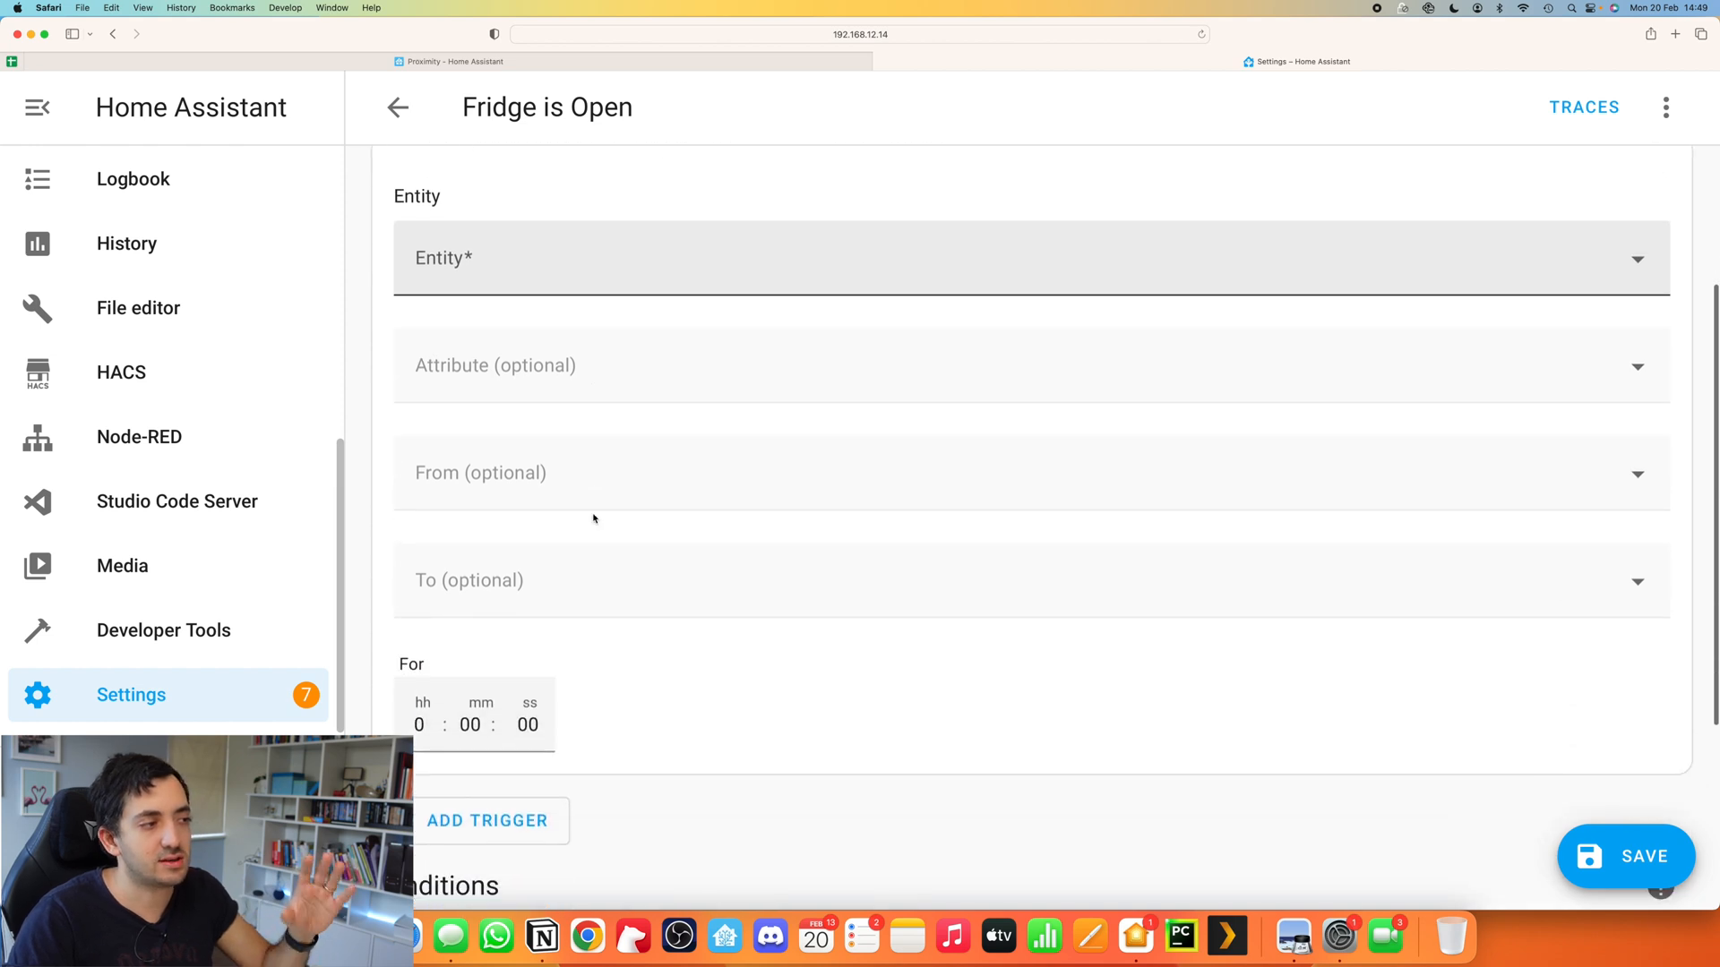
scroll(up, 3)
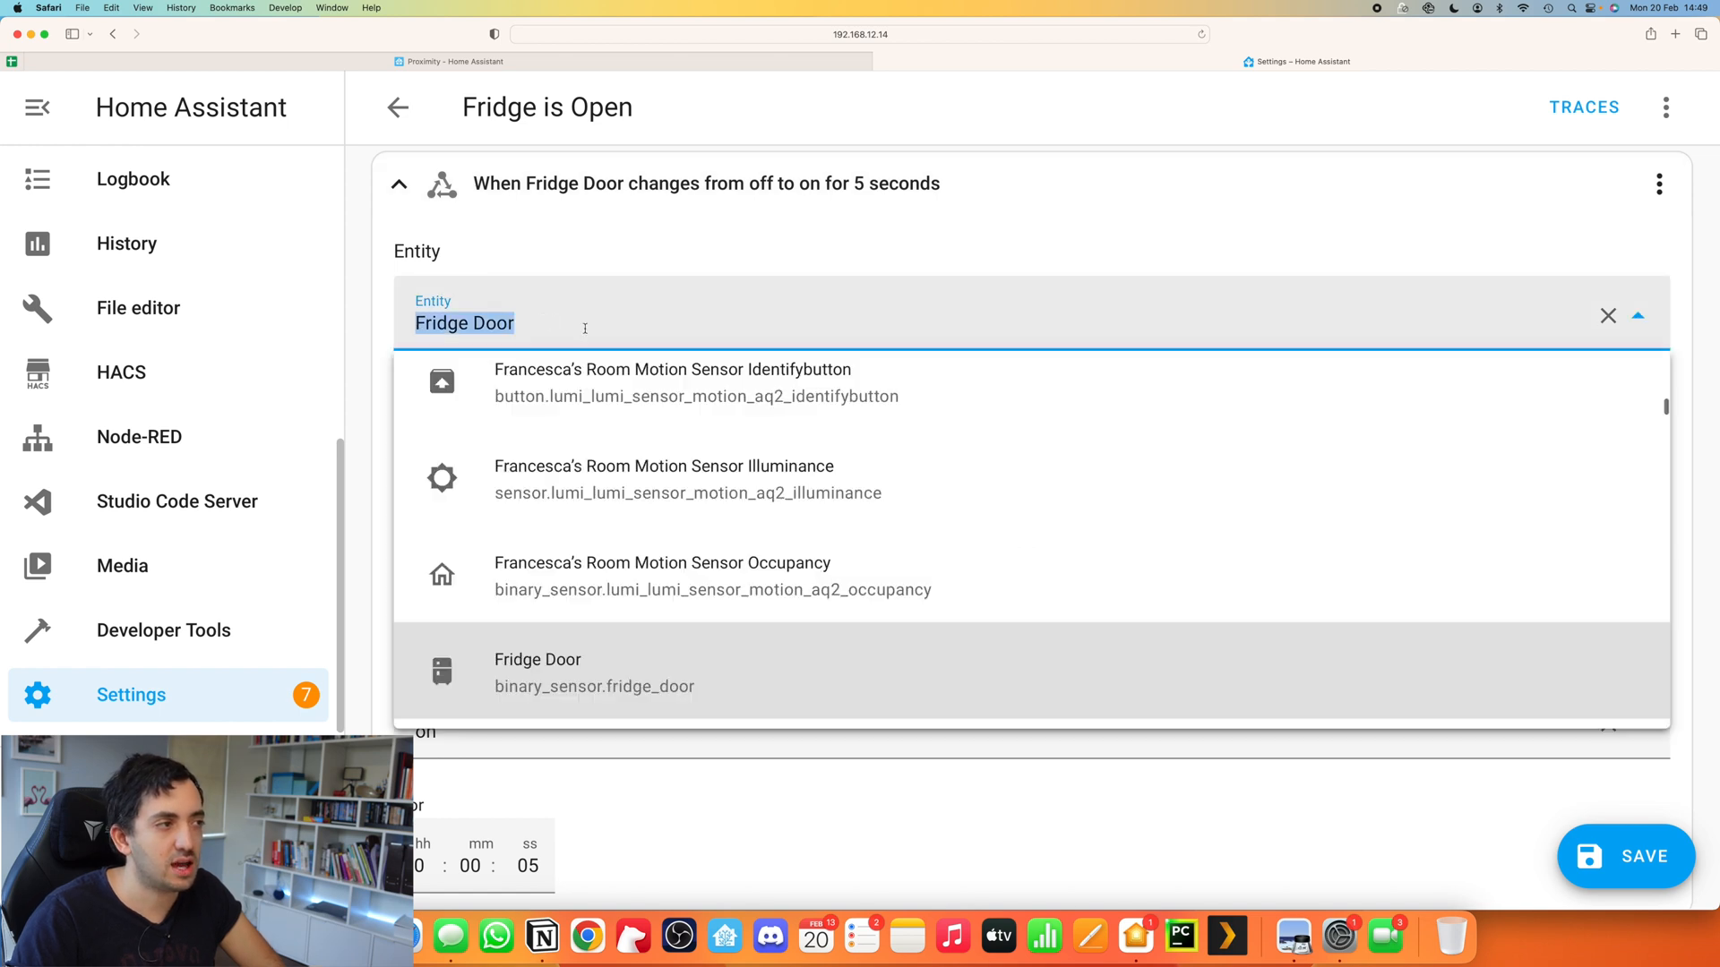
mouse_move(592, 311)
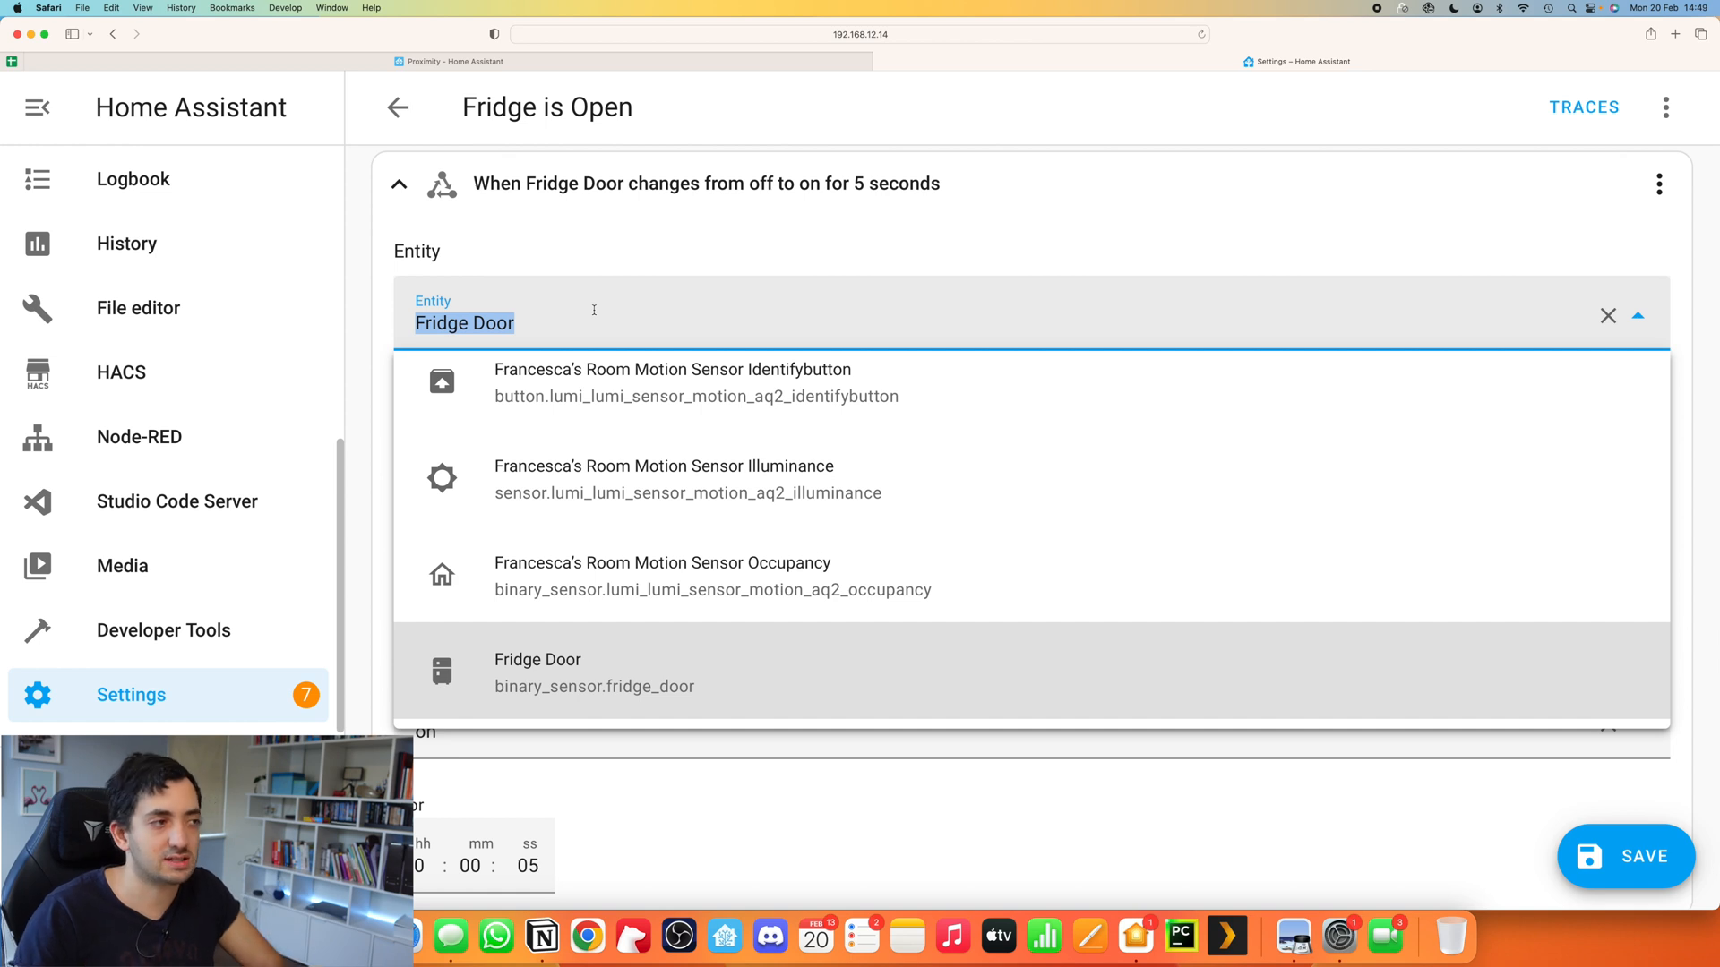
text(fr)
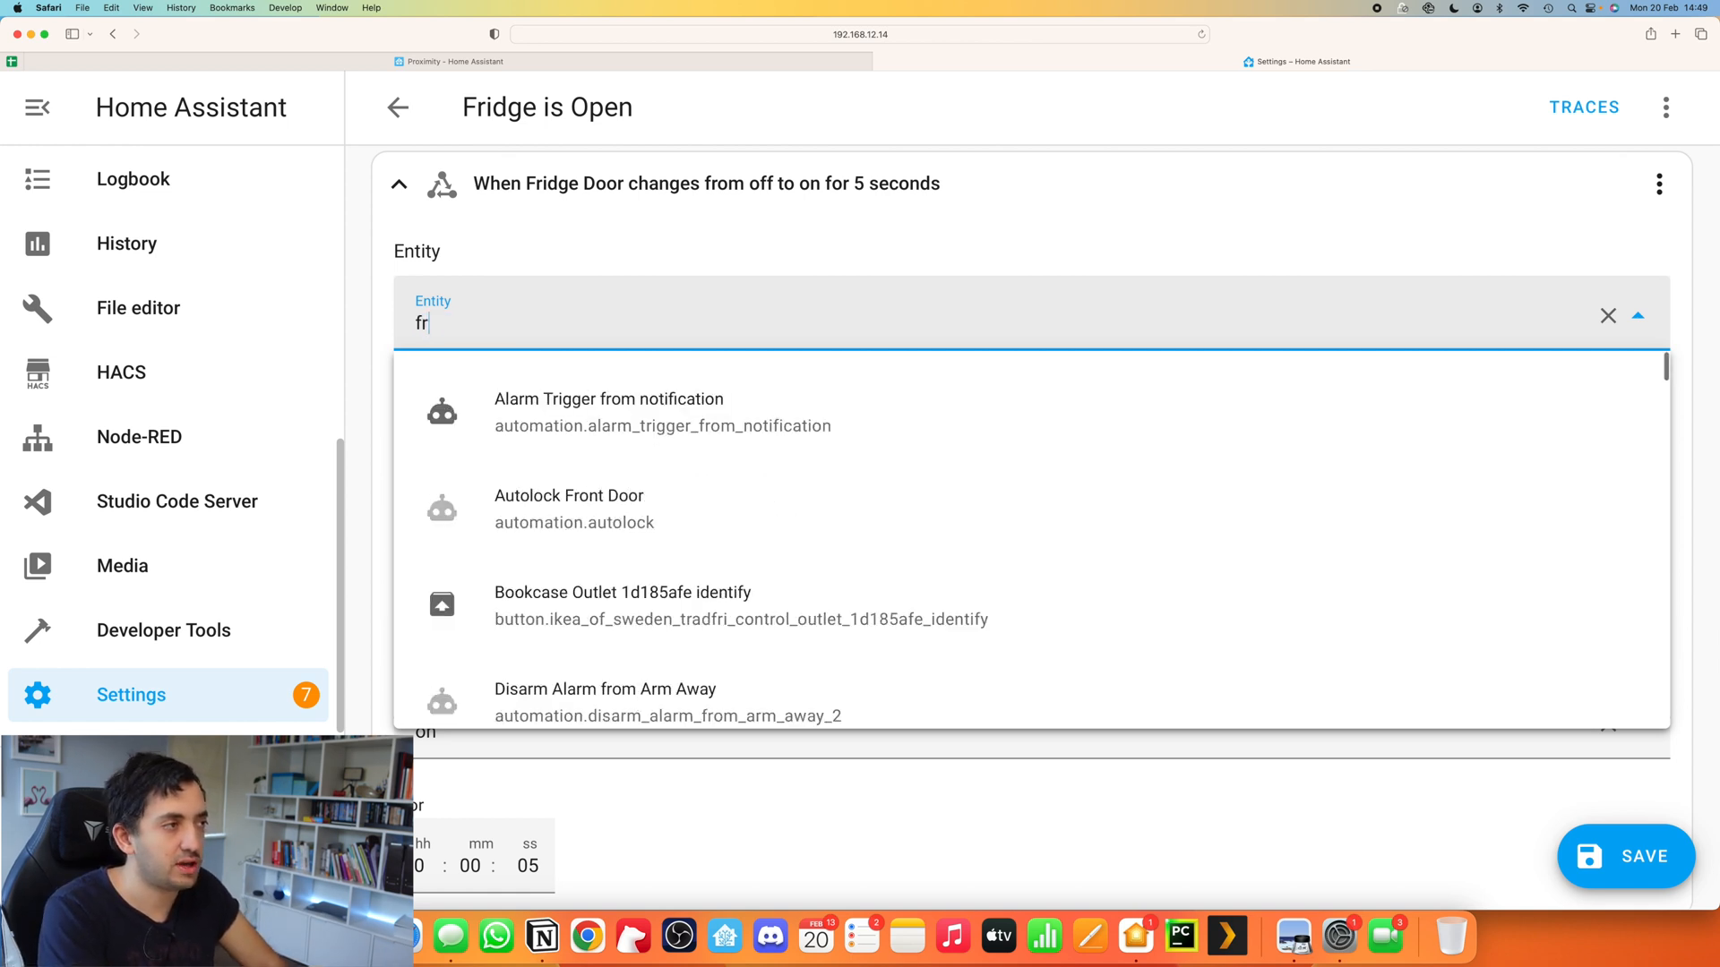
text(idge)
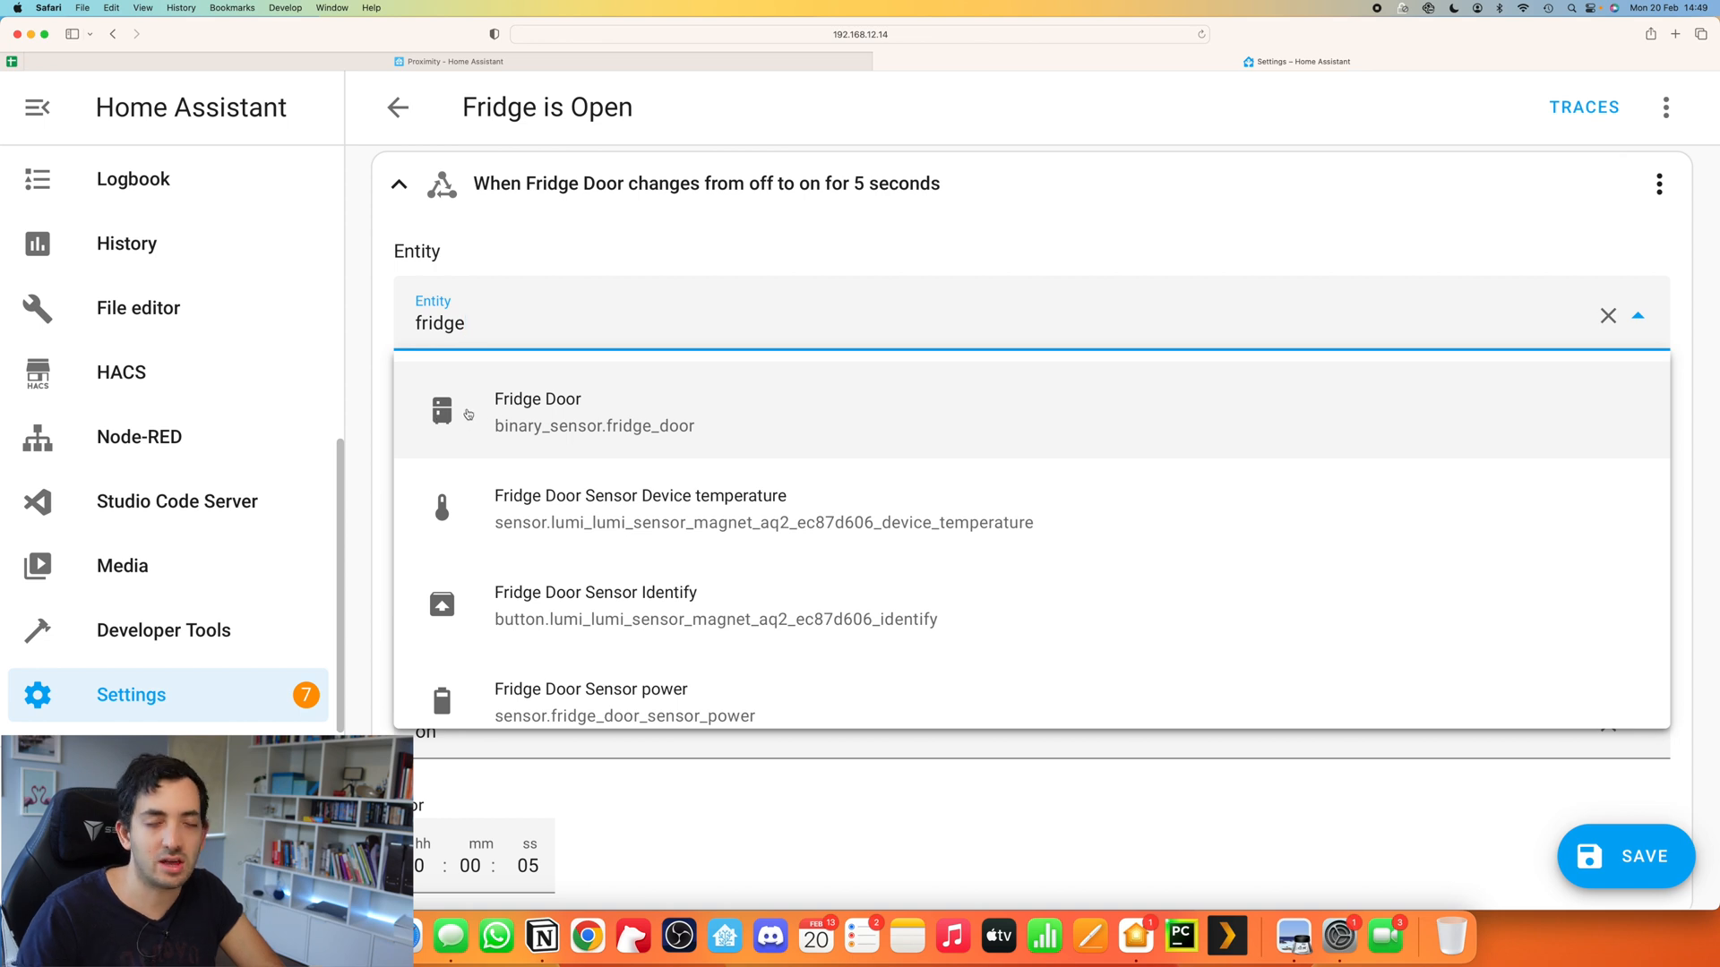
Step: Make the Fridge Door trigger fire from Closed to Open, lasting 0:05:00
click(538, 411)
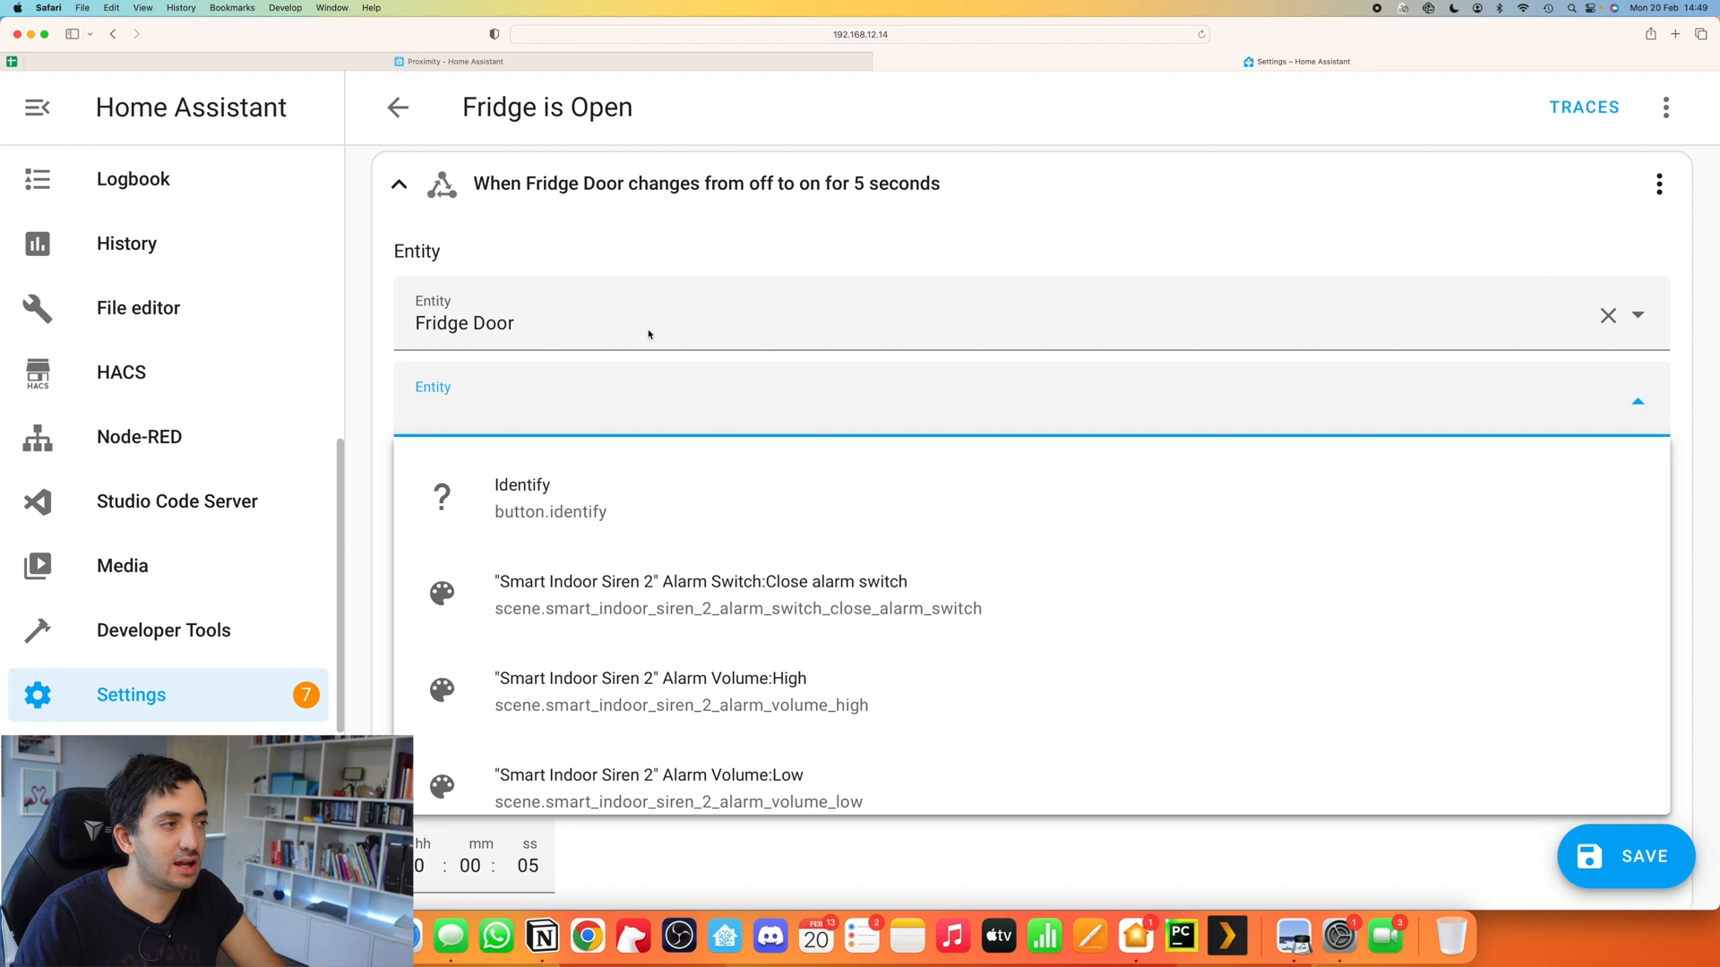
click(1636, 400)
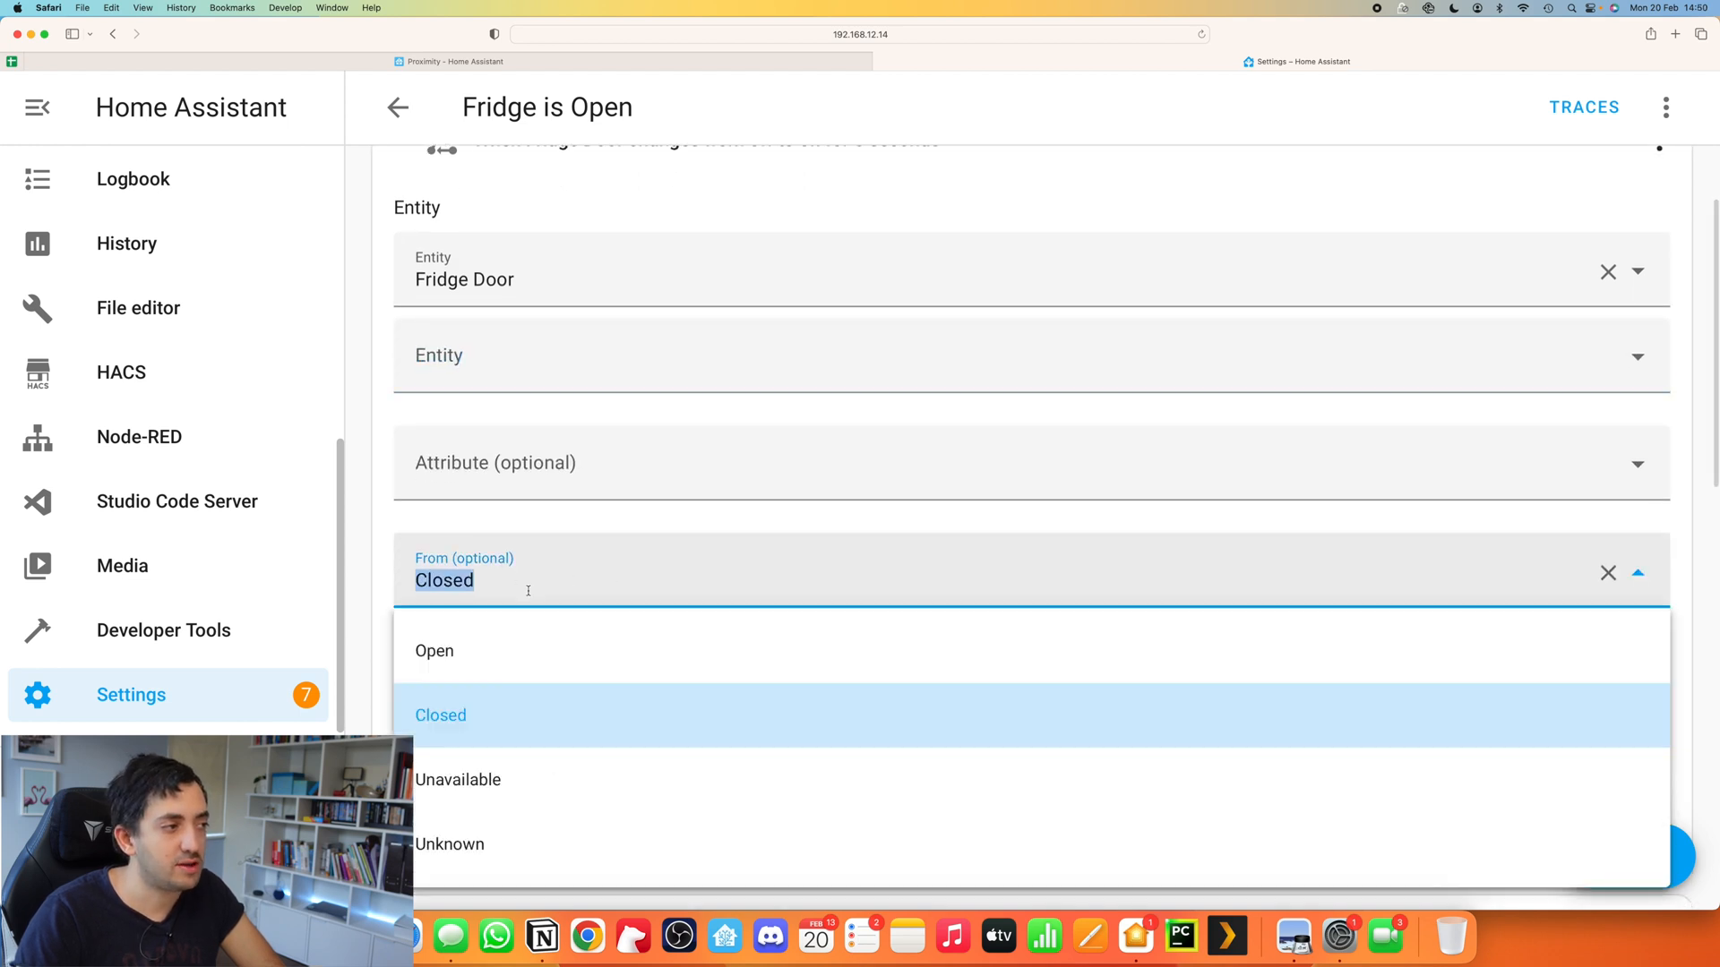
click(440, 715)
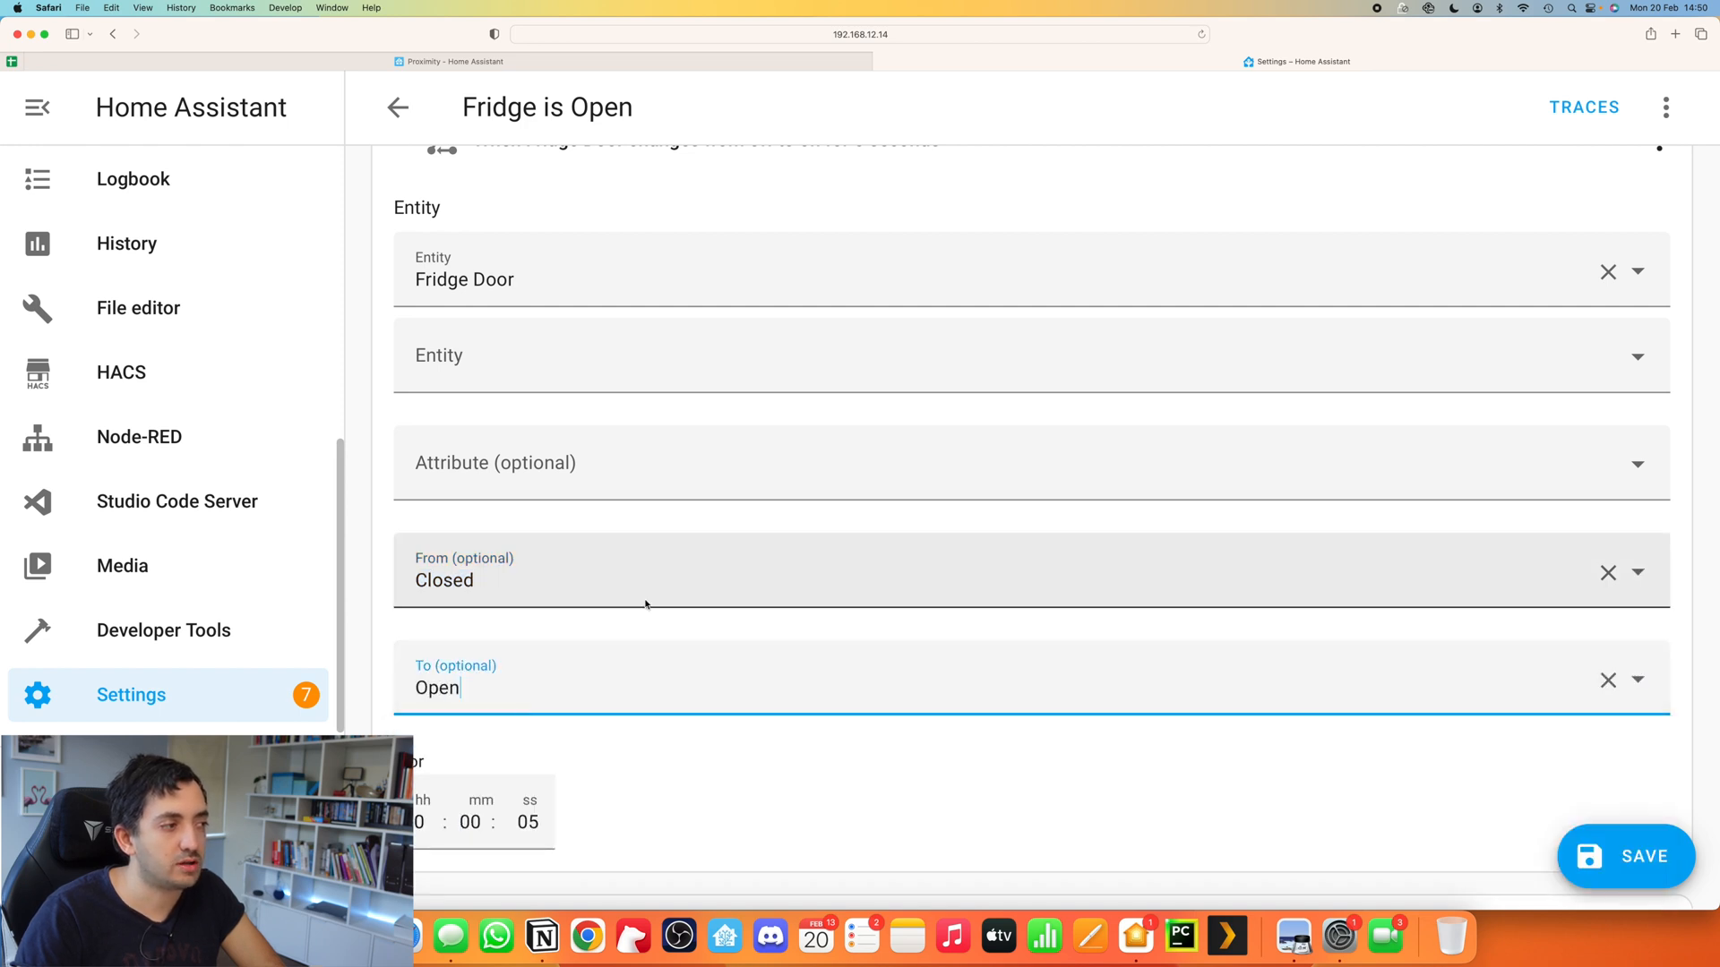
scroll(down, 3)
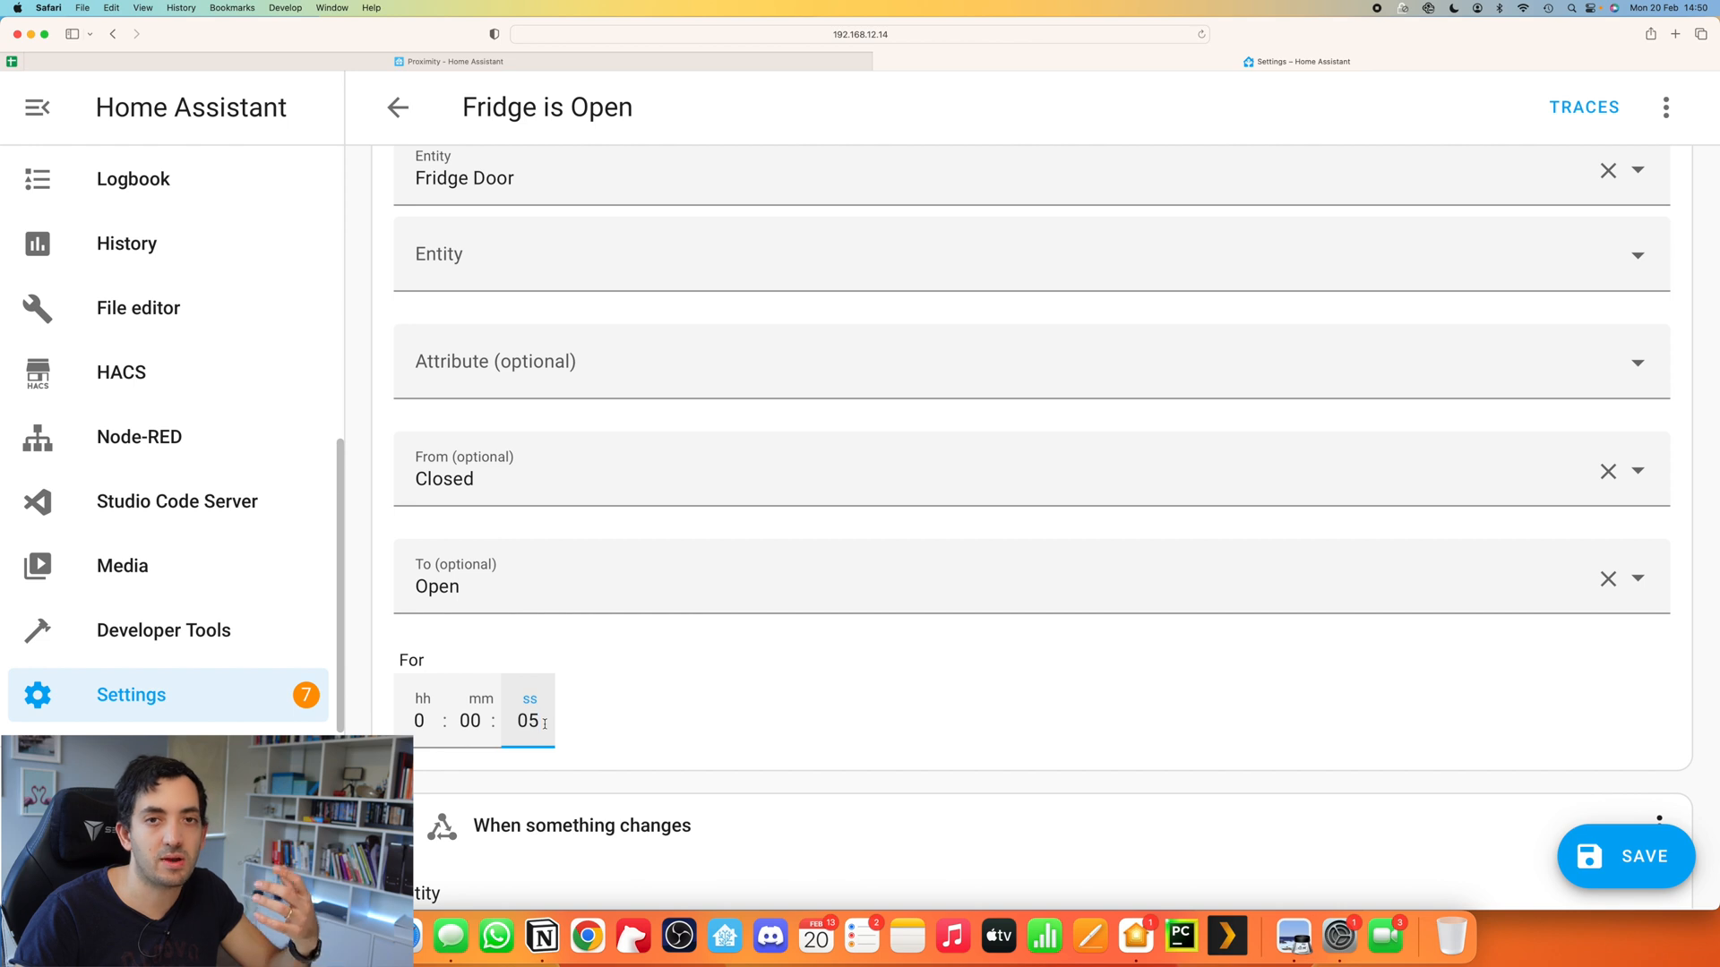
mouse_move(581, 719)
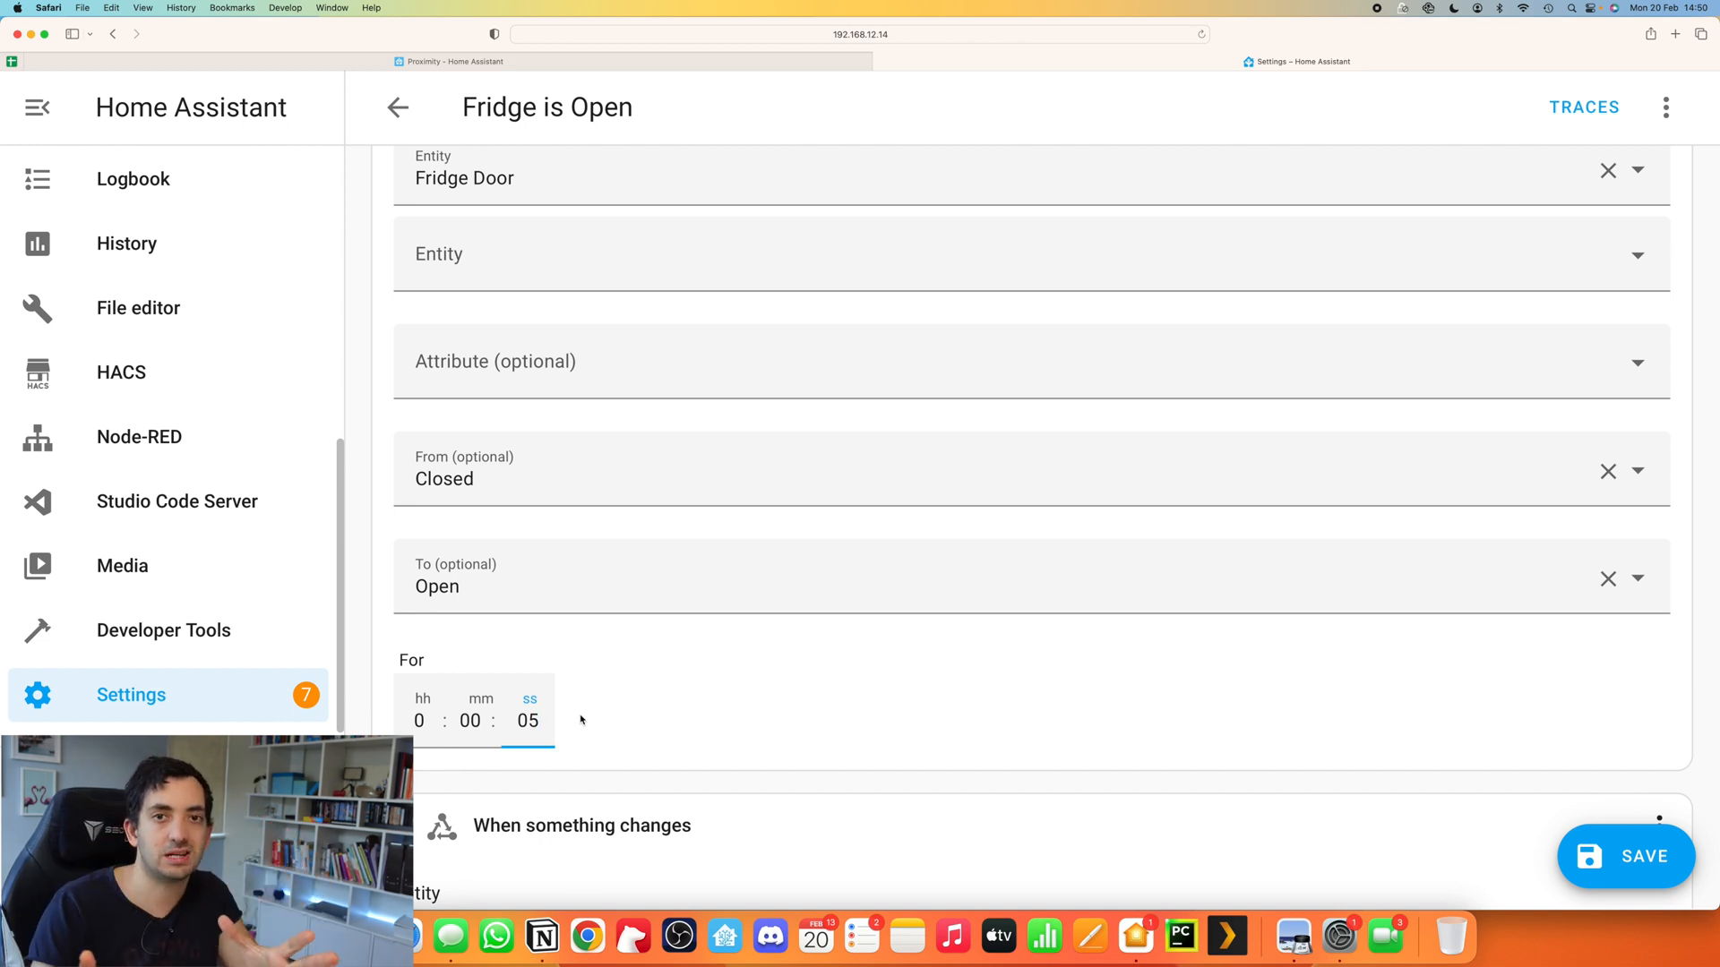
click(472, 720)
text(05)
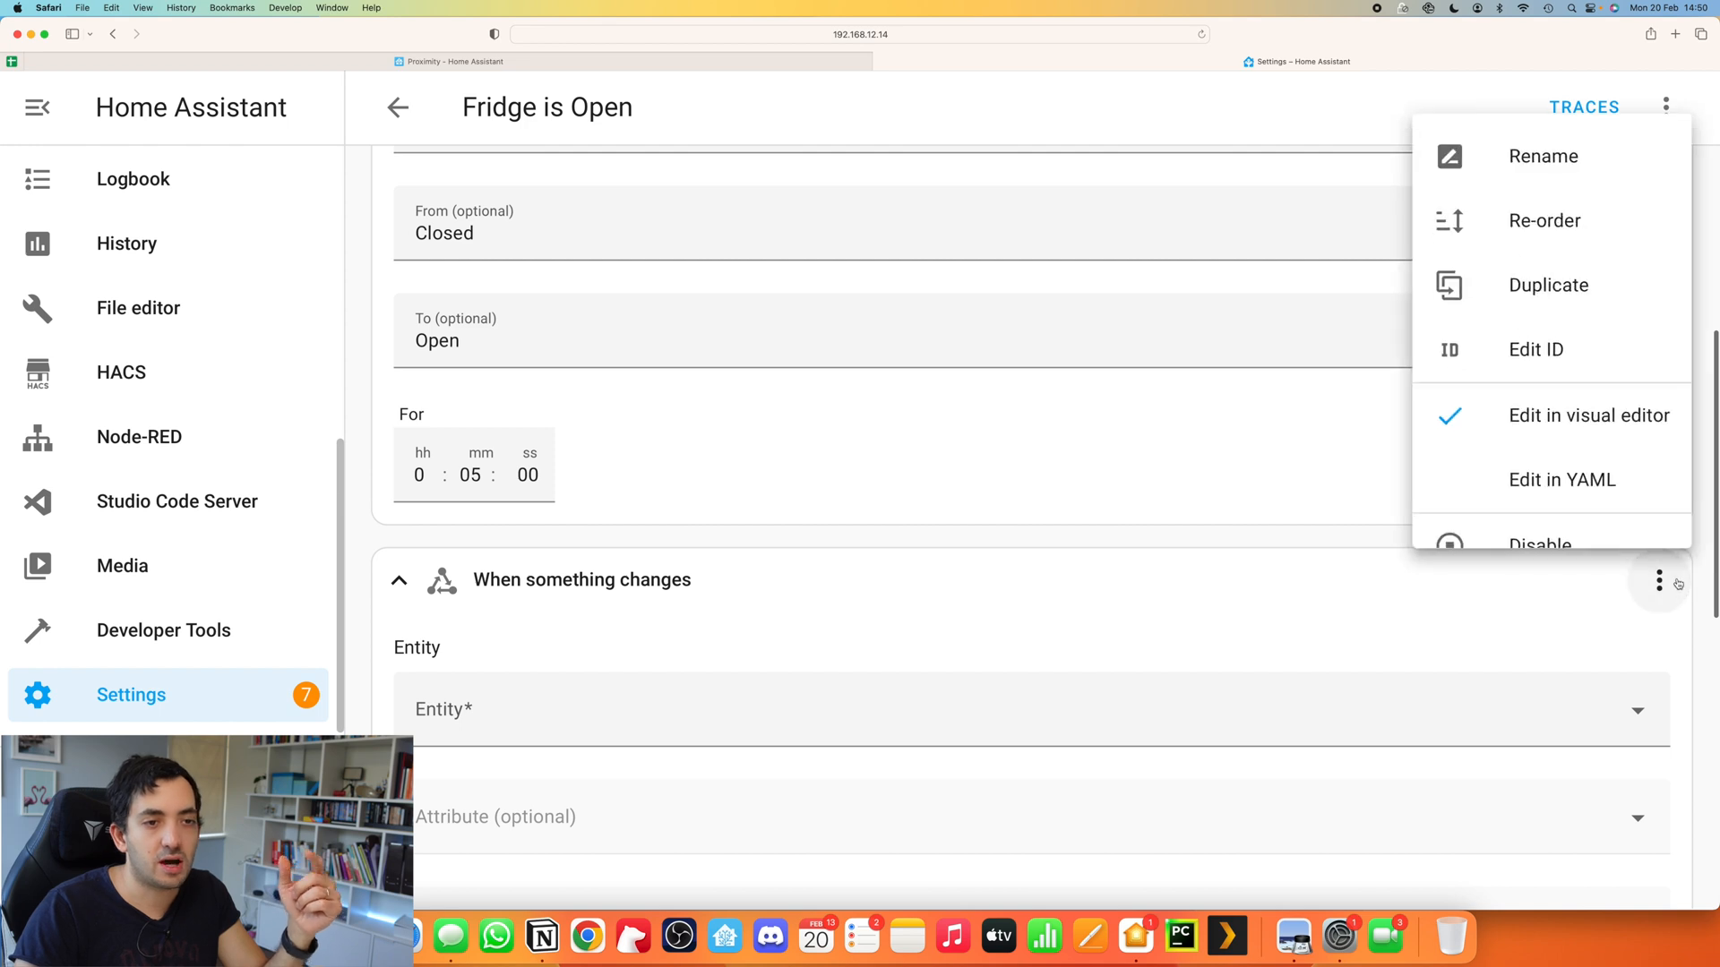
Step: Delete the blank second trigger and collapse the Fridge Door trigger
scroll(down, 3)
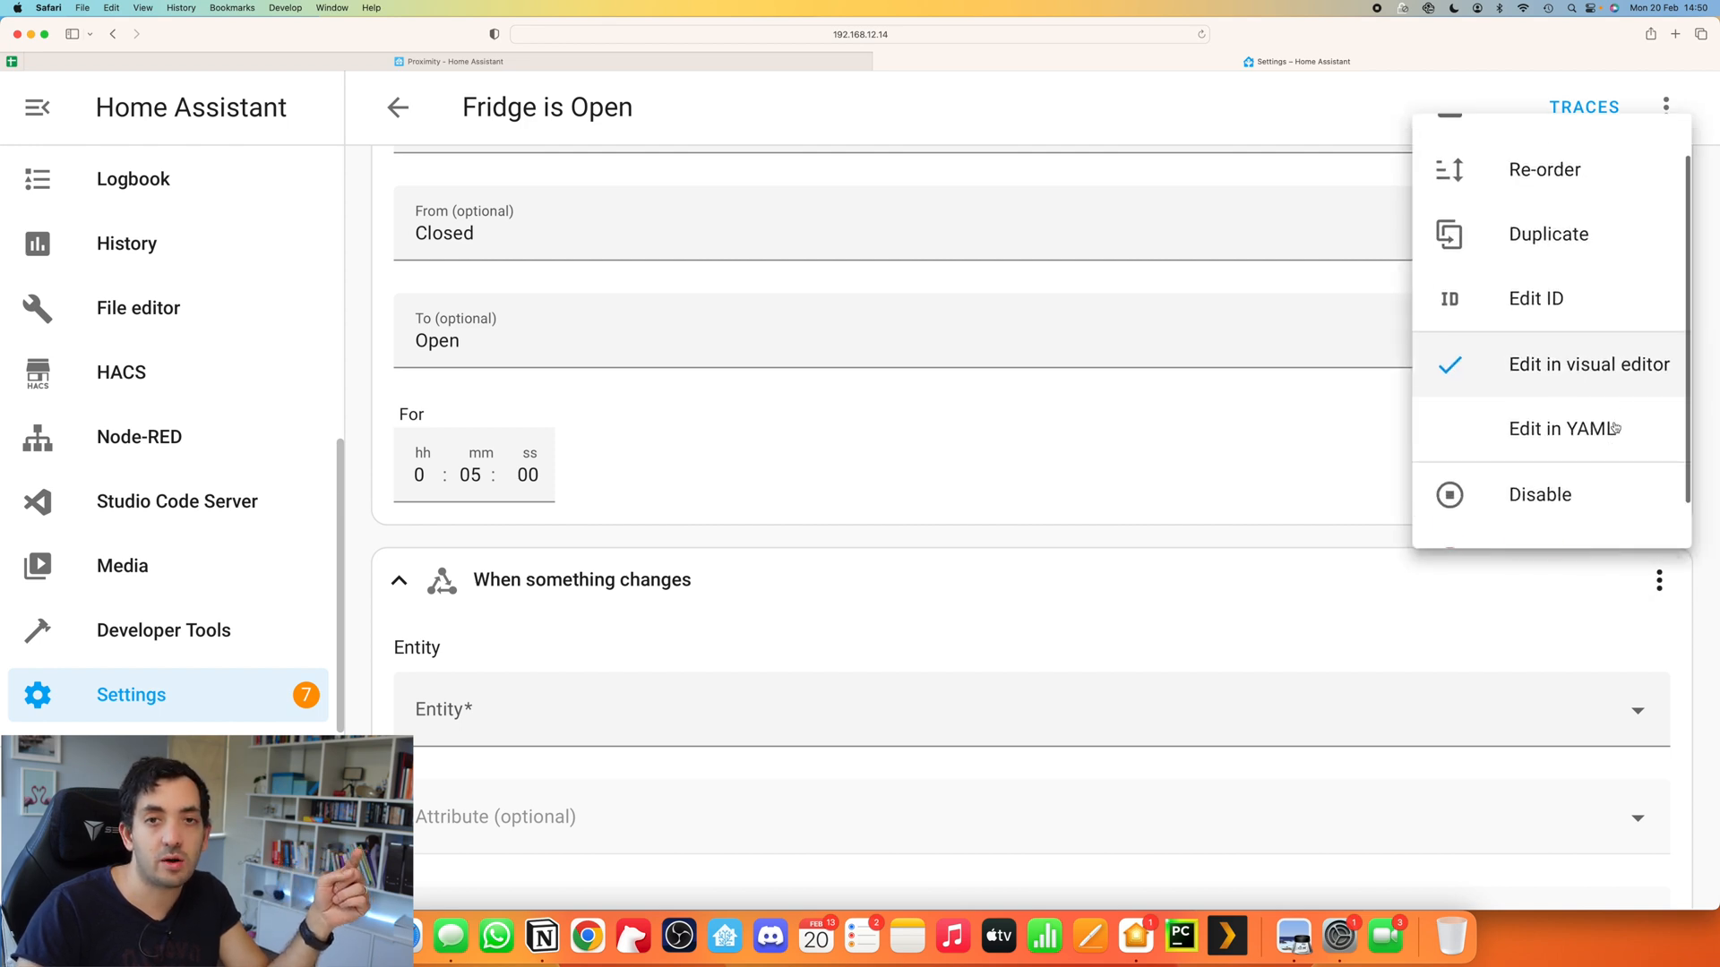
click(1025, 572)
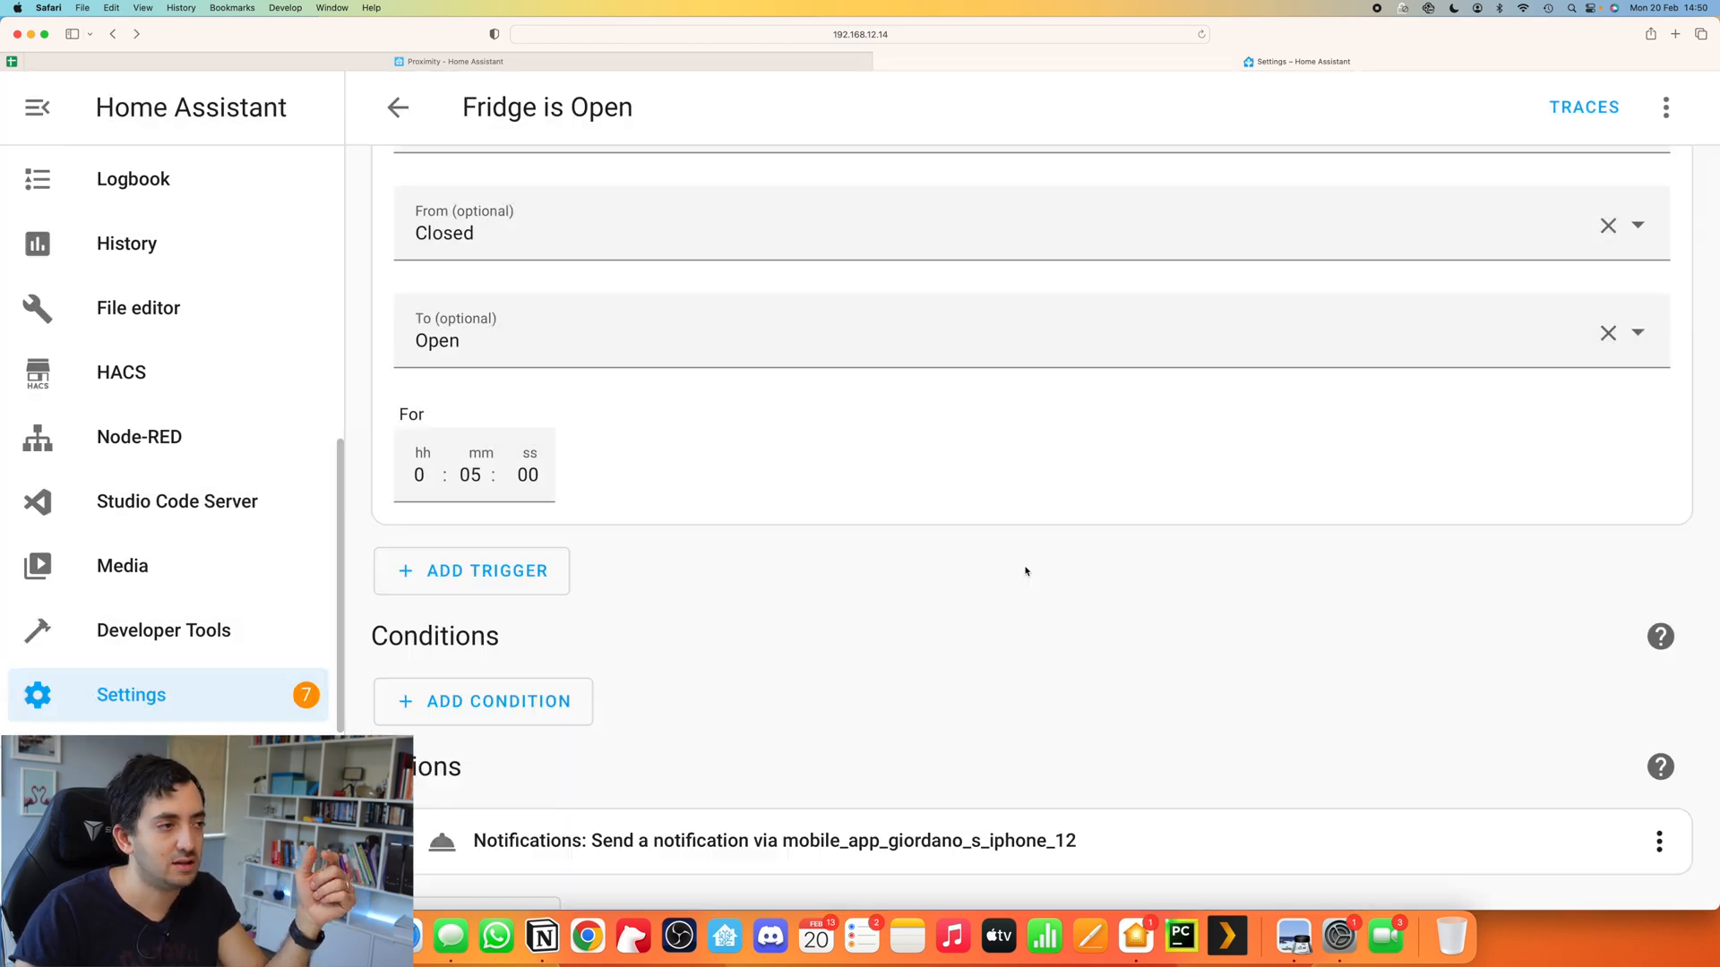
scroll(up, 3)
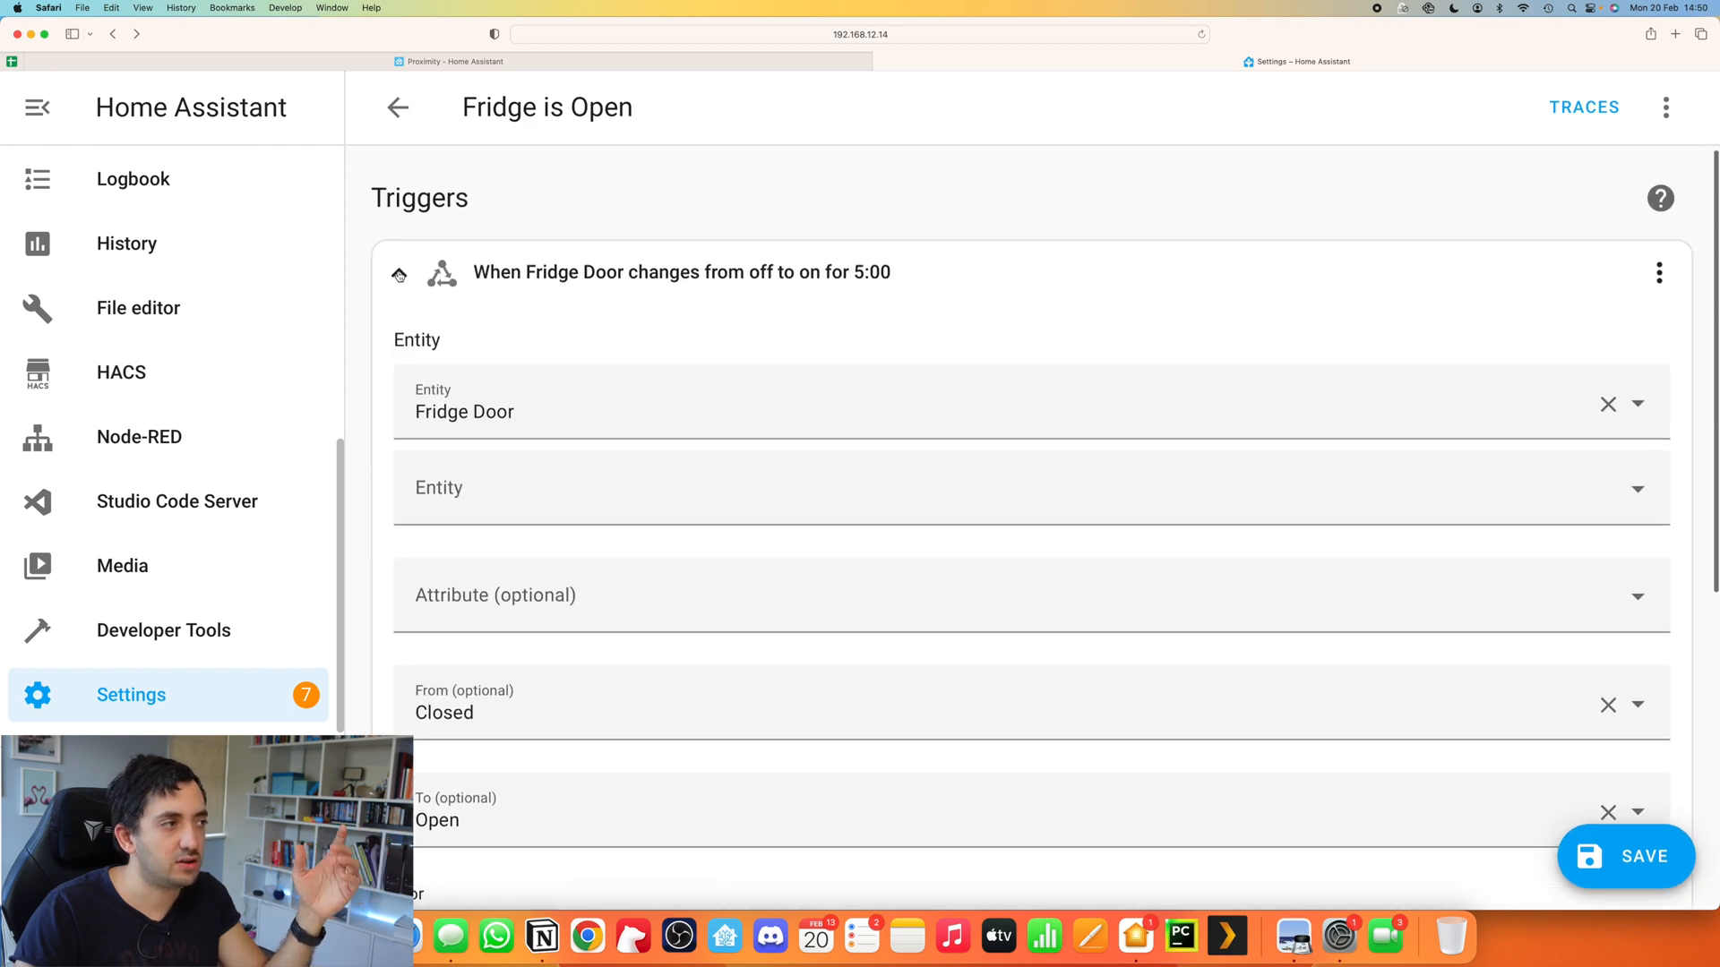
click(397, 277)
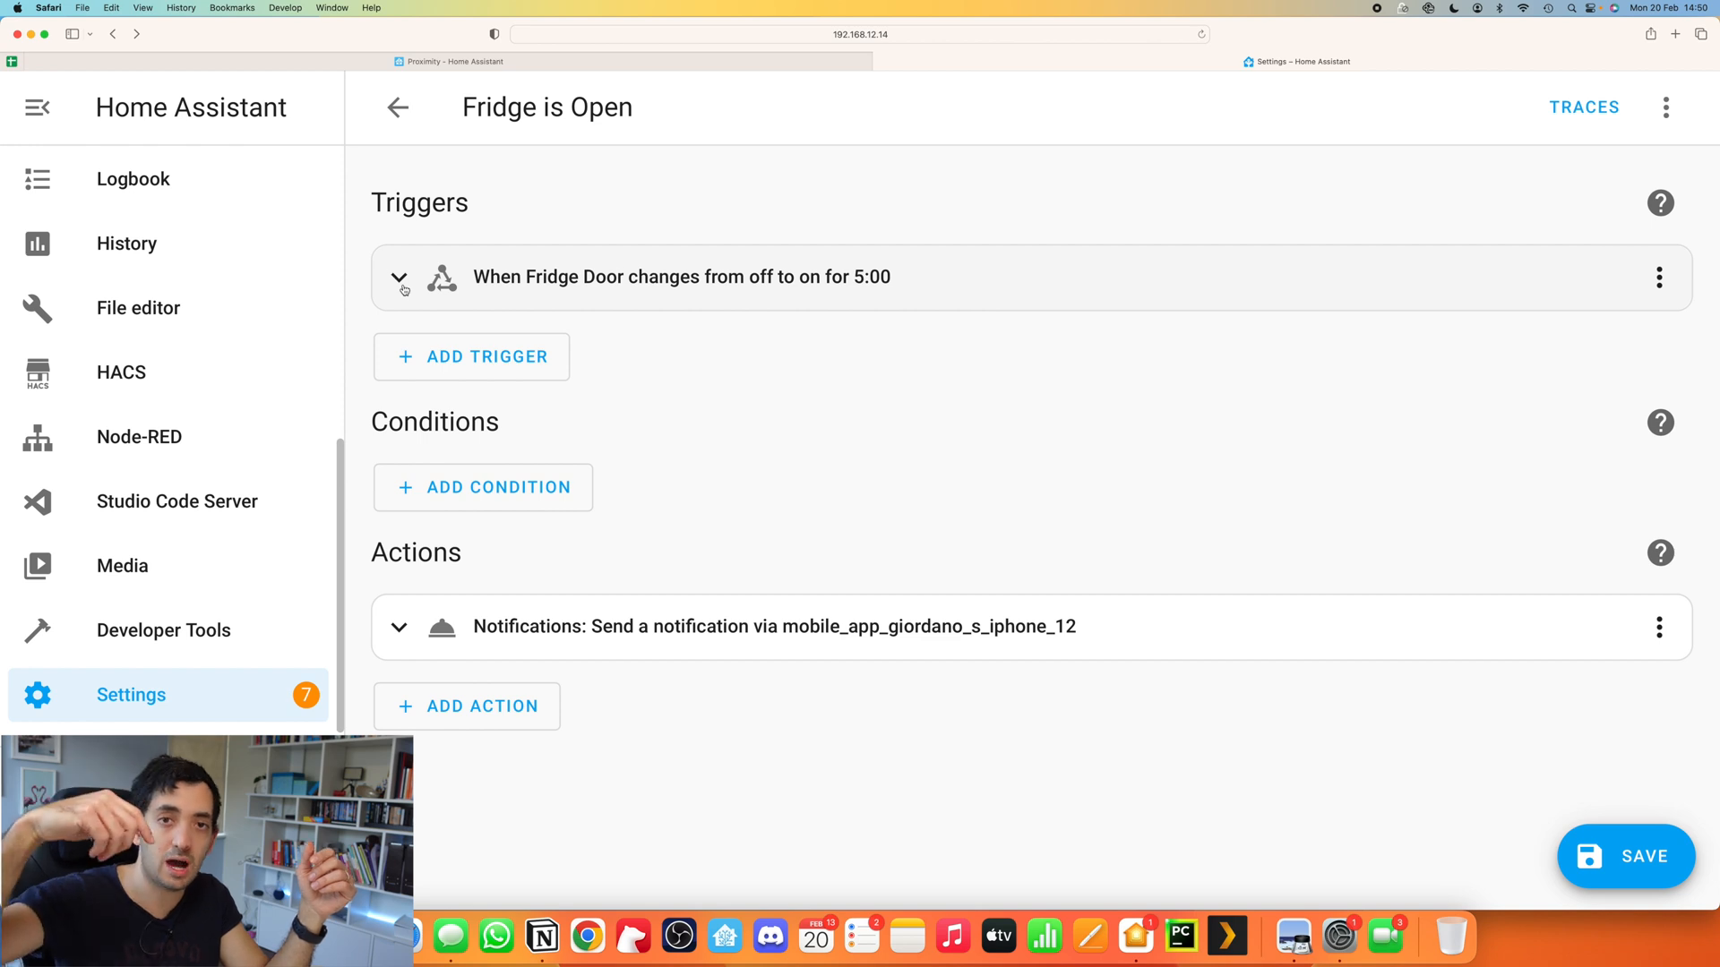
mouse_move(688, 562)
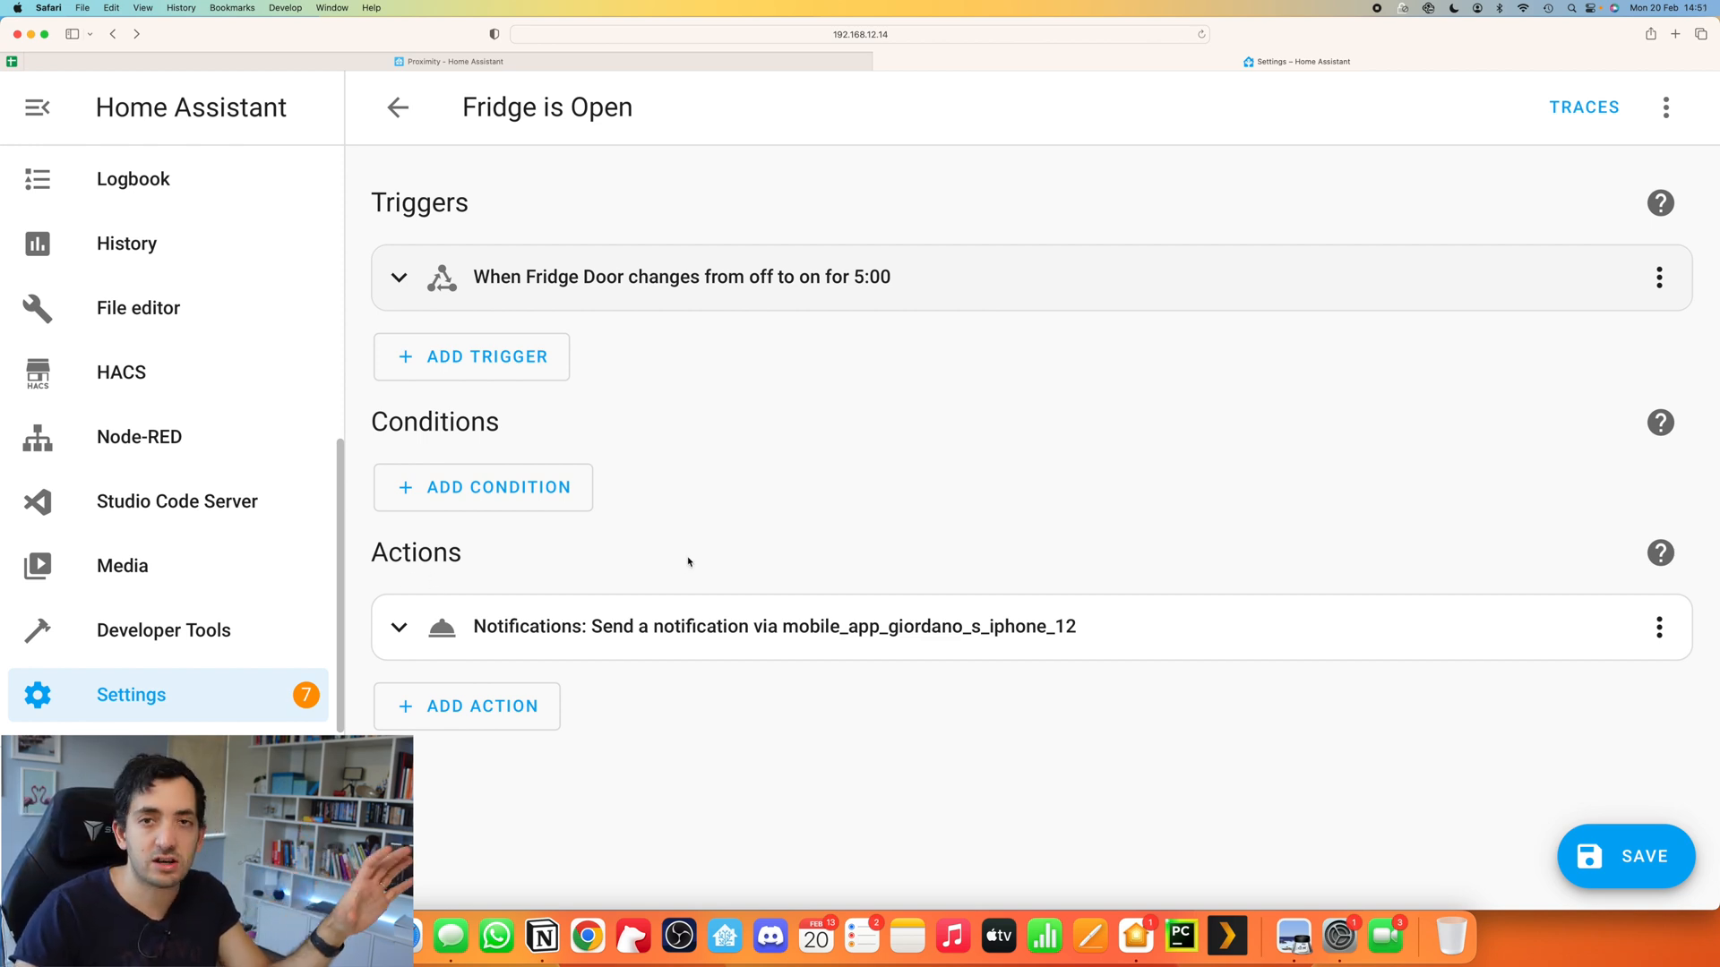
mouse_move(720, 482)
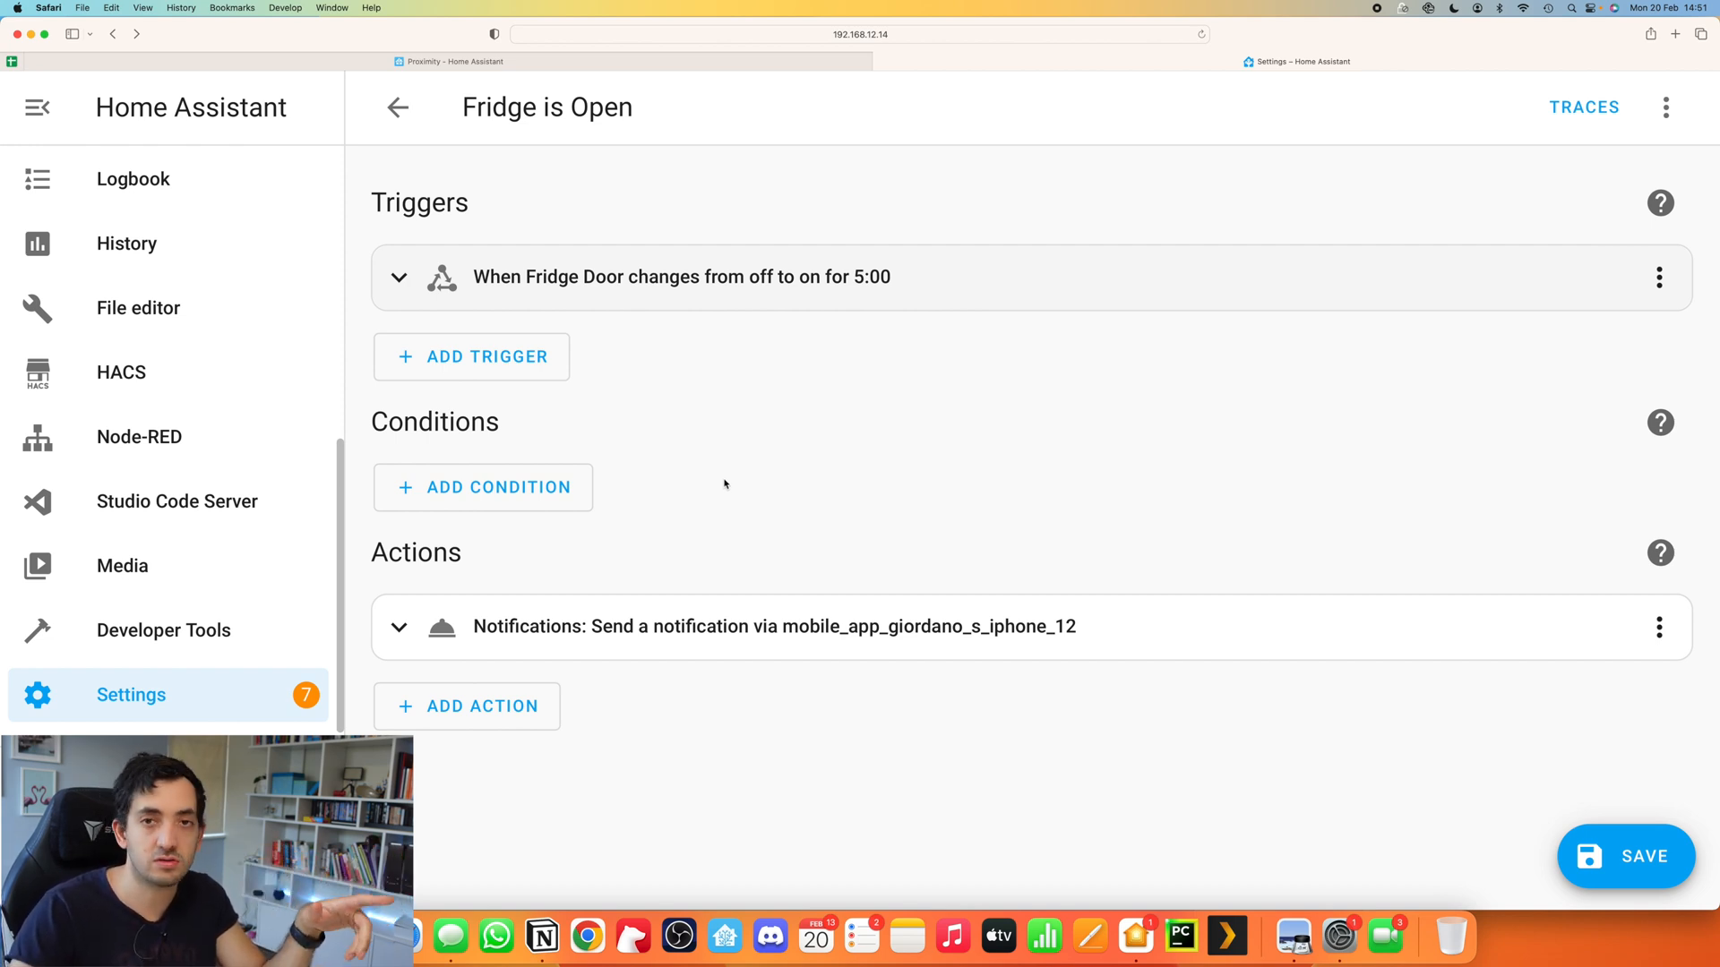
mouse_move(773, 635)
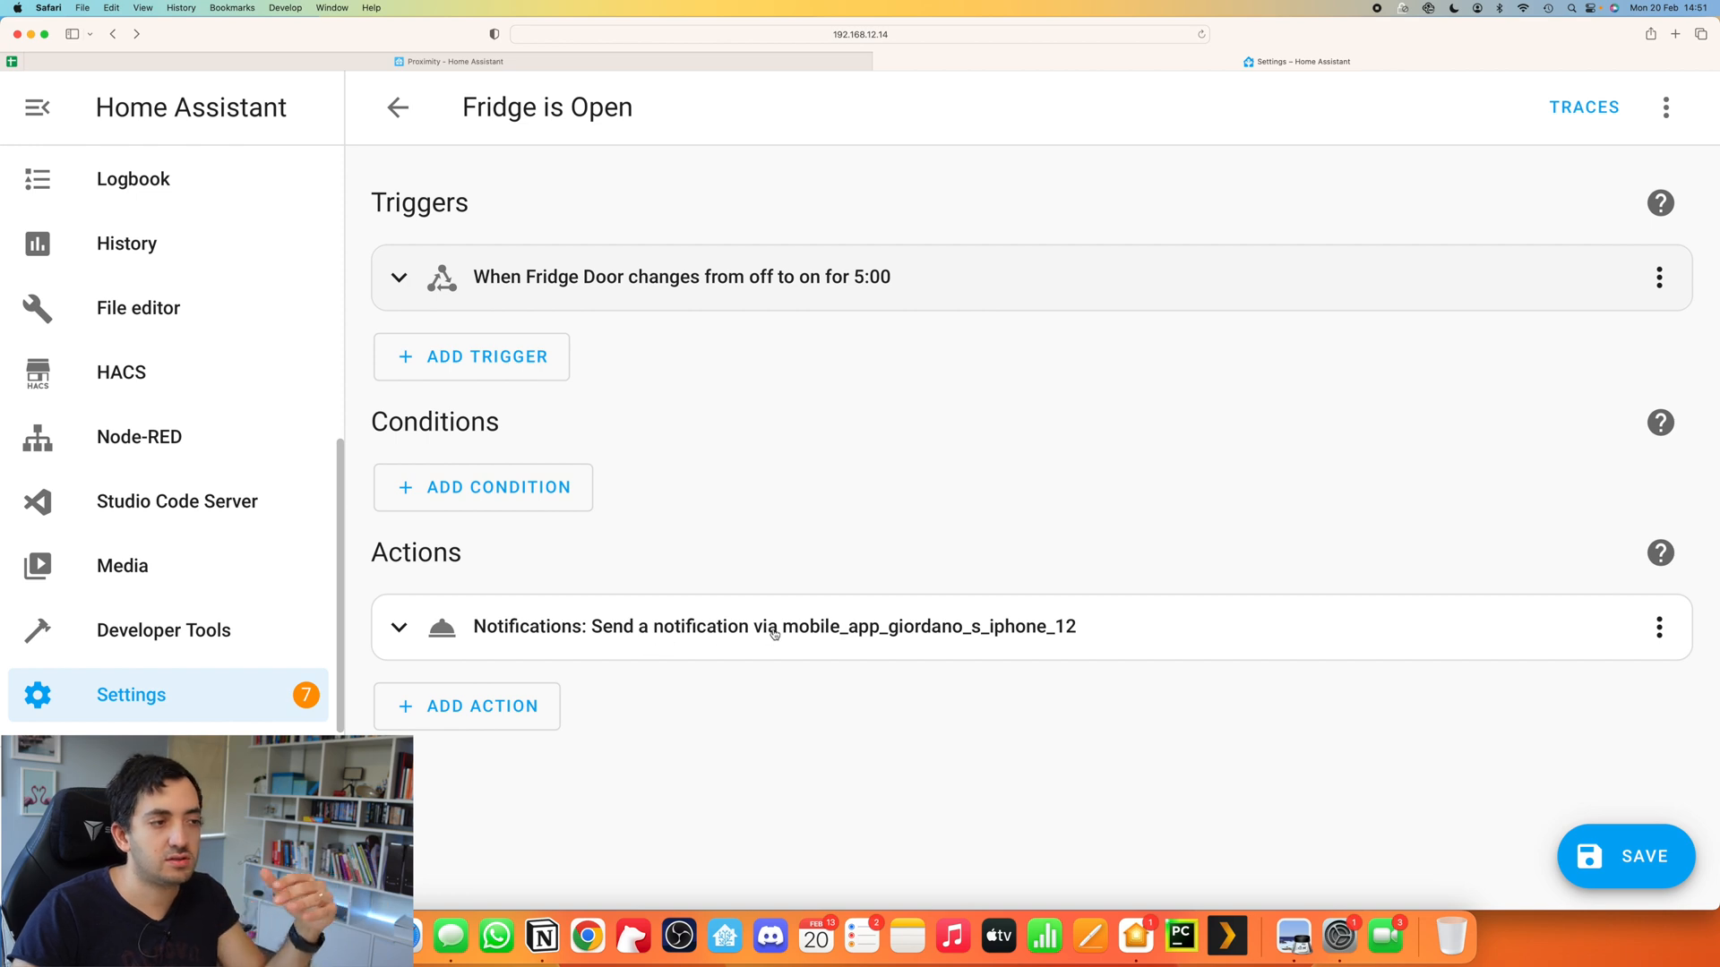
mouse_move(488, 733)
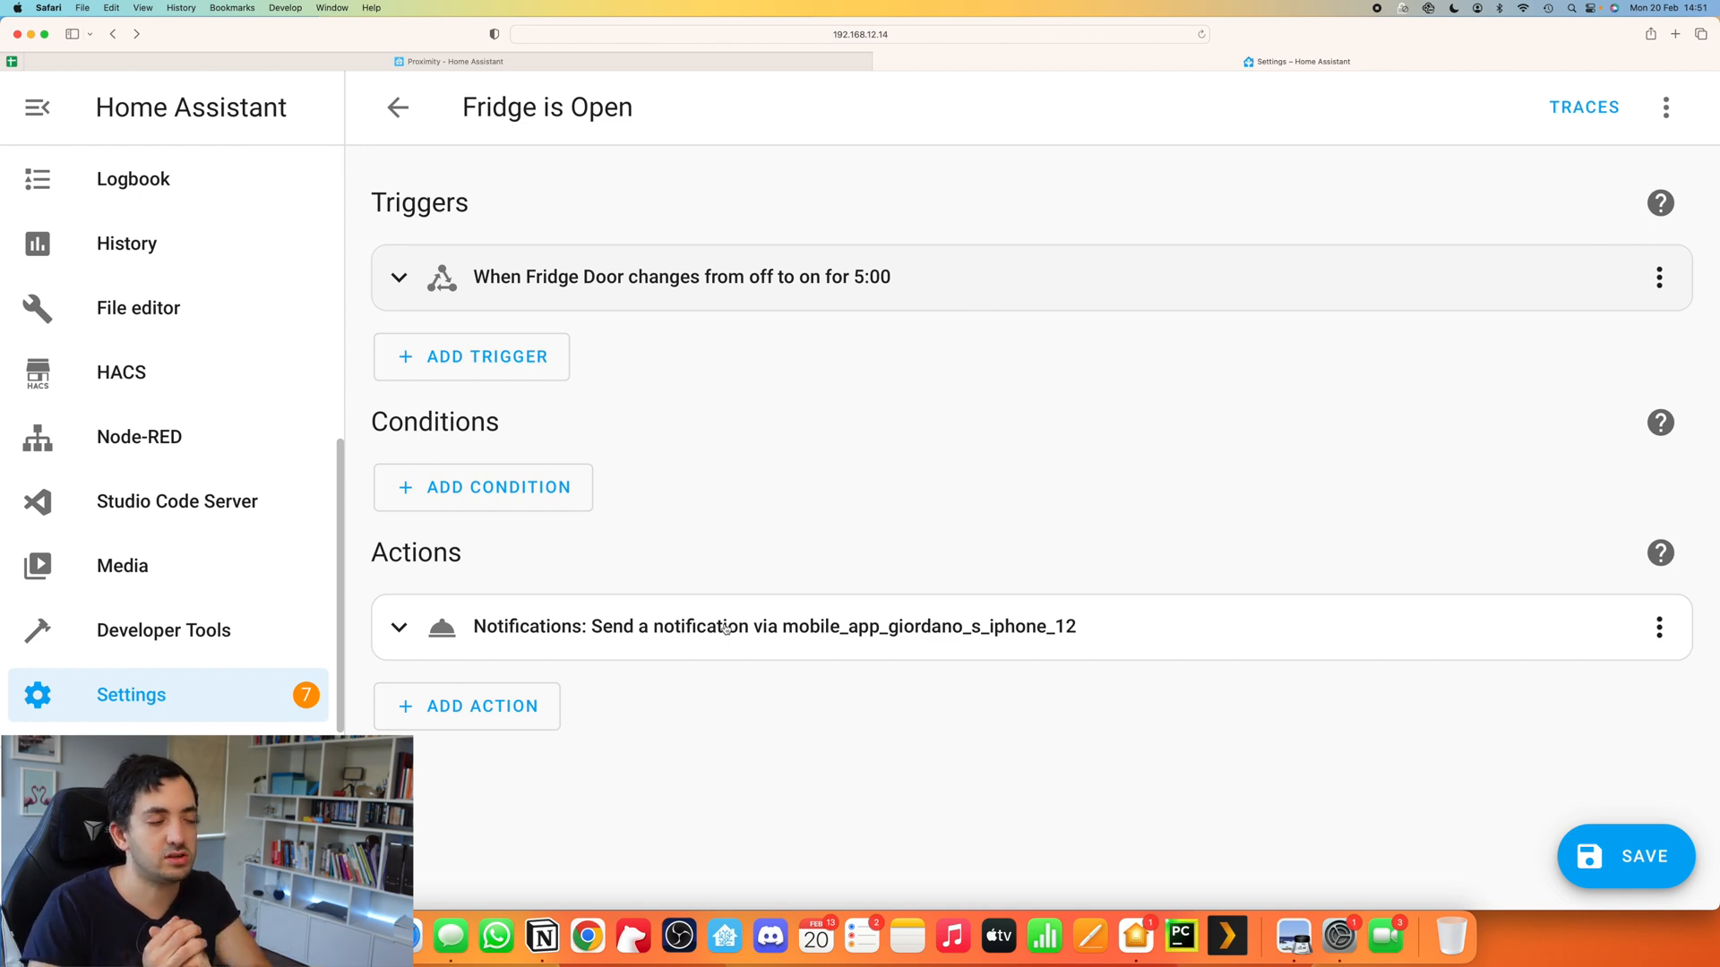
mouse_move(468, 710)
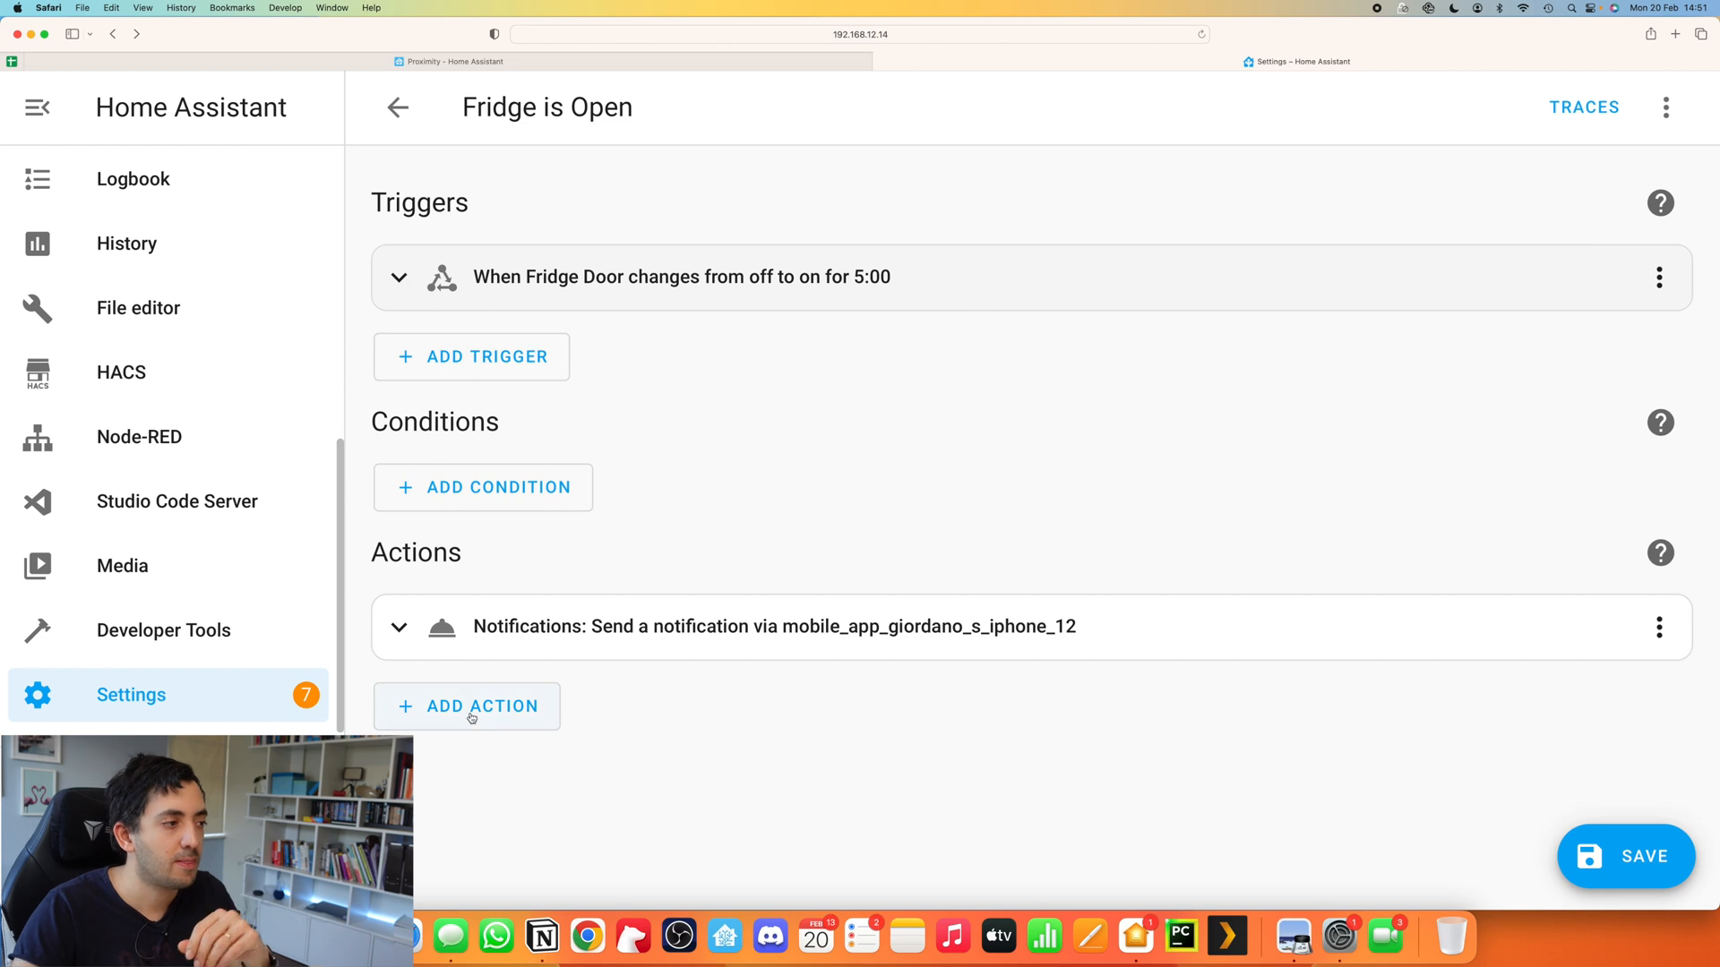
click(466, 705)
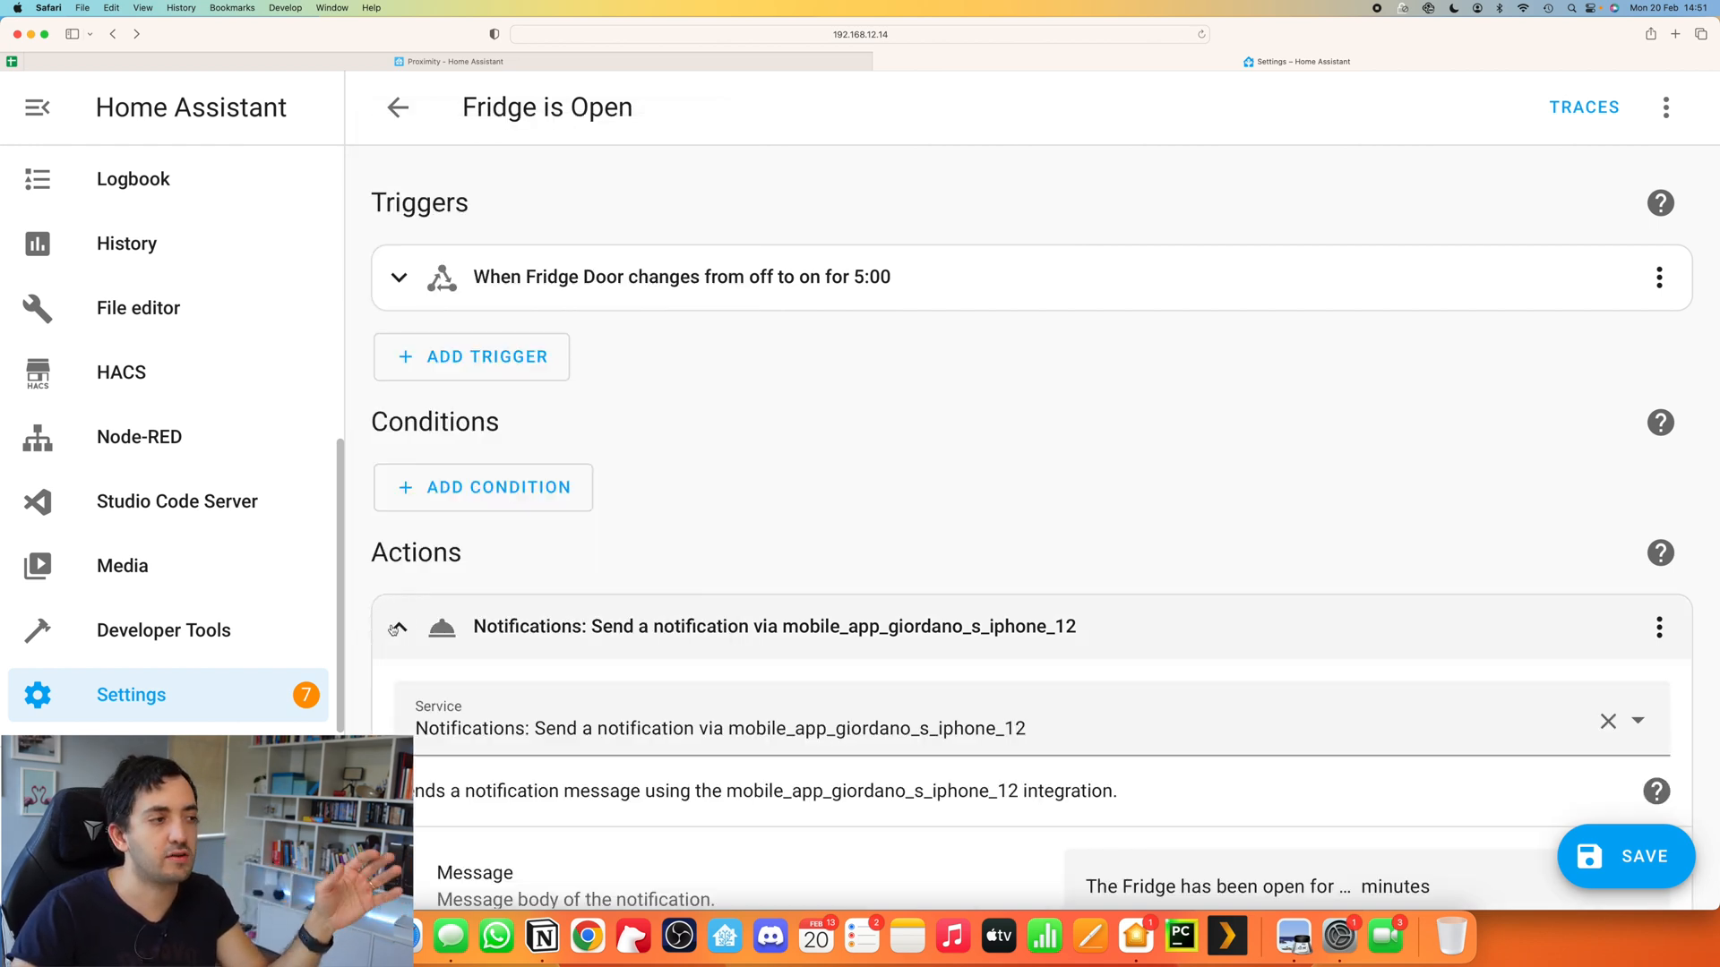
scroll(down, 3)
text(notif)
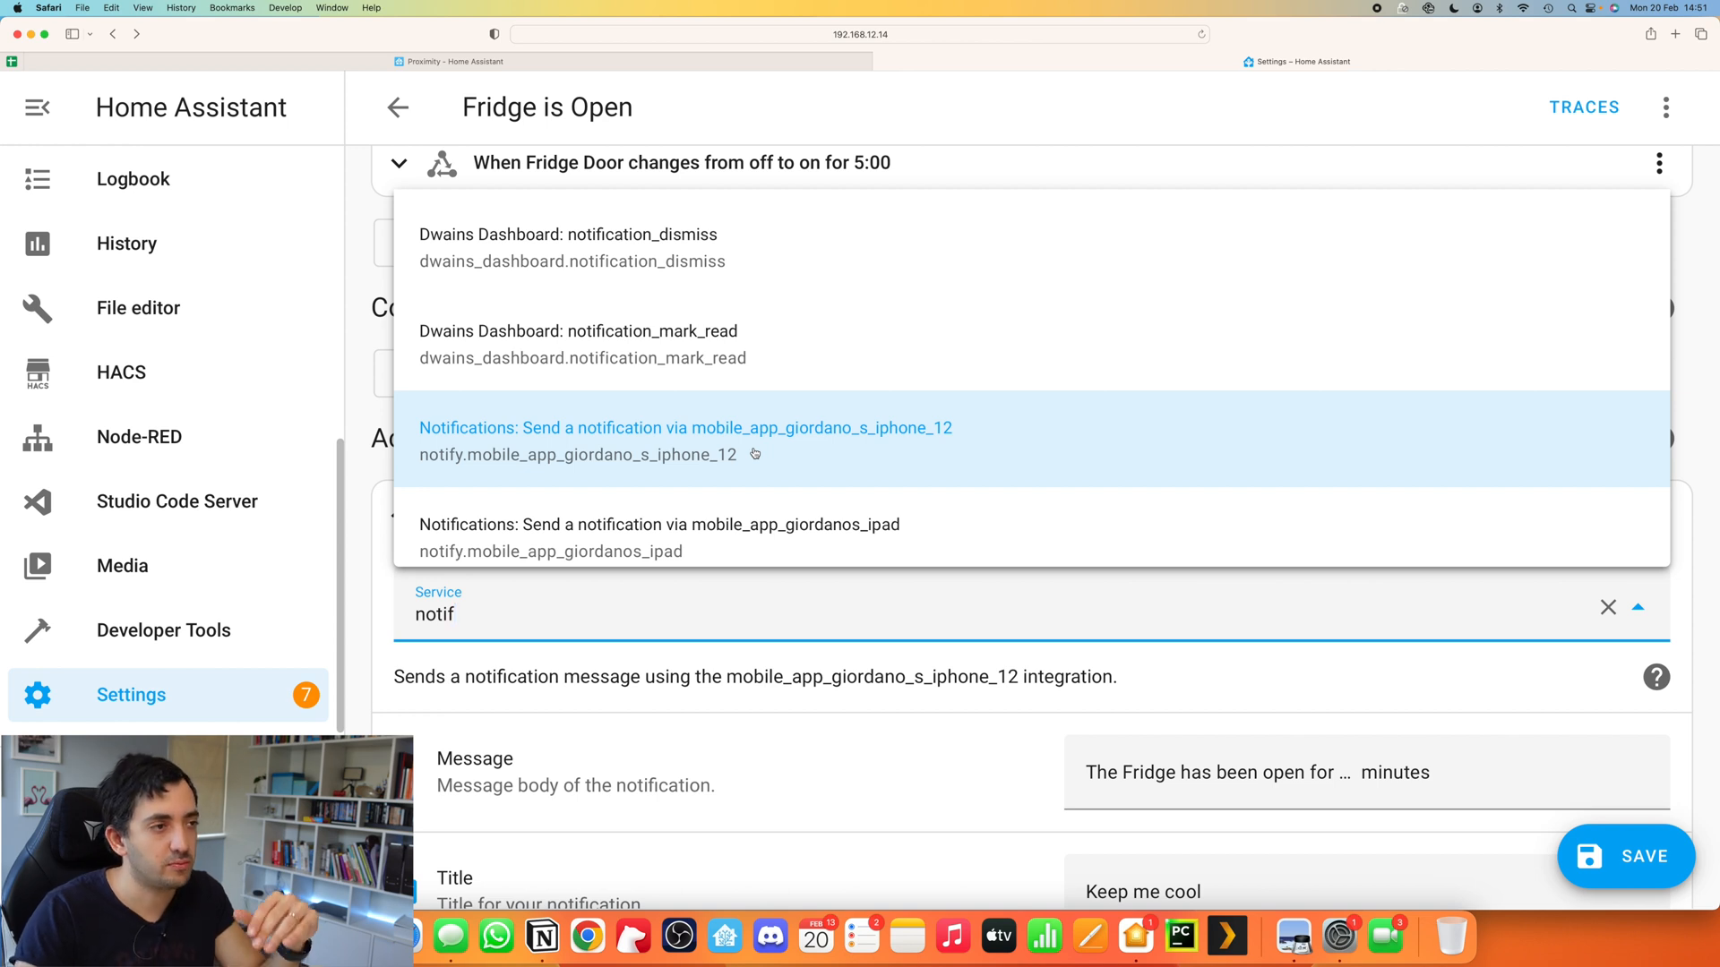
click(684, 428)
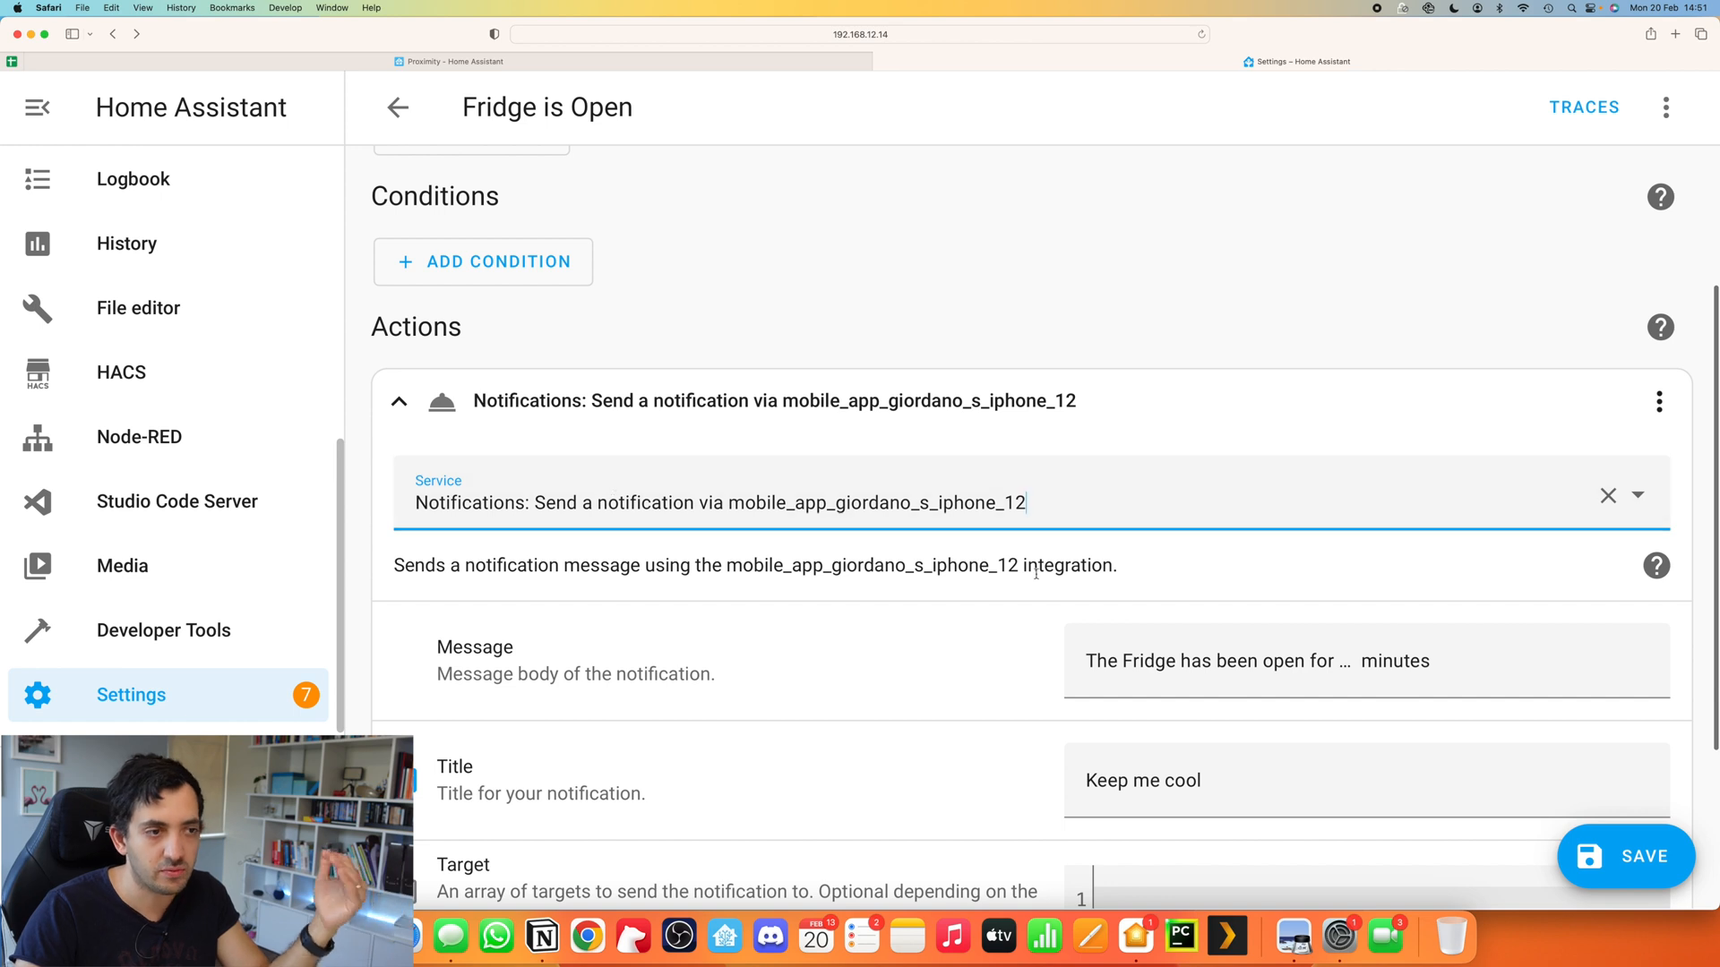
click(1316, 661)
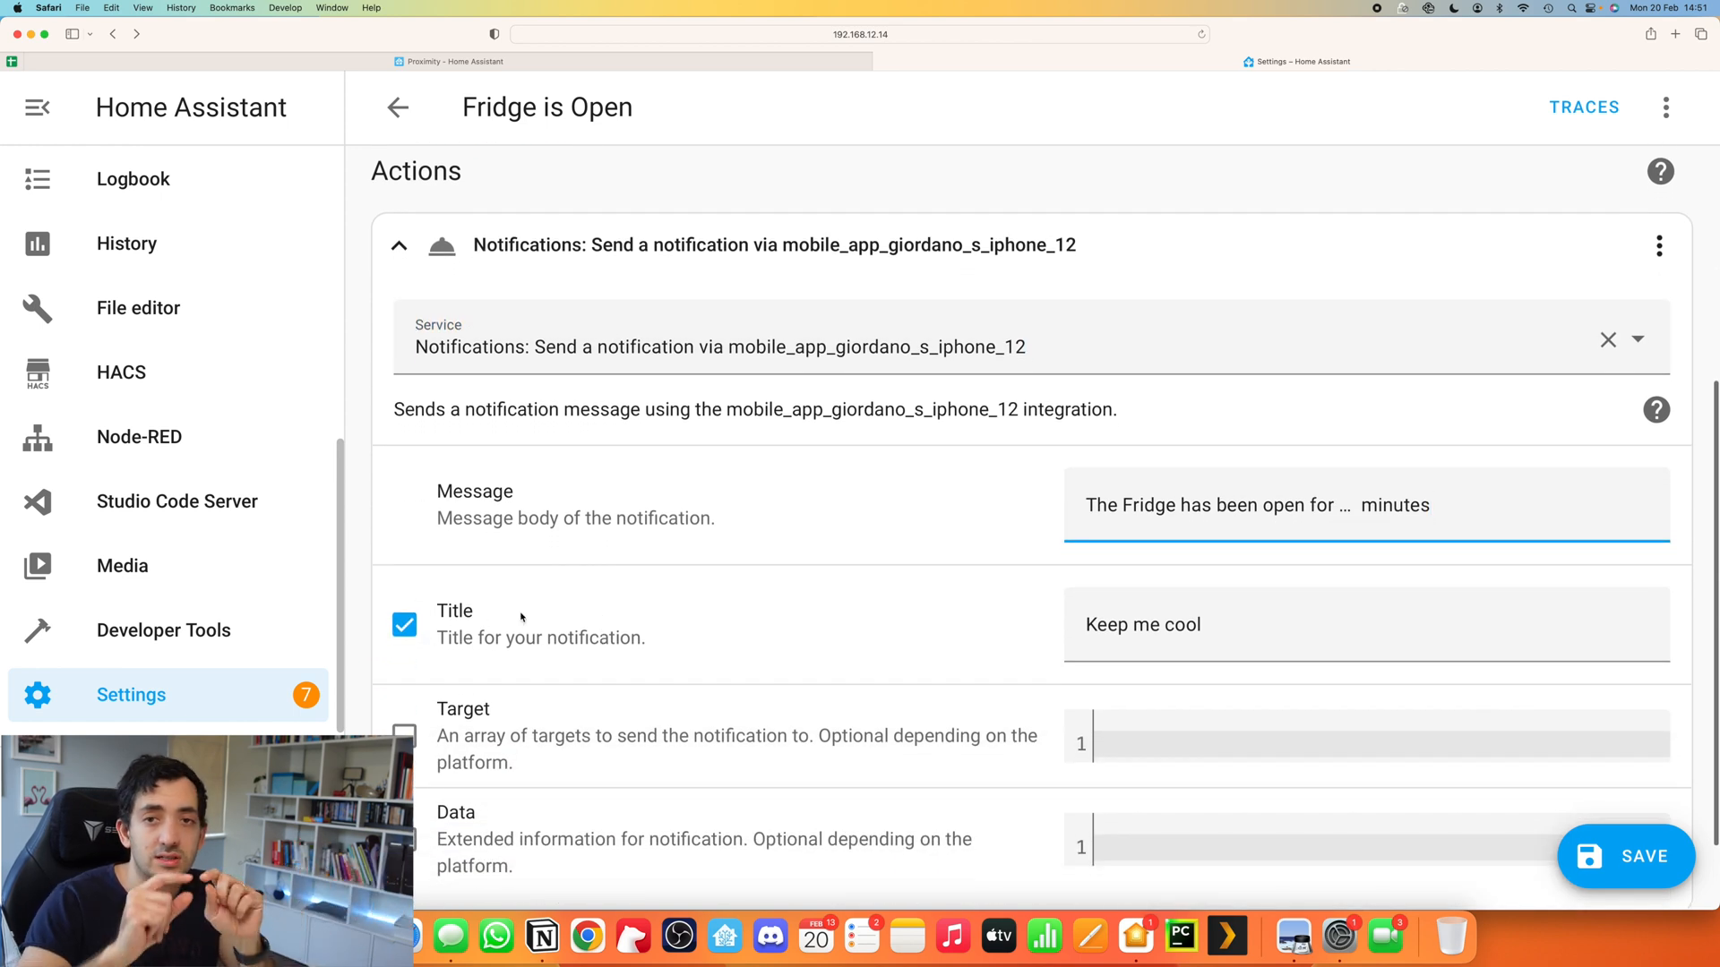
scroll(down, 3)
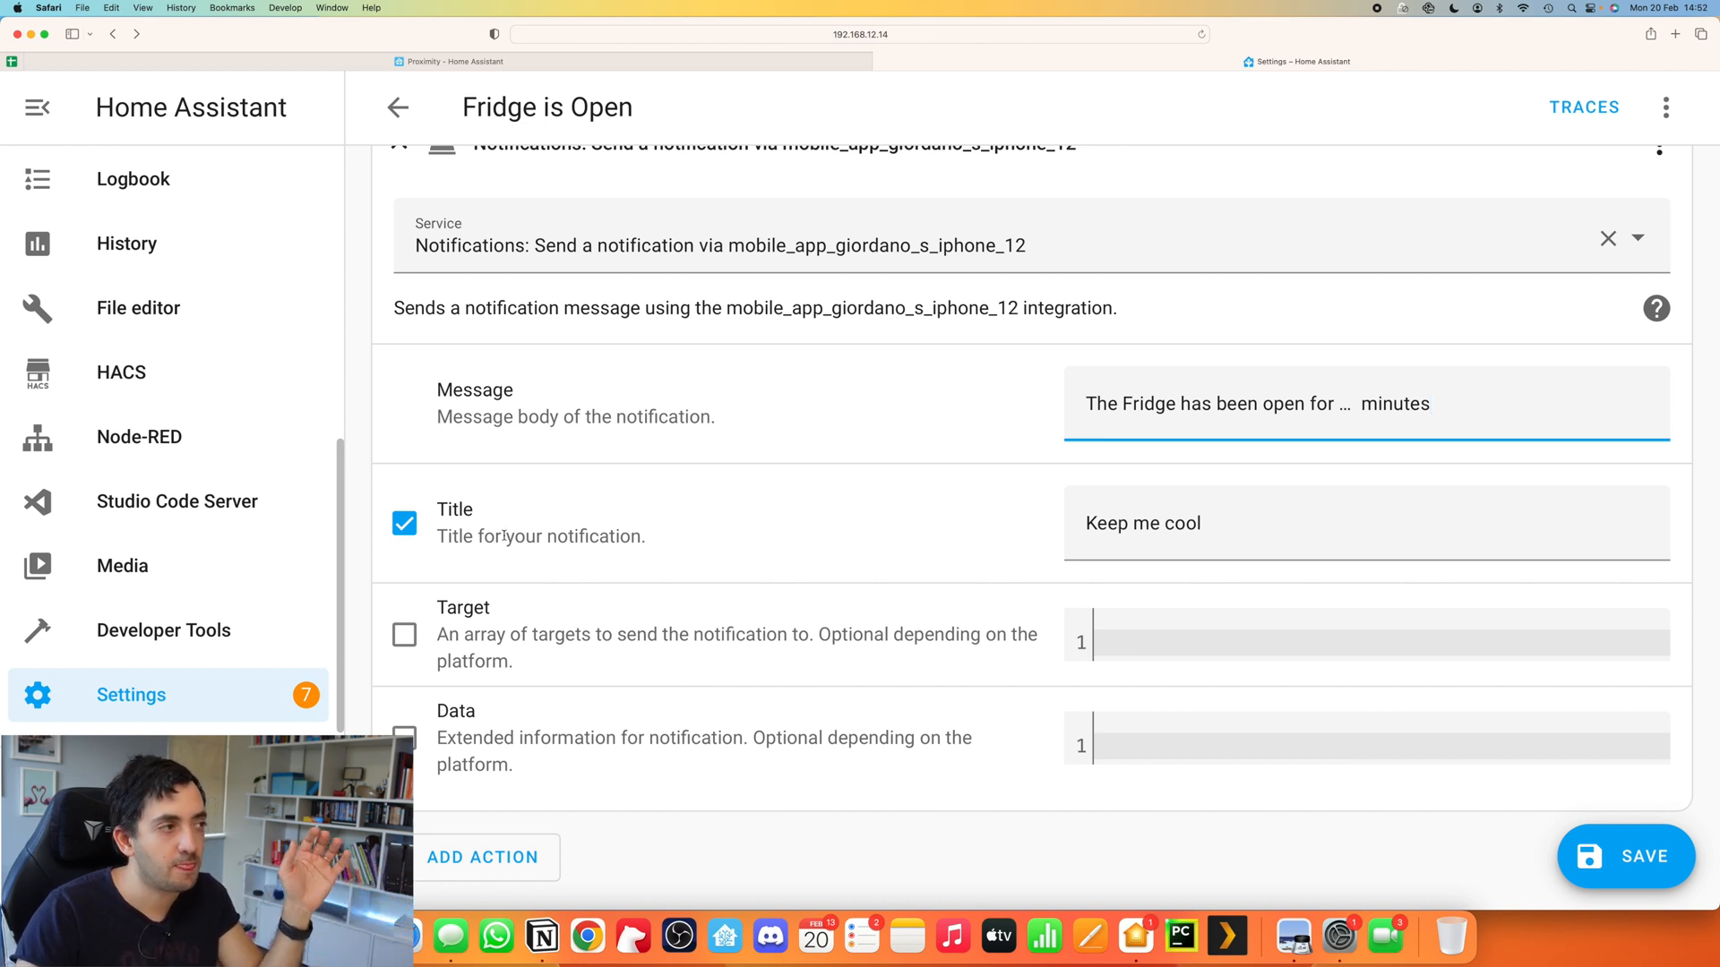
scroll(up, 3)
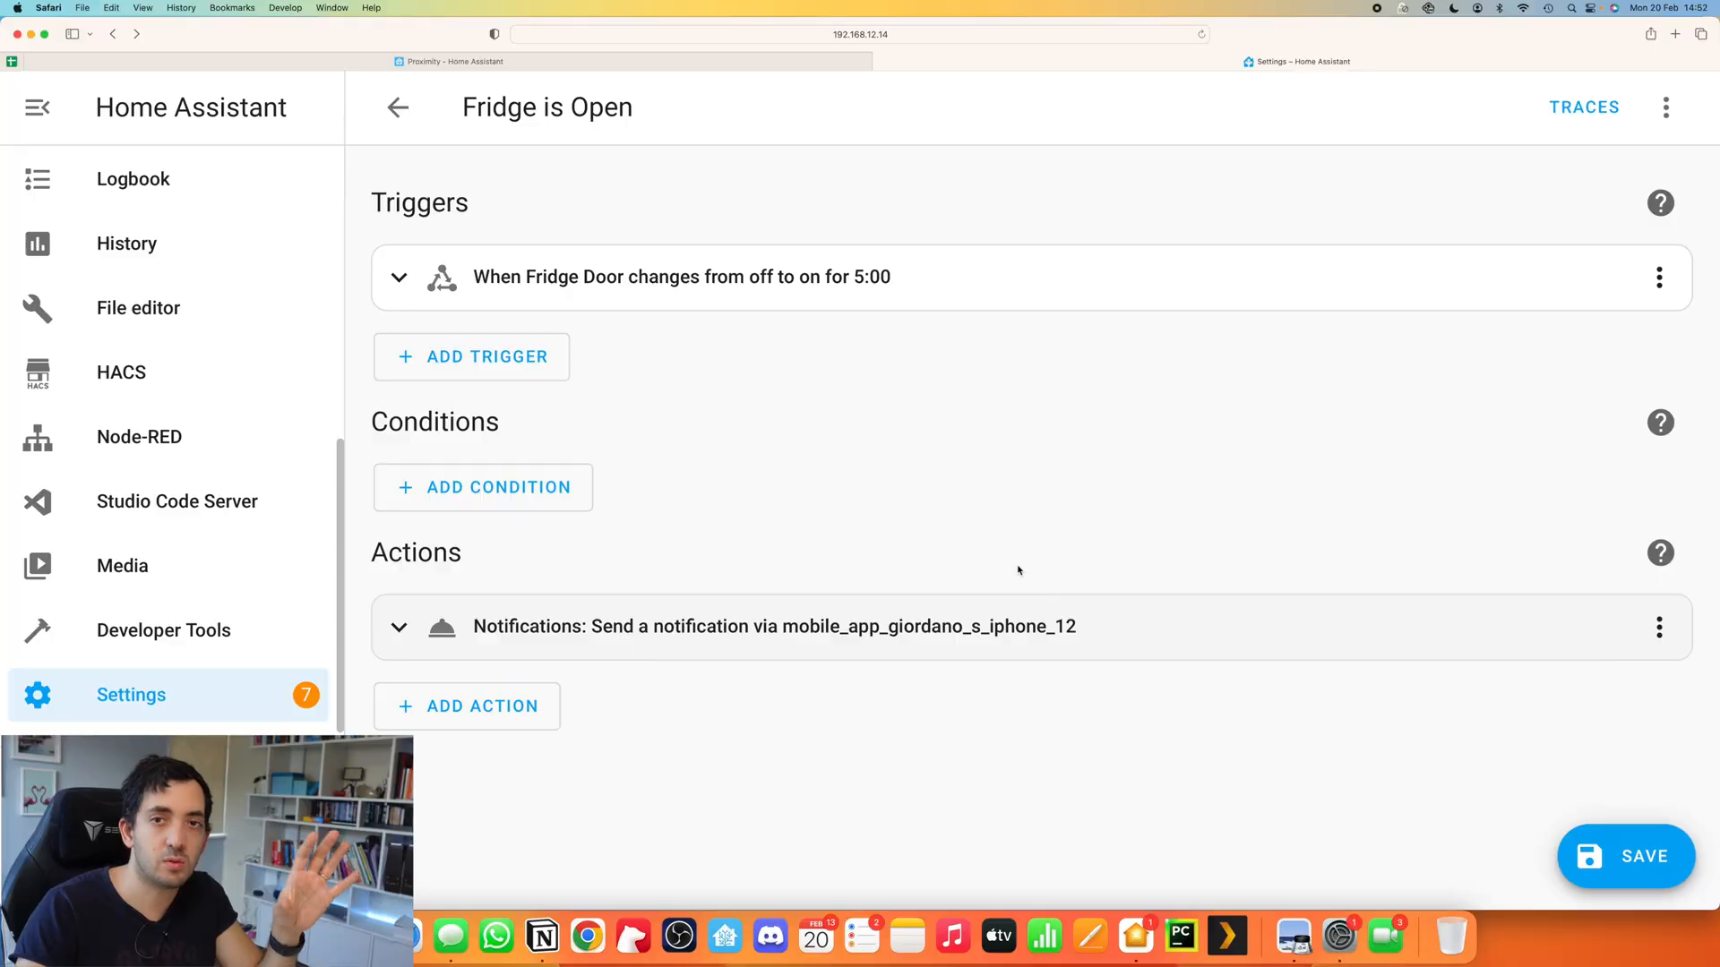
click(1666, 106)
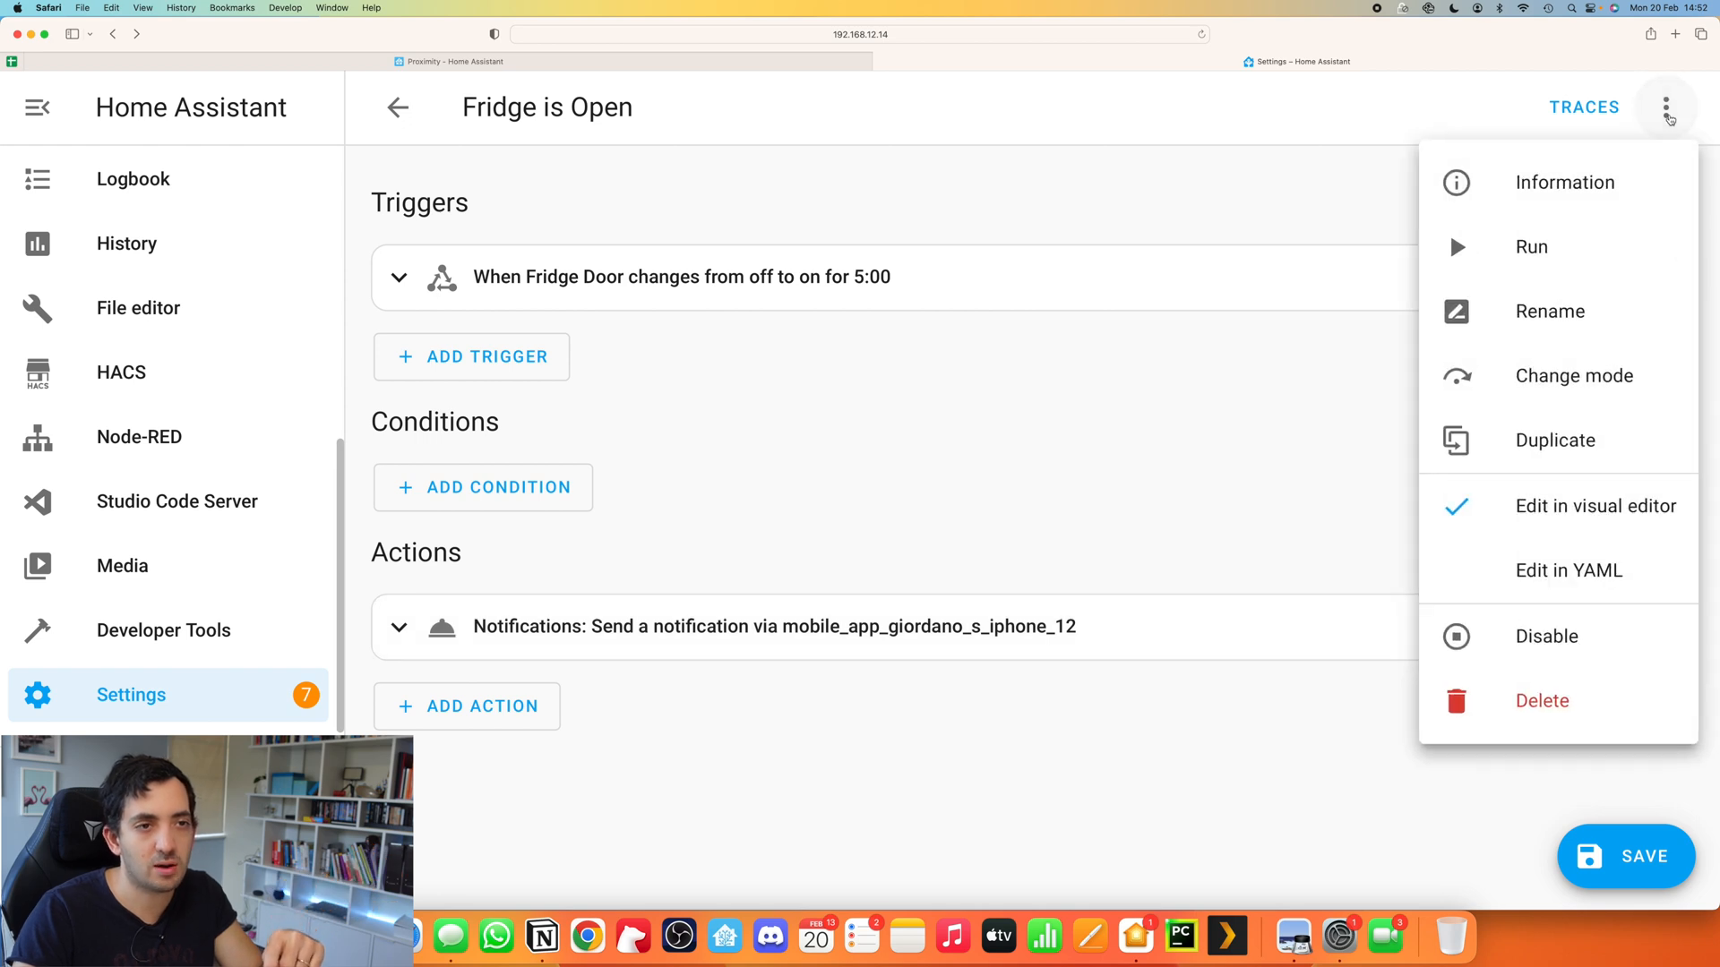
mouse_move(1579, 505)
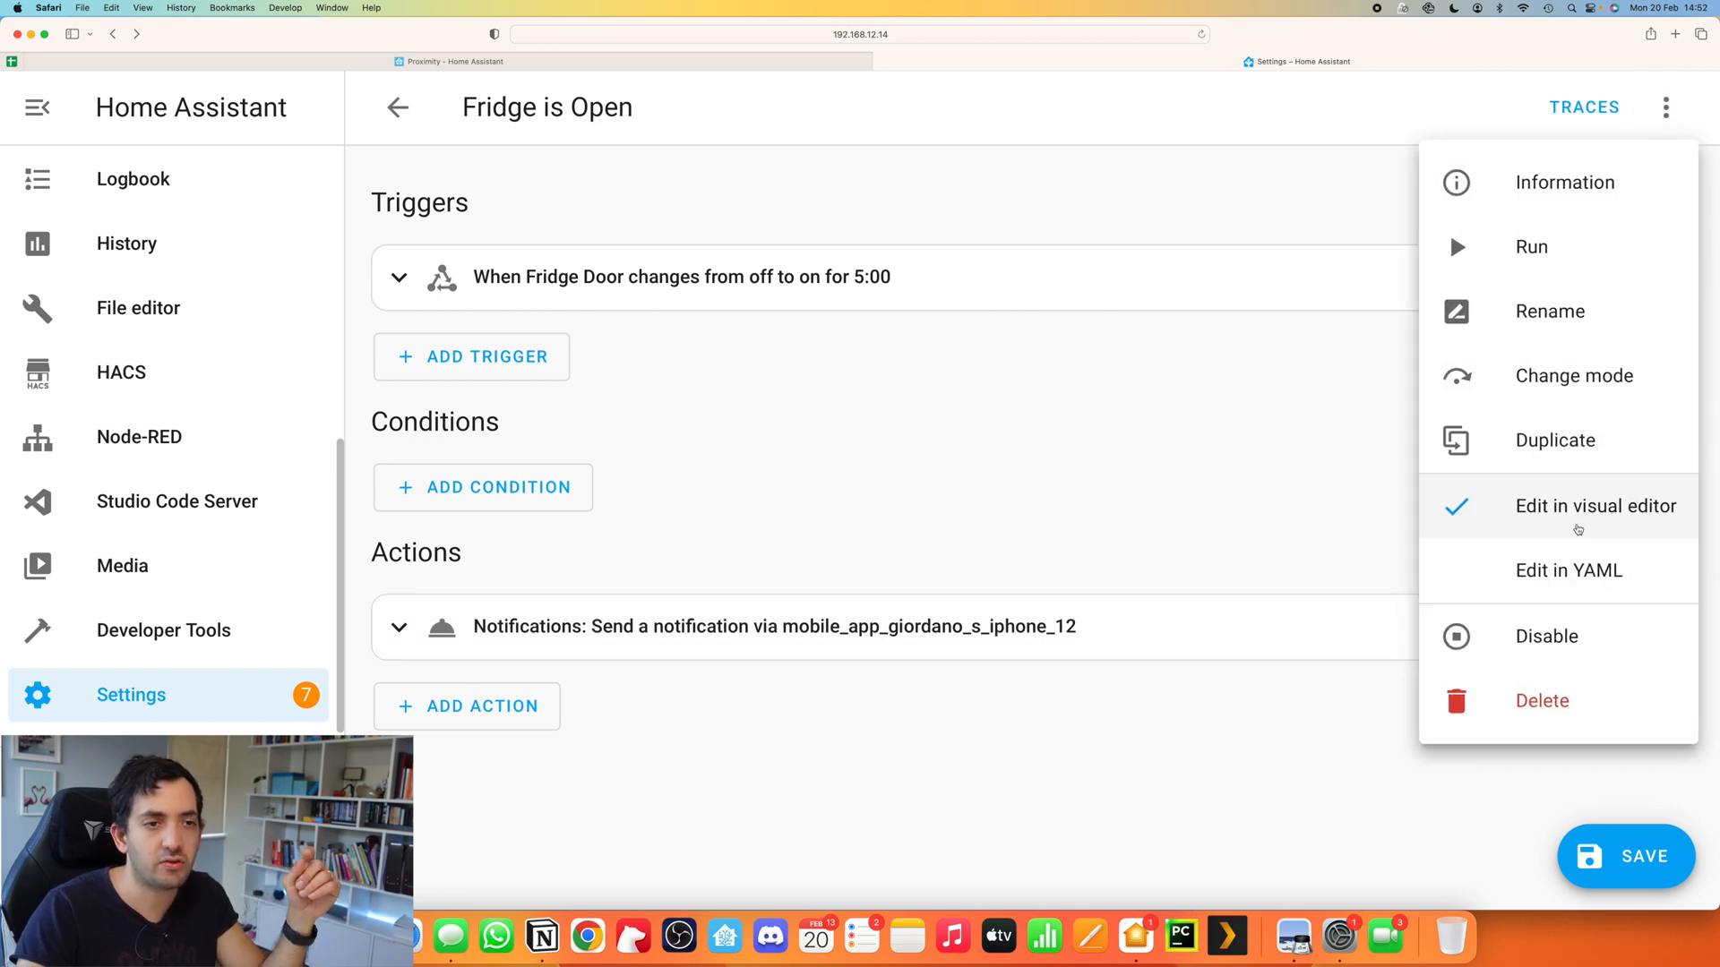
click(1569, 569)
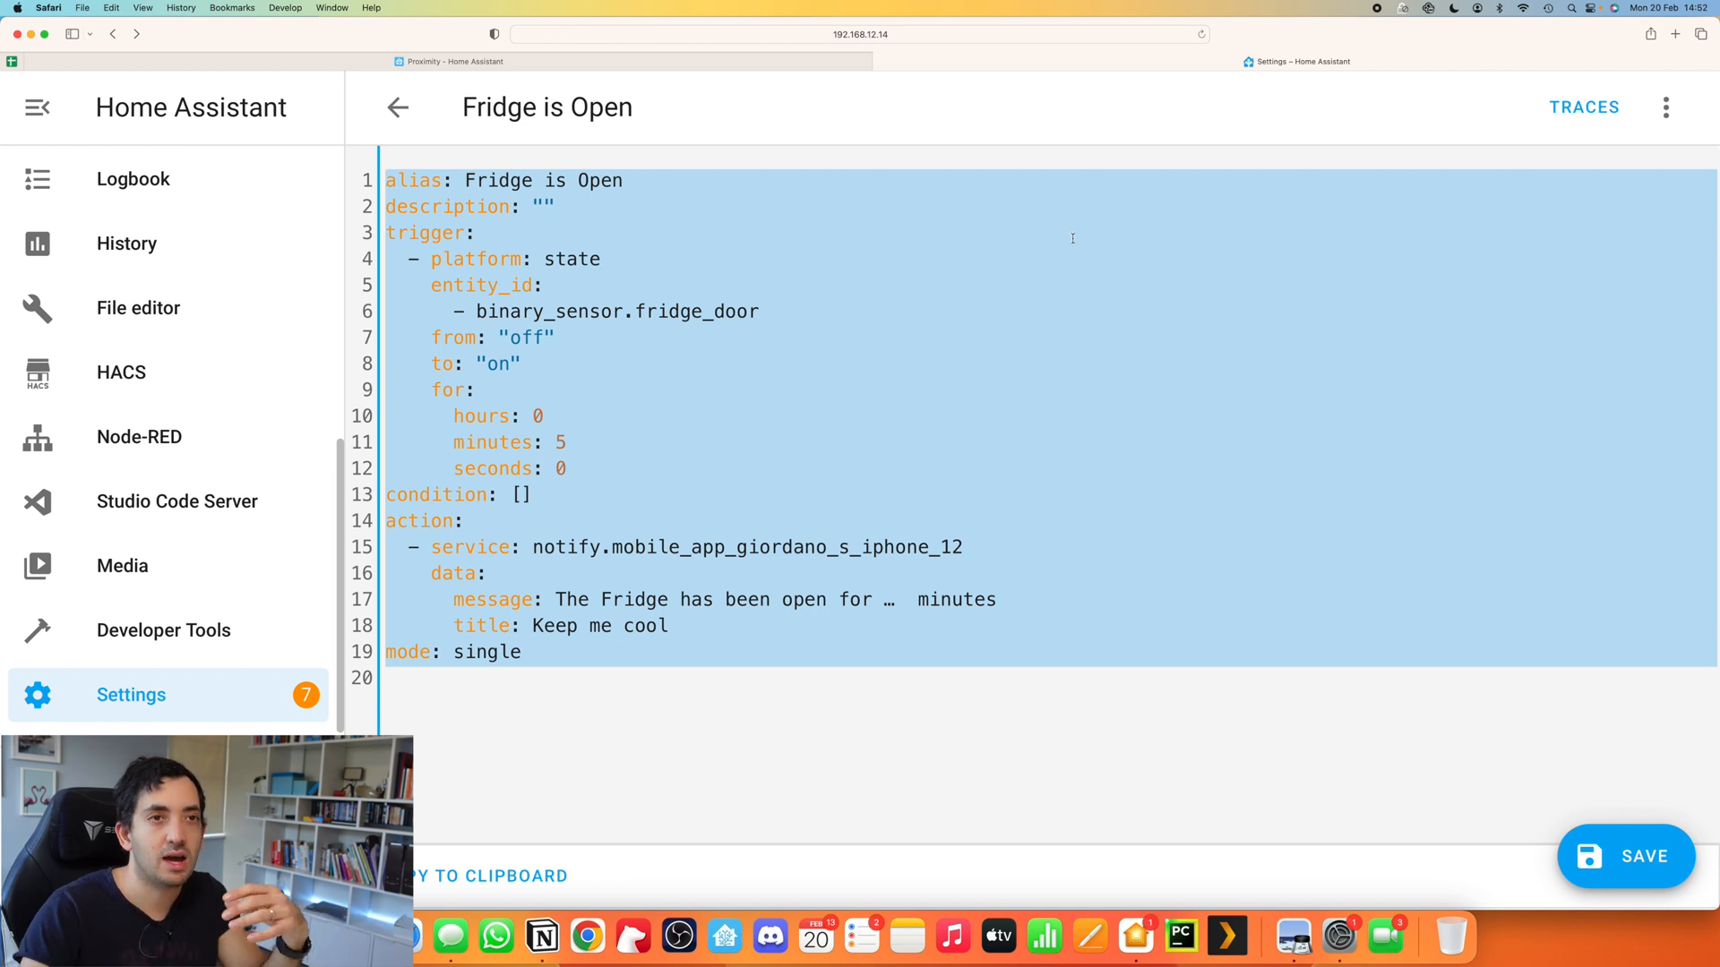
click(1665, 107)
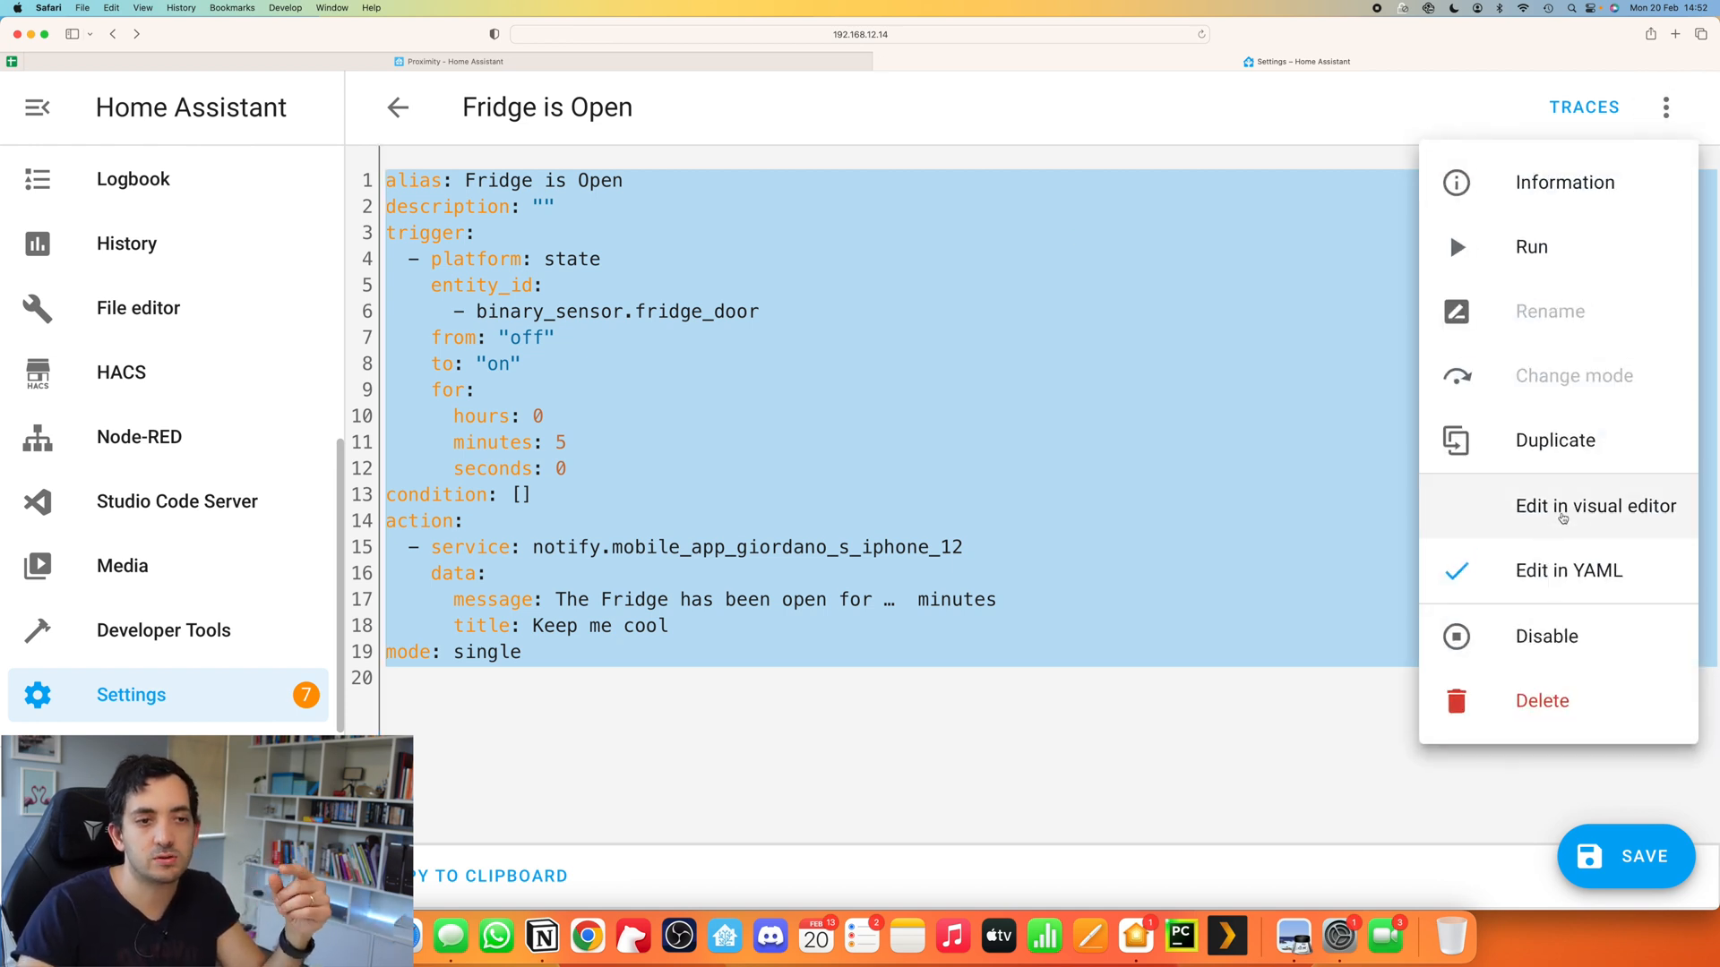
click(1596, 505)
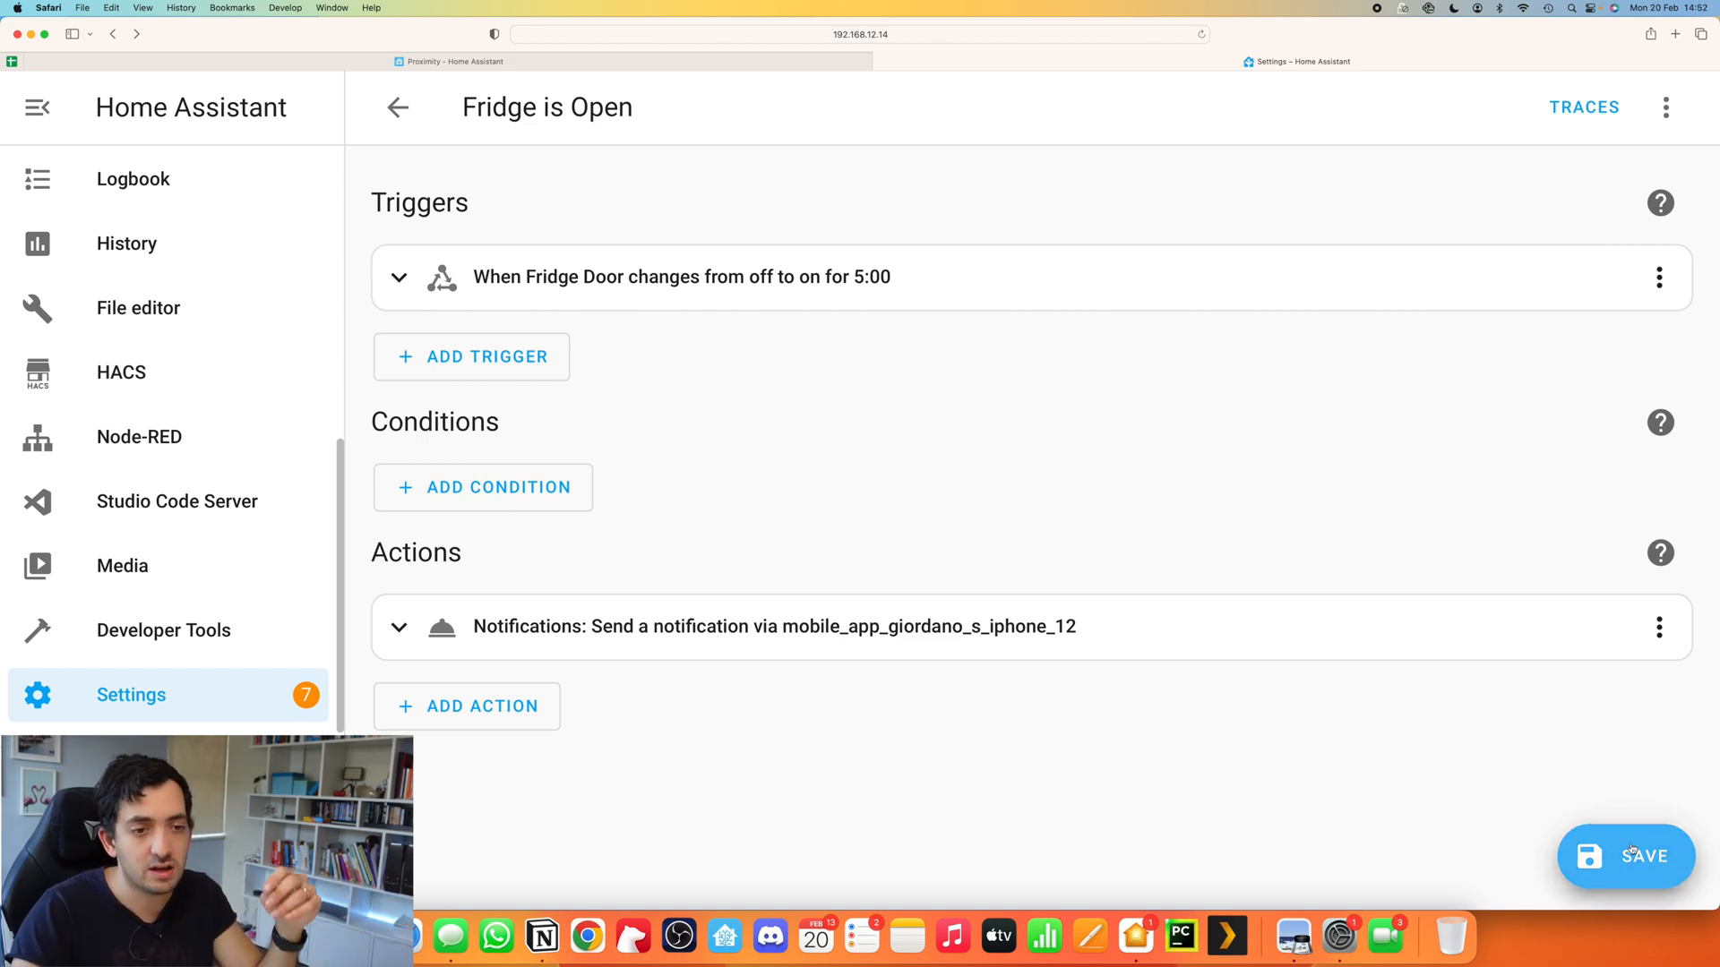
Step: Save Fridge is Open, then open the Welcome back home automation
click(1626, 856)
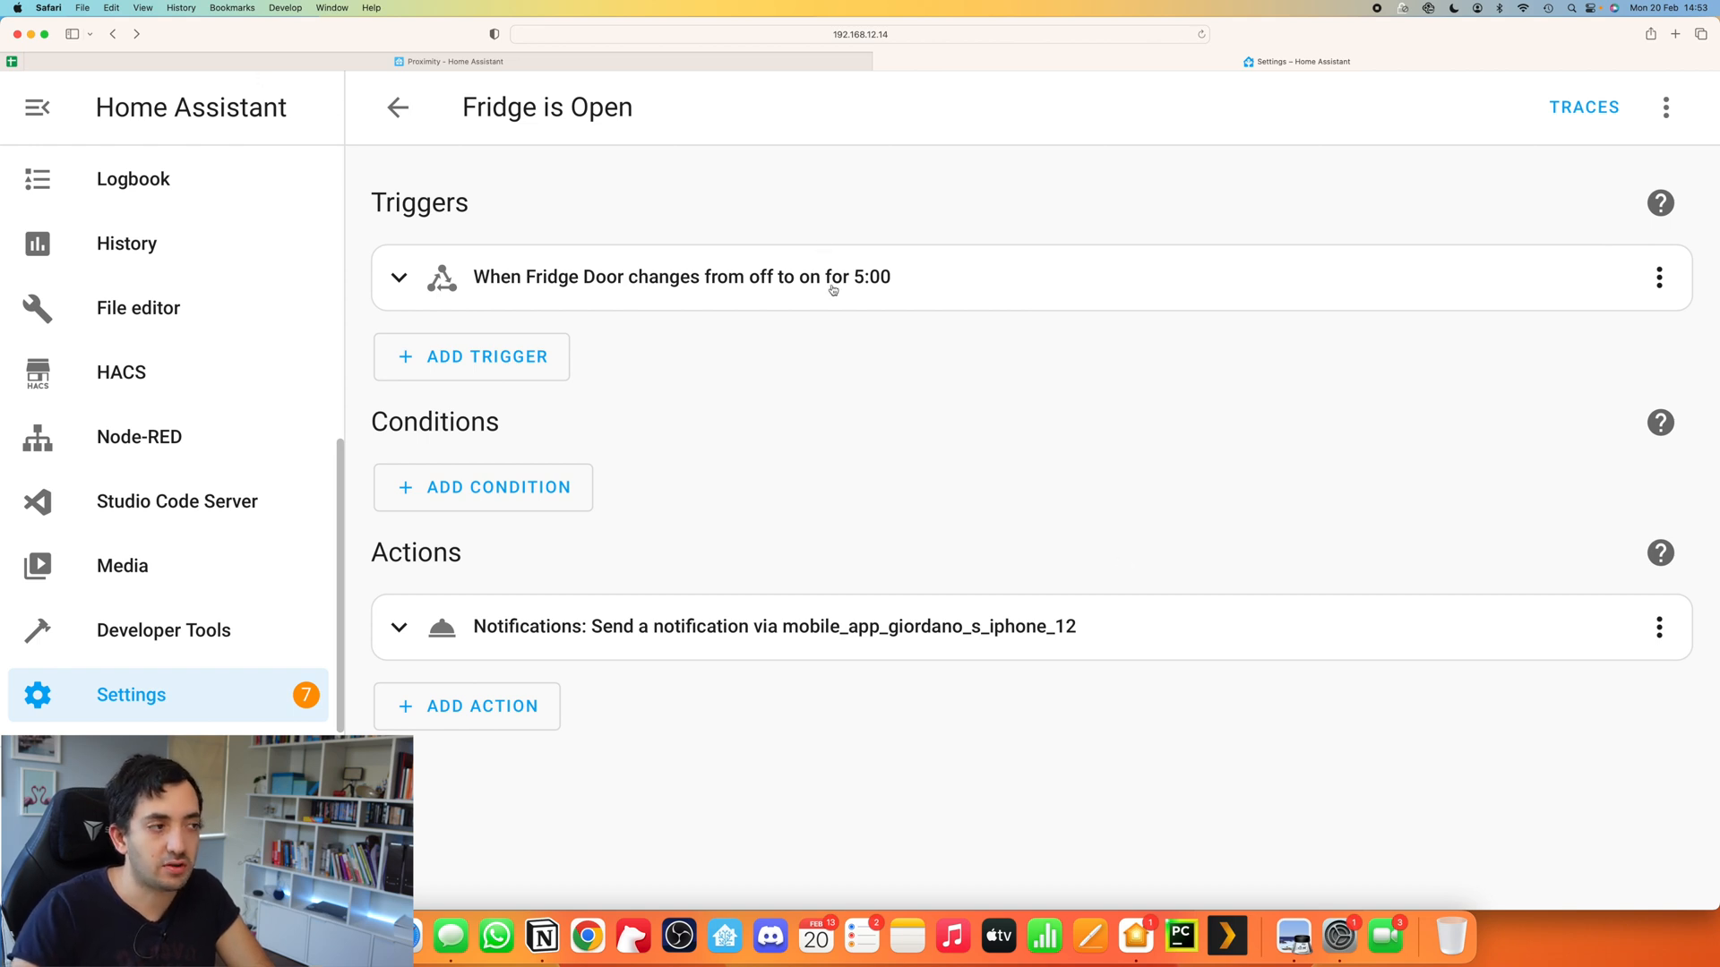
click(1665, 106)
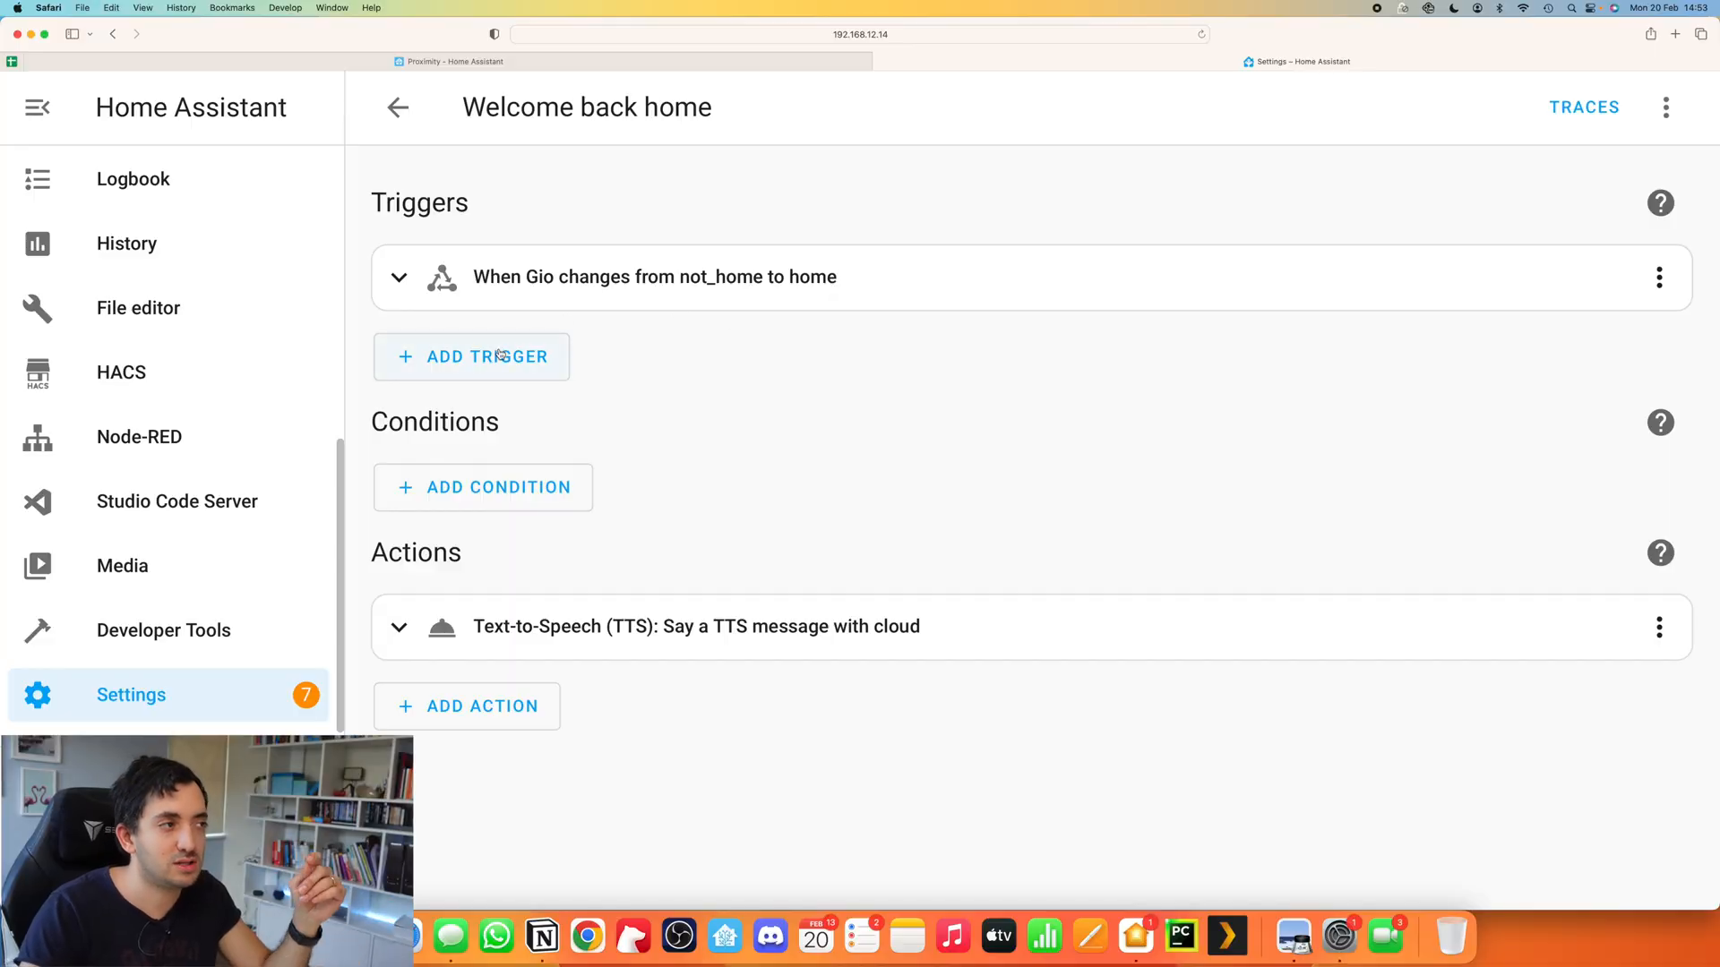
Step: Expand the arriving-home trigger and view it as YAML (person.gio, not_home to home)
click(399, 277)
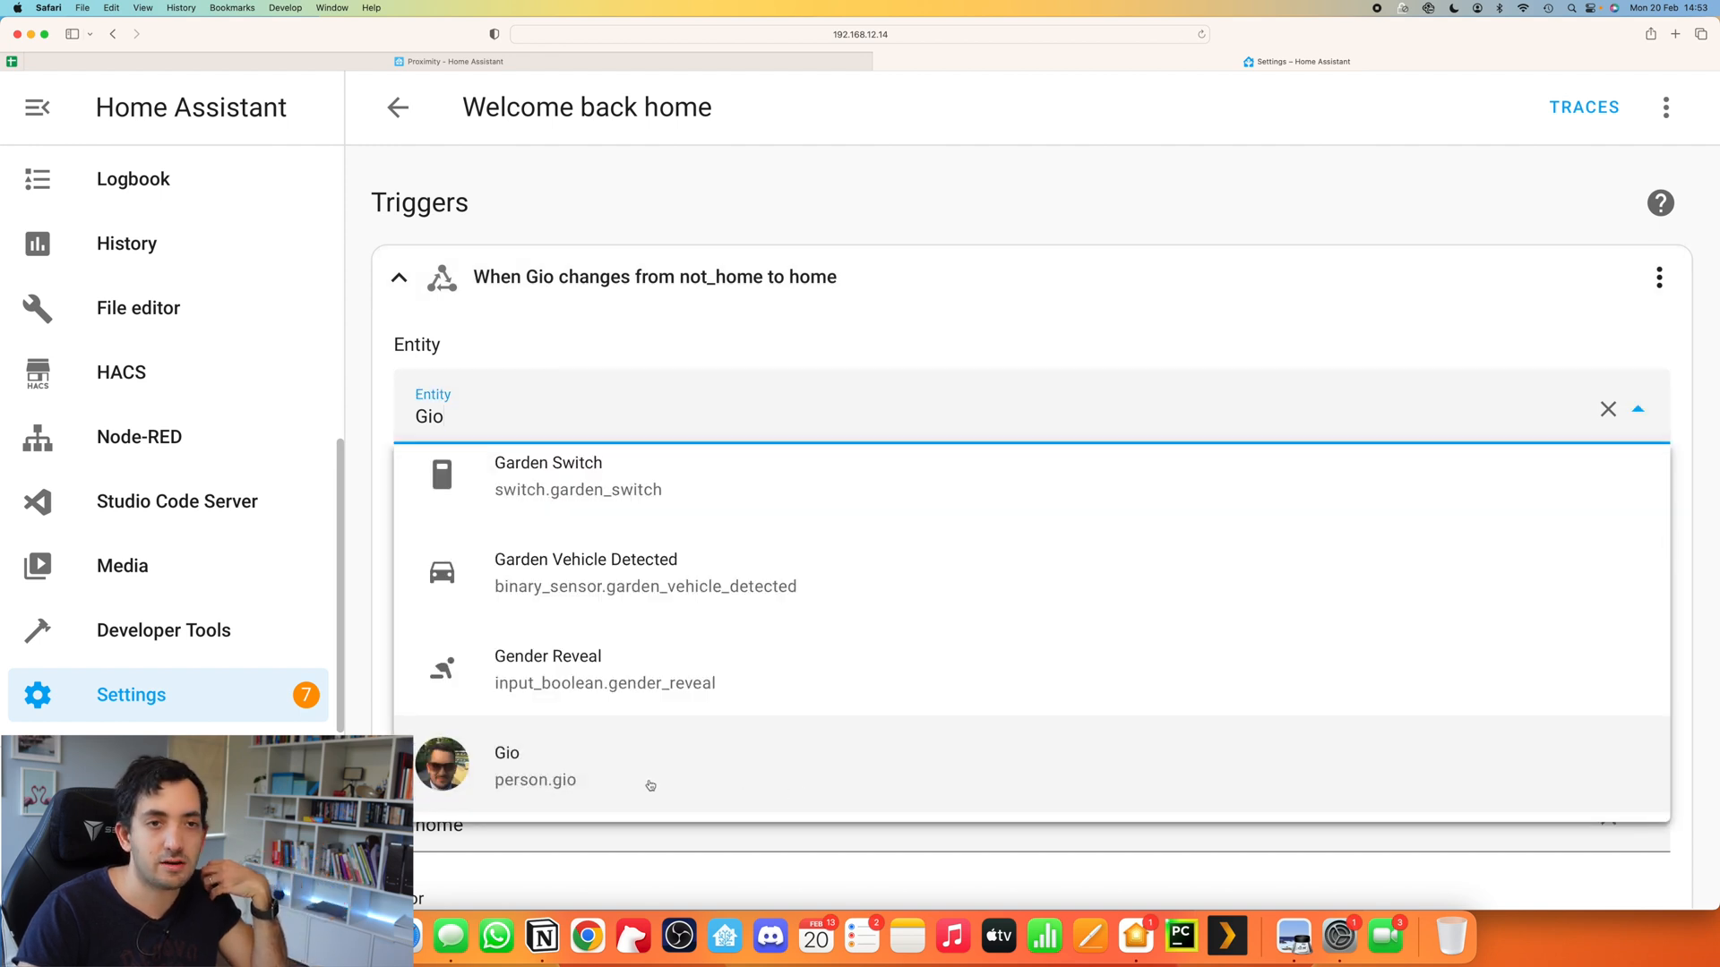
mouse_move(541, 795)
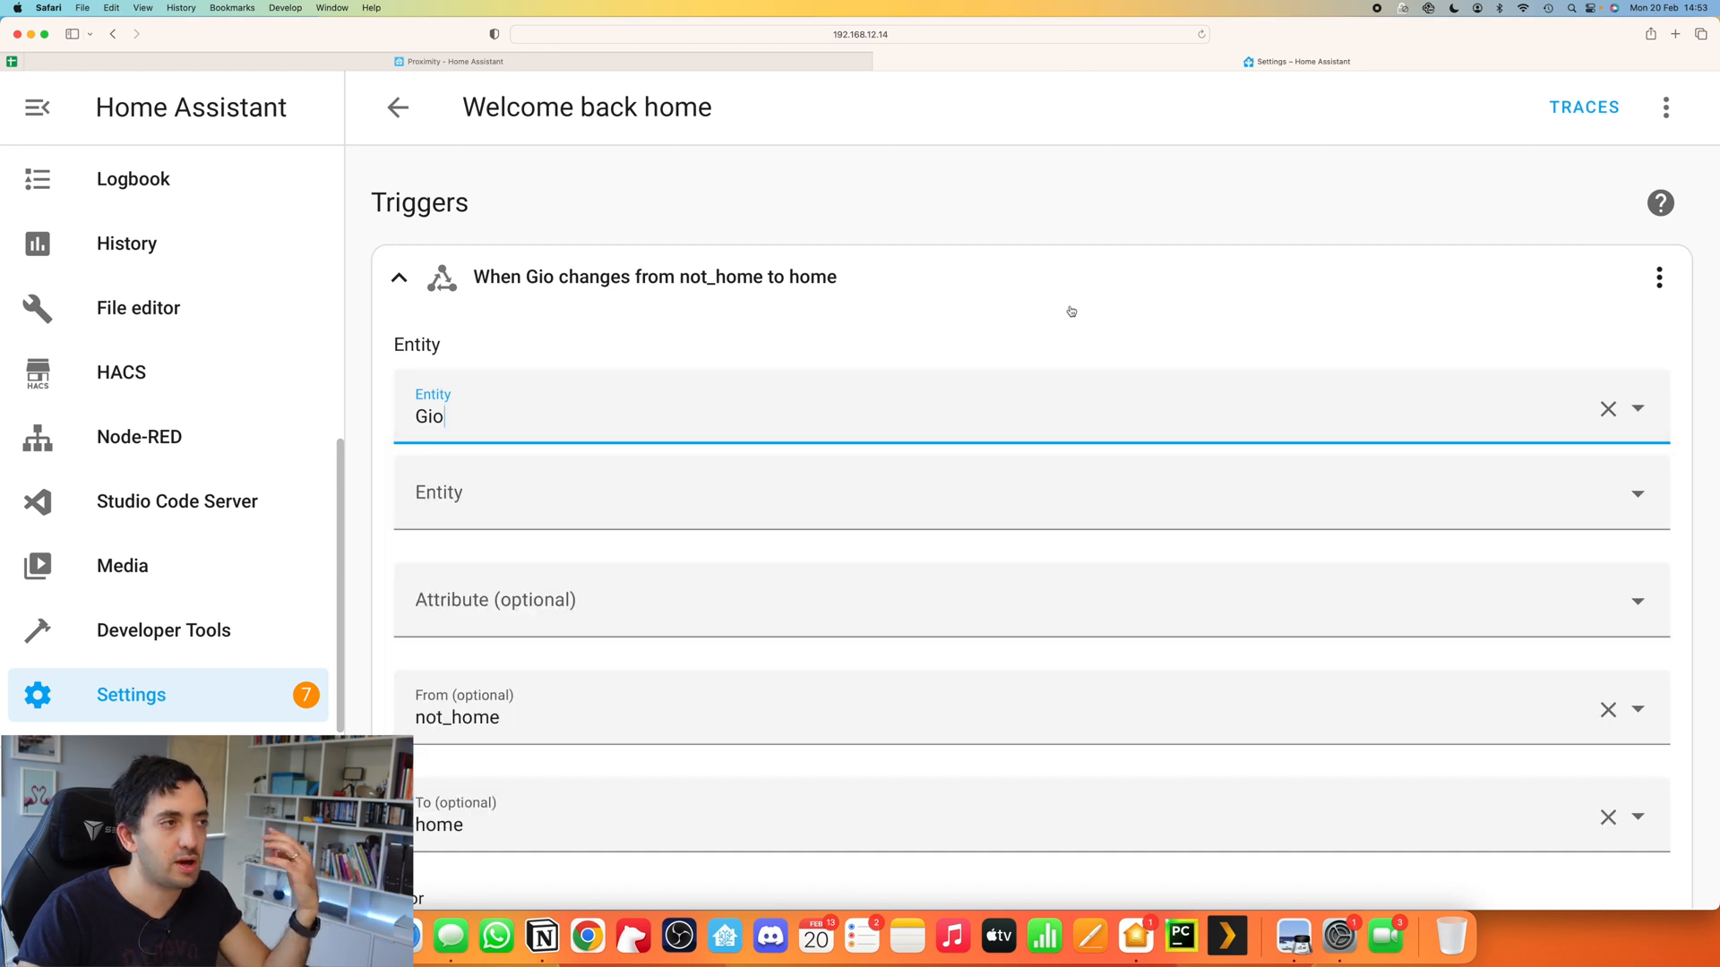
mouse_move(708, 297)
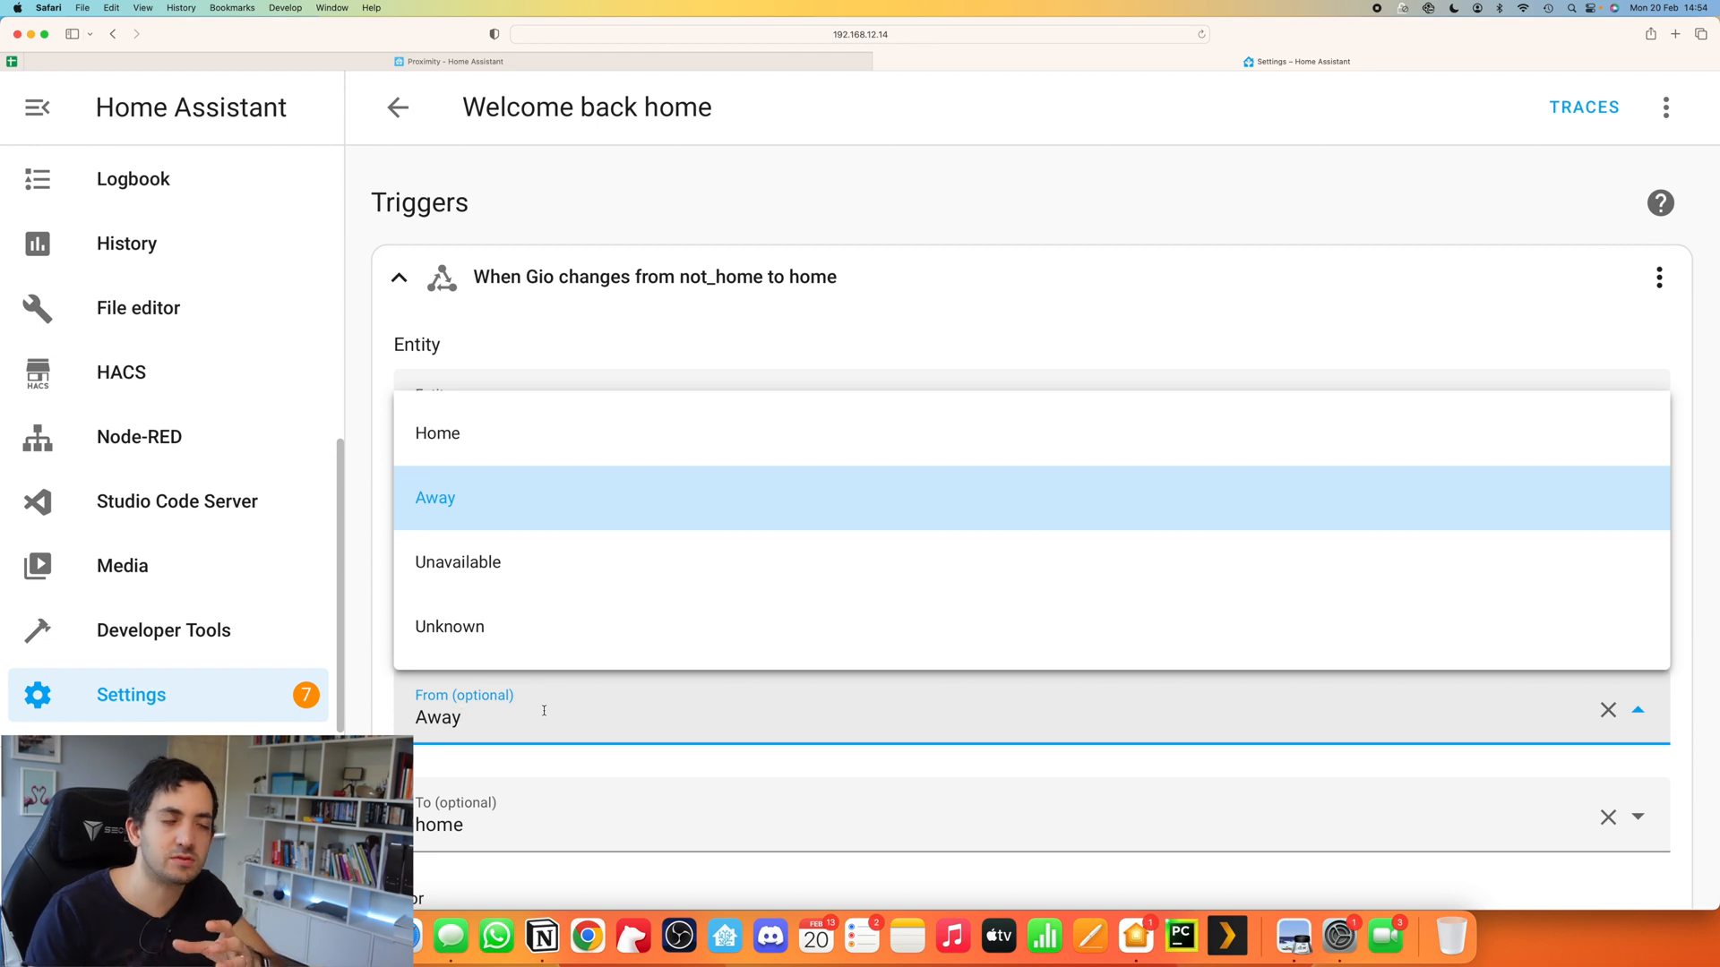
mouse_move(939, 233)
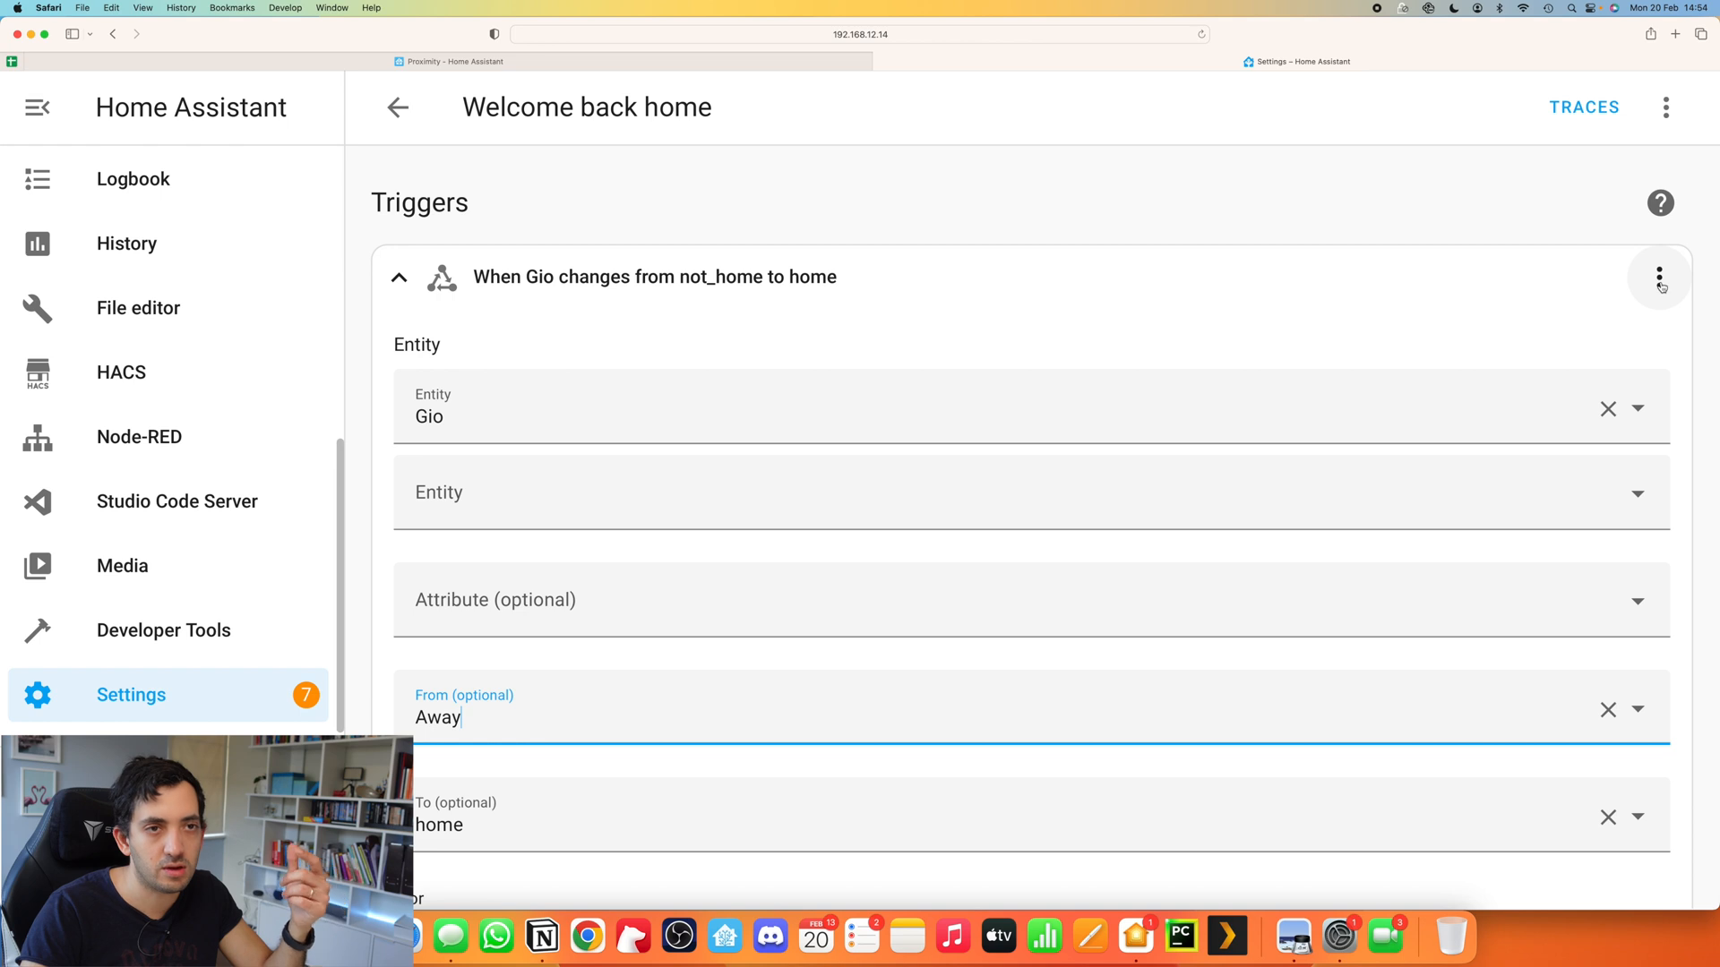
click(1658, 277)
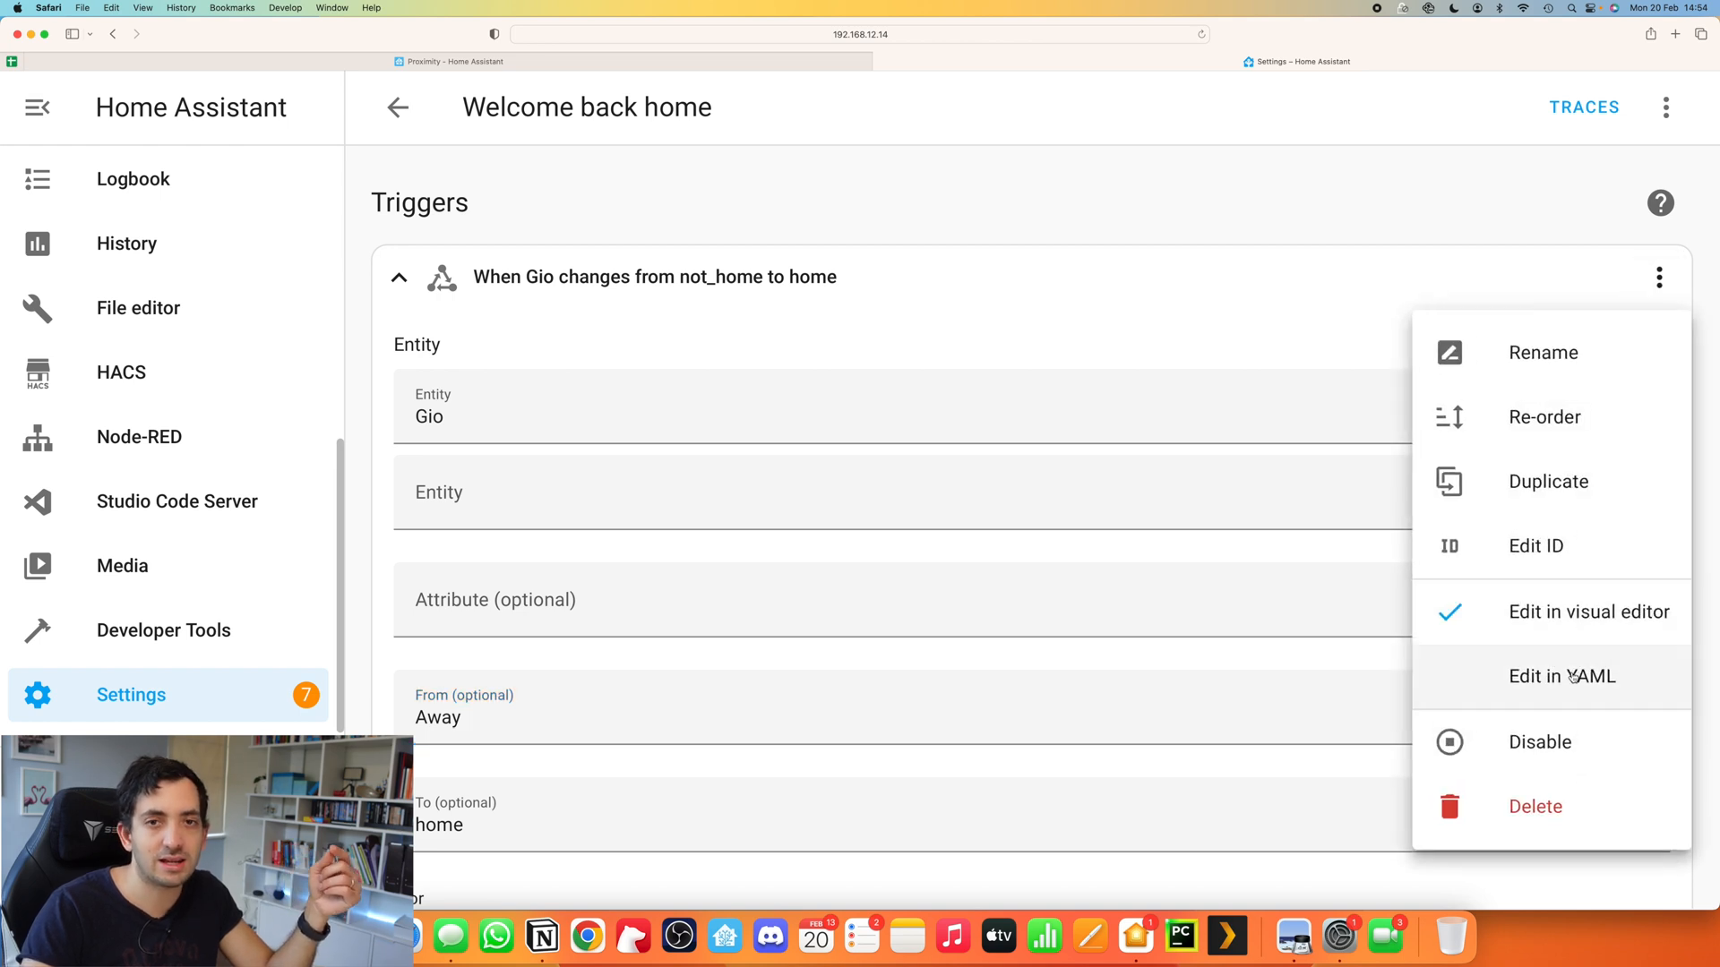
click(1562, 675)
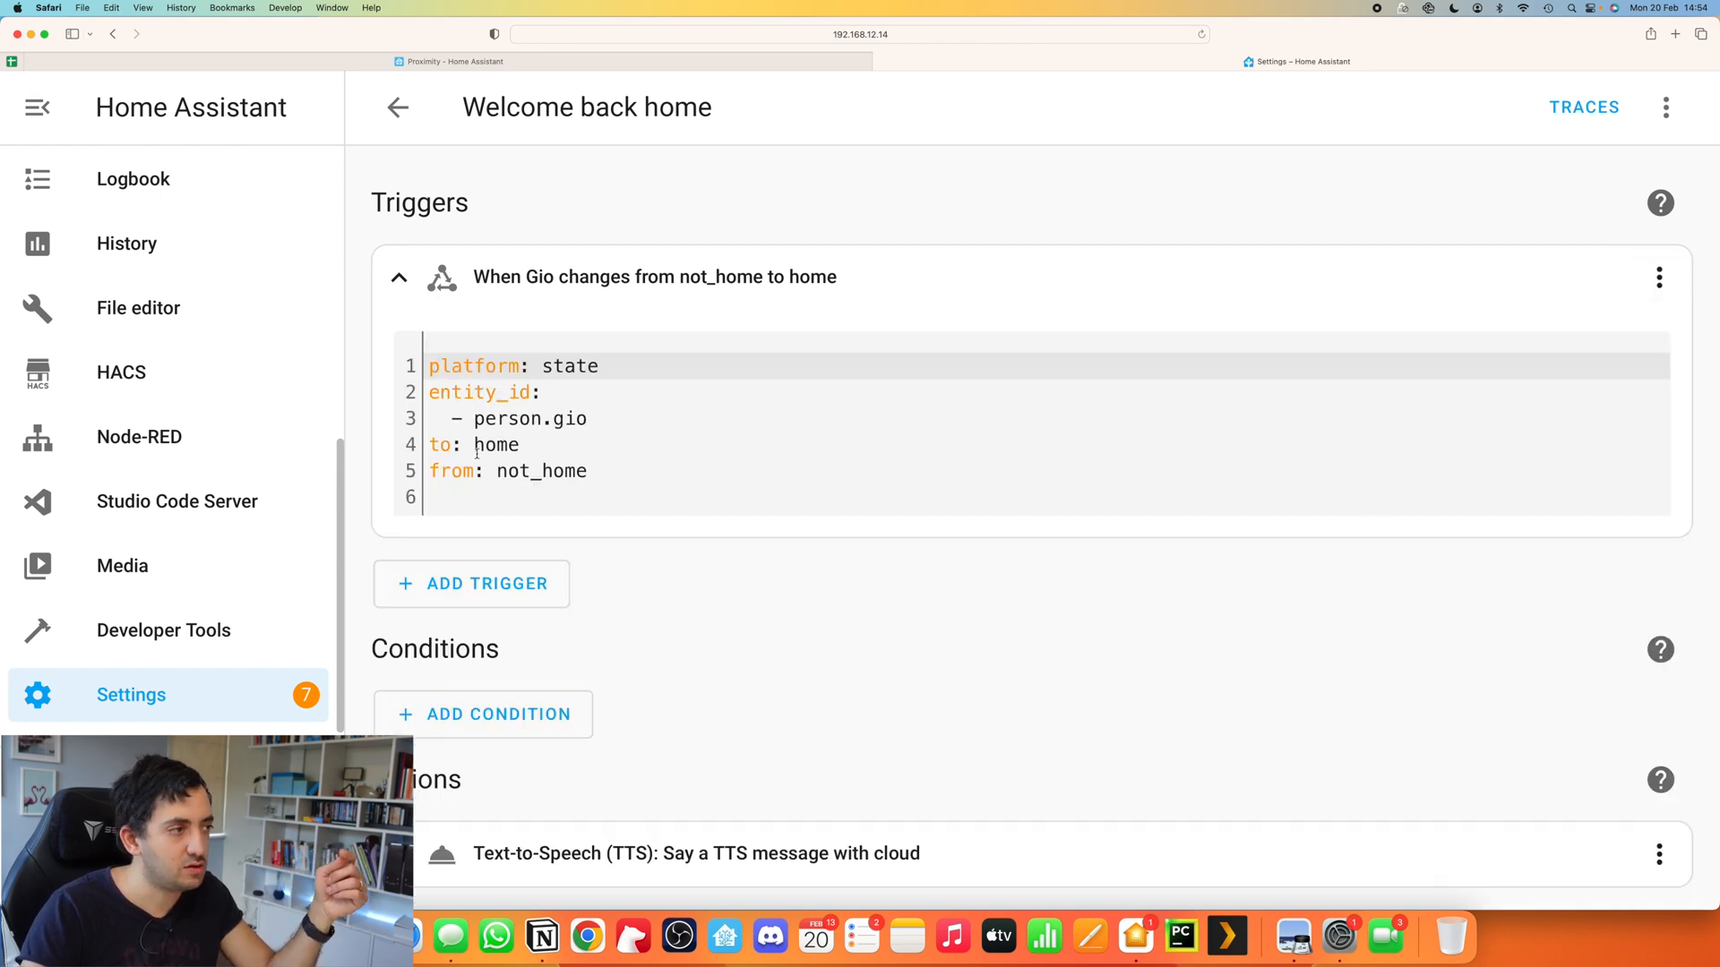
Step: Return the trigger to visual form and cancel the Rename dialog unchanged
click(1660, 277)
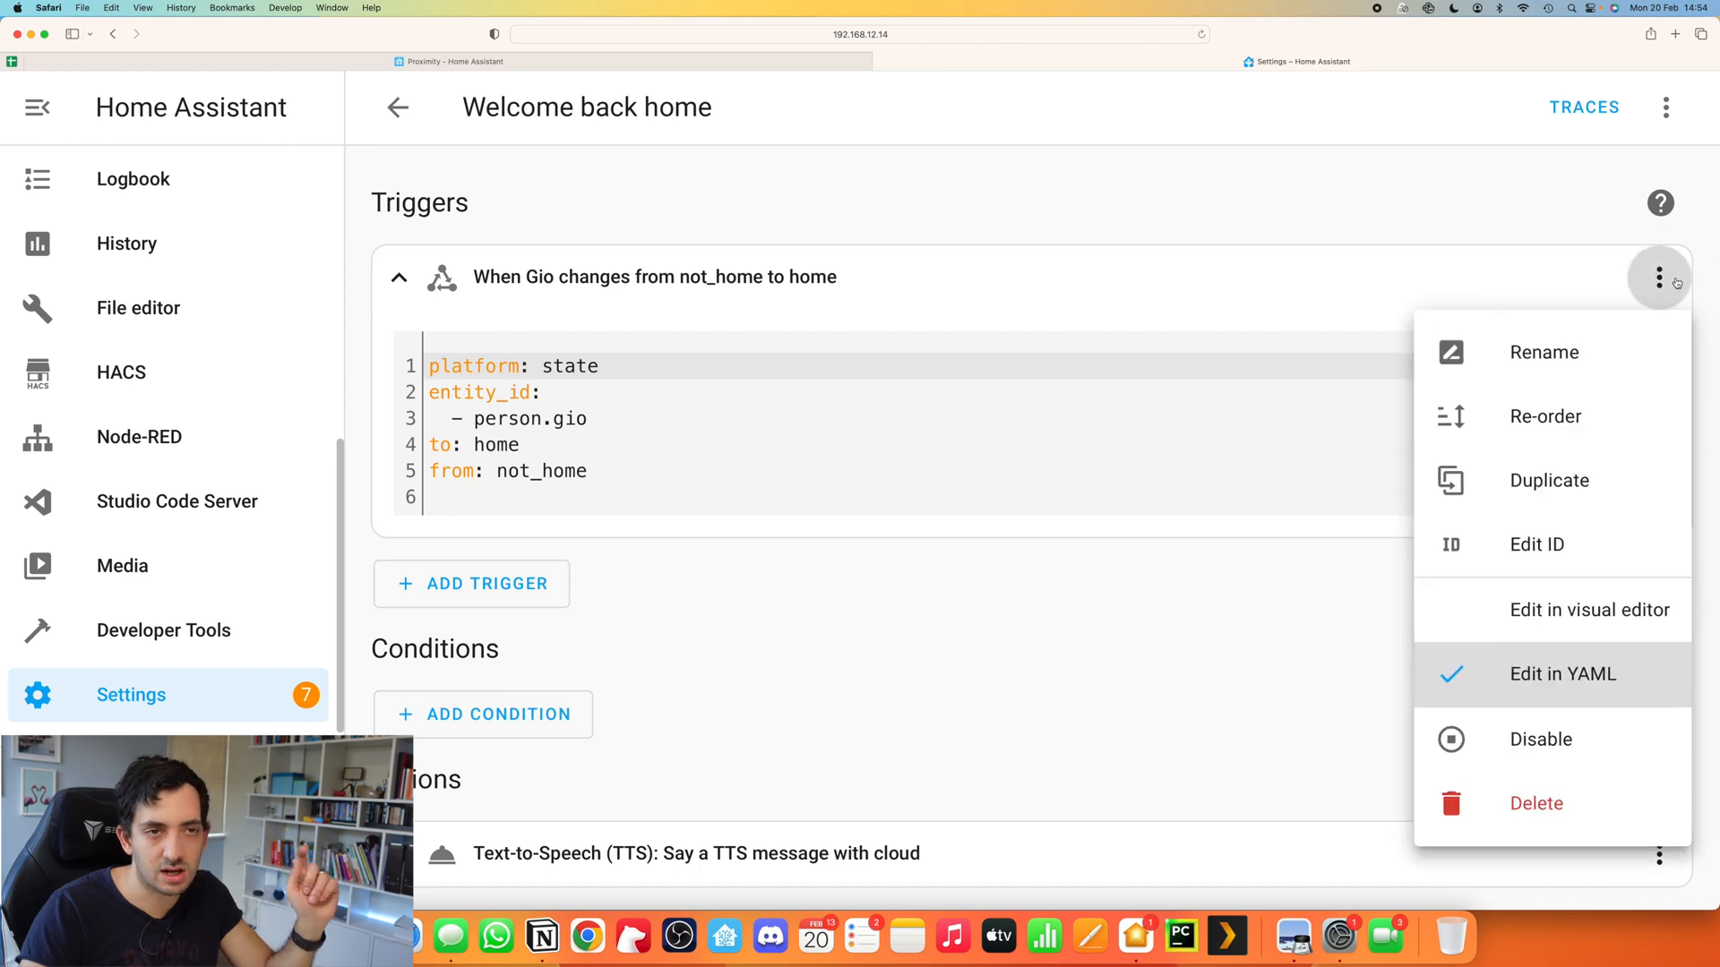
click(1588, 610)
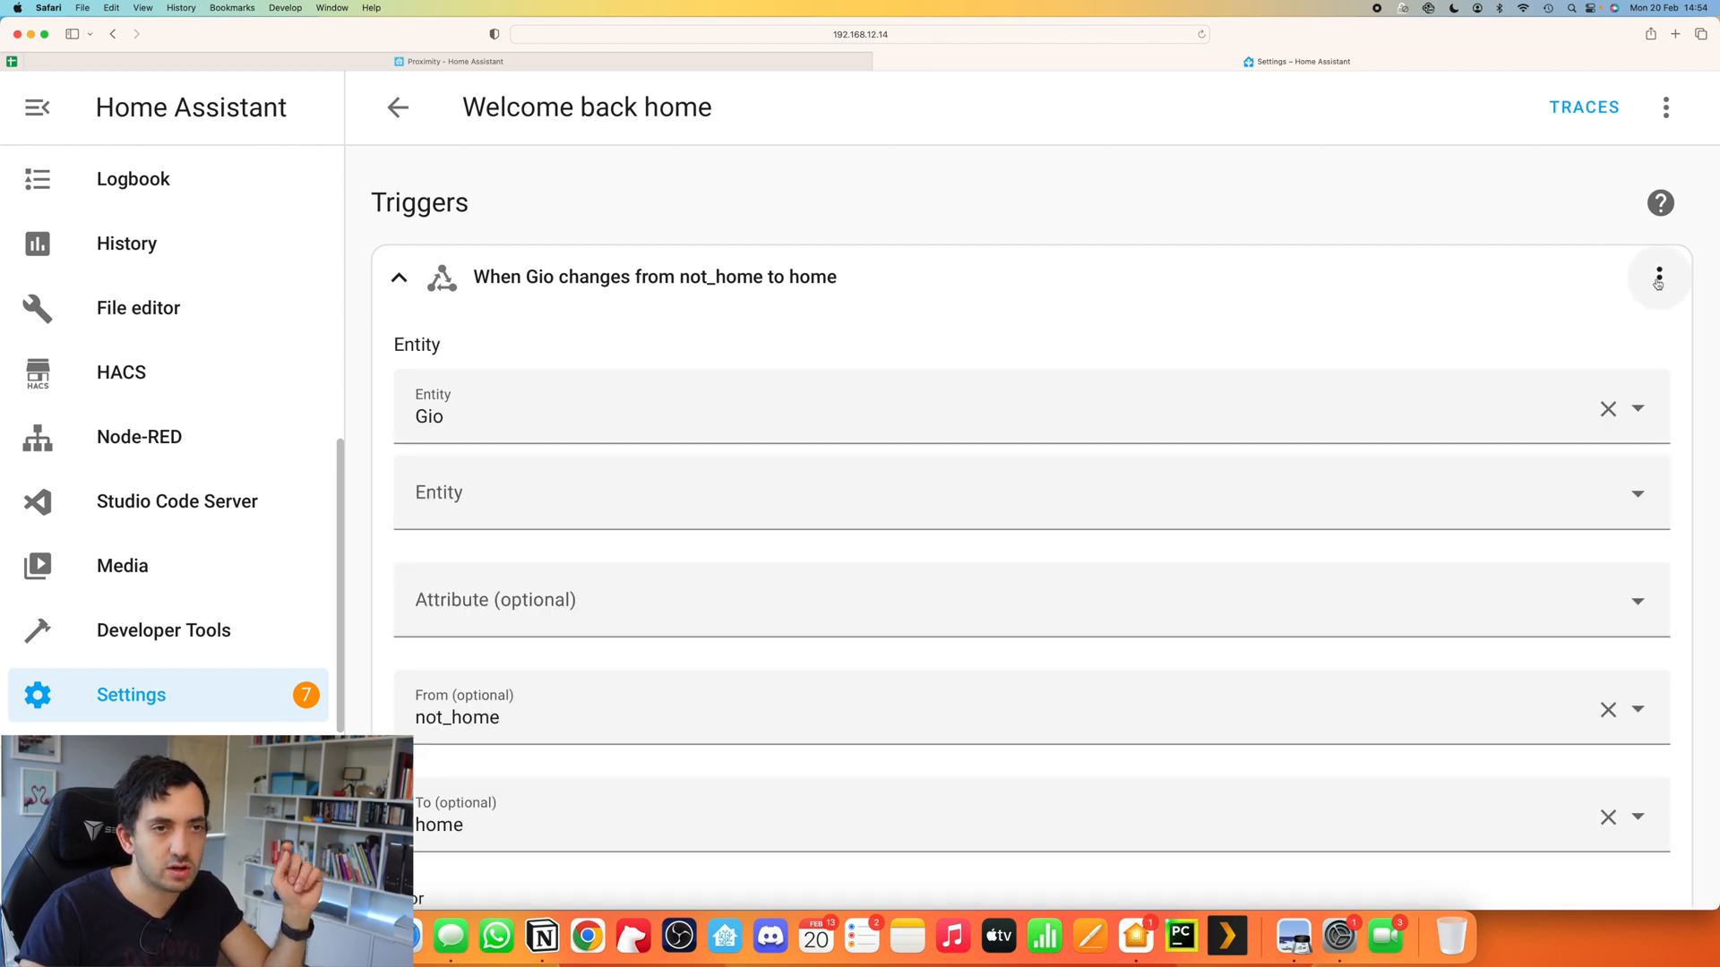
click(1657, 277)
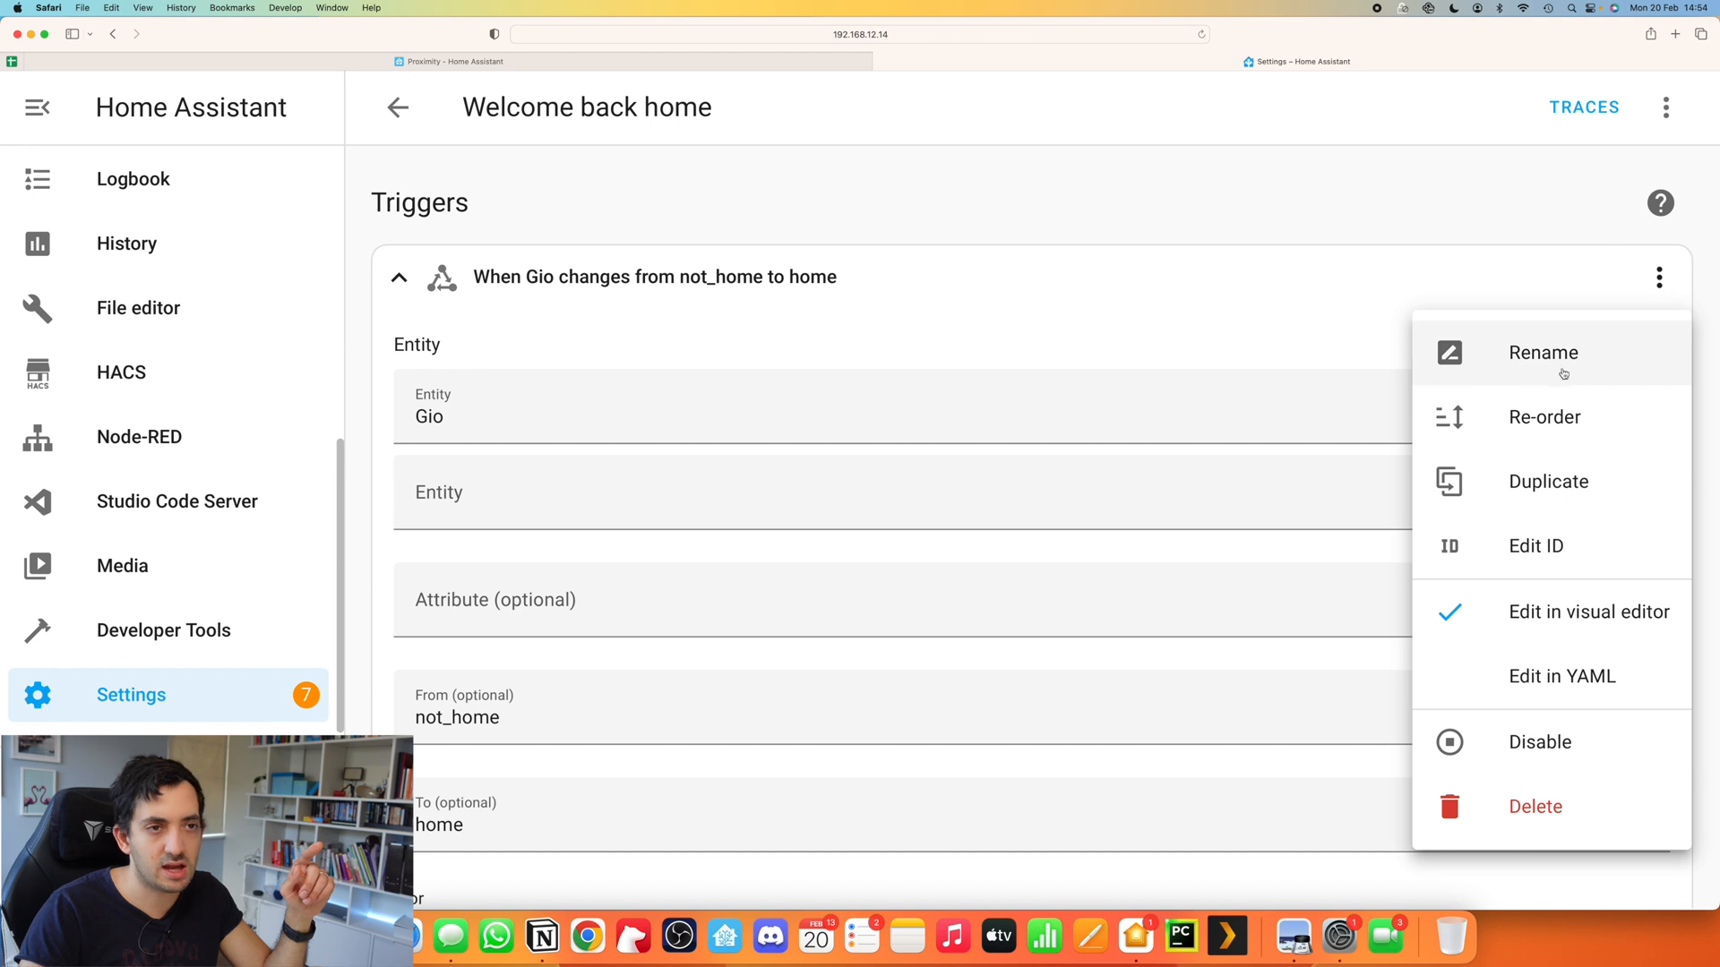
click(1543, 352)
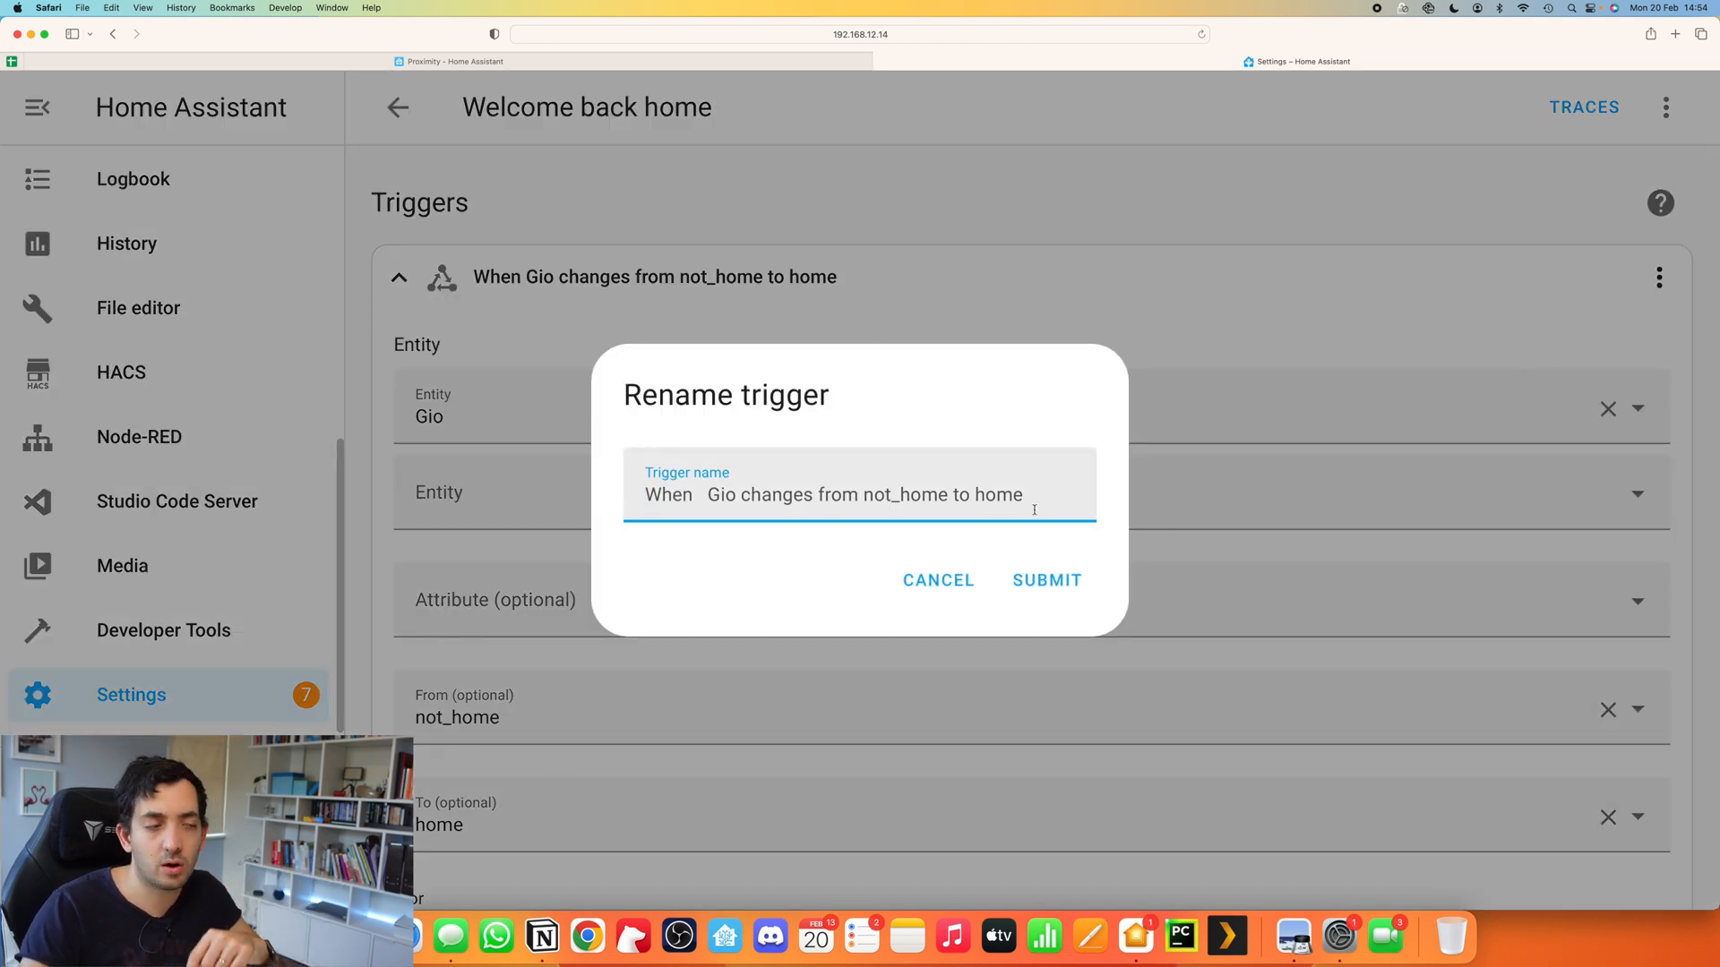
click(1046, 580)
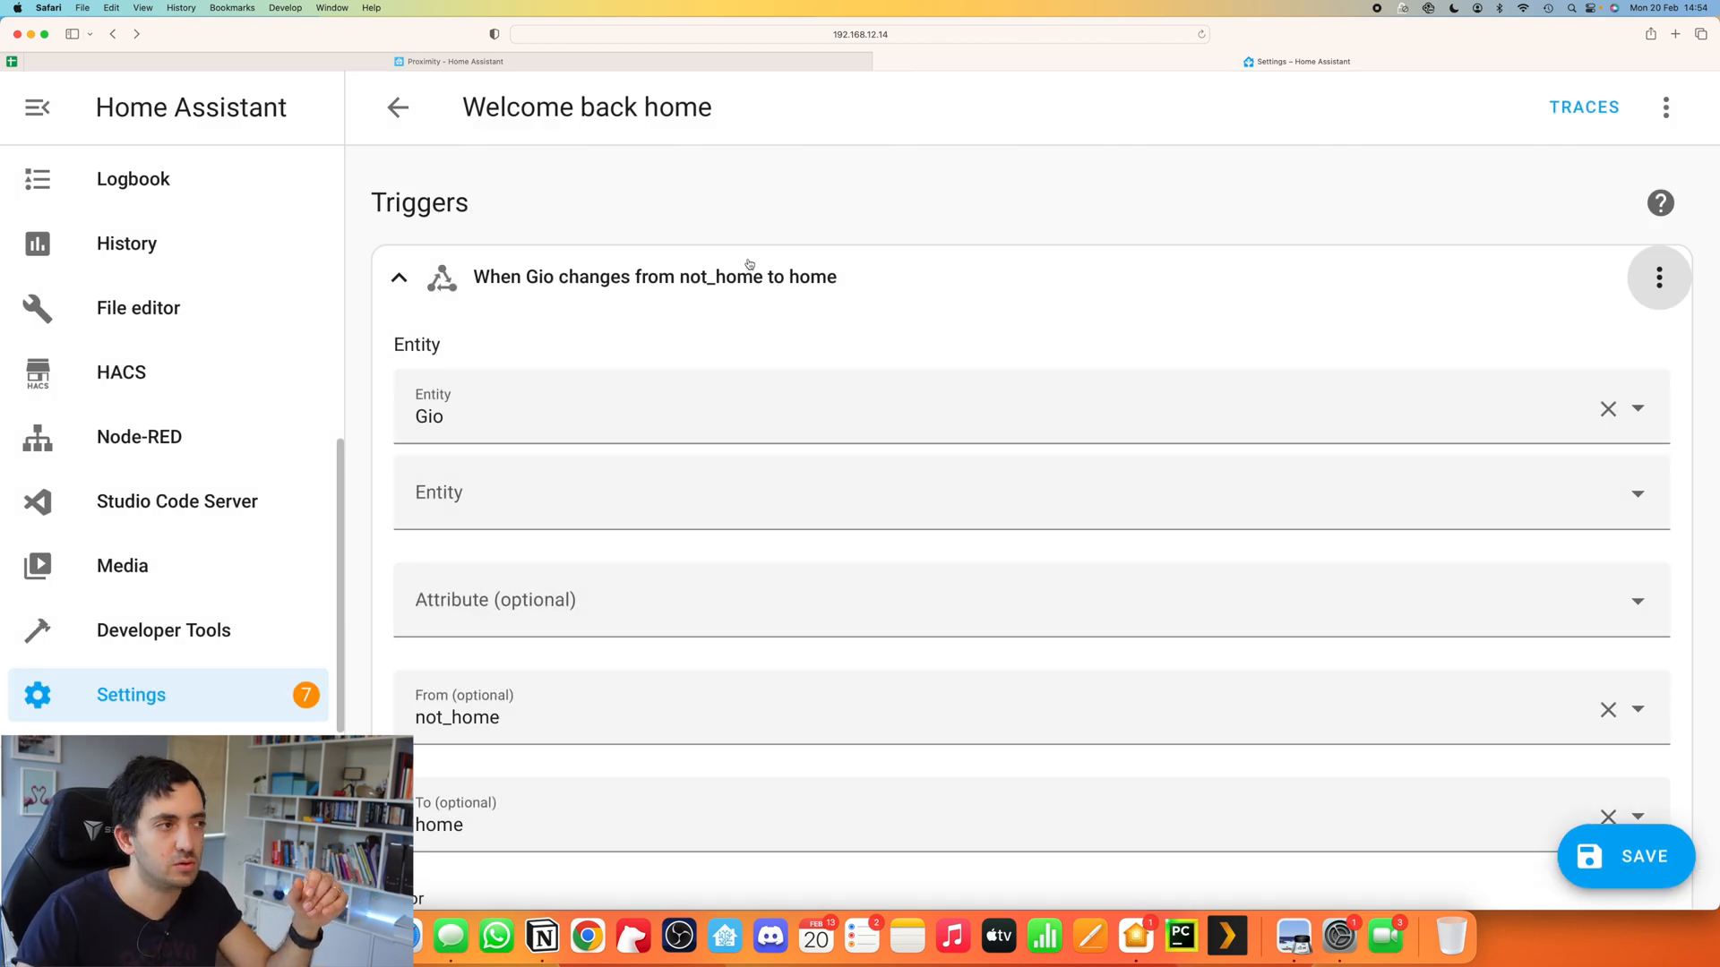
scroll(down, 3)
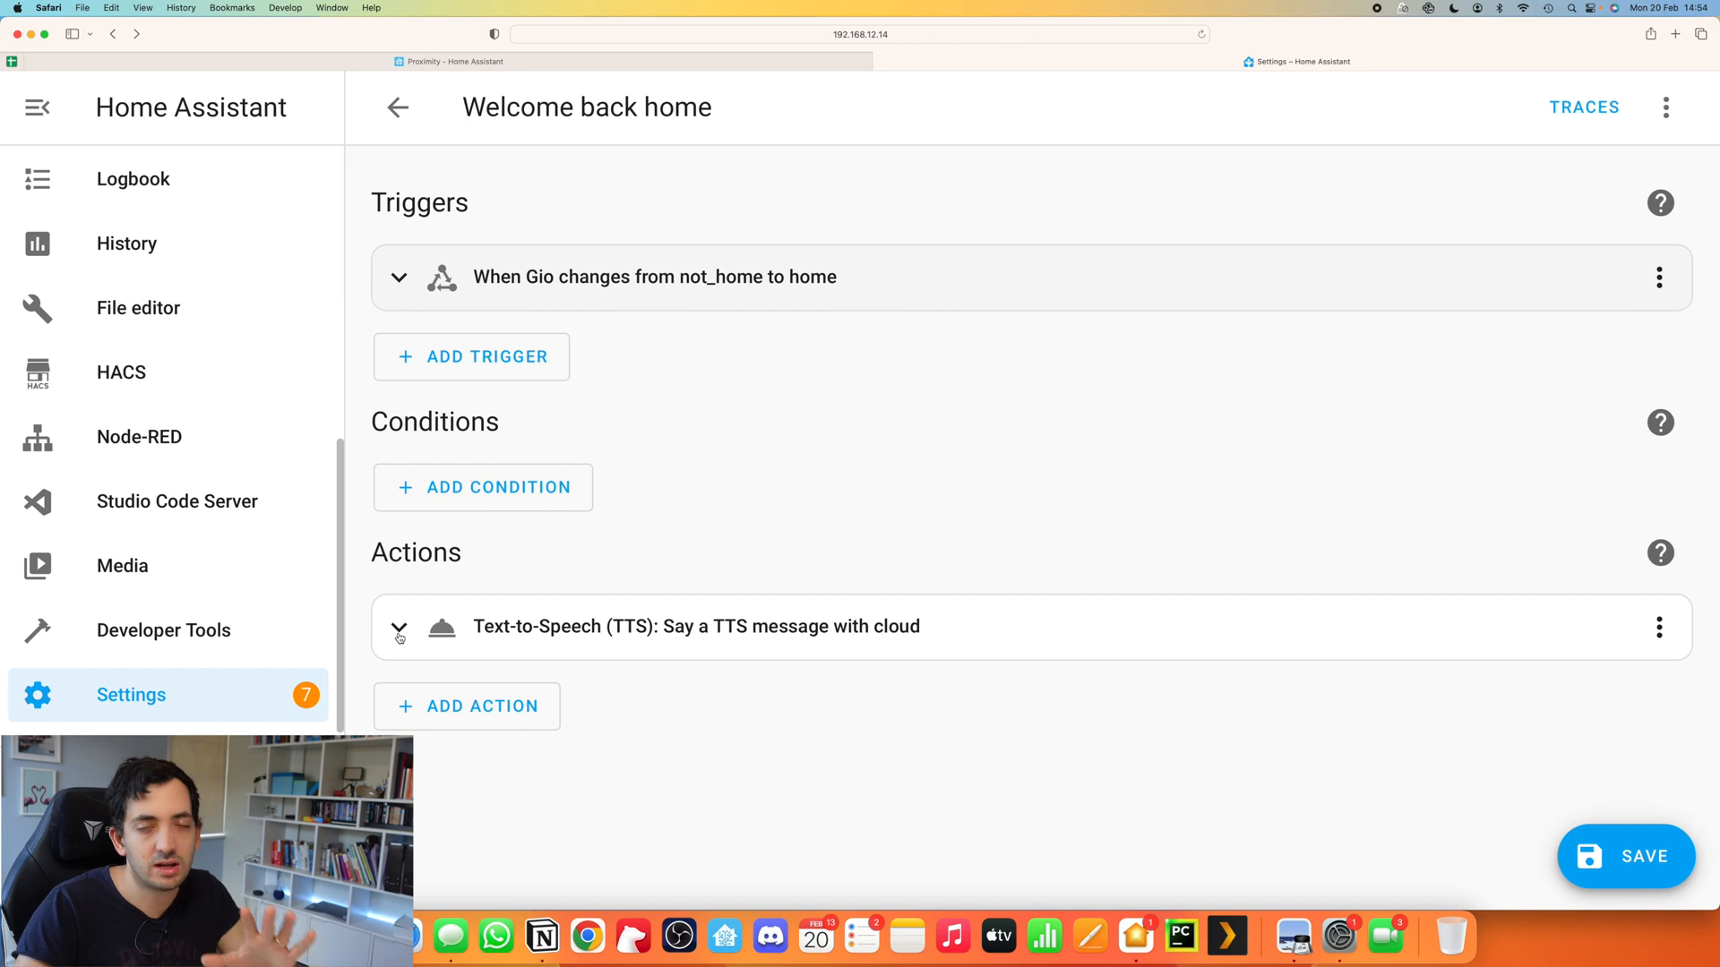
click(399, 626)
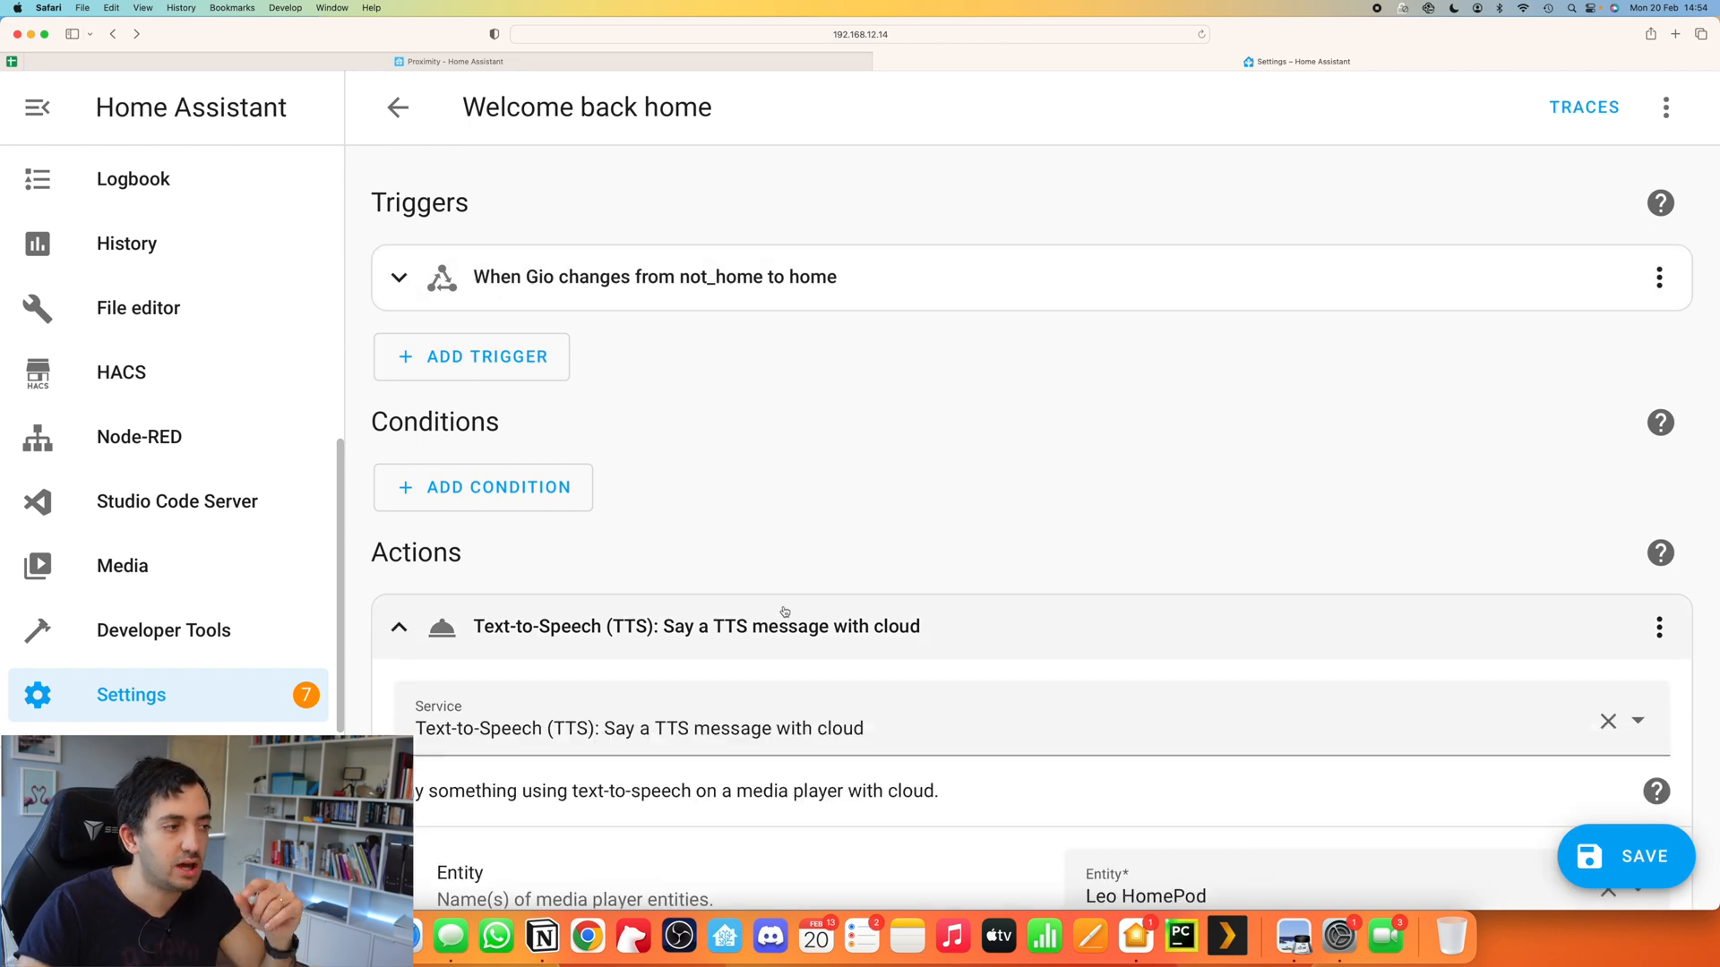
scroll(down, 3)
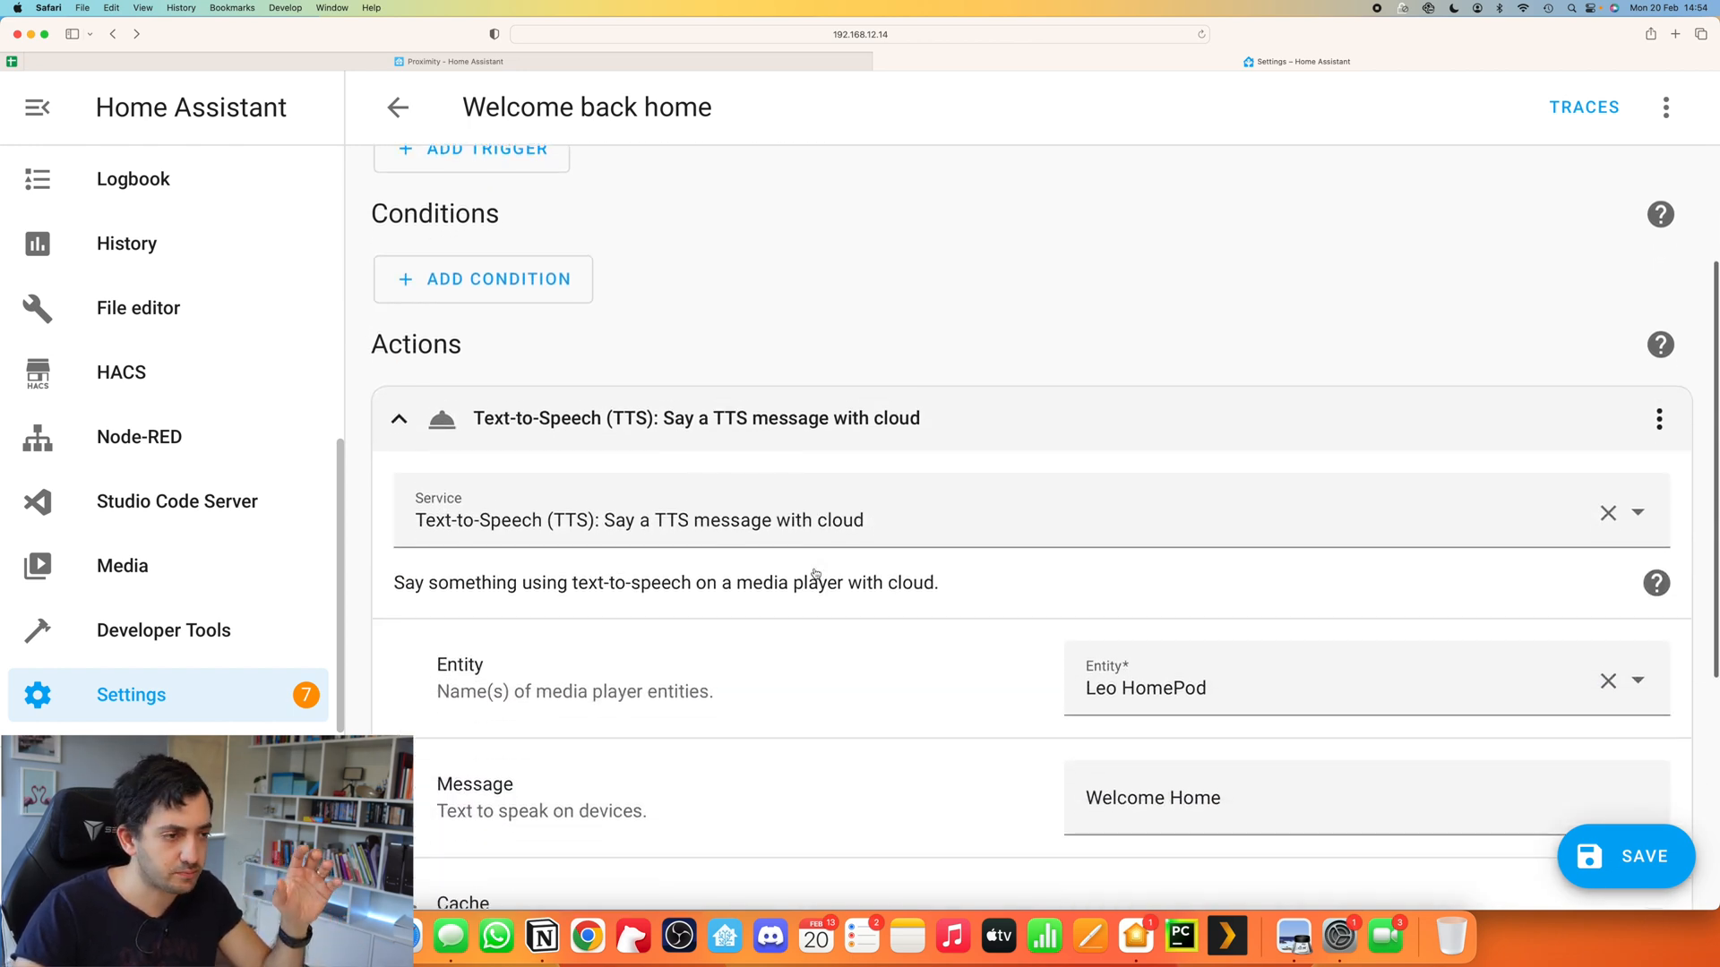
scroll(down, 3)
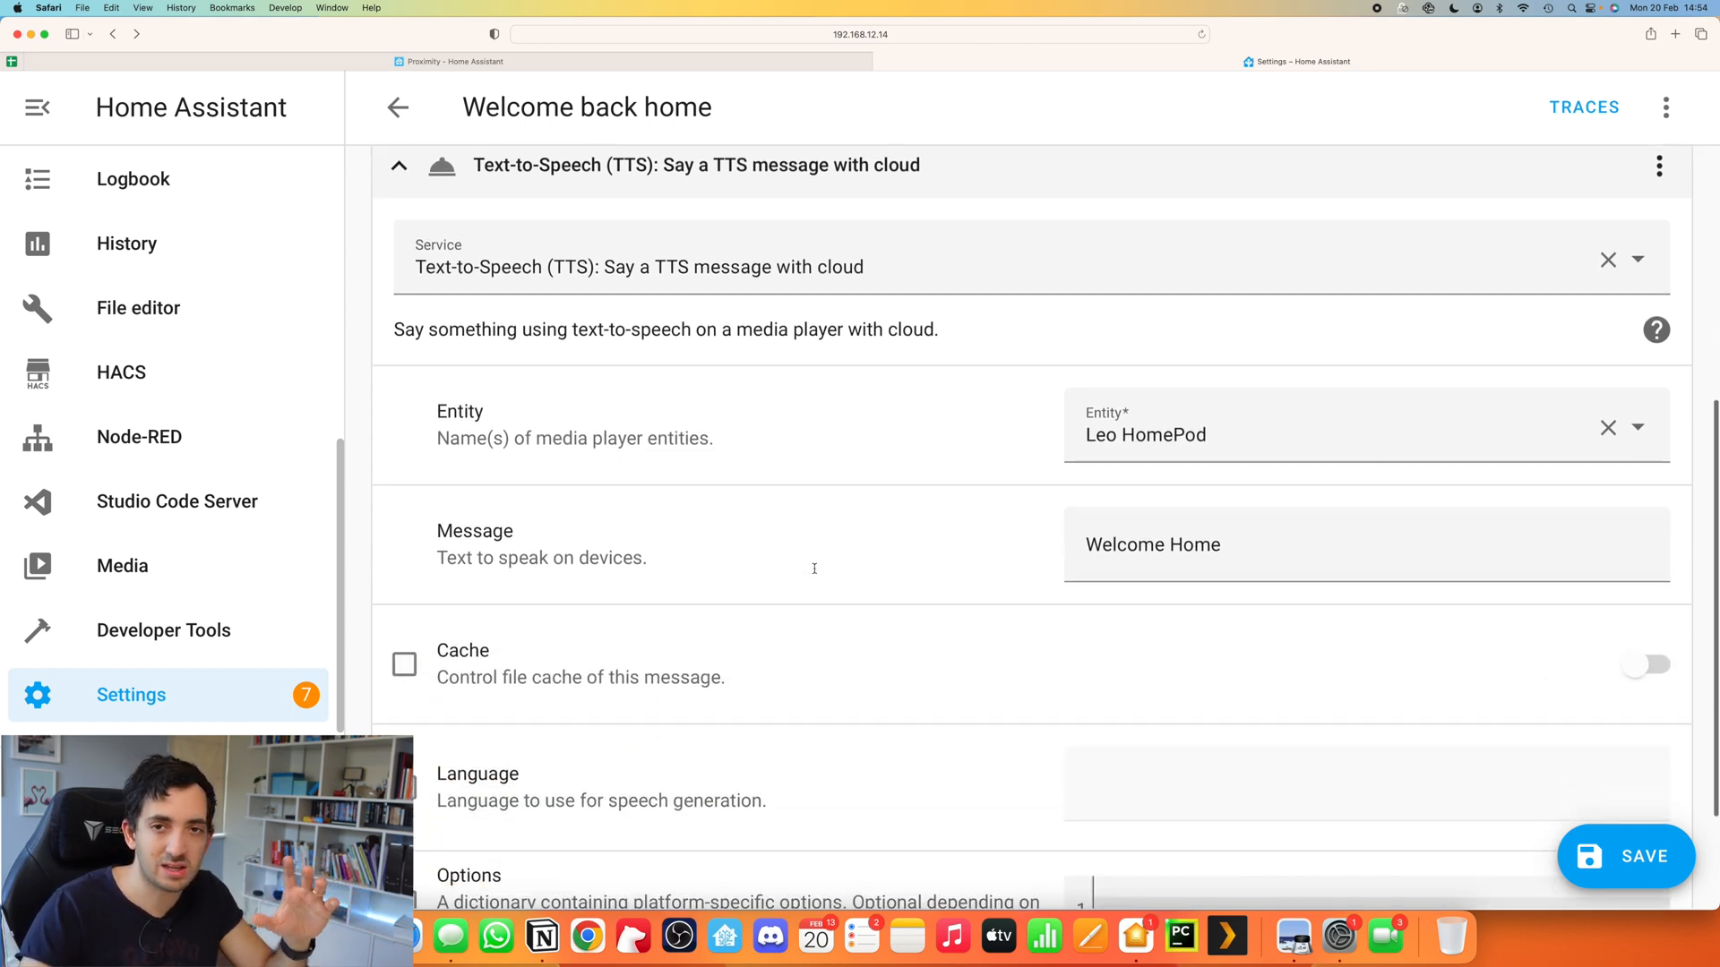
scroll(down, 3)
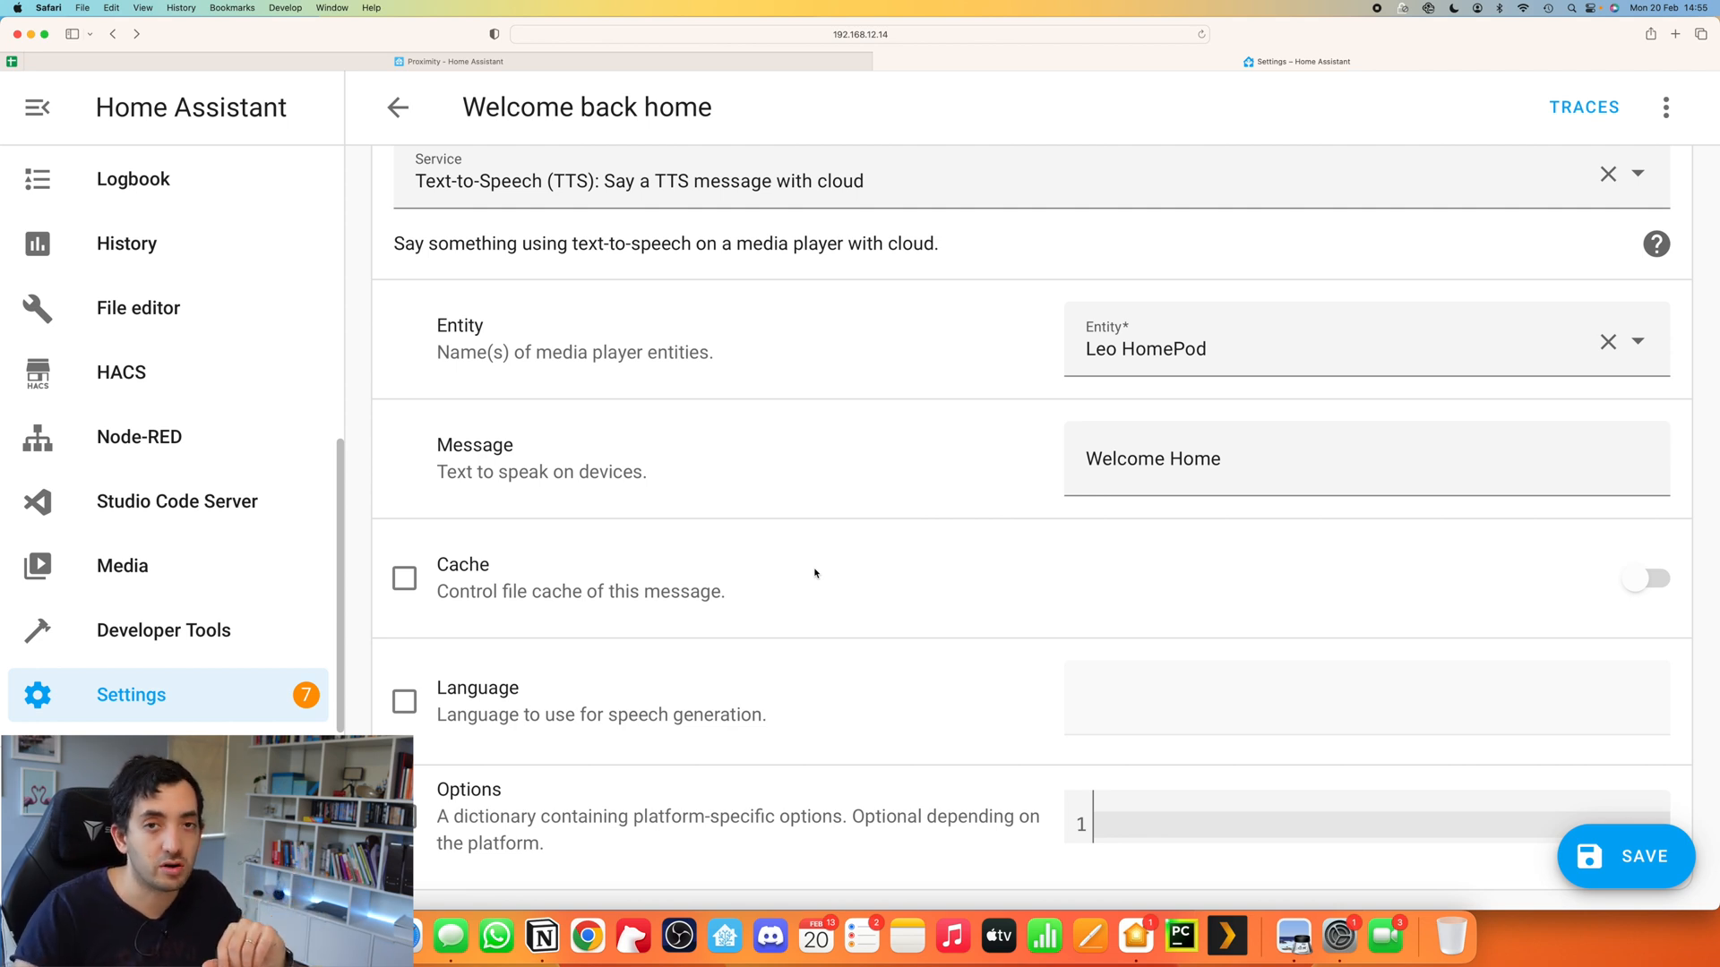
scroll(up, 3)
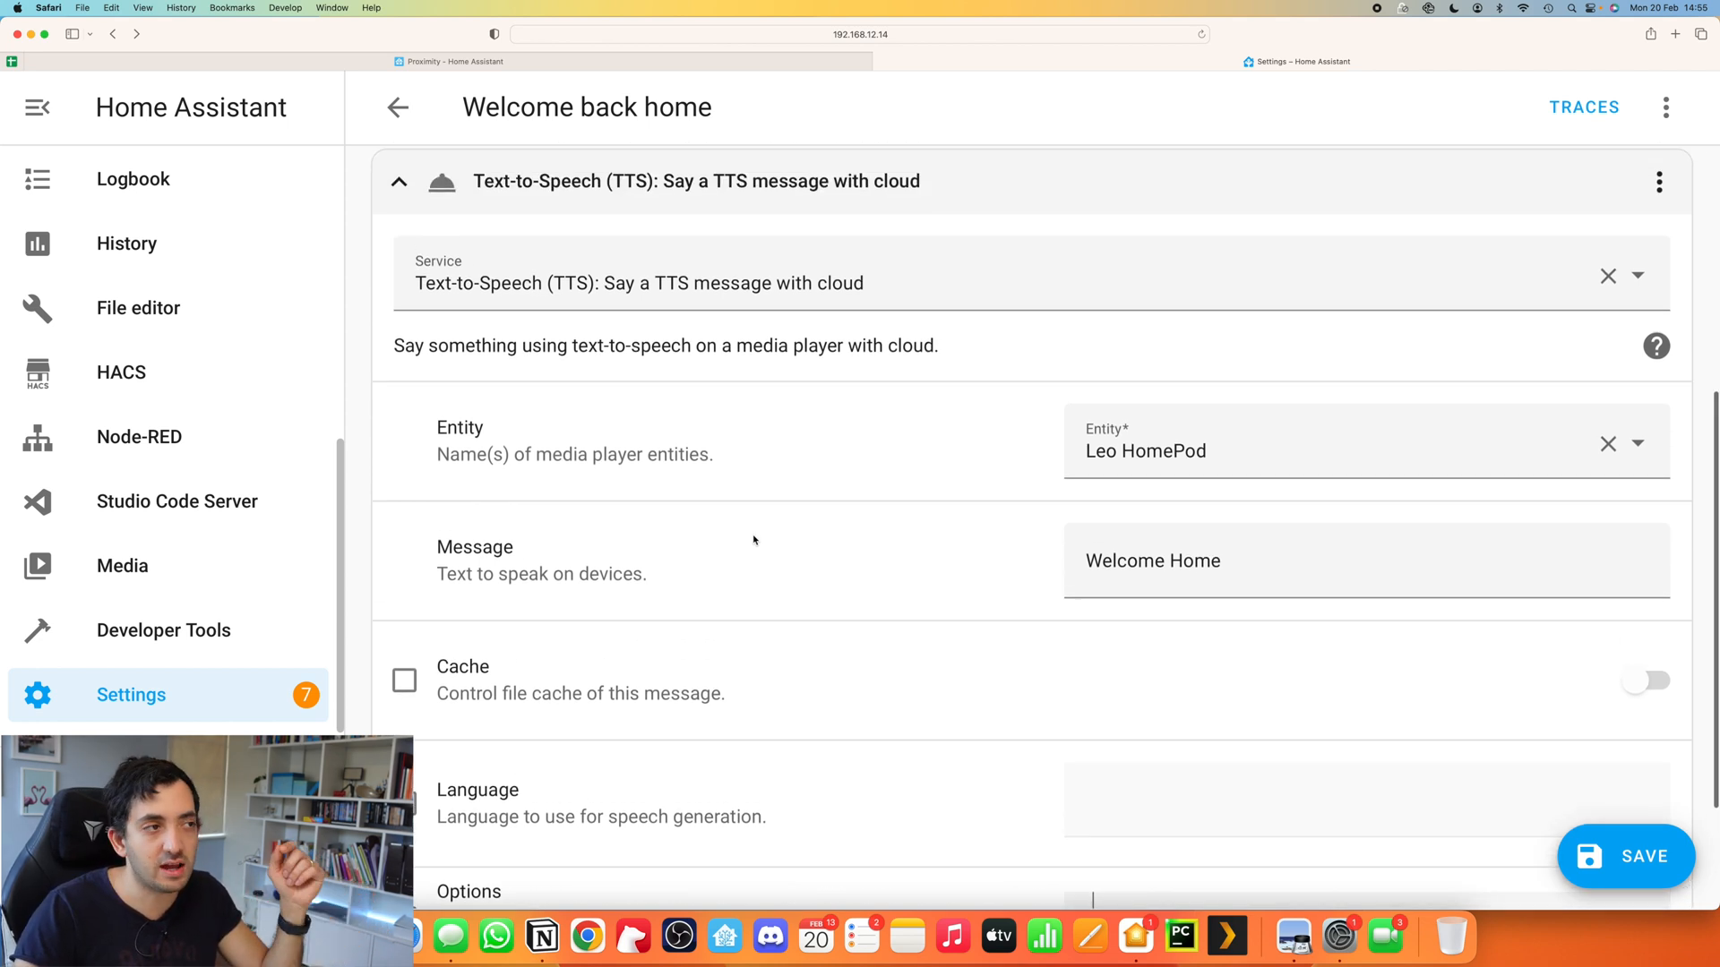
scroll(up, 3)
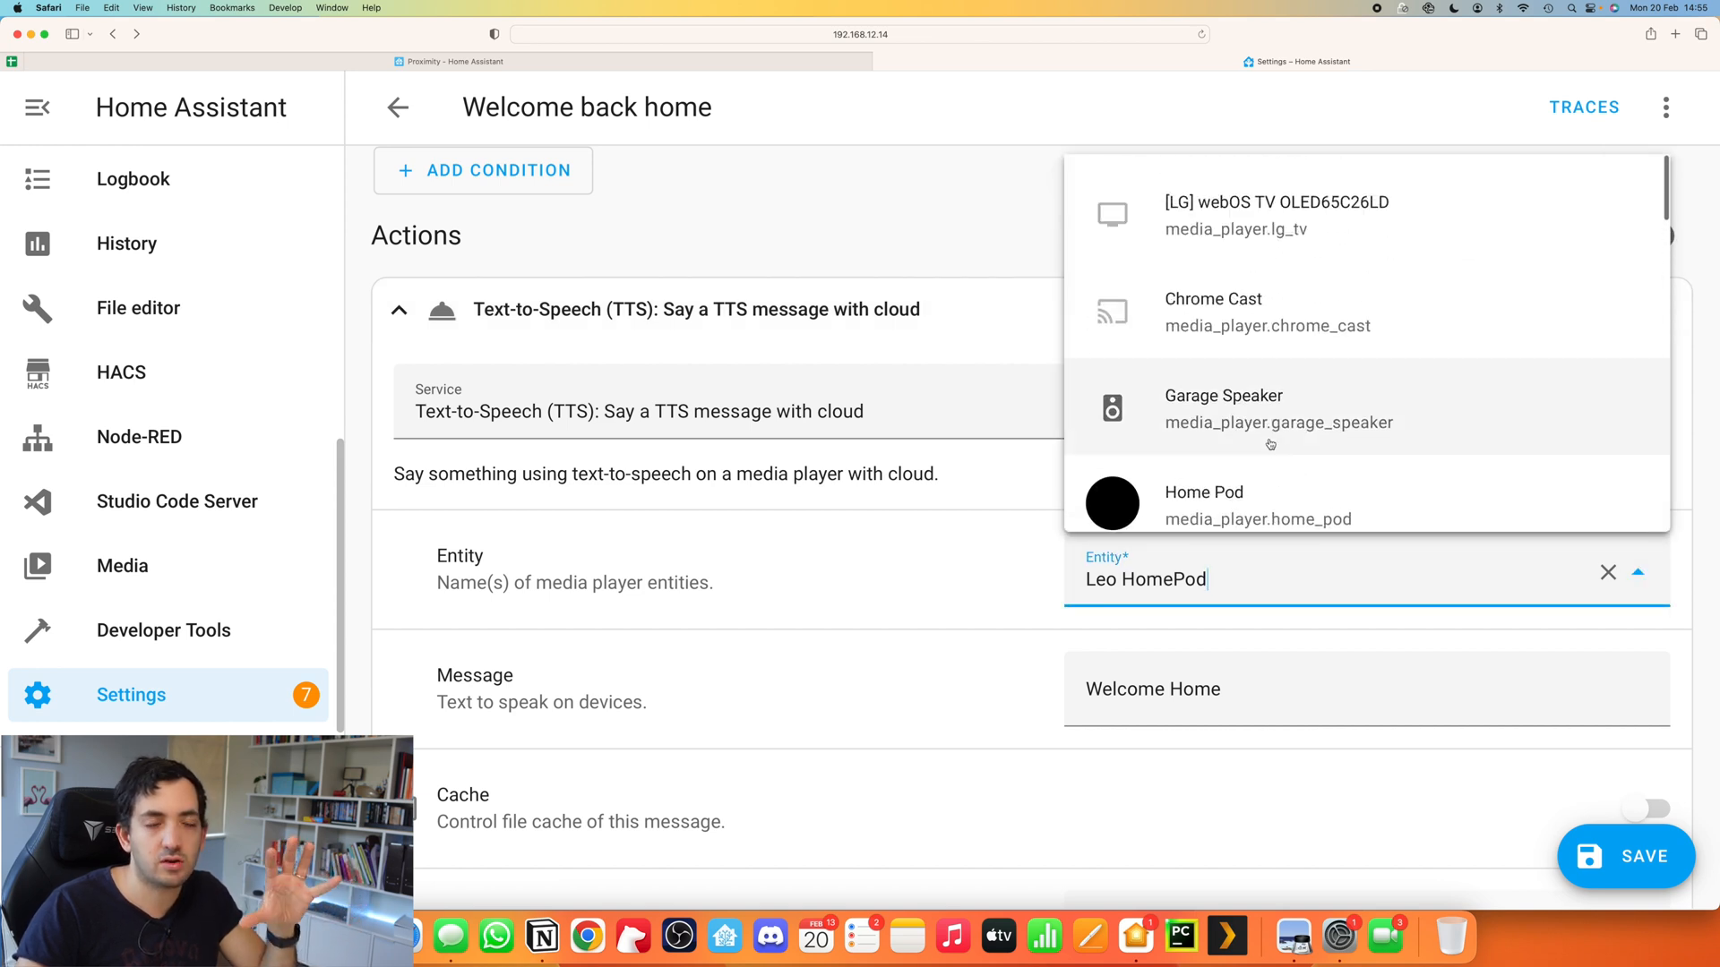
scroll(down, 3)
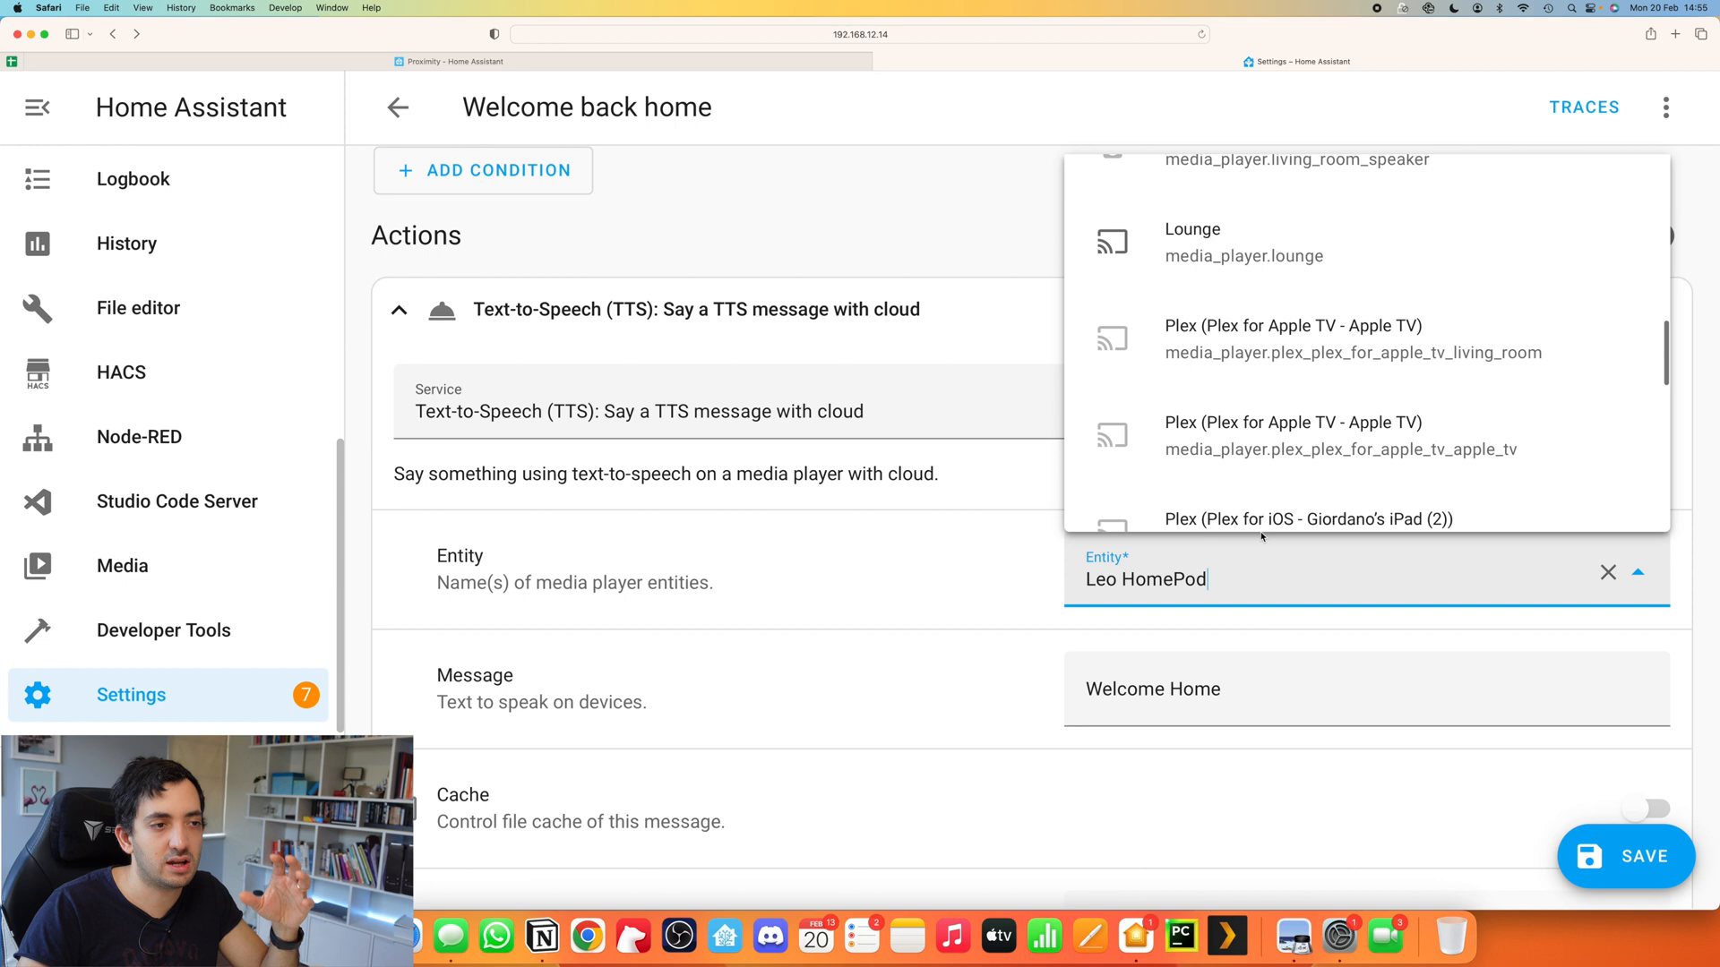
click(918, 578)
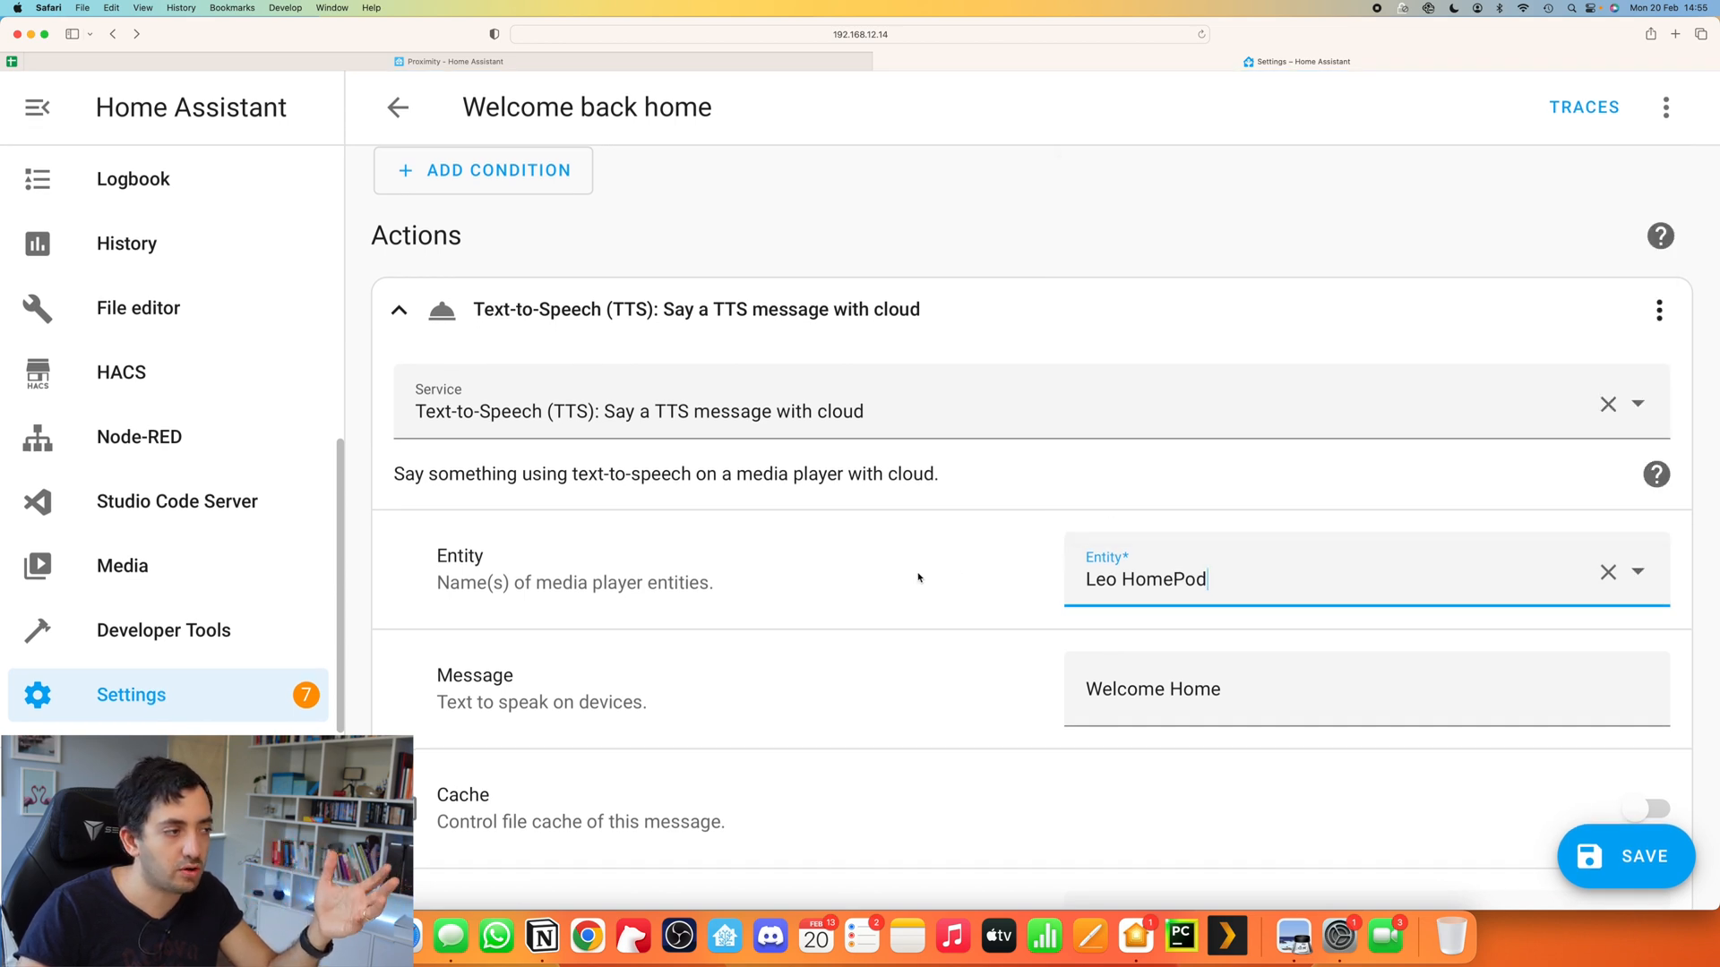
scroll(down, 3)
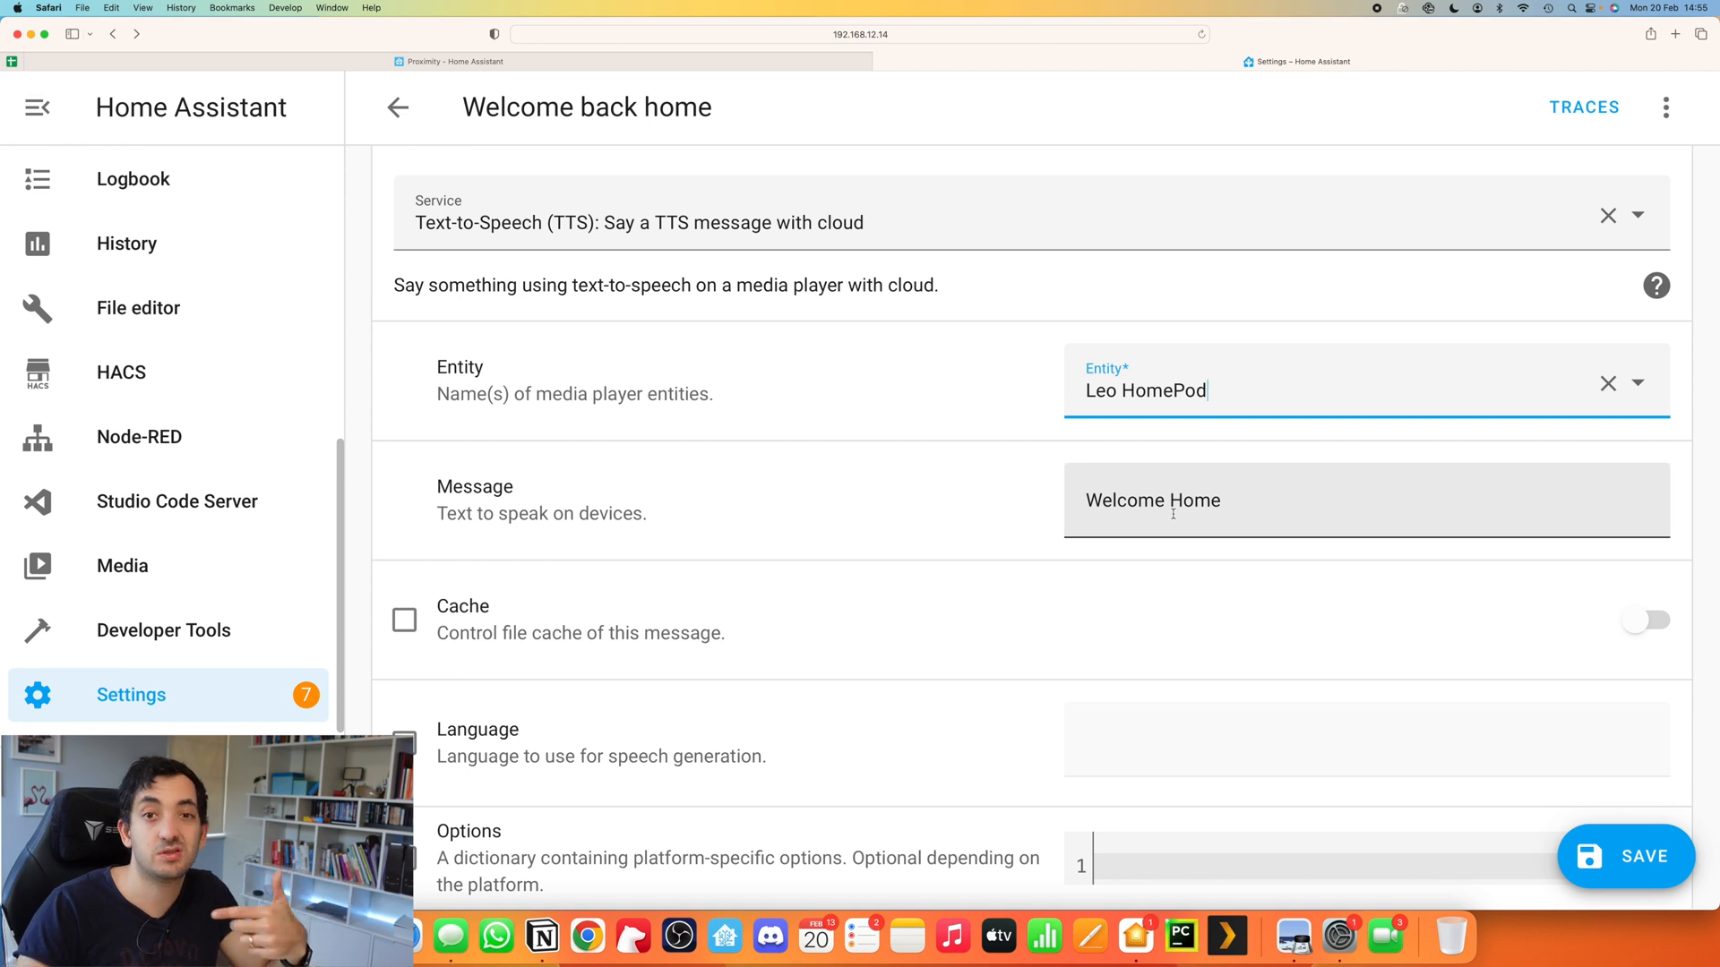
scroll(down, 3)
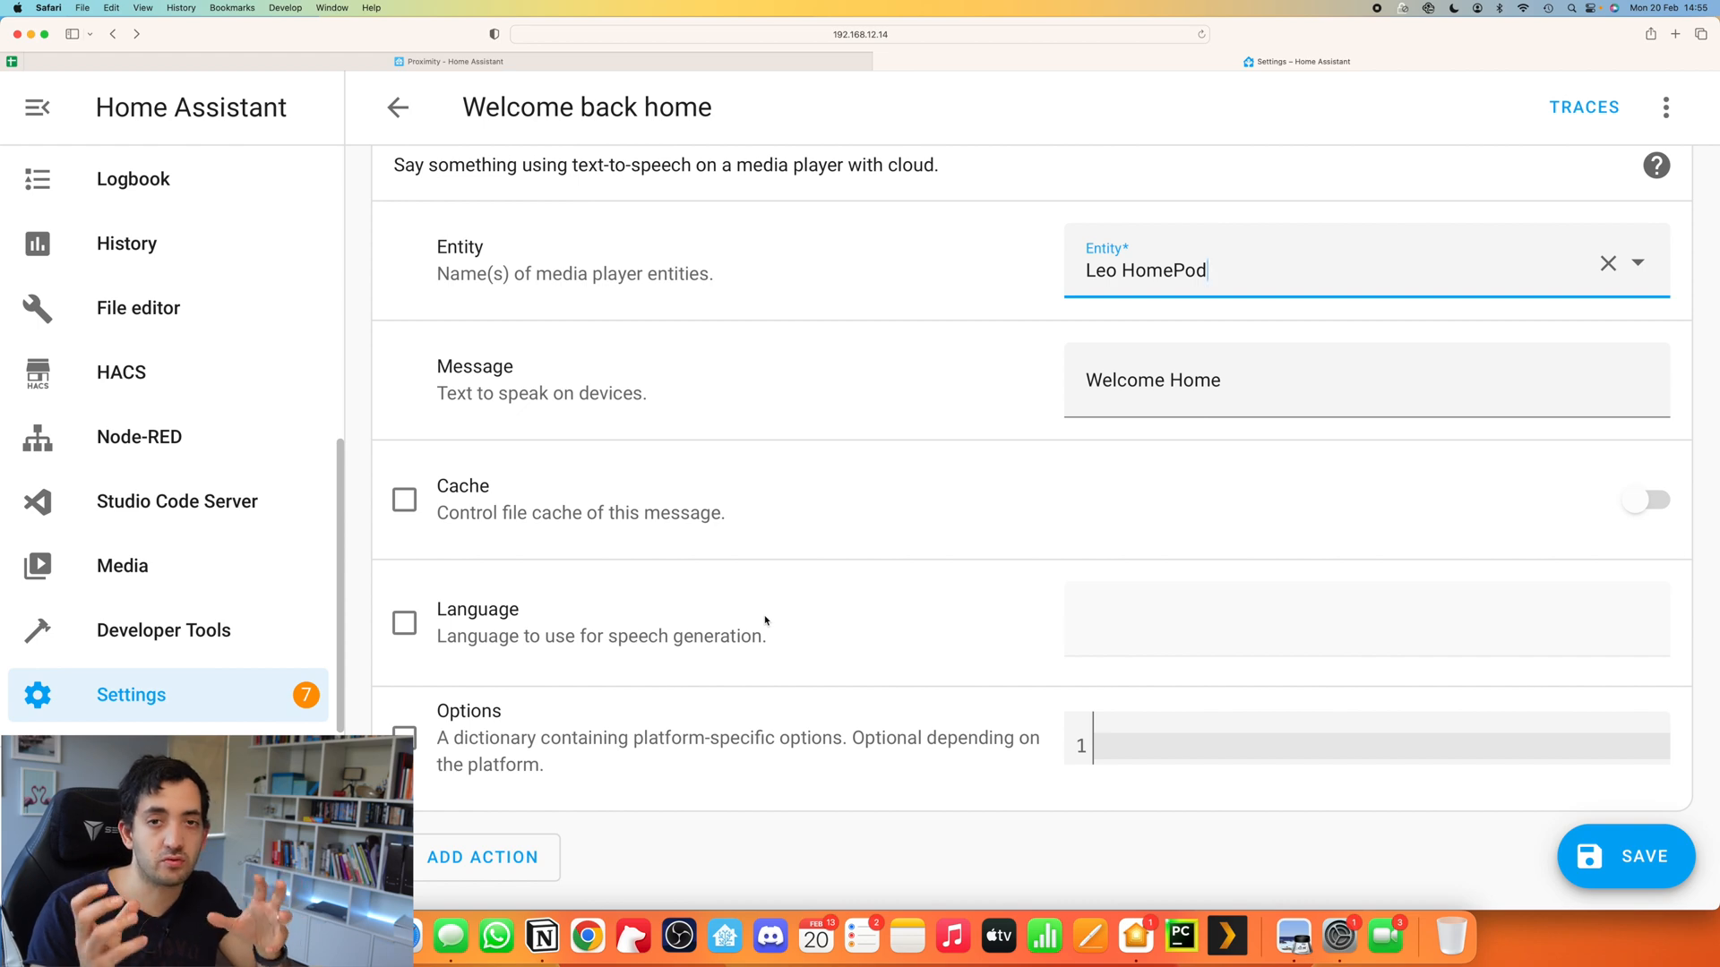
mouse_move(1711, 894)
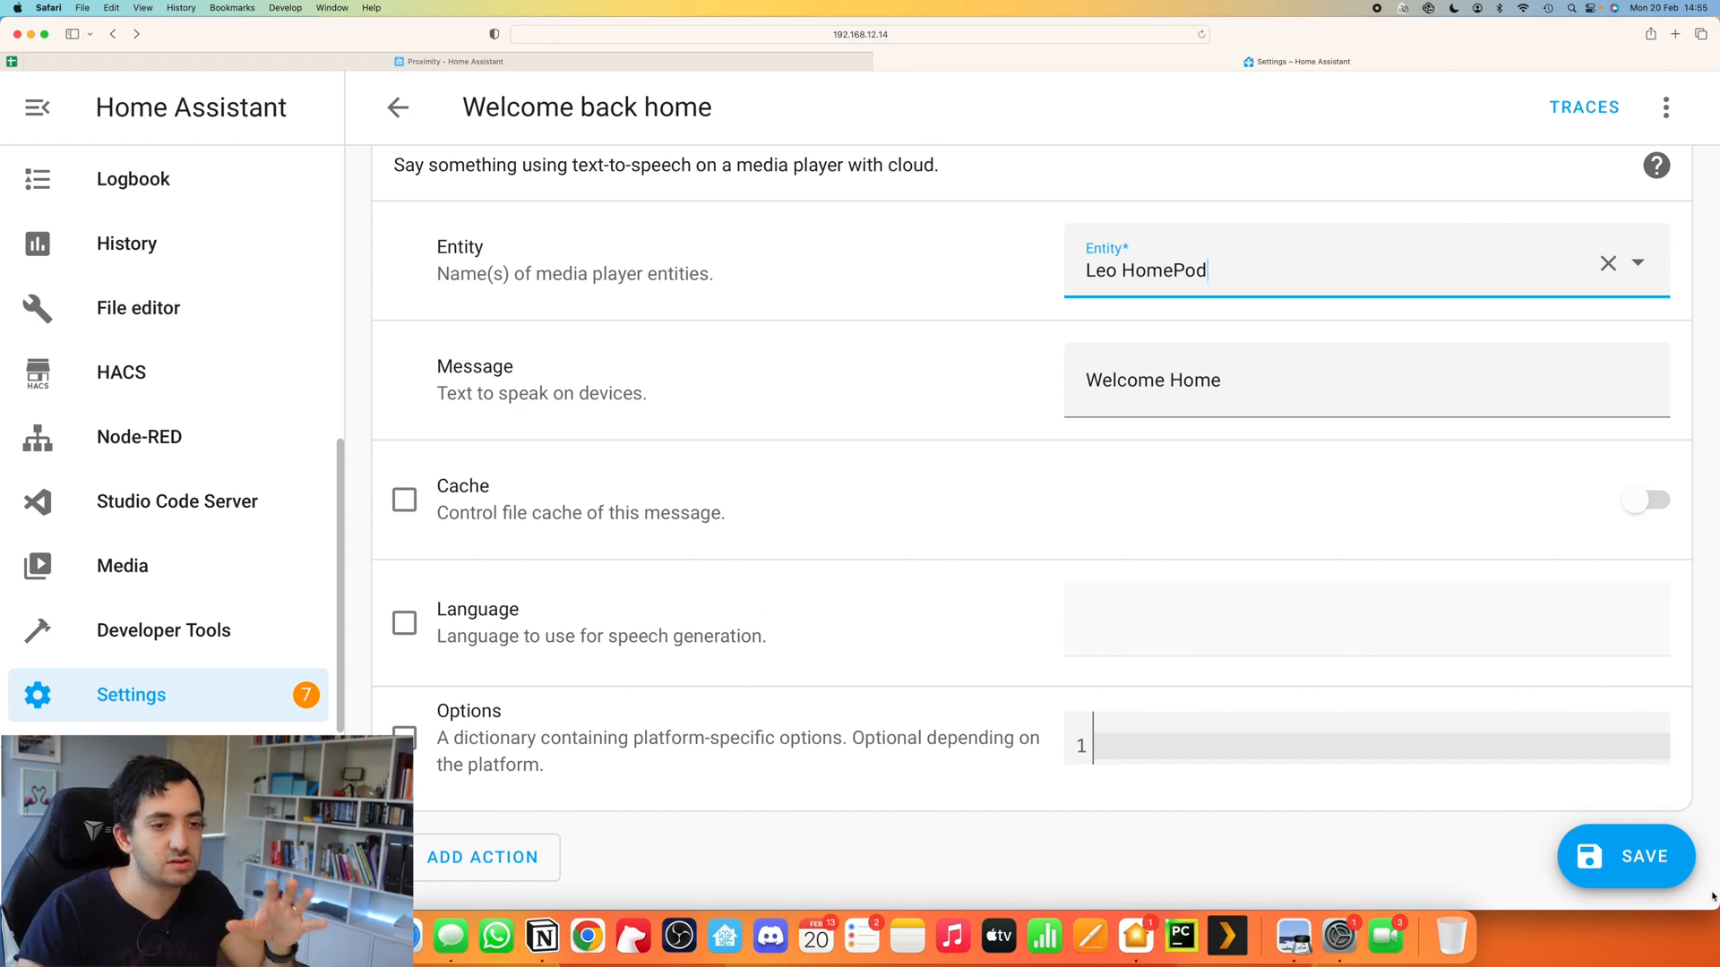
click(397, 107)
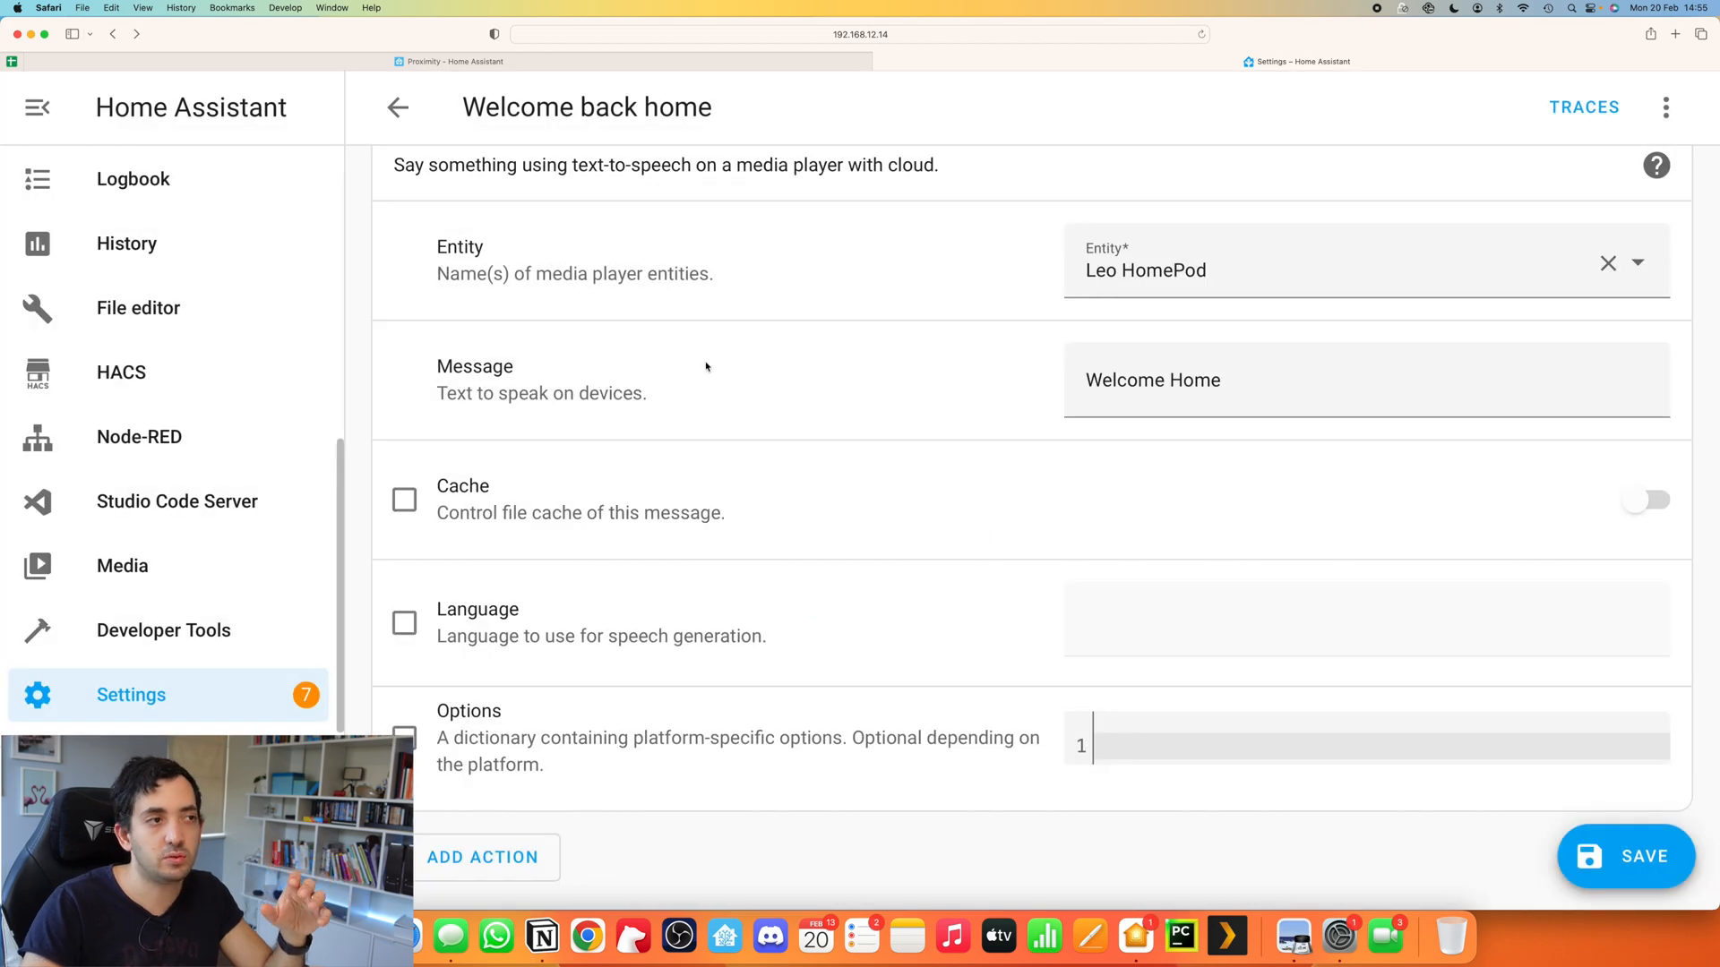
Step: Go back to the automations list filtered by 'welcome'
click(397, 107)
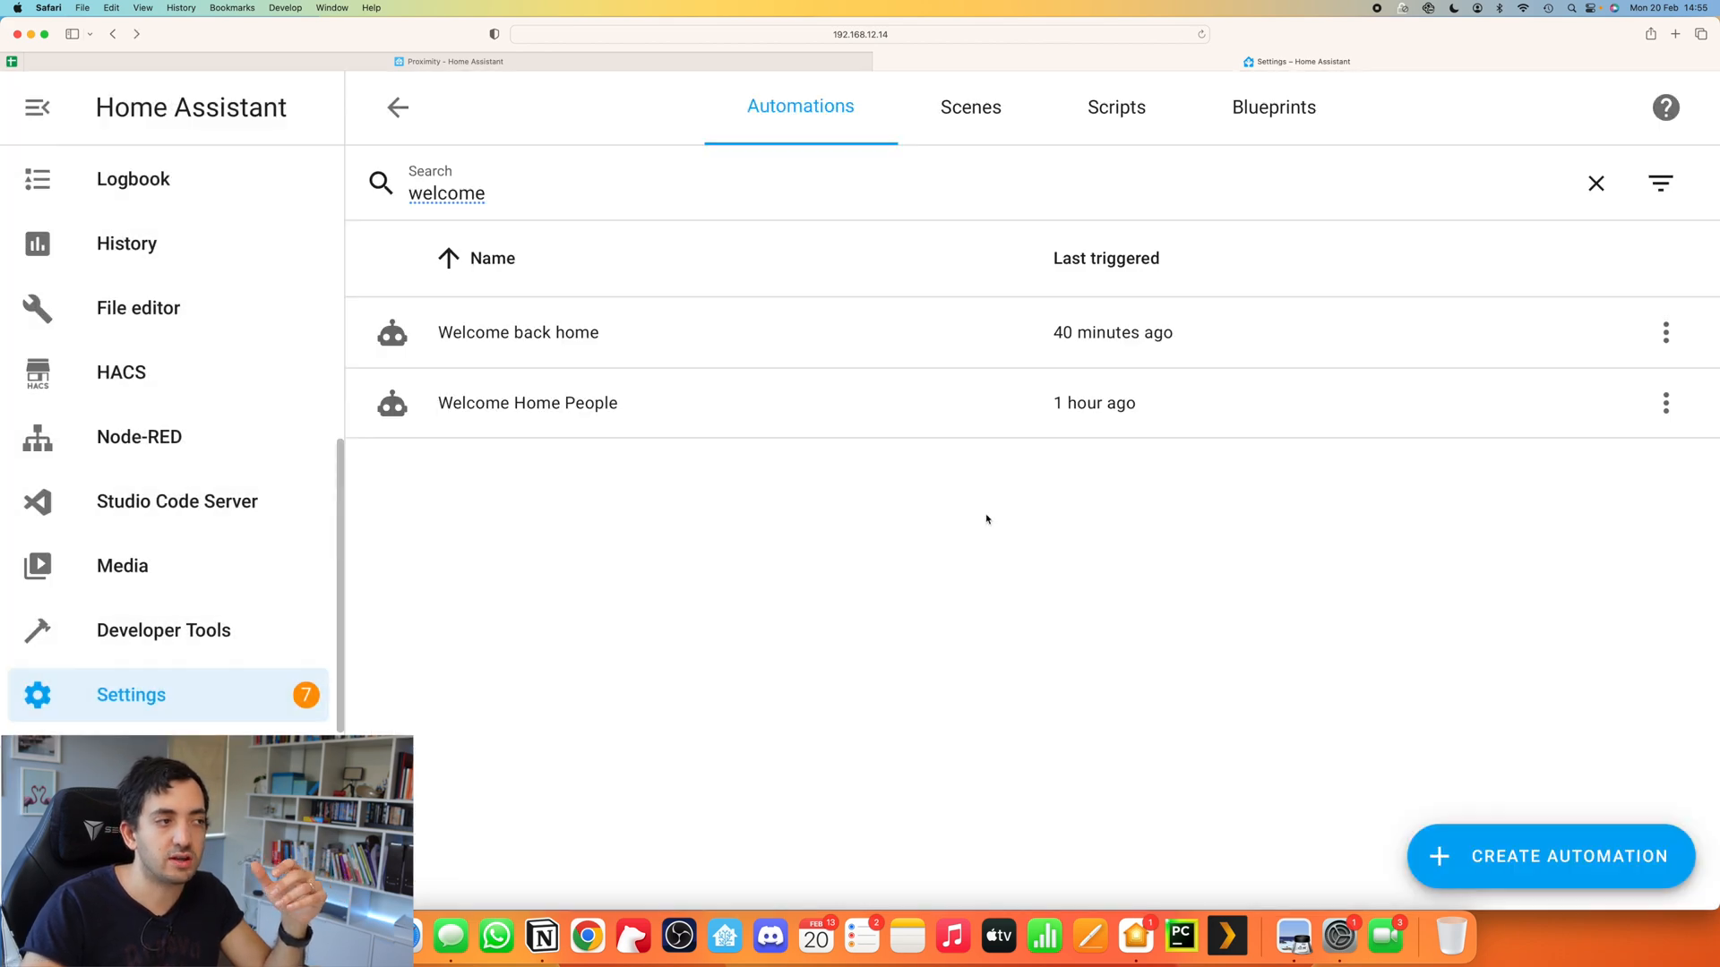
mouse_move(869, 591)
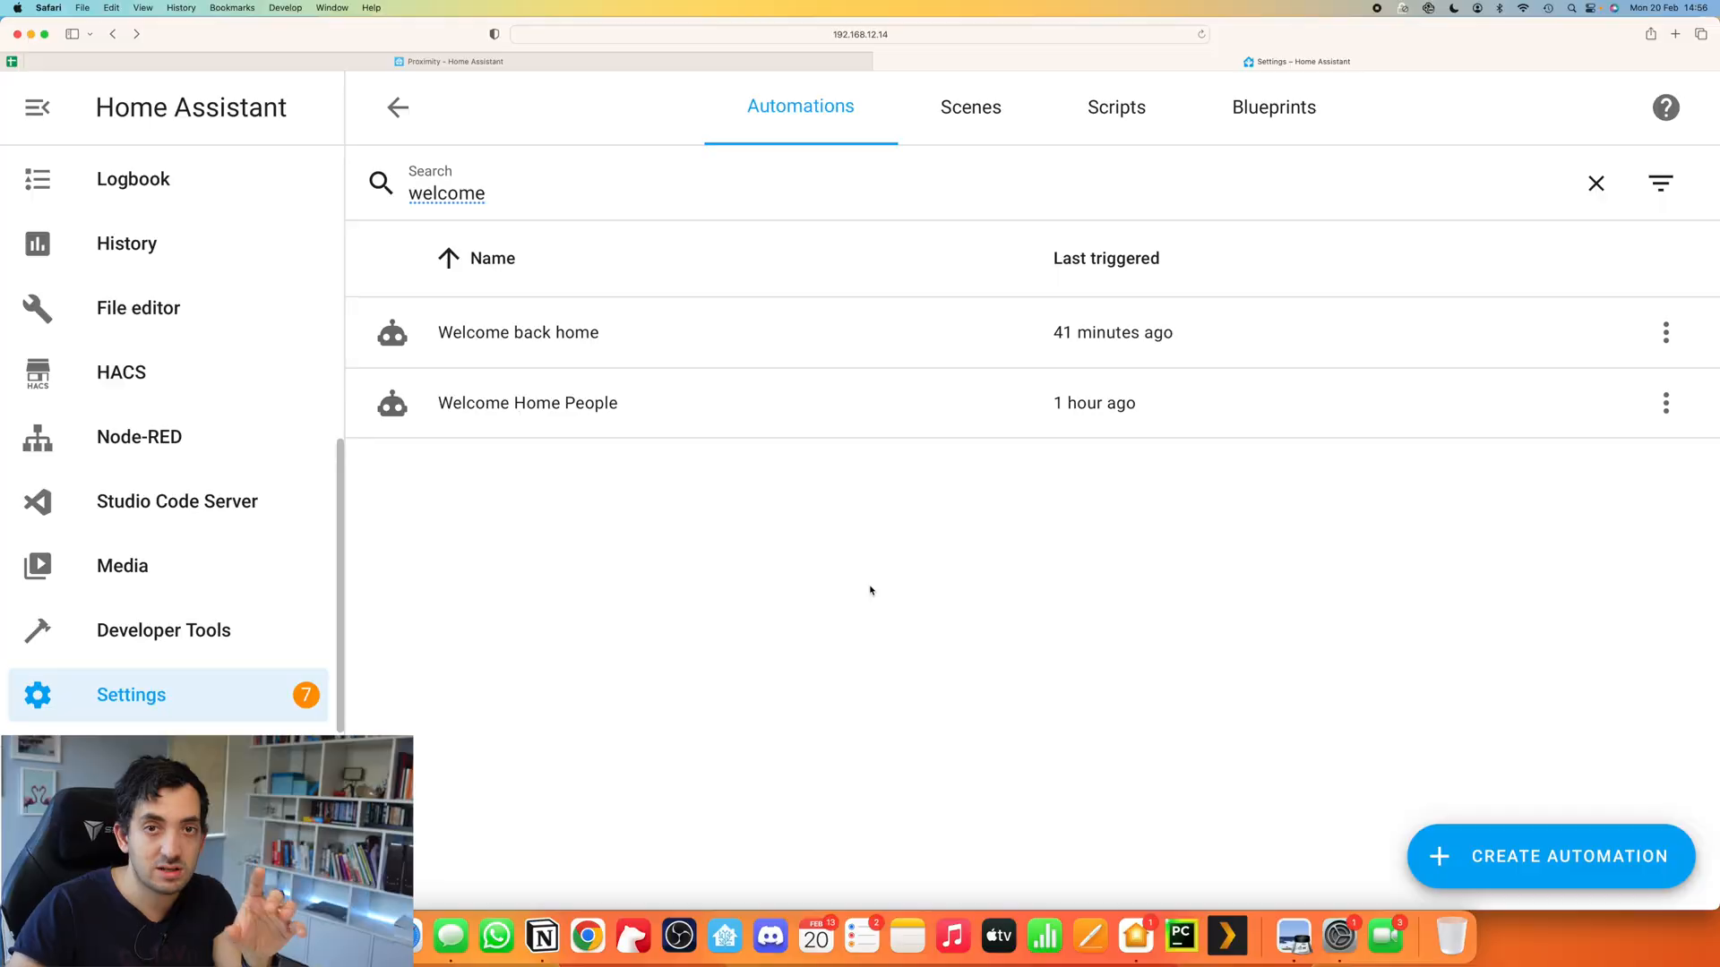
scroll(up, 3)
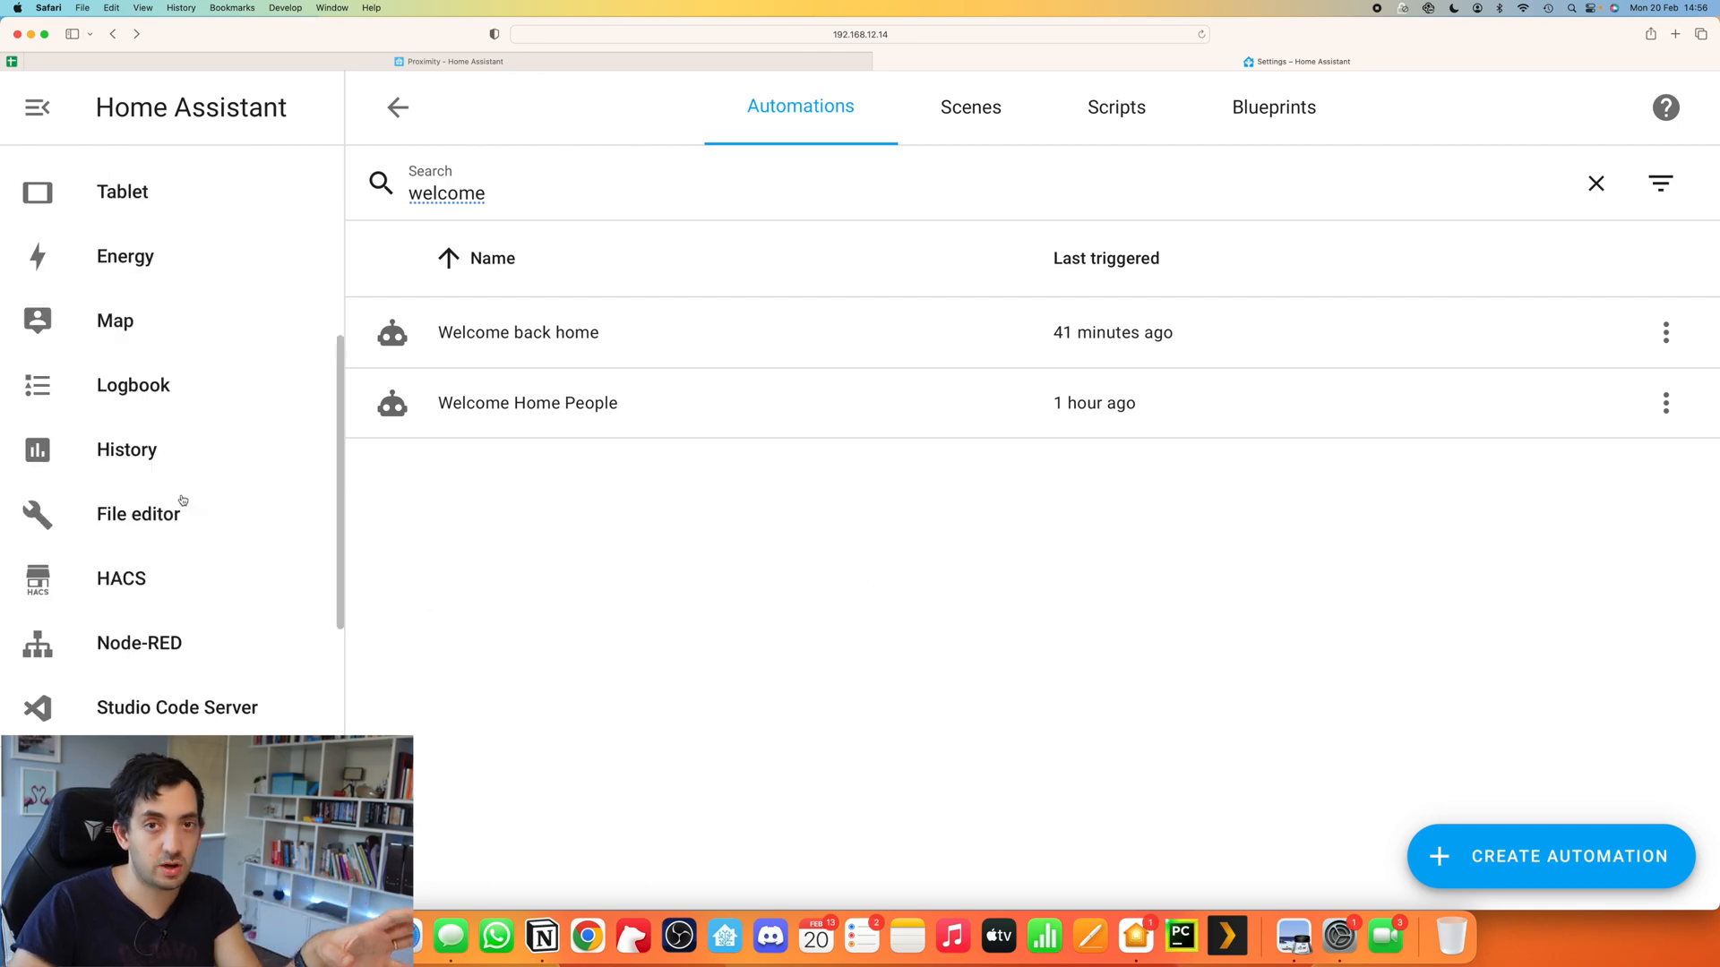
Step: Scroll configuration.yaml to the proximity block: home zone, tolerance 50, miles
click(138, 513)
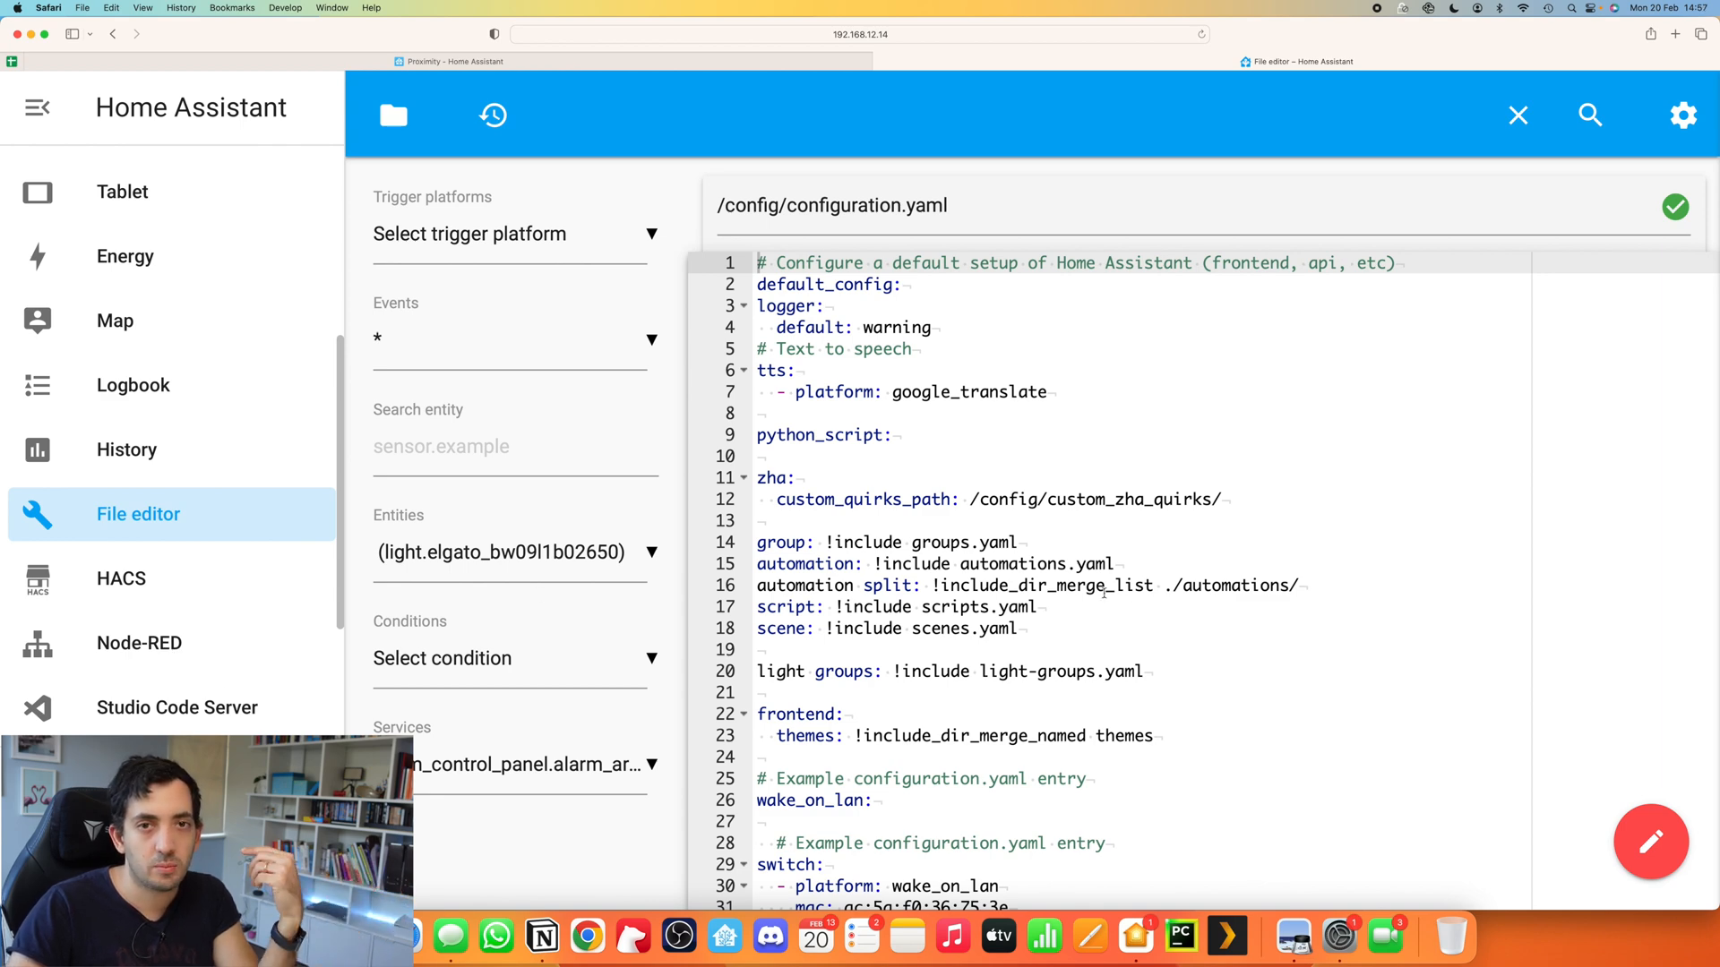
scroll(down, 3)
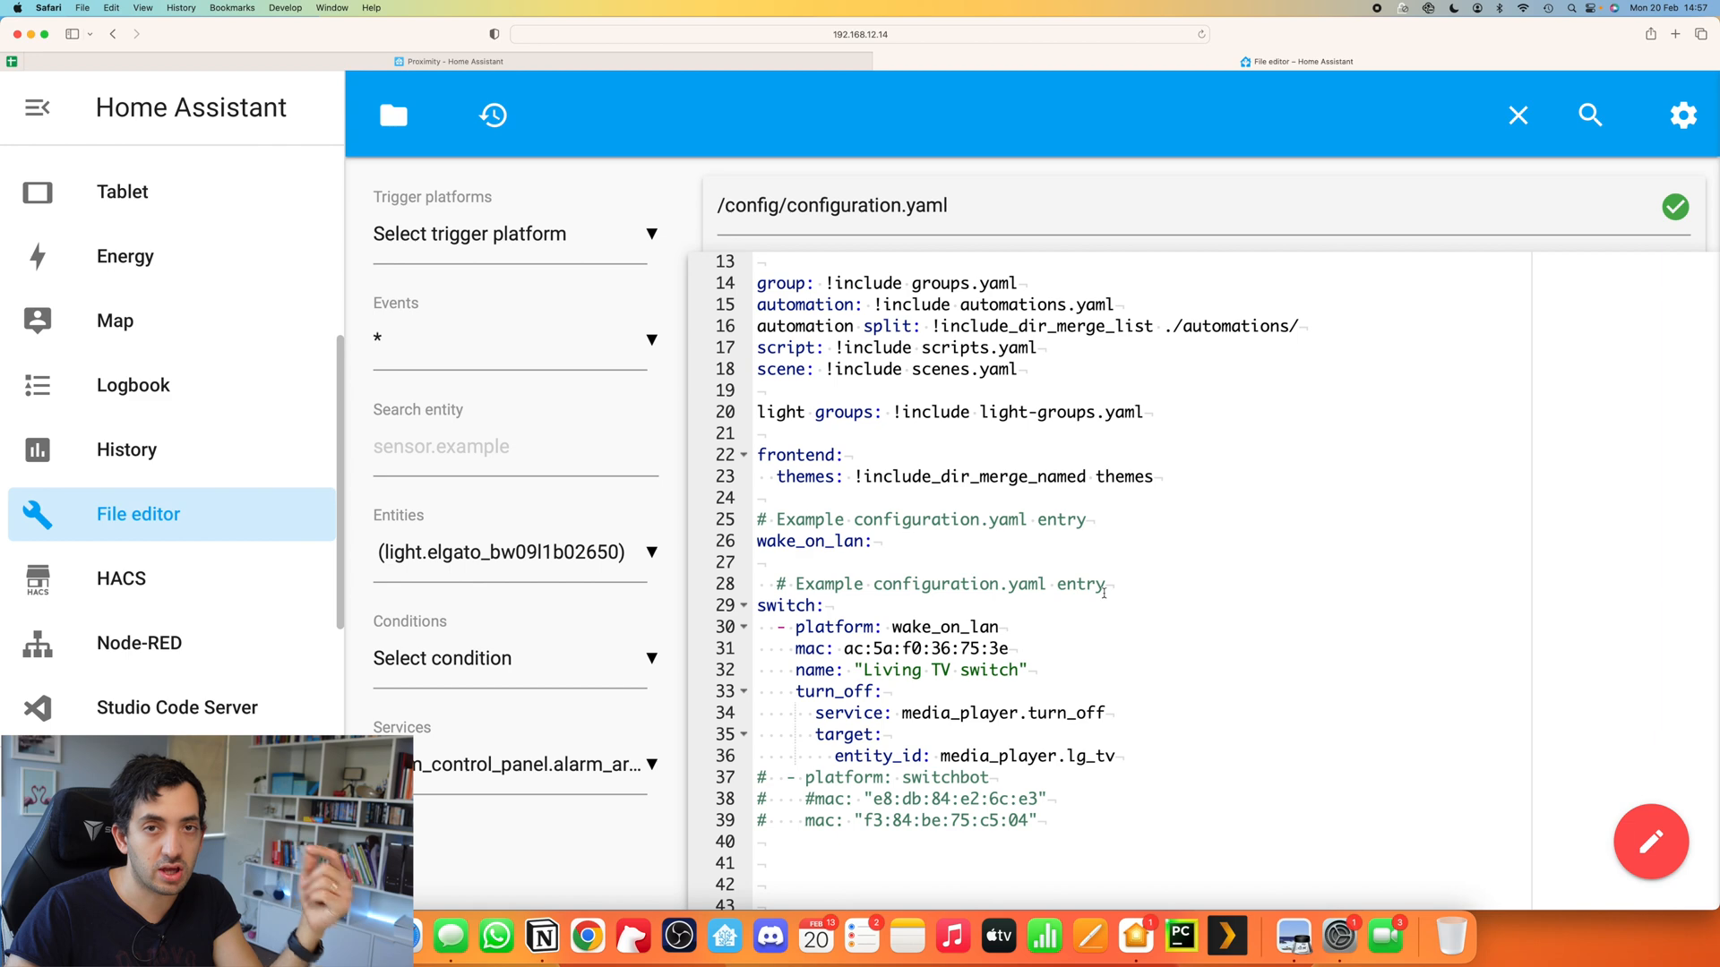
scroll(down, 3)
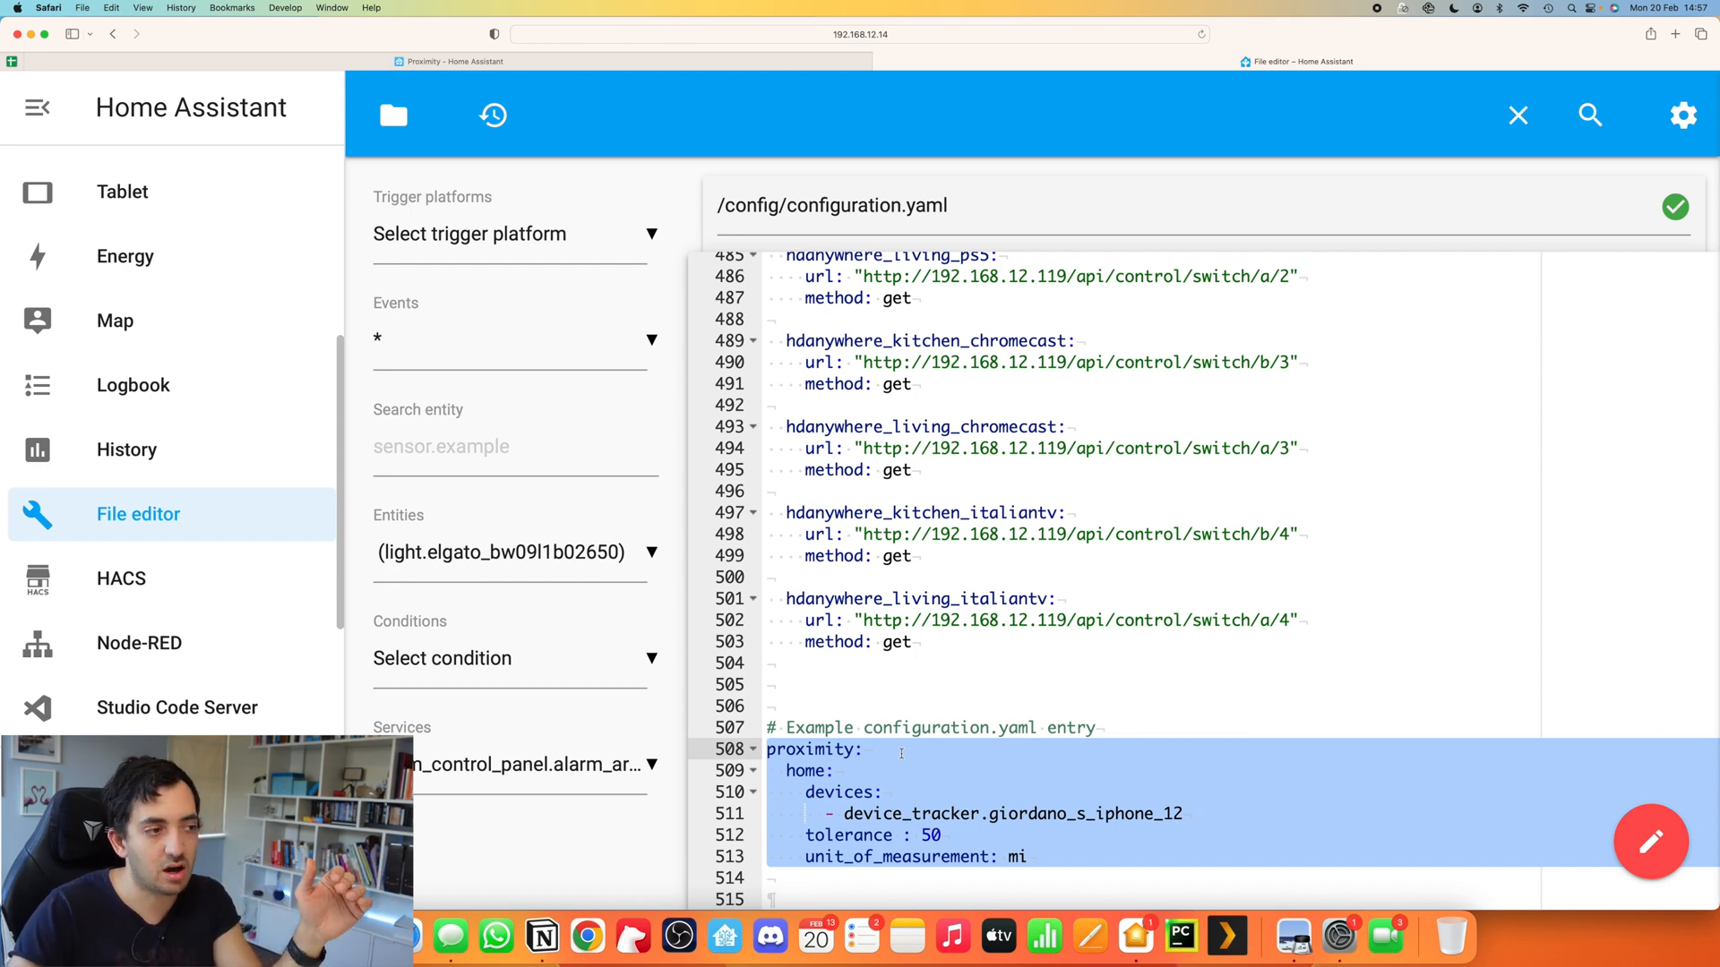
click(790, 770)
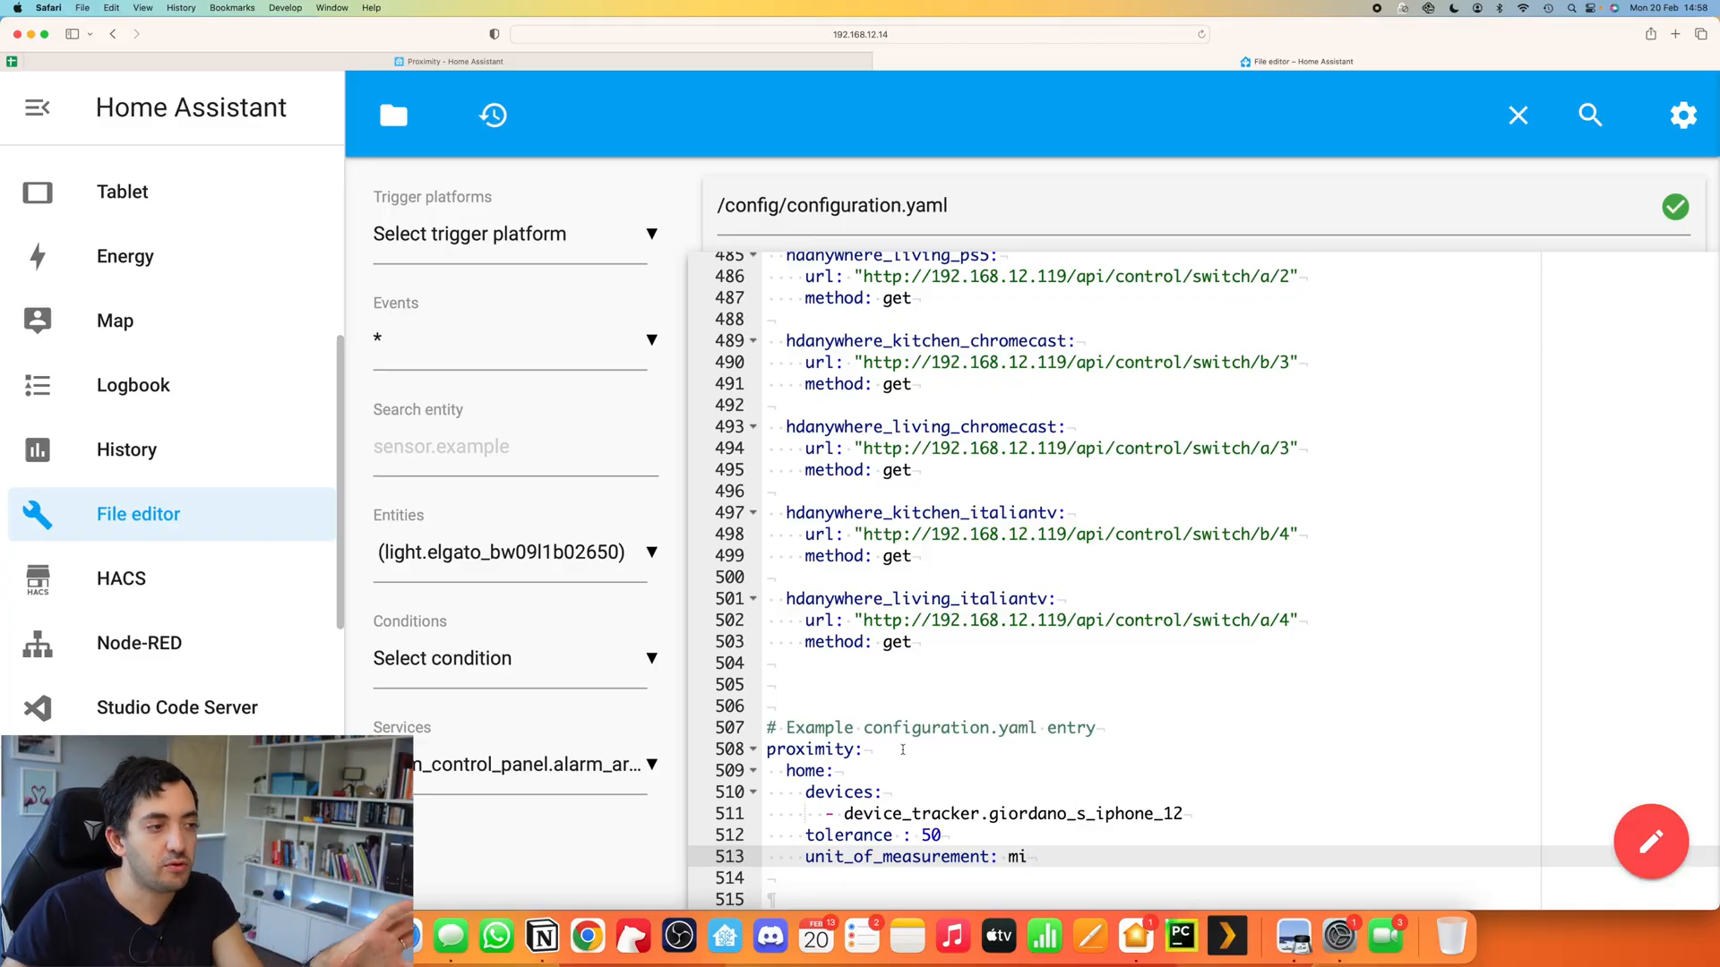
scroll(down, 3)
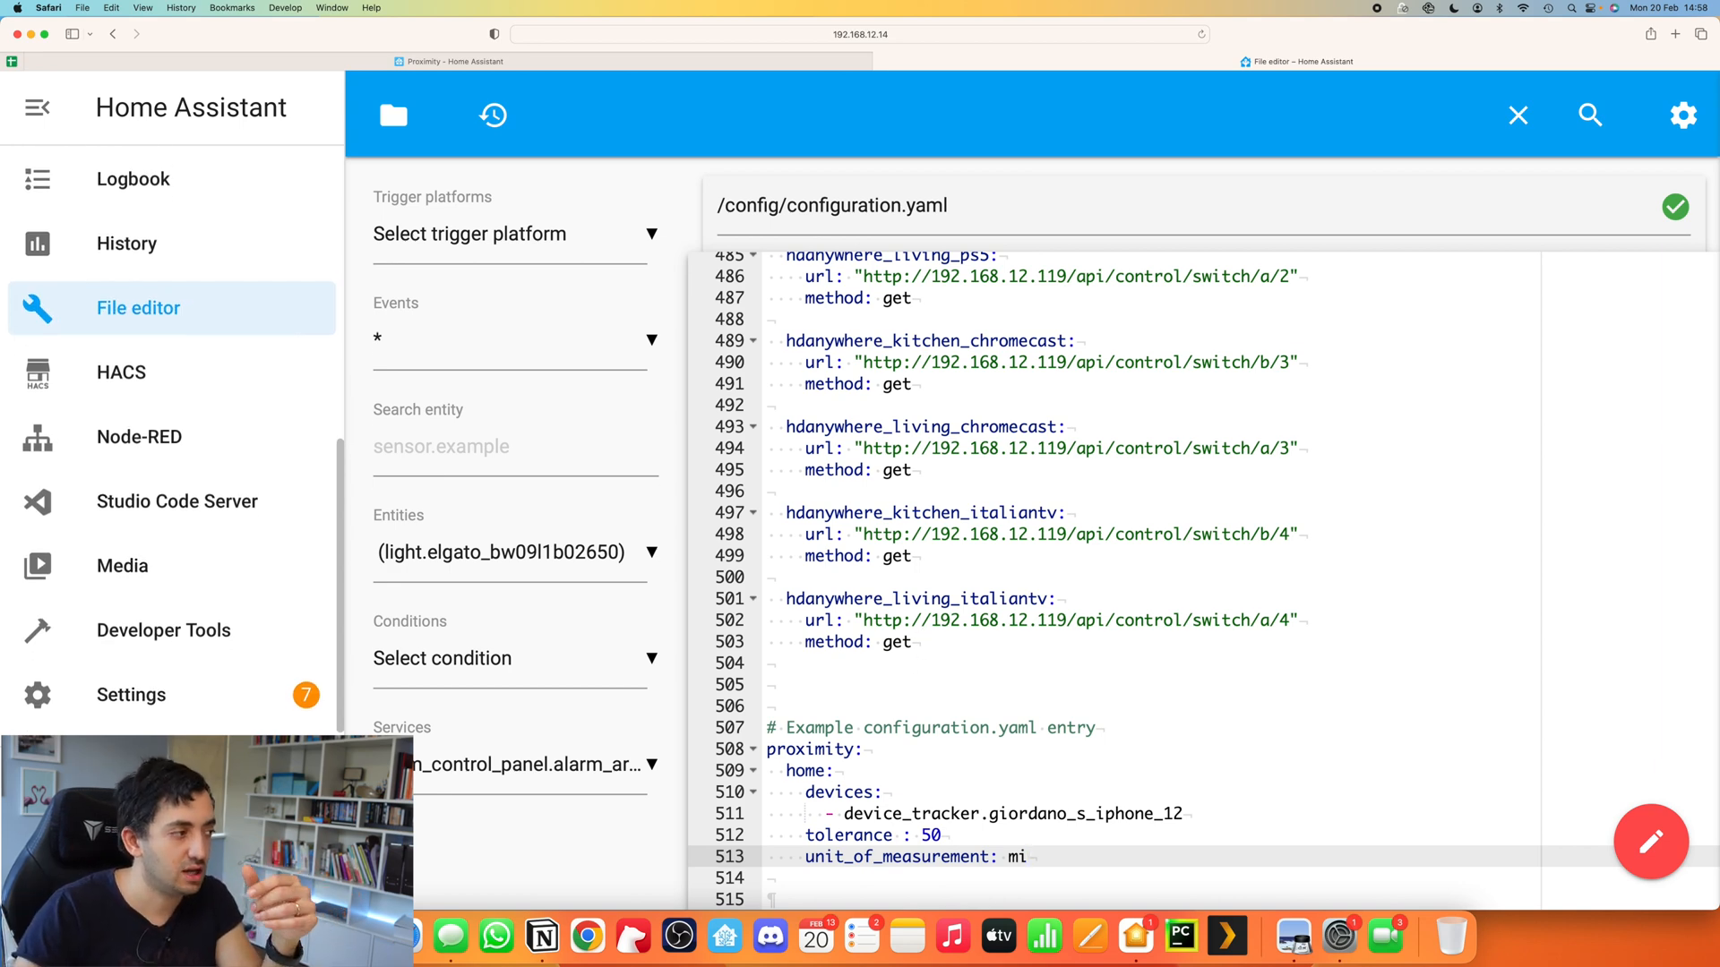
Step: View proximity.home in Developer Tools States: state 0, arrived, miles
click(131, 694)
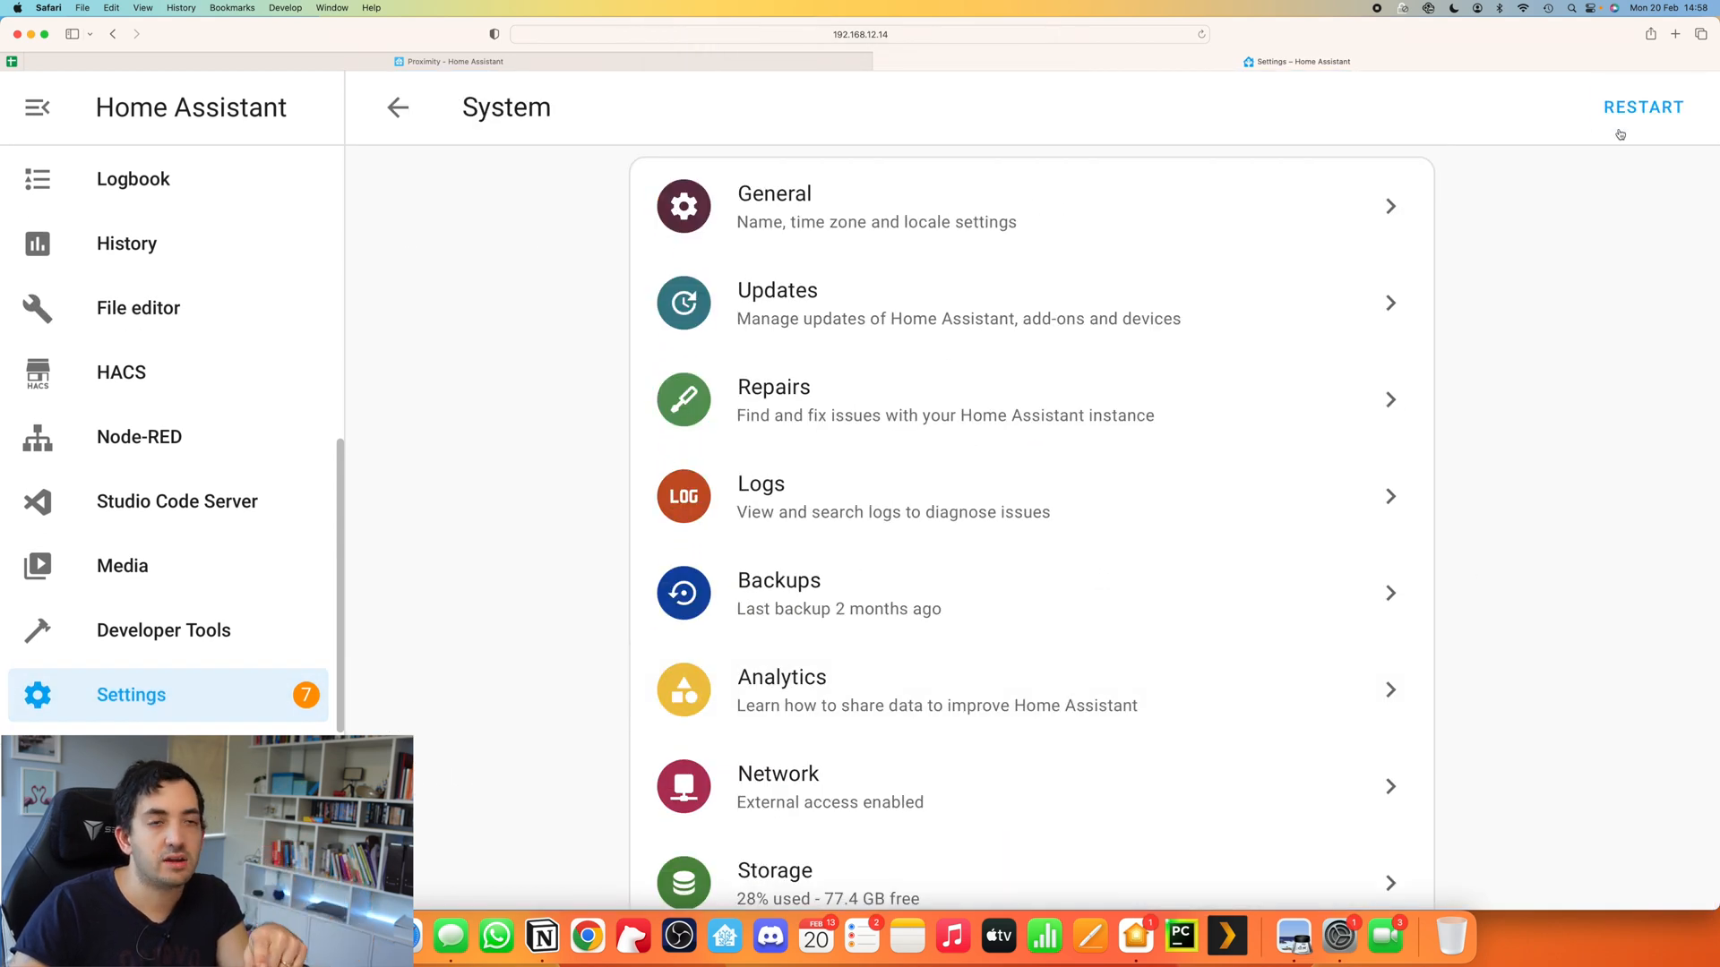
click(163, 629)
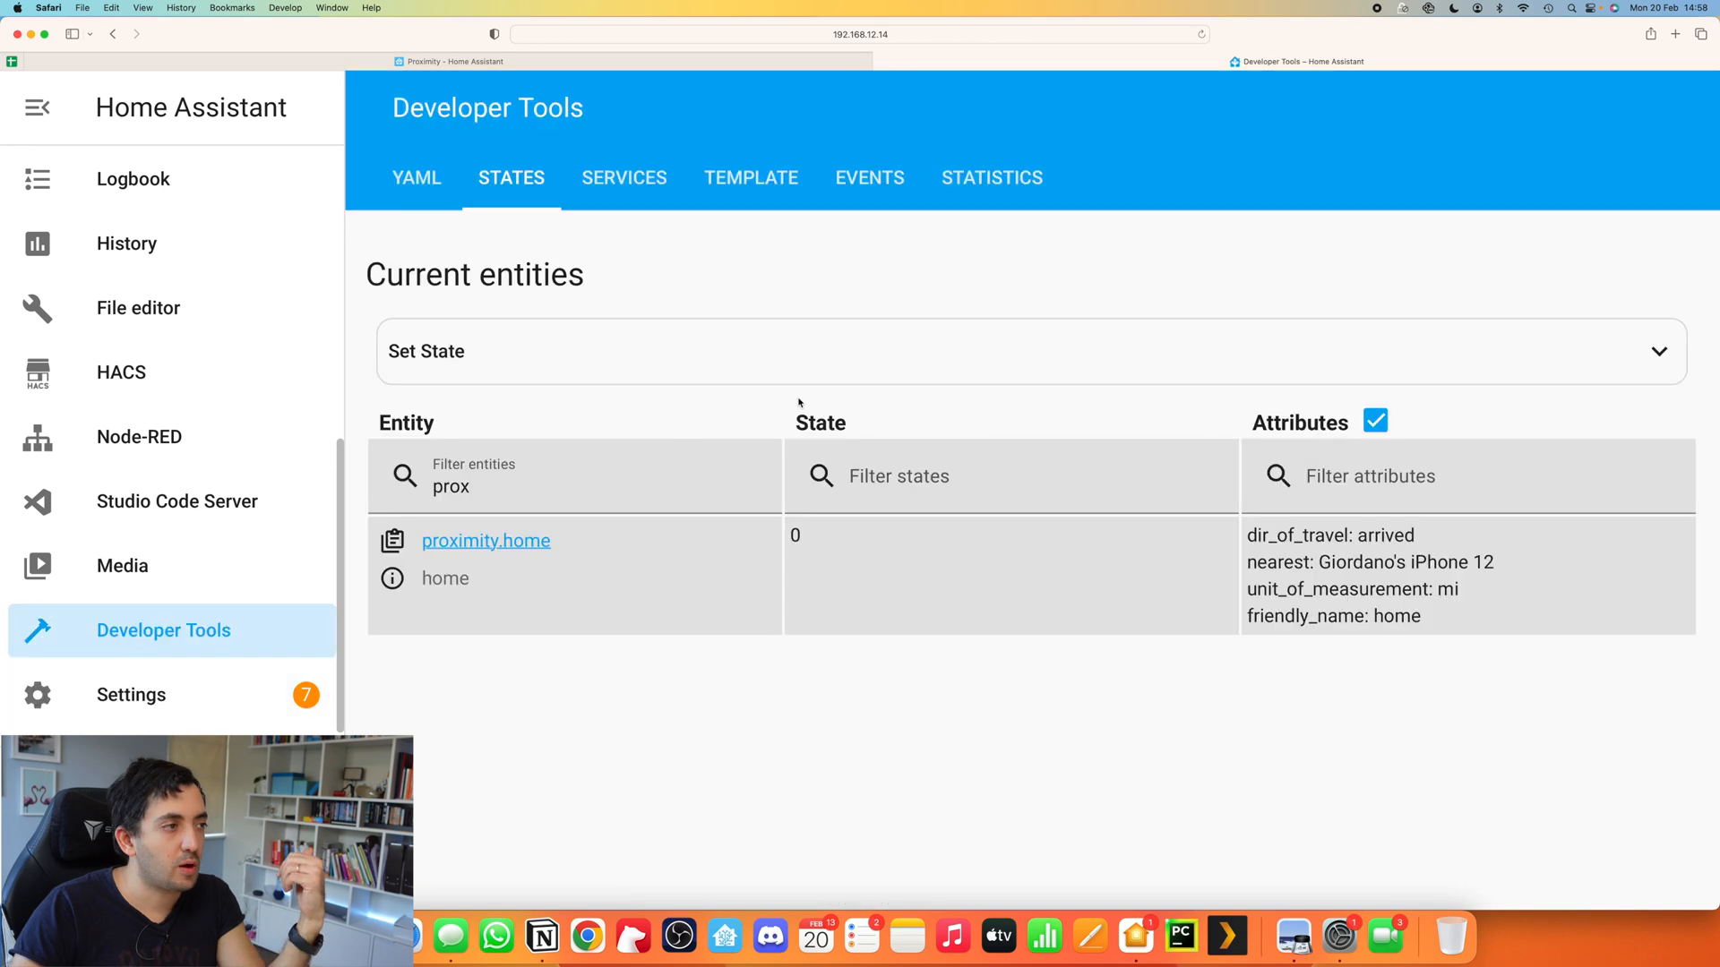
mouse_move(580, 577)
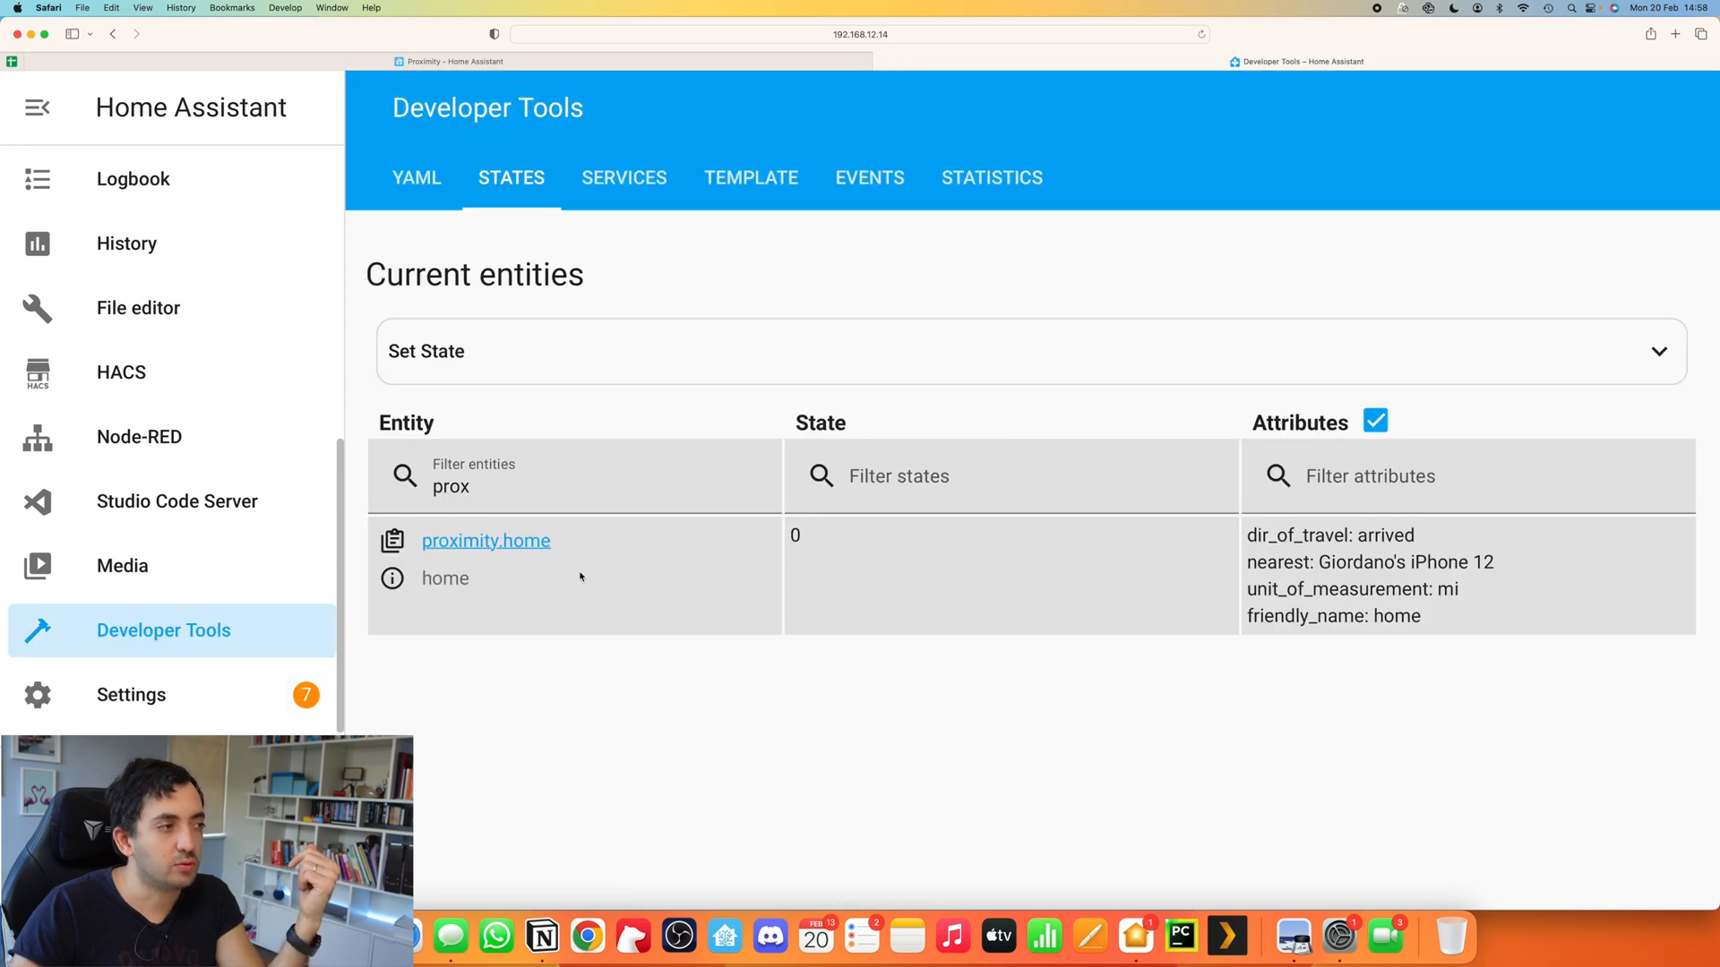
mouse_move(615, 509)
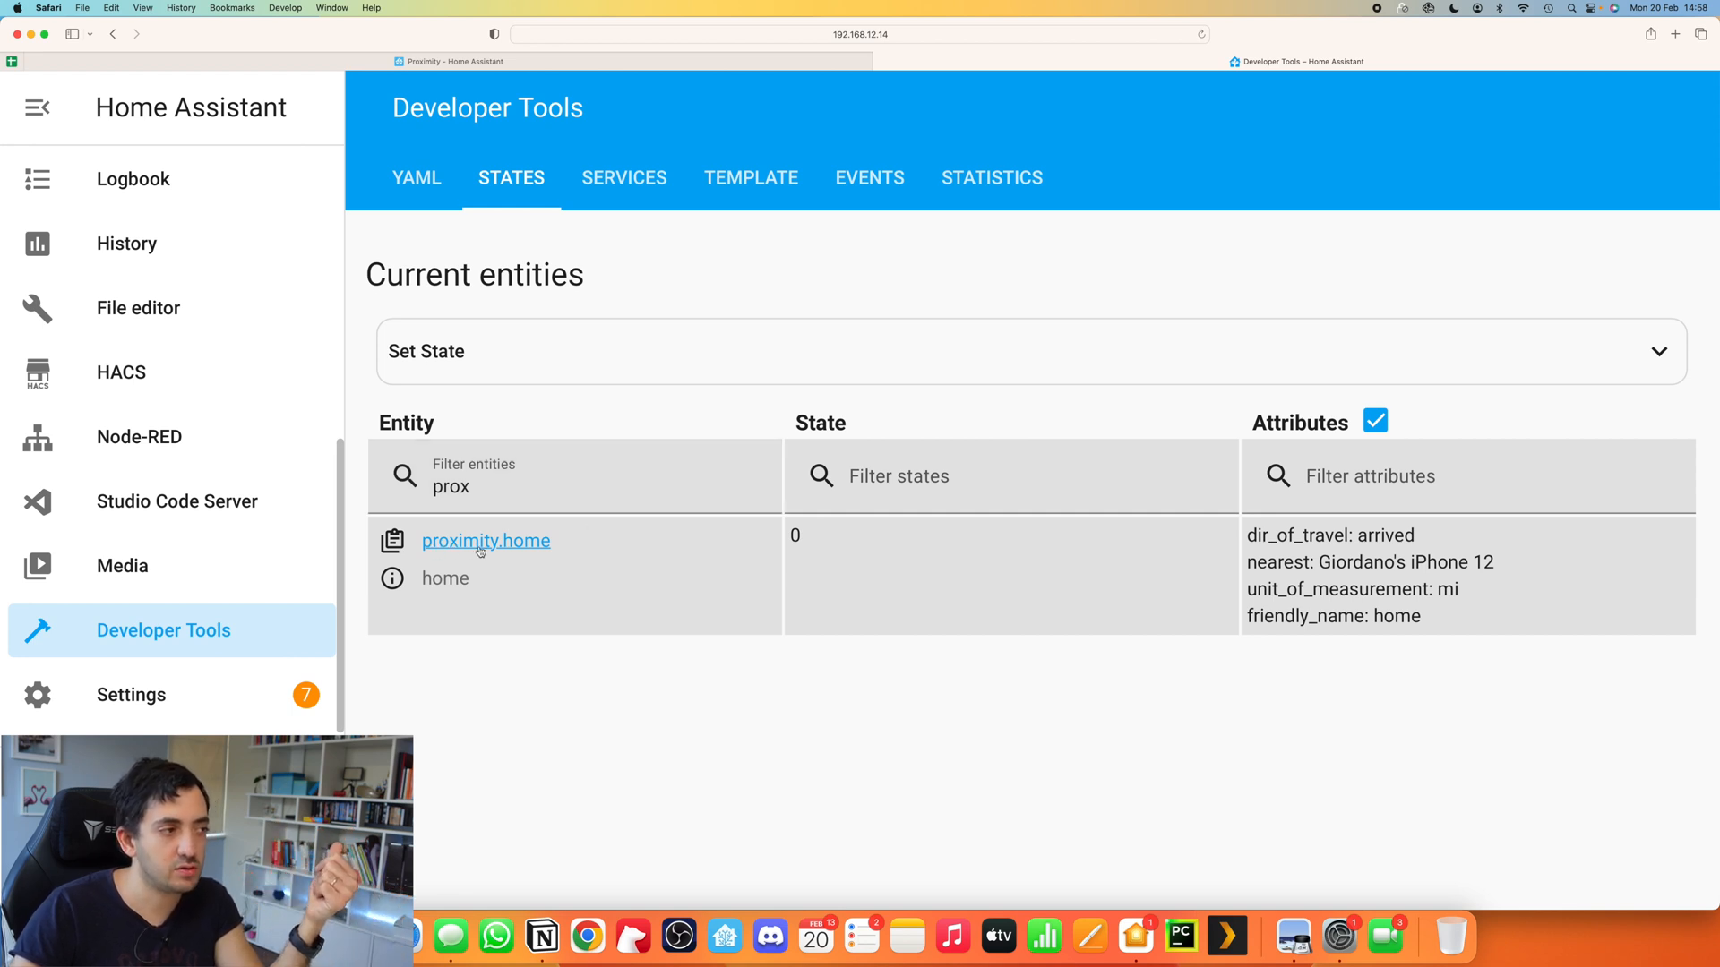
mouse_move(886, 531)
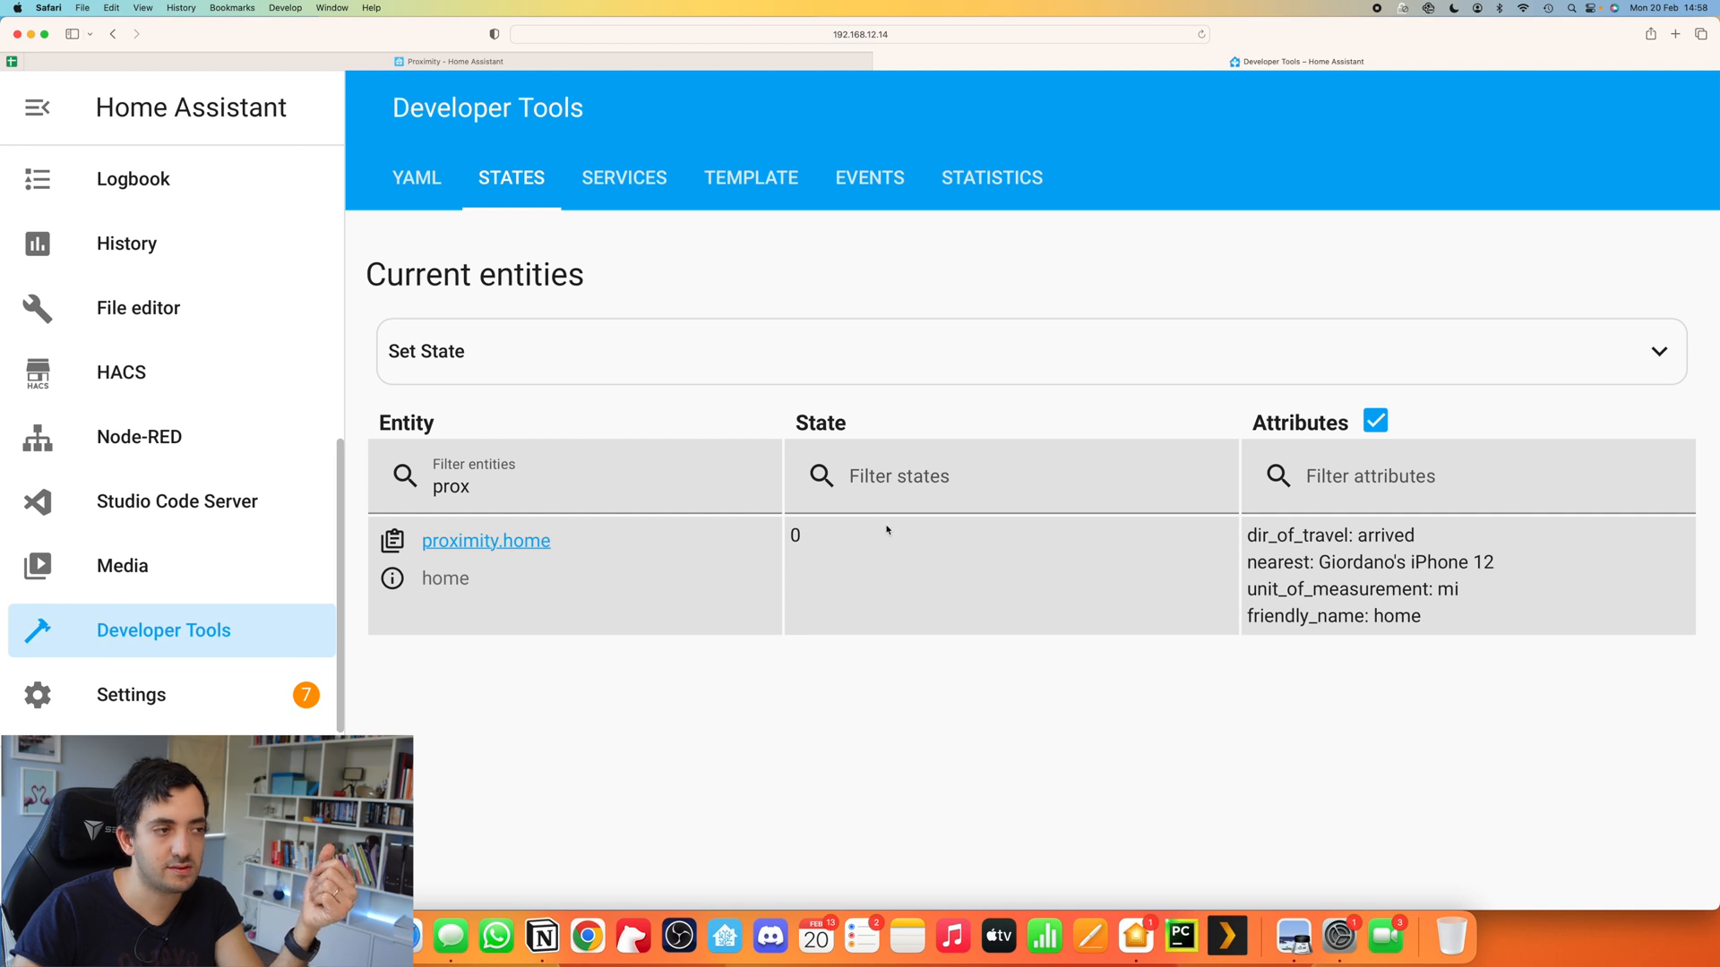
mouse_move(842, 532)
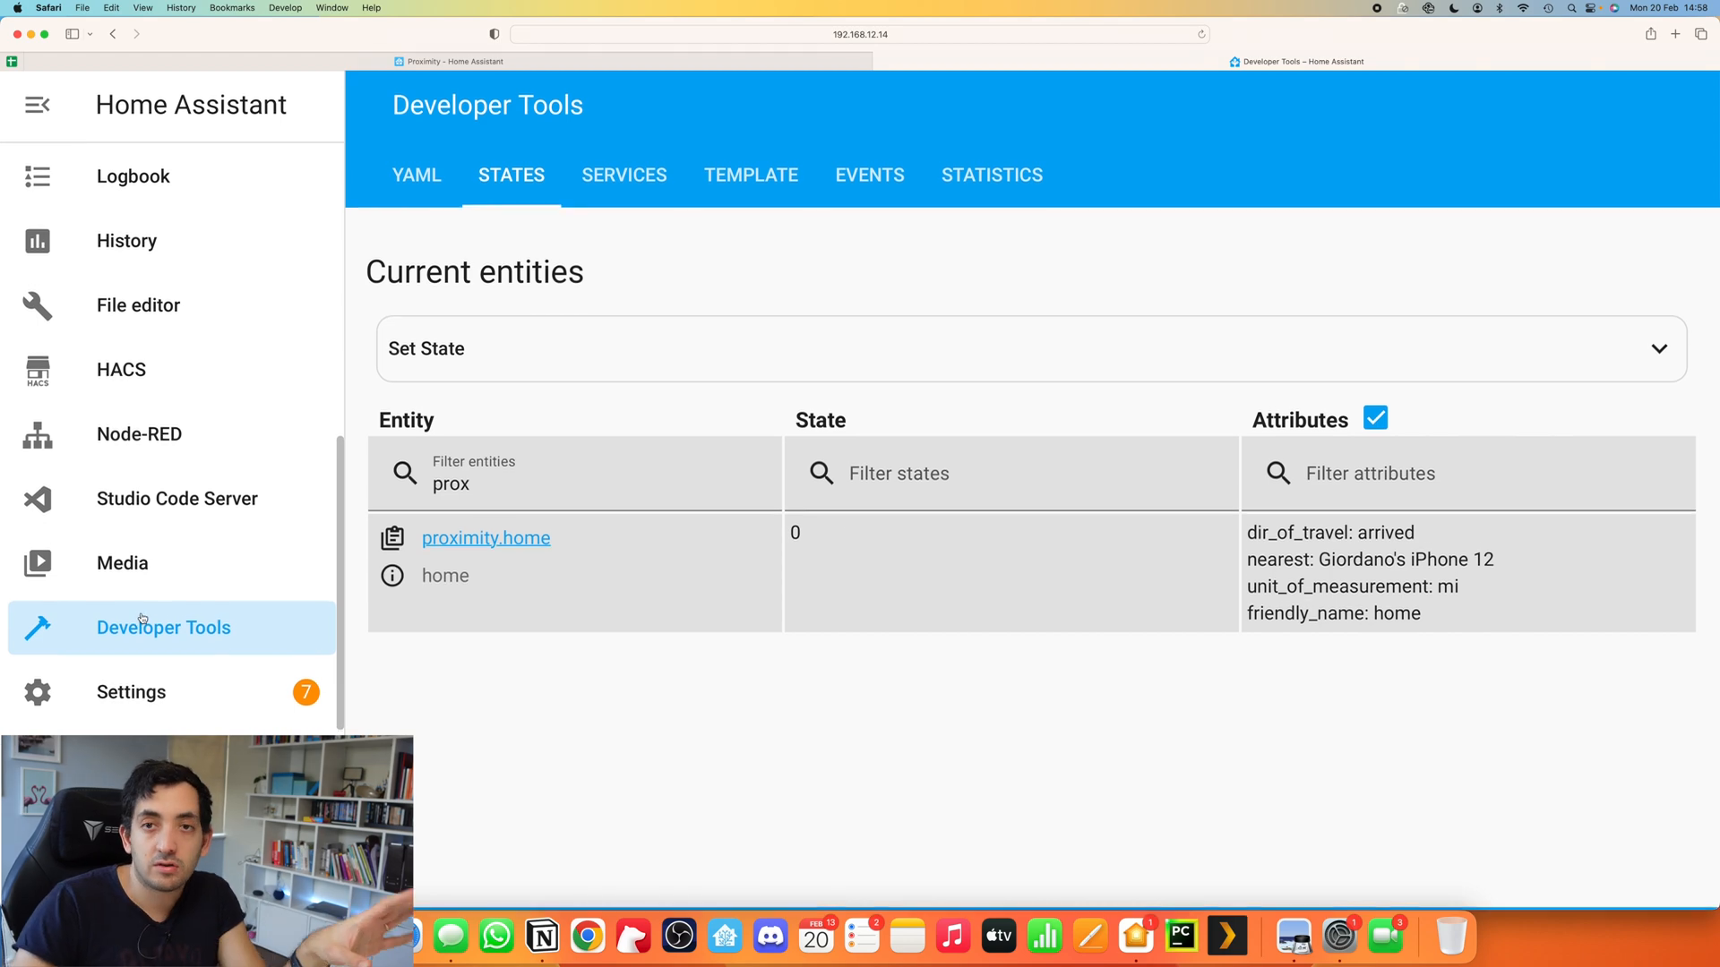
Step: Start an empty new automation, then leave it for the automations list
click(131, 692)
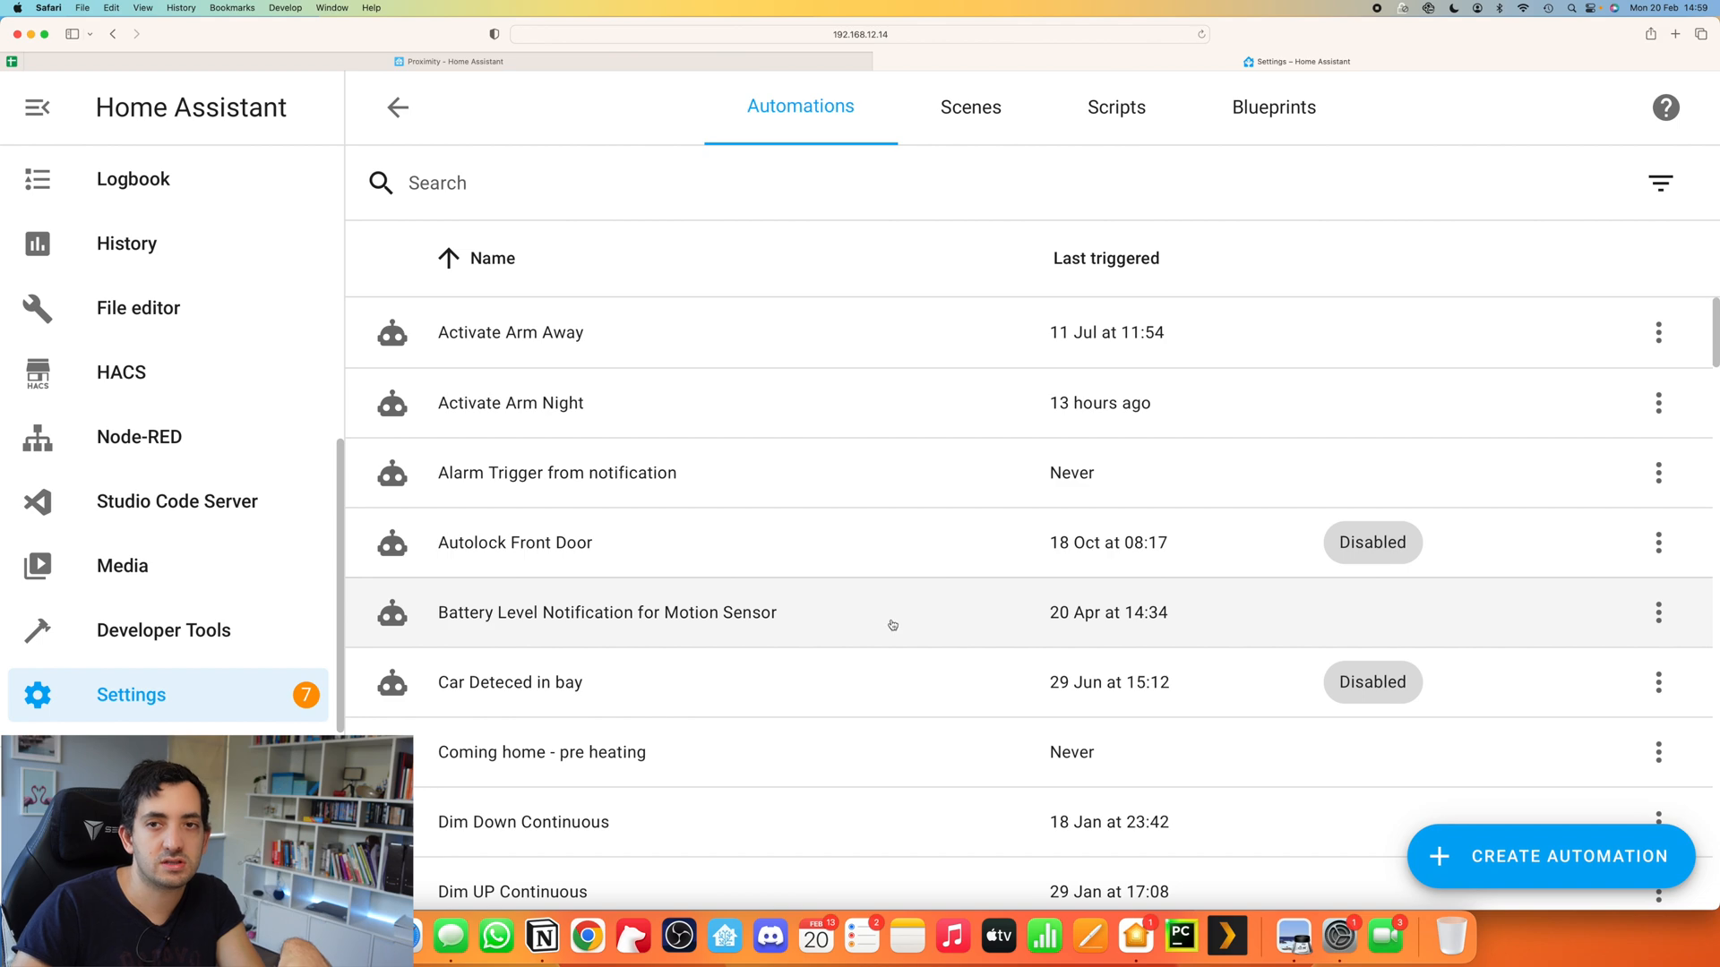
click(1550, 856)
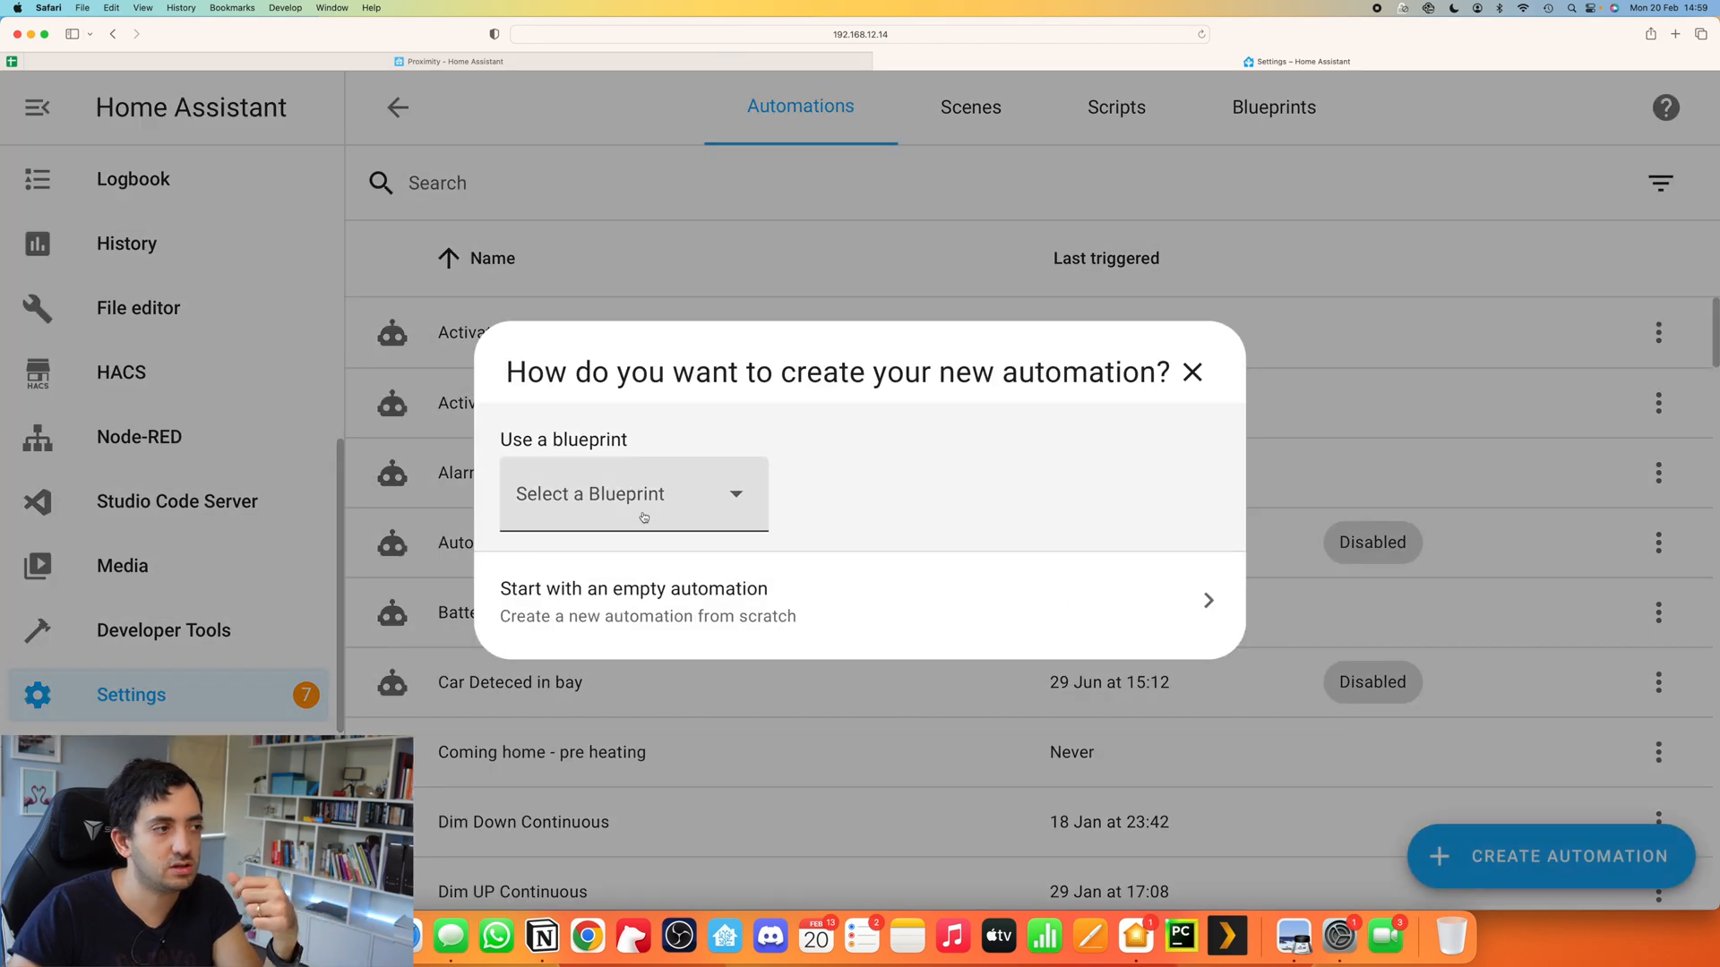
click(634, 600)
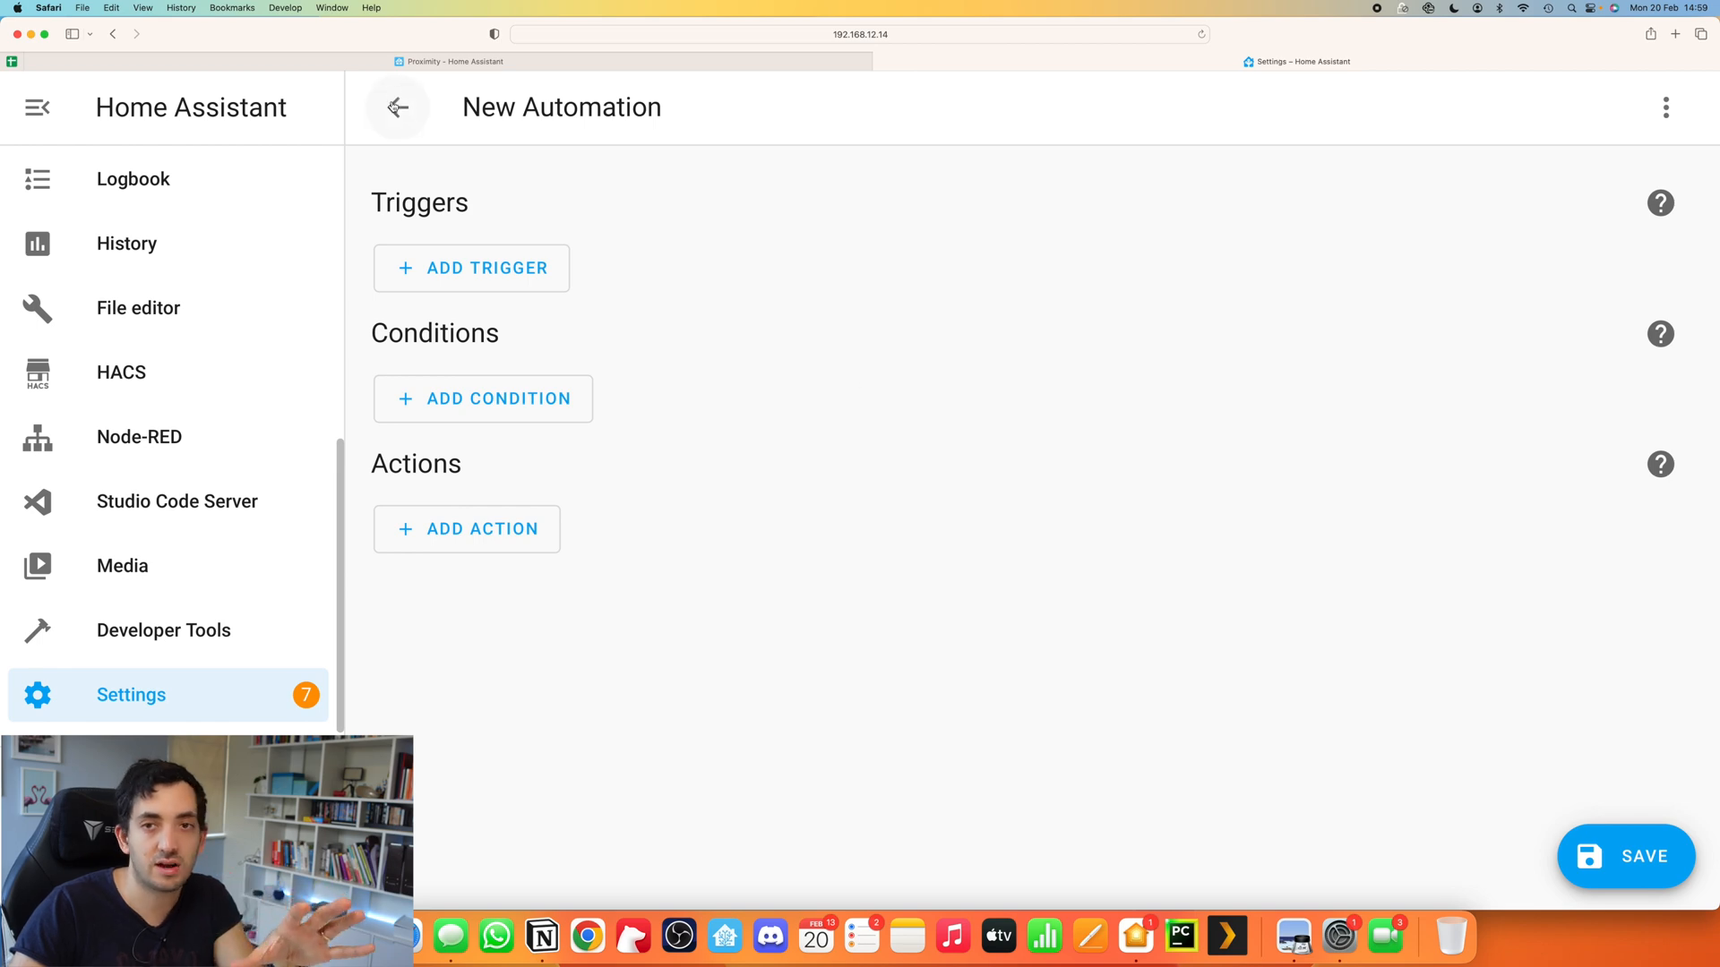
click(397, 106)
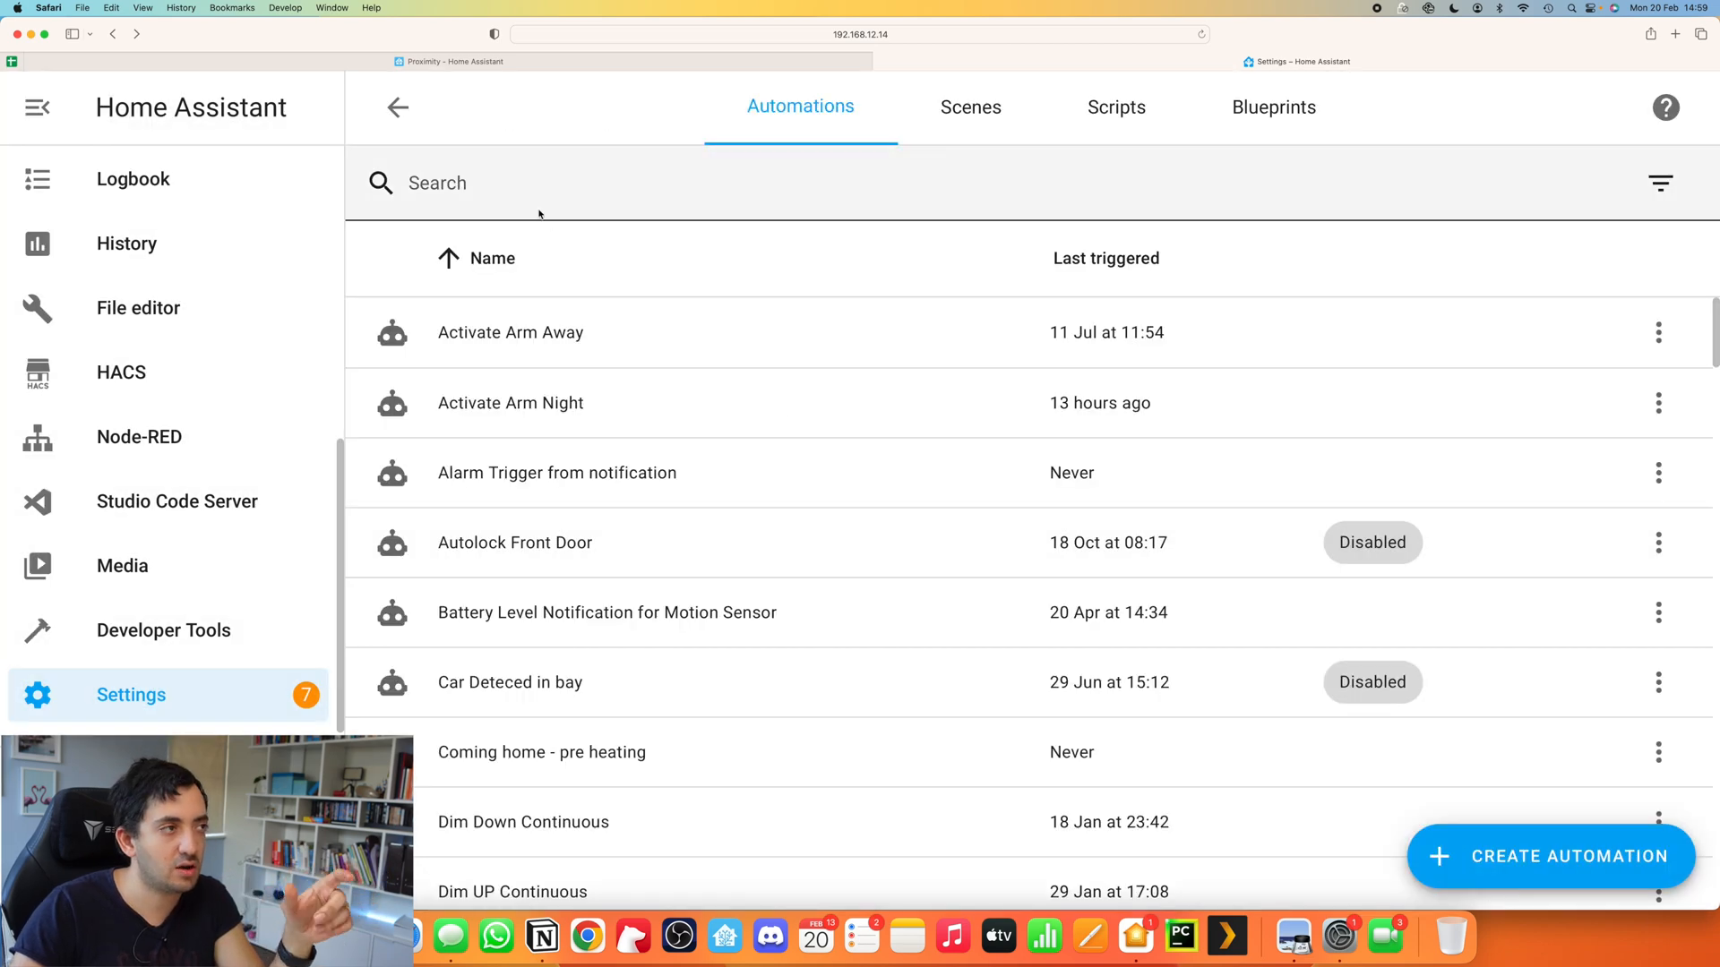
Step: Filter by 'pre', open Coming home - pre heating, and inspect its below-100 distance trigger
text(pre)
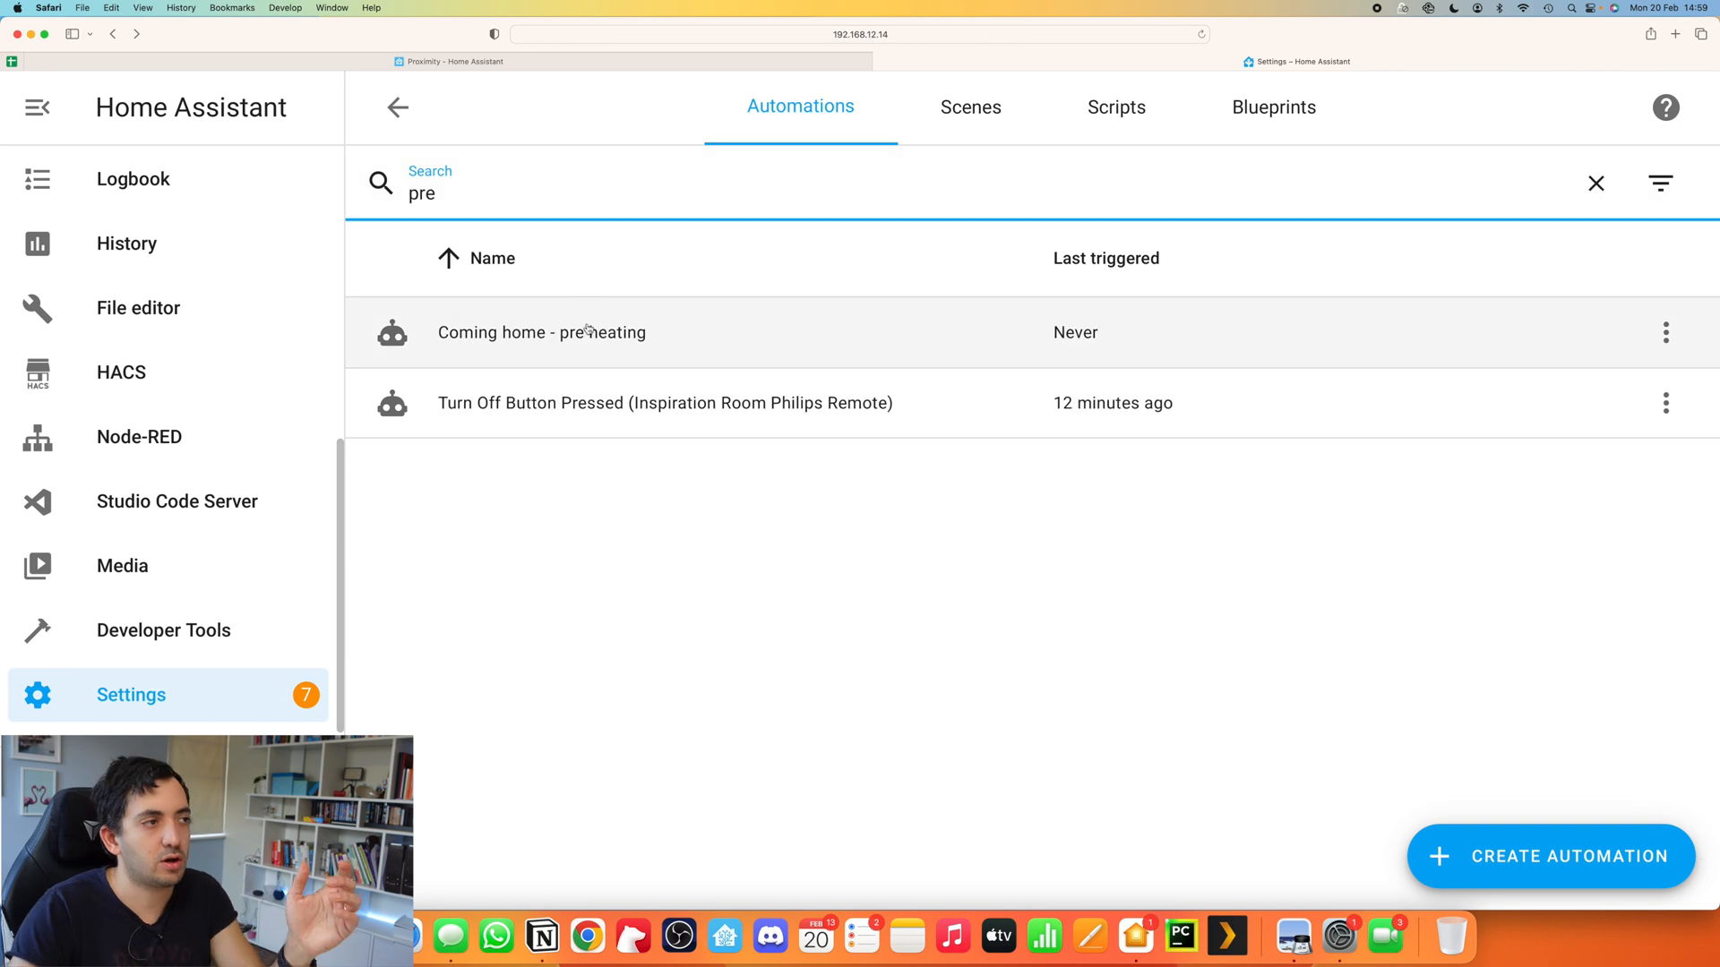
click(541, 332)
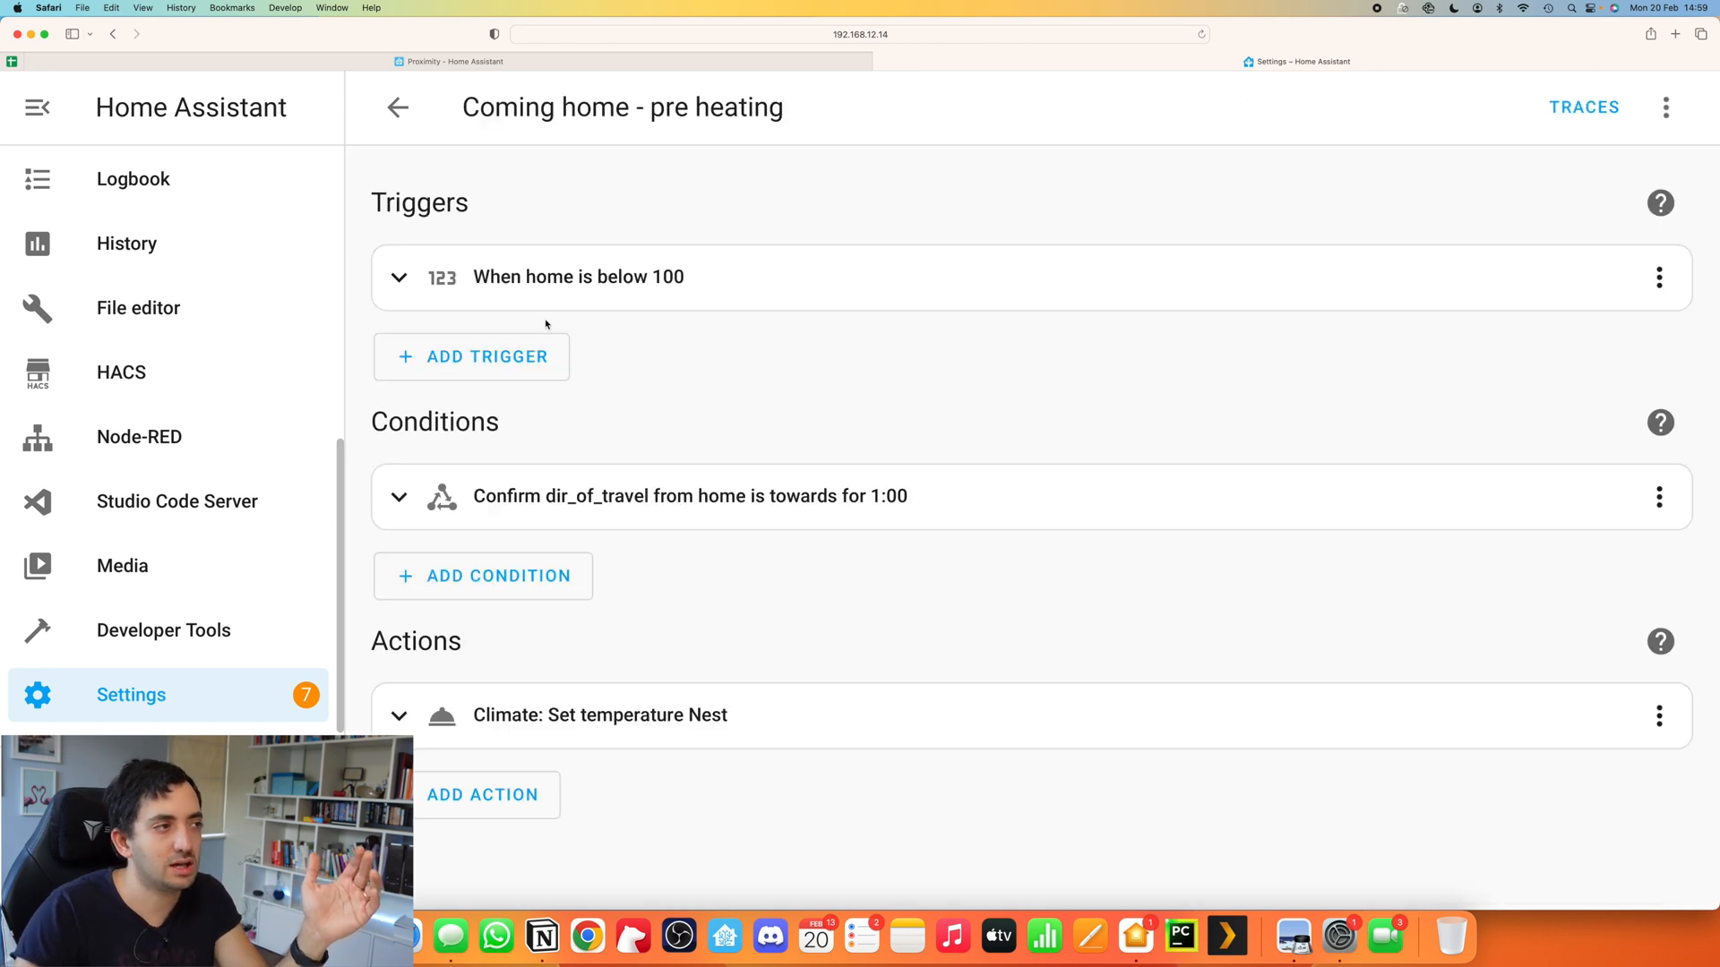
click(397, 277)
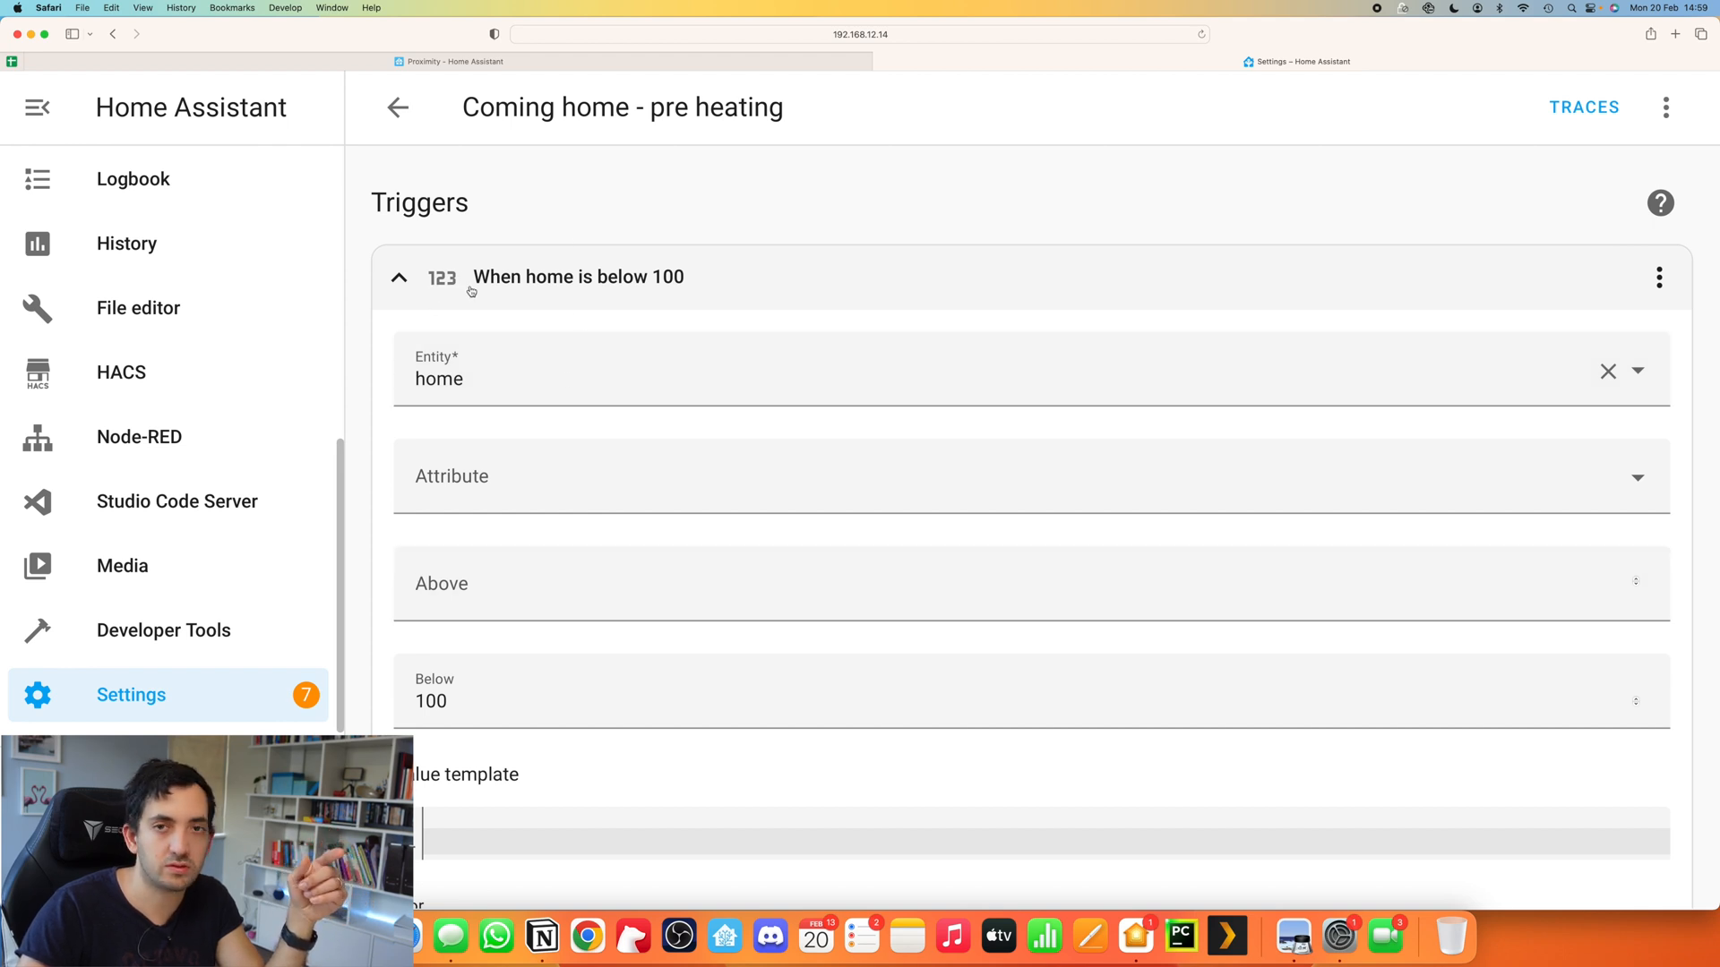
scroll(down, 3)
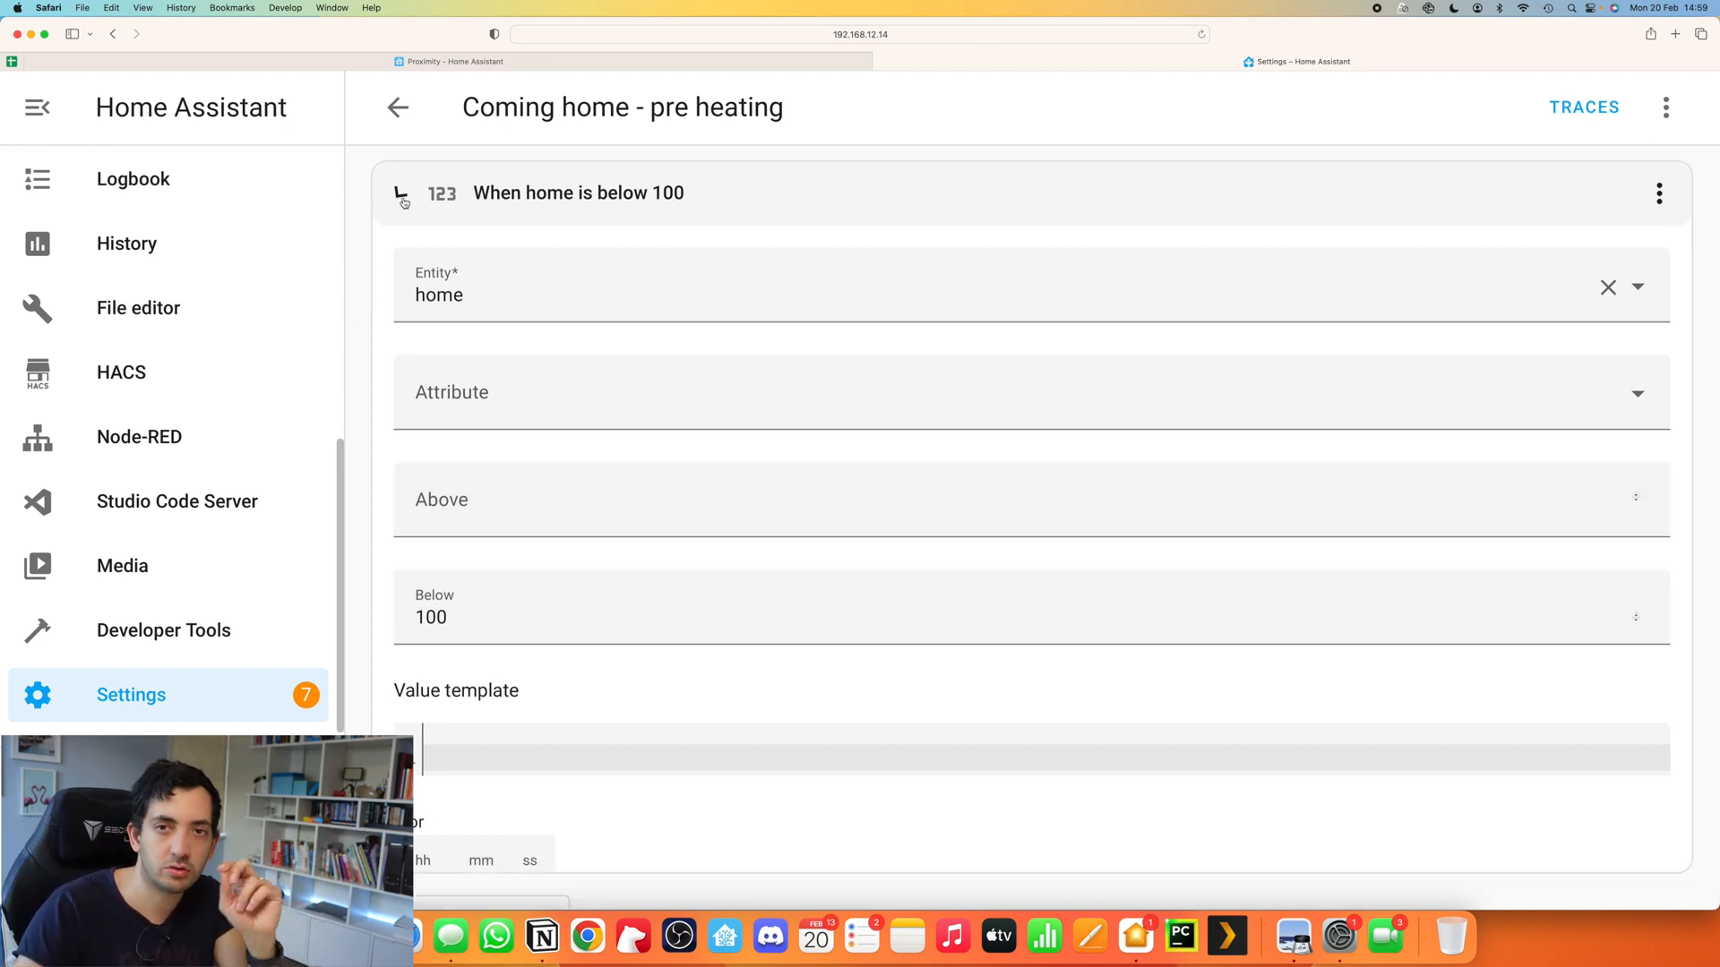
click(401, 193)
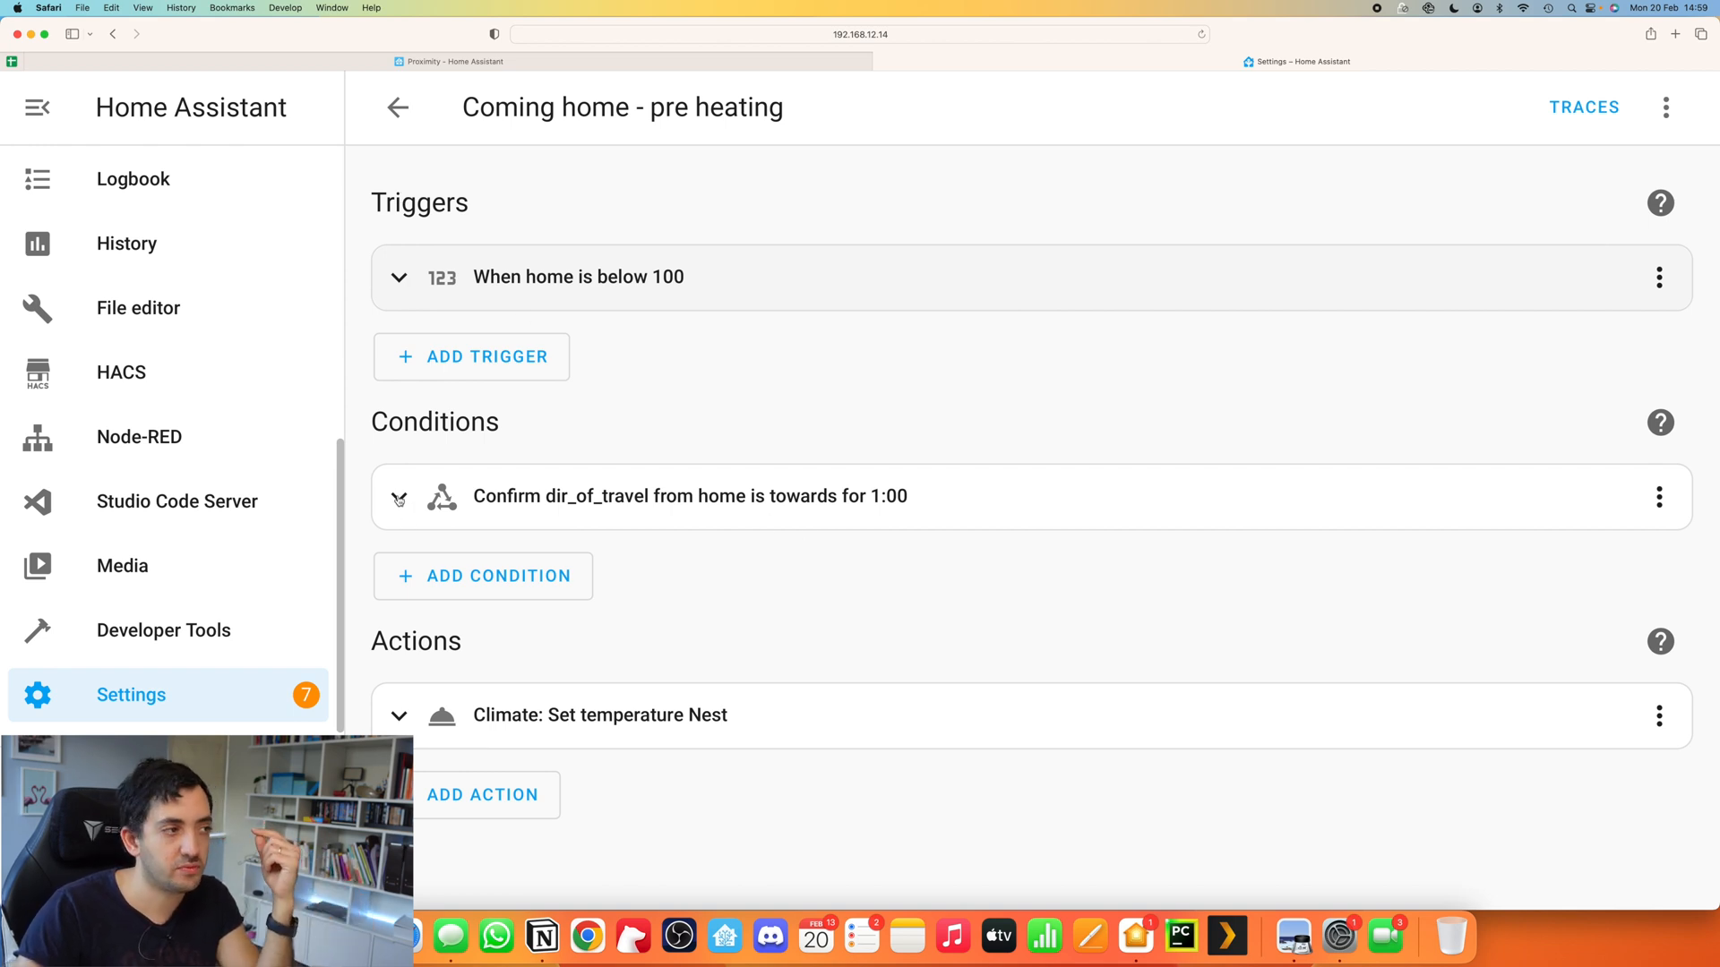
Step: Expand the dir_of_travel condition to review its details
click(482, 575)
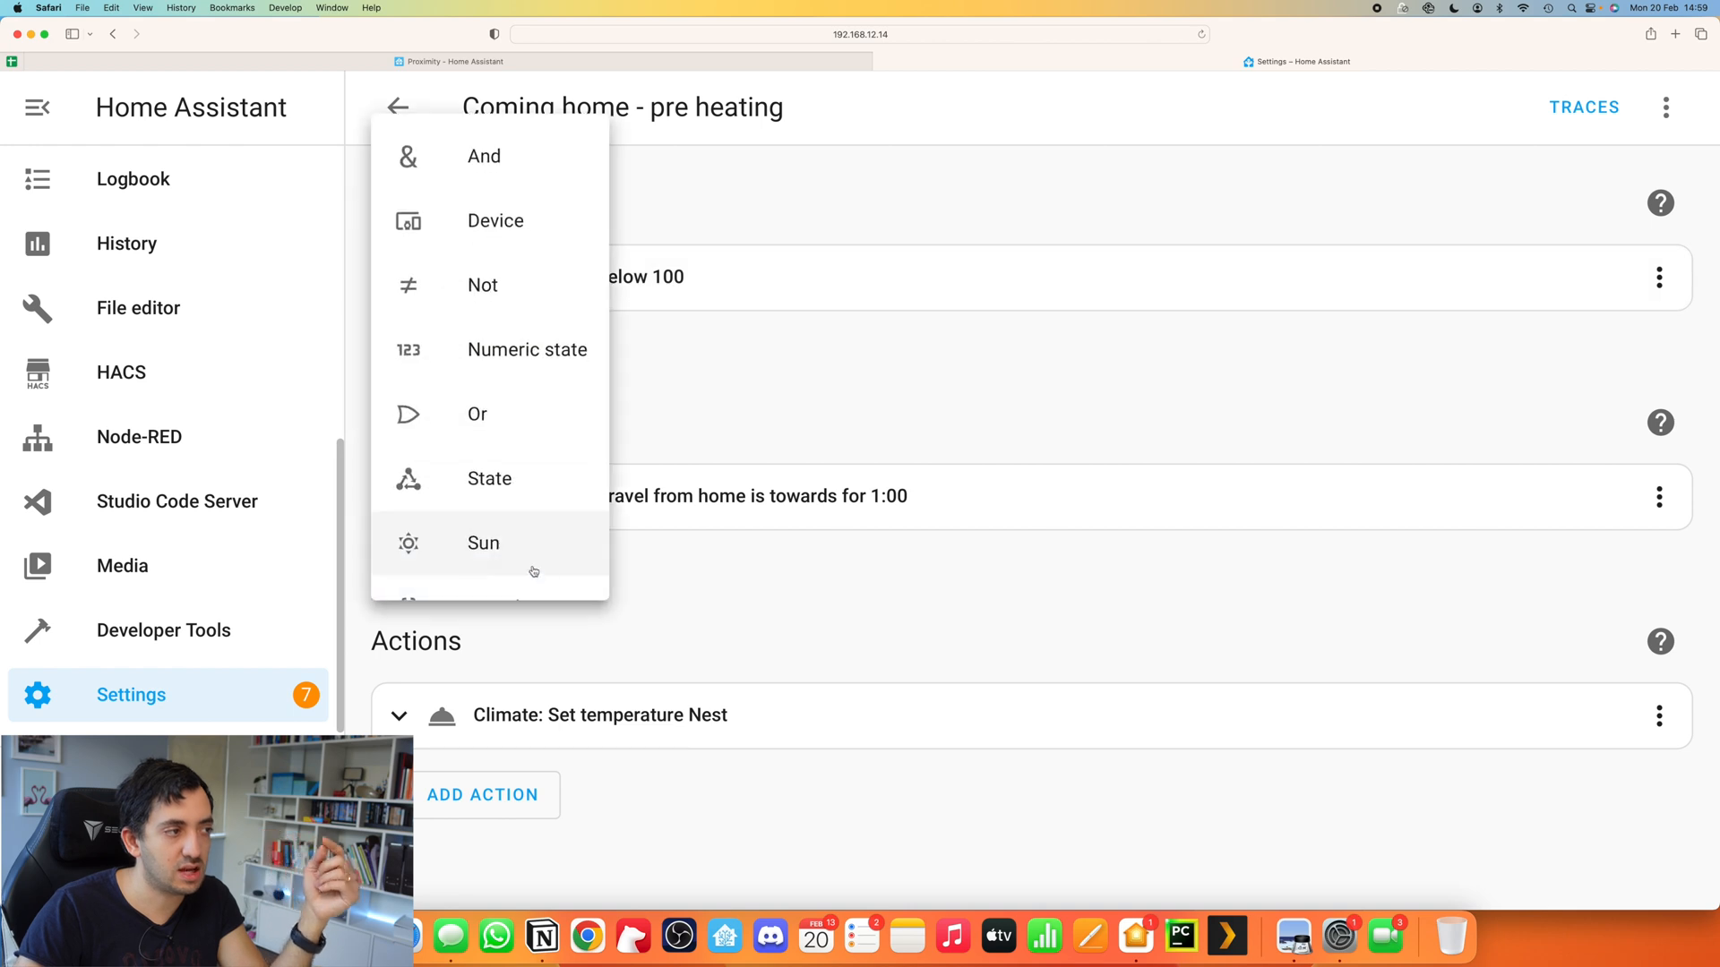
mouse_move(782, 561)
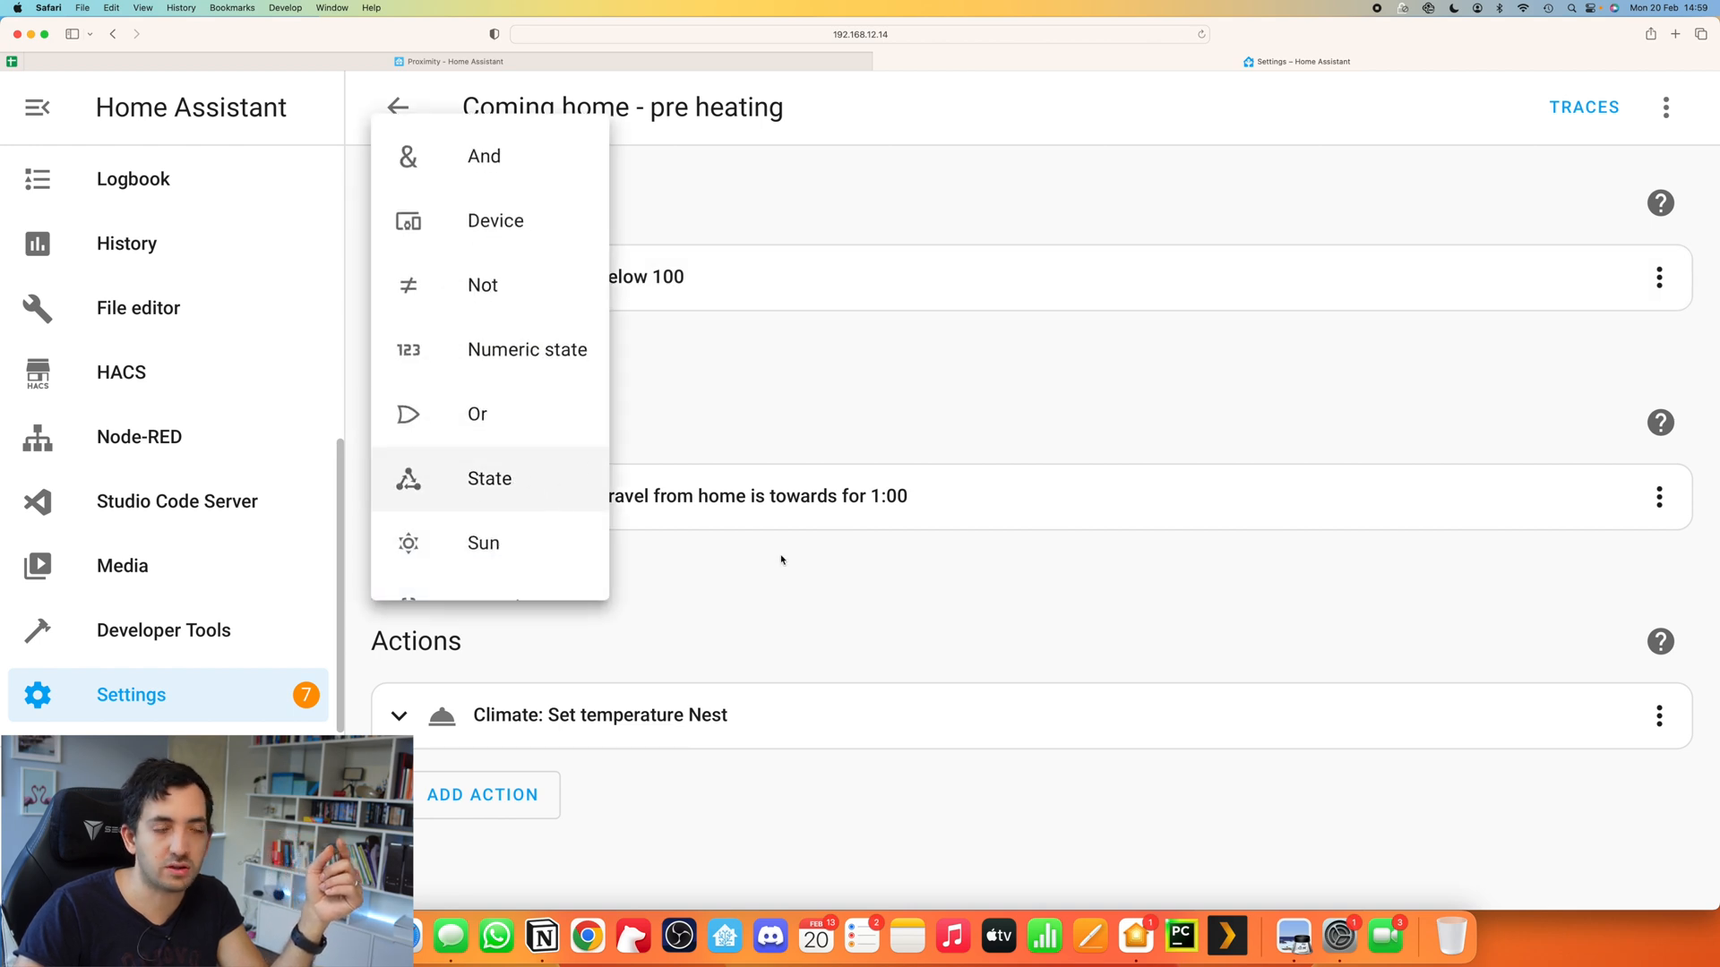
click(489, 478)
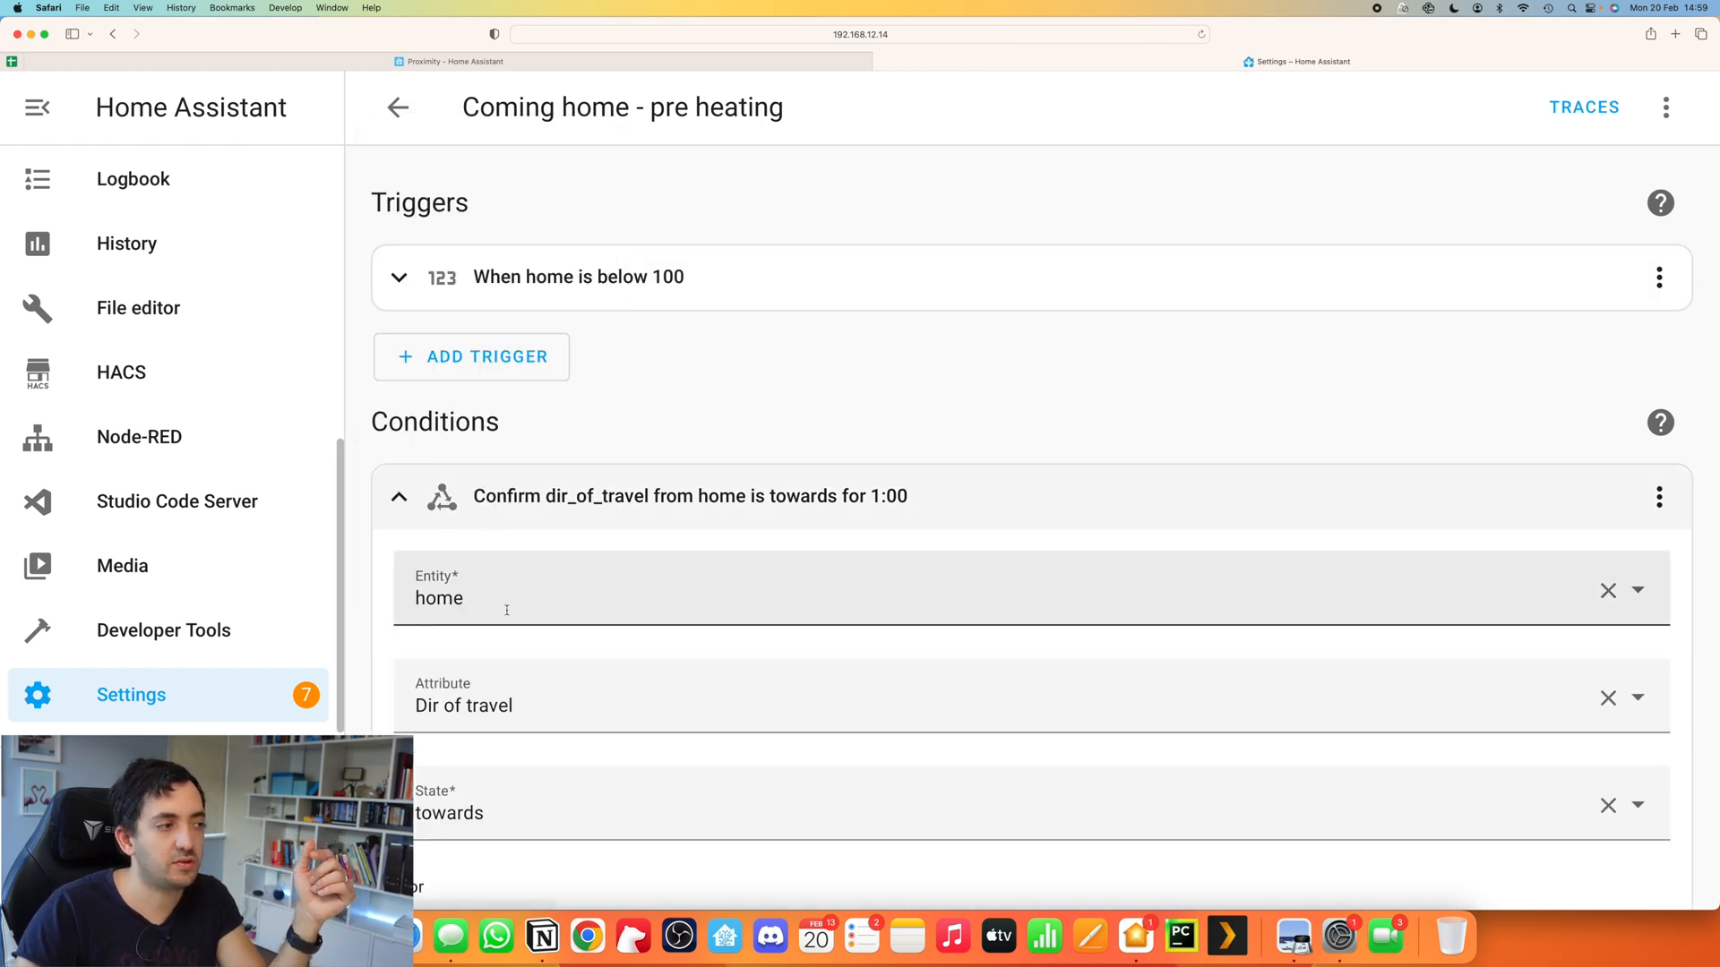
scroll(down, 3)
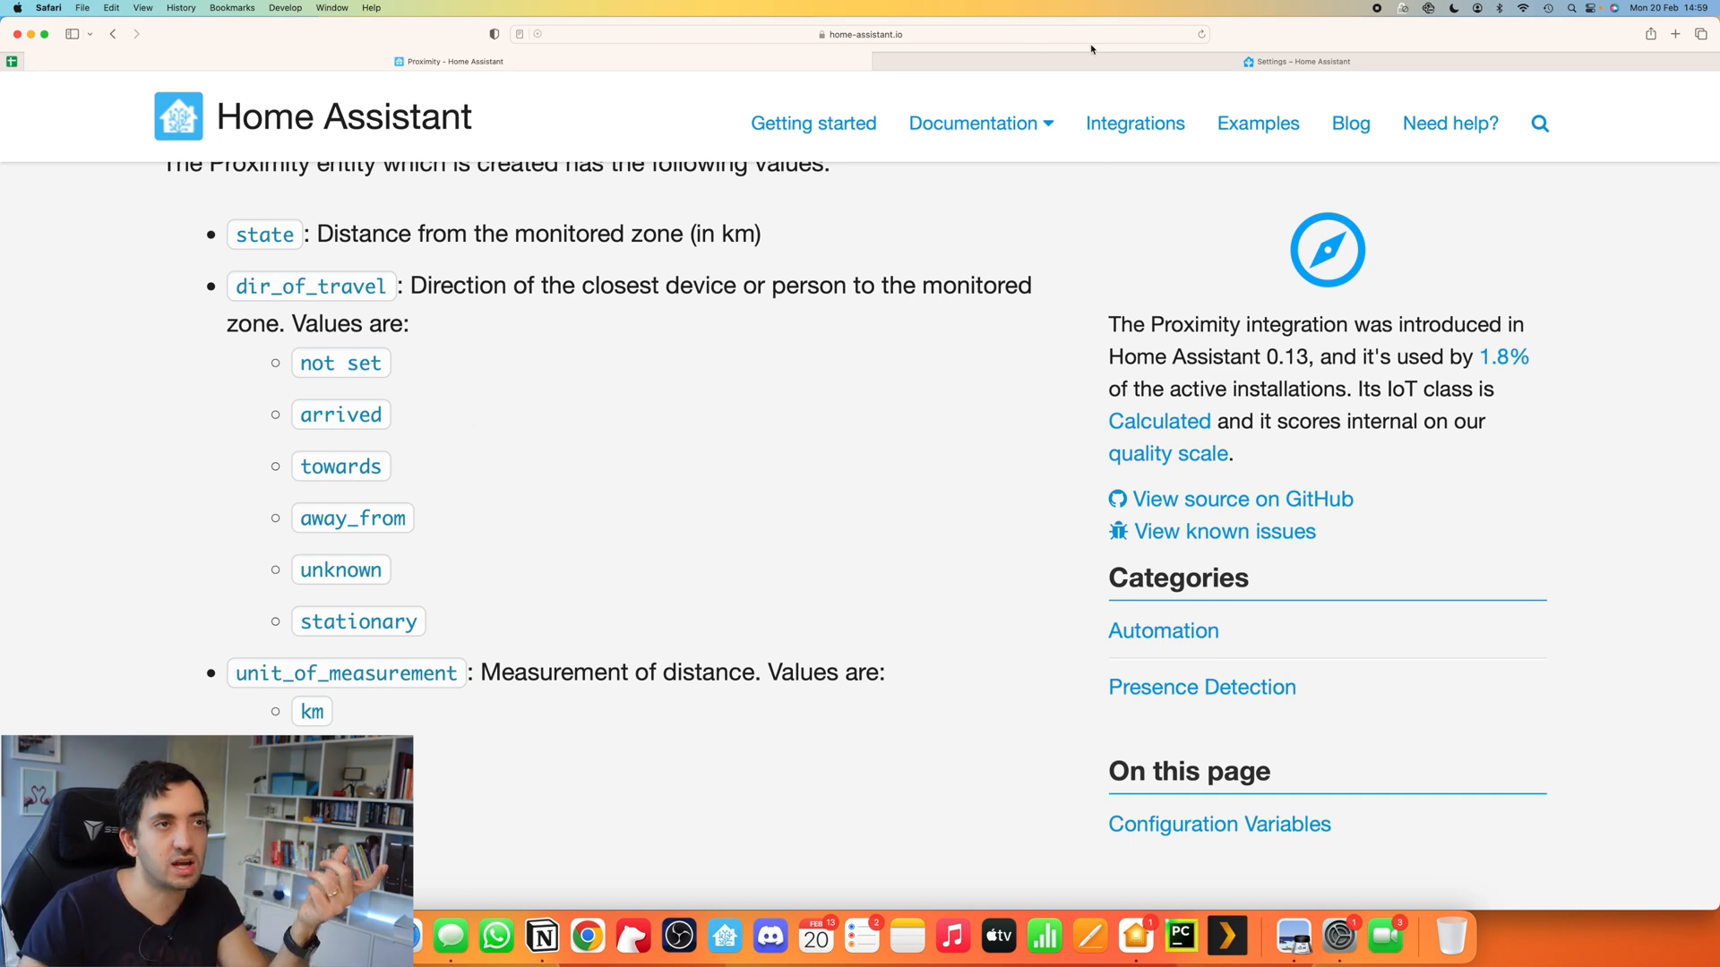
Step: Switch back to the Settings tab showing the 'Coming home - pre heating' automation editor
click(1296, 62)
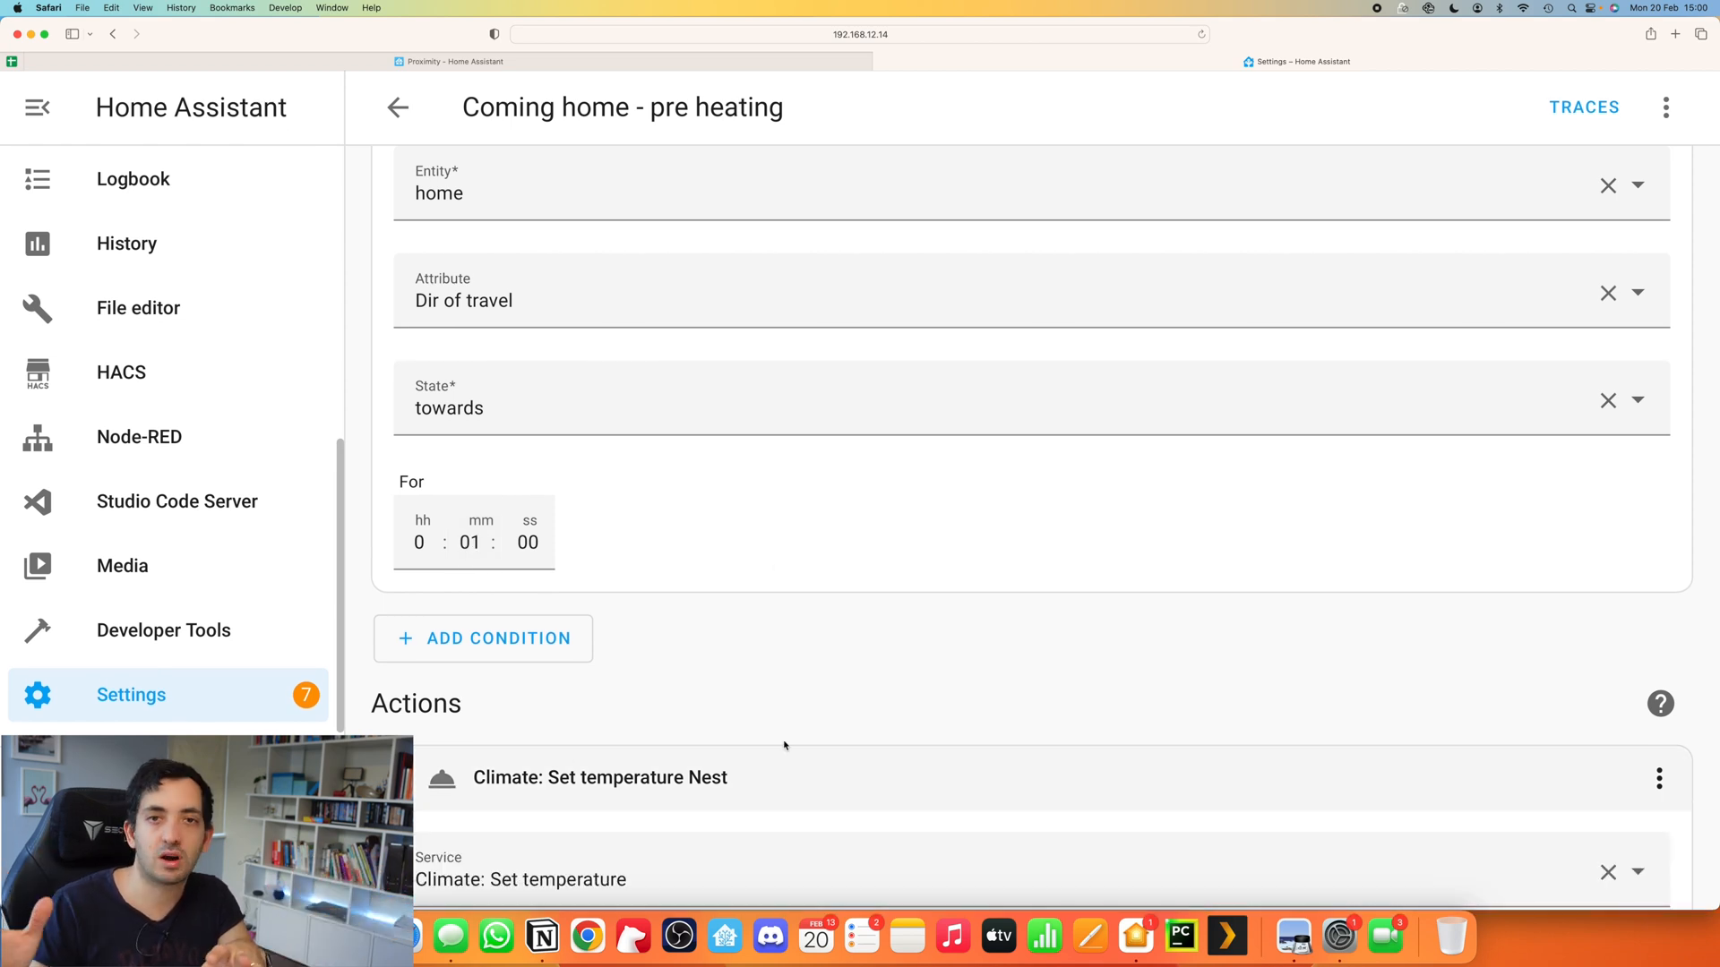
scroll(down, 3)
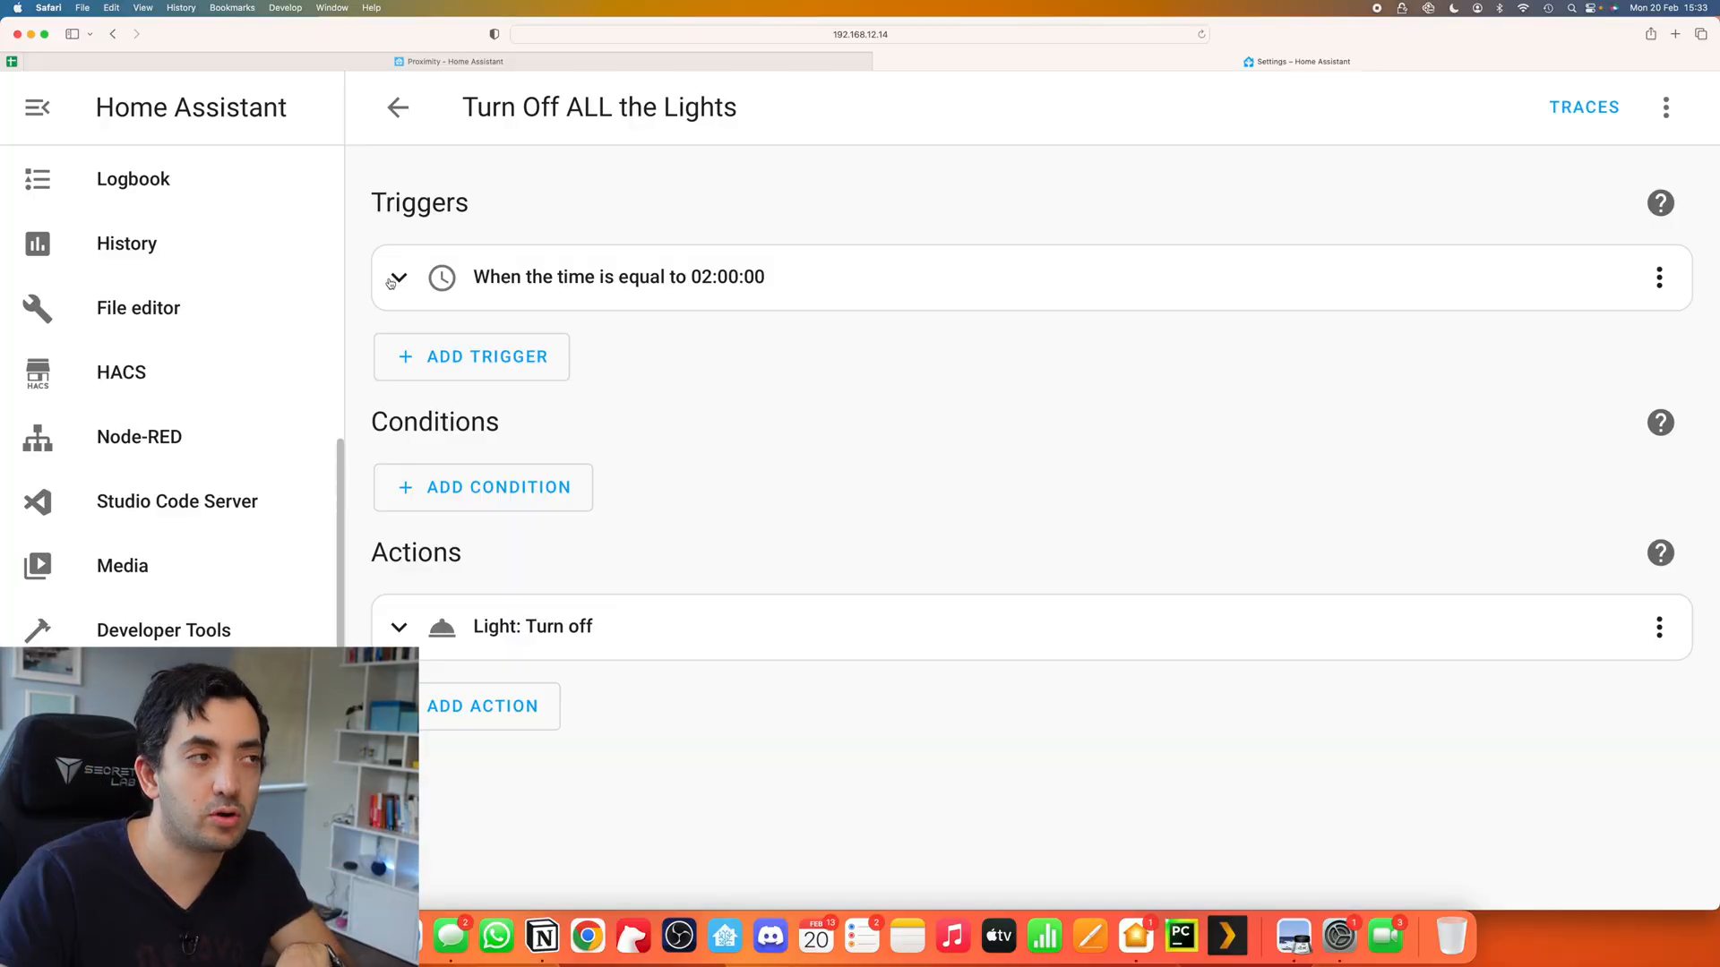
Step: Set the Turn Off ALL the Lights trigger to fixed time 2:00:00, trying Calendar before Time
click(398, 277)
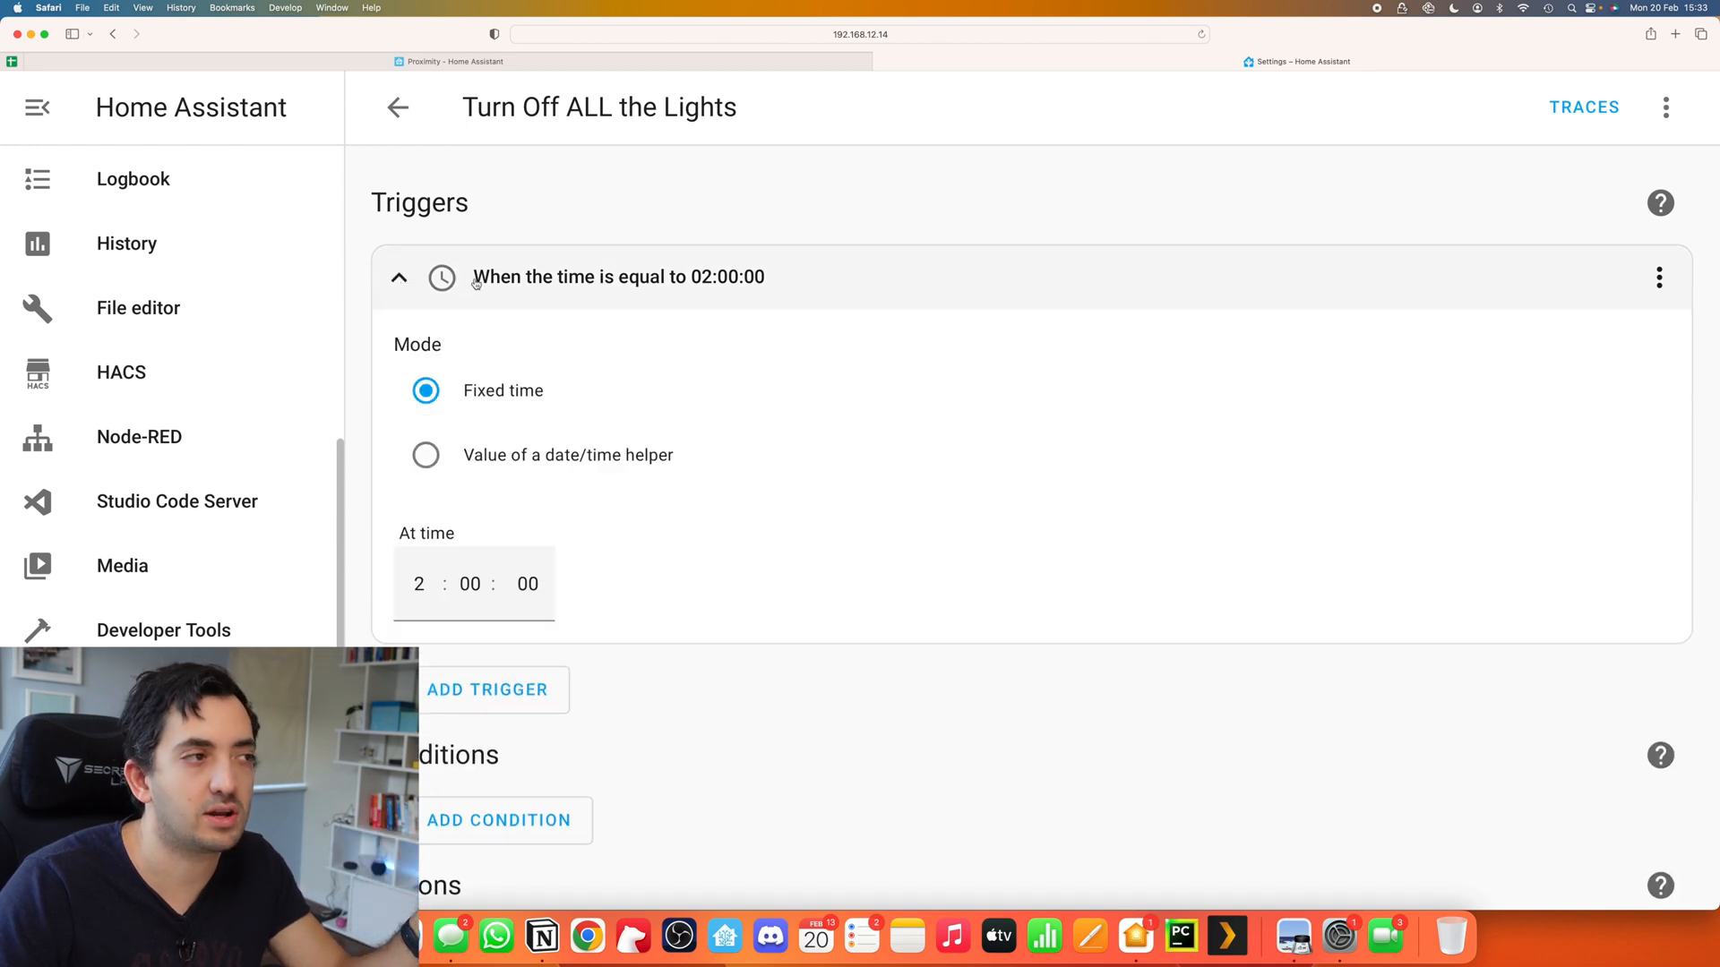
click(397, 277)
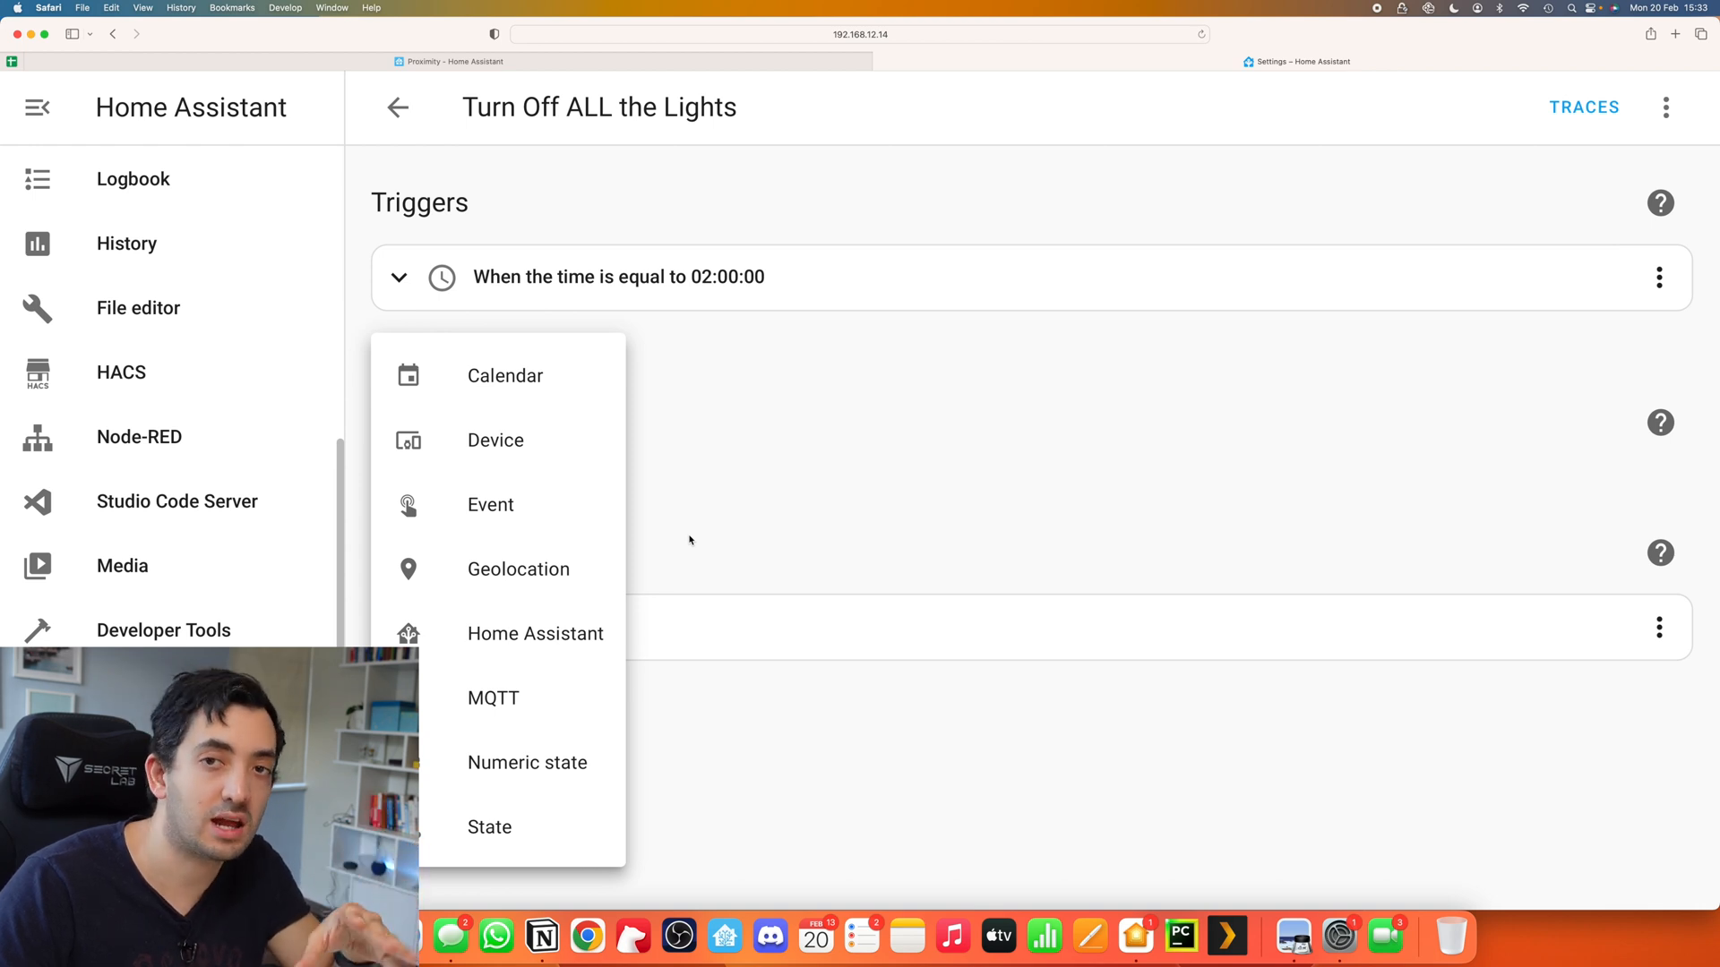
mouse_move(636, 367)
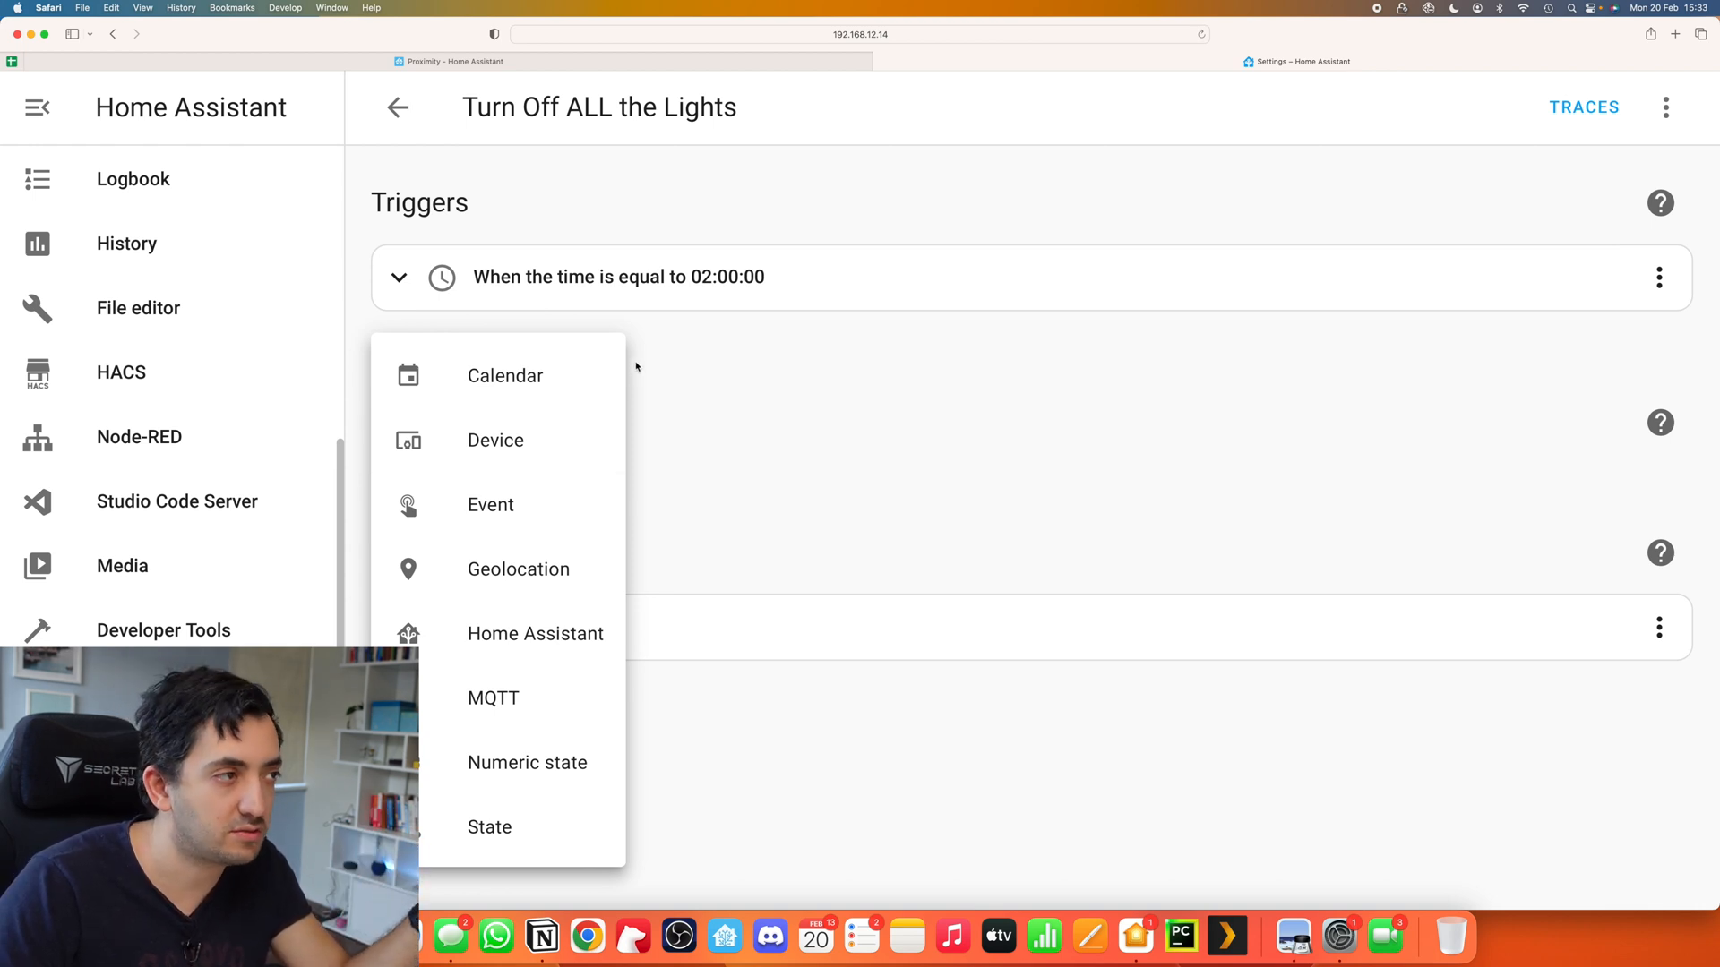
mouse_move(495, 439)
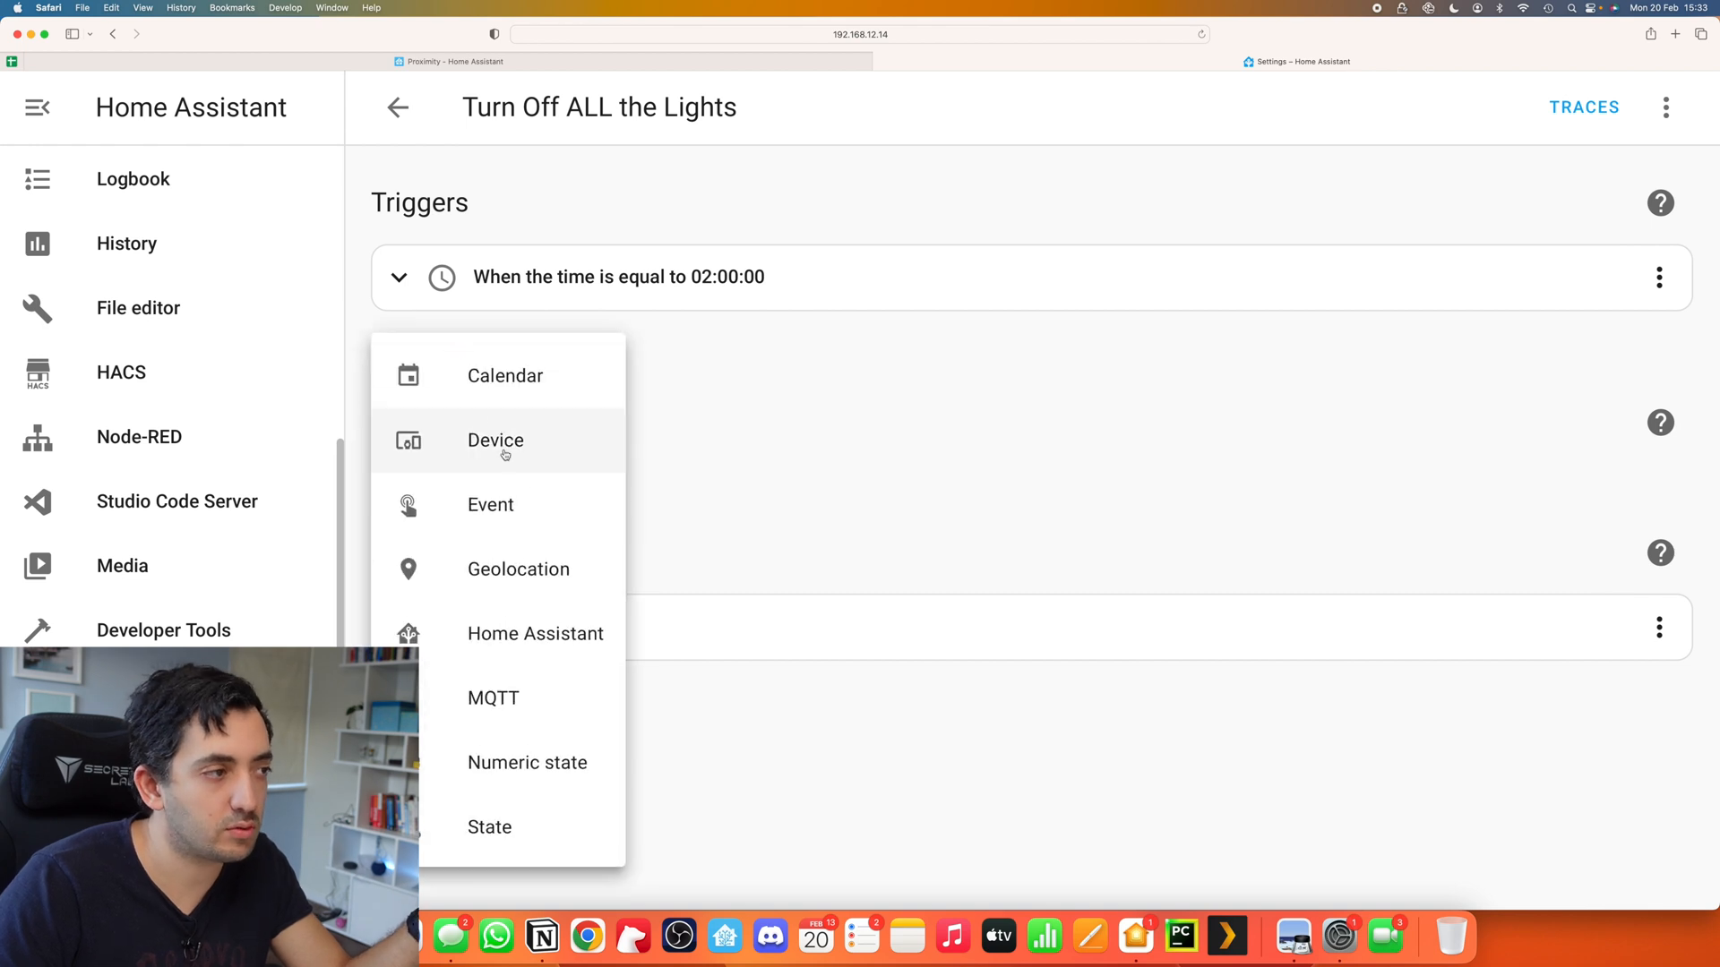
mouse_move(539, 397)
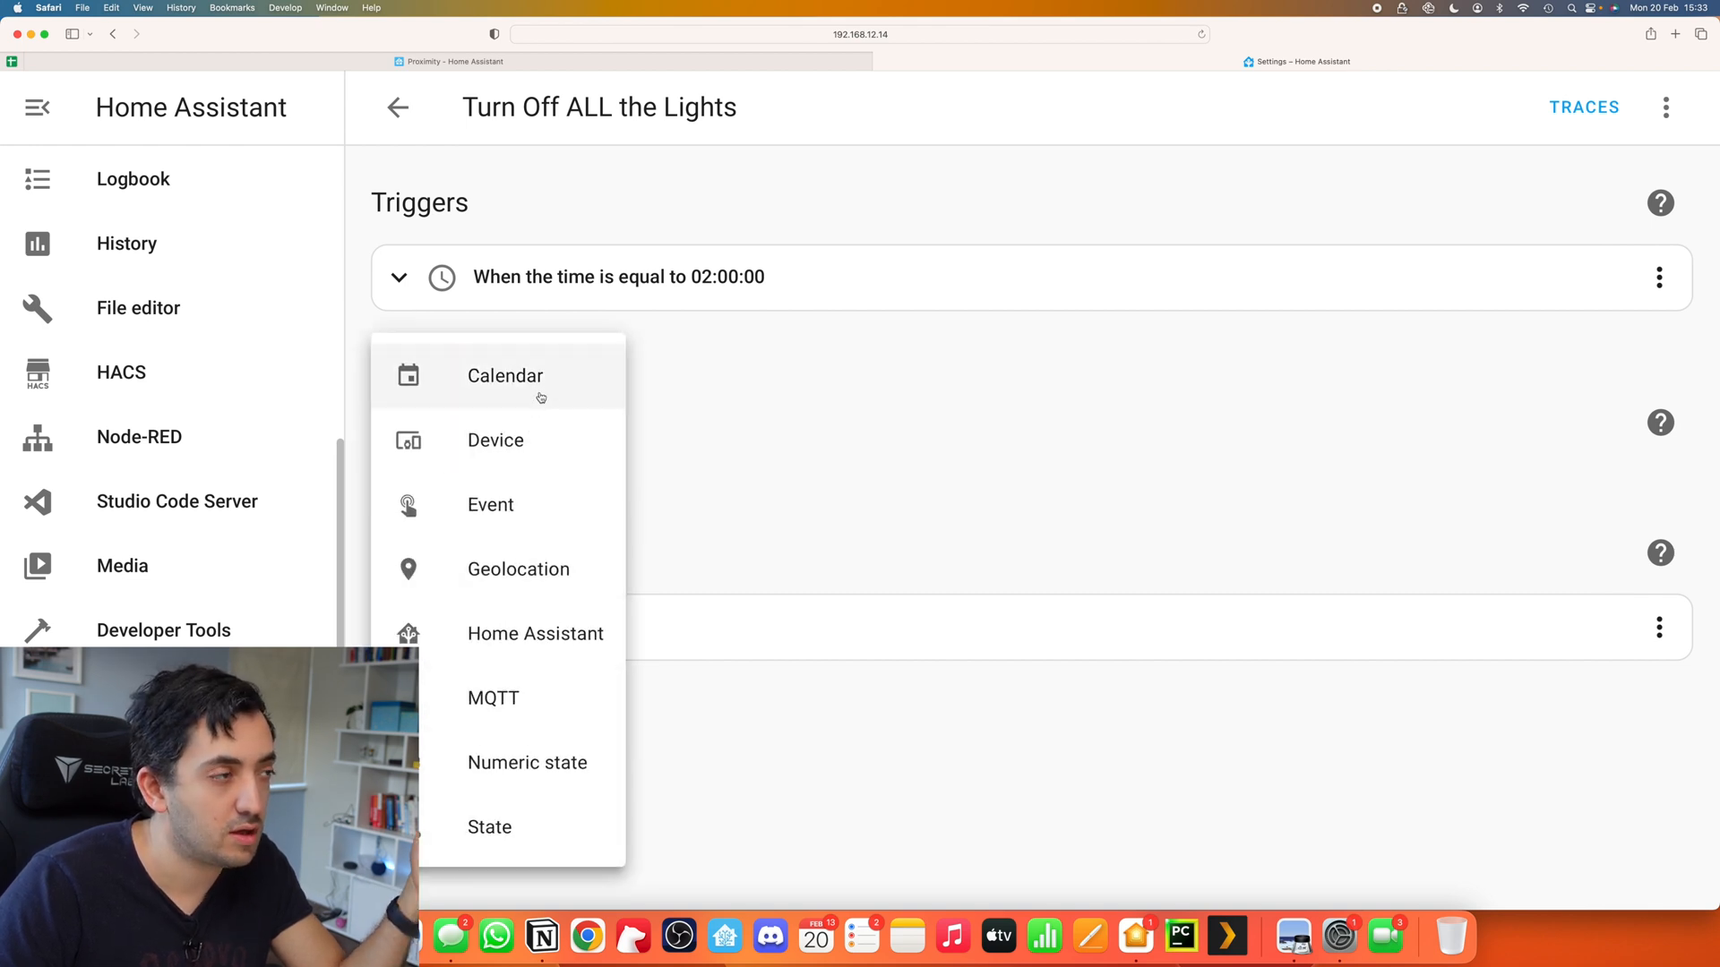
click(504, 375)
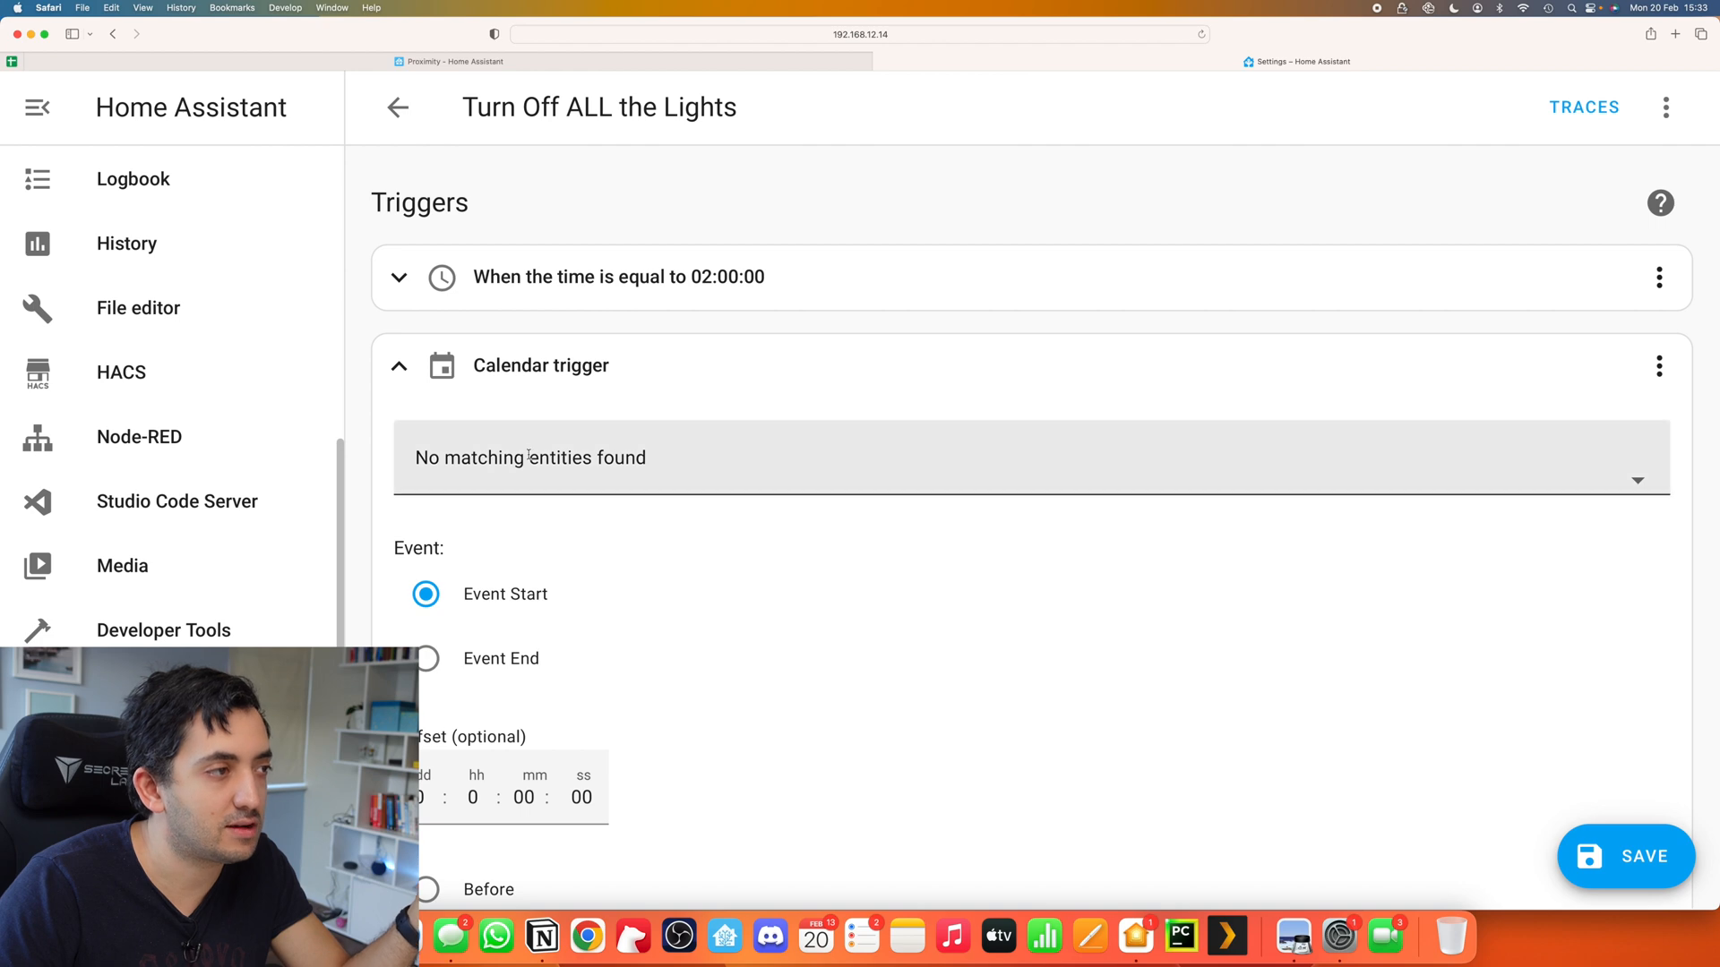
mouse_move(1660, 356)
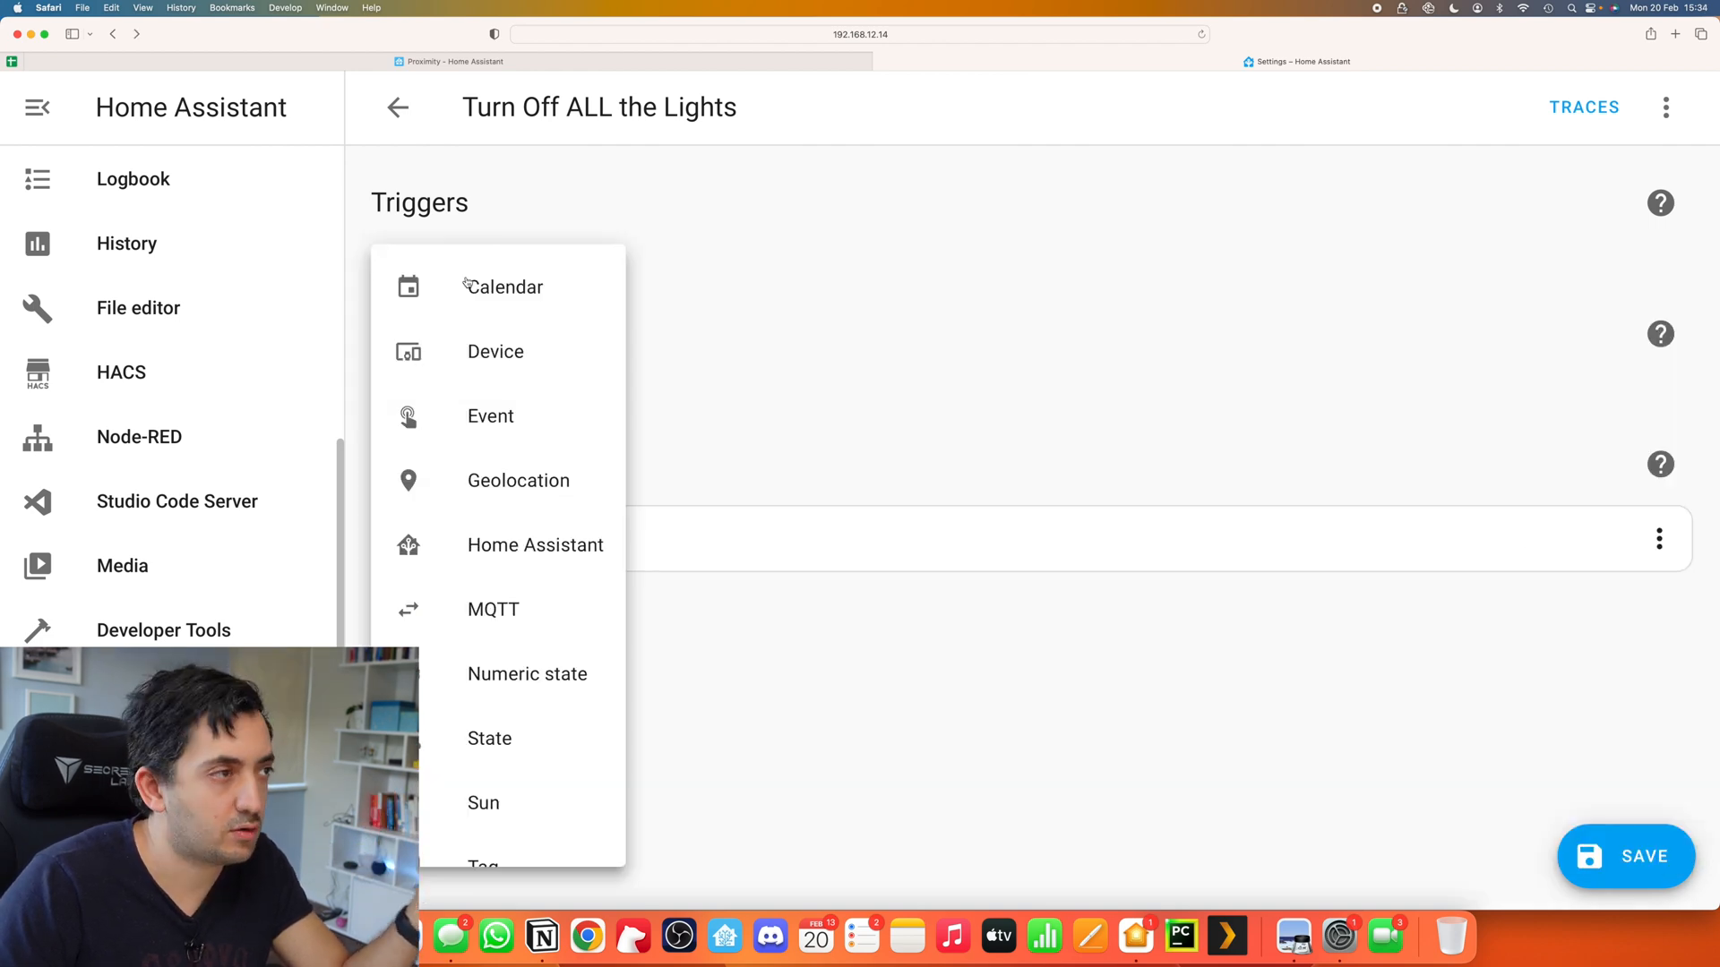
scroll(down, 3)
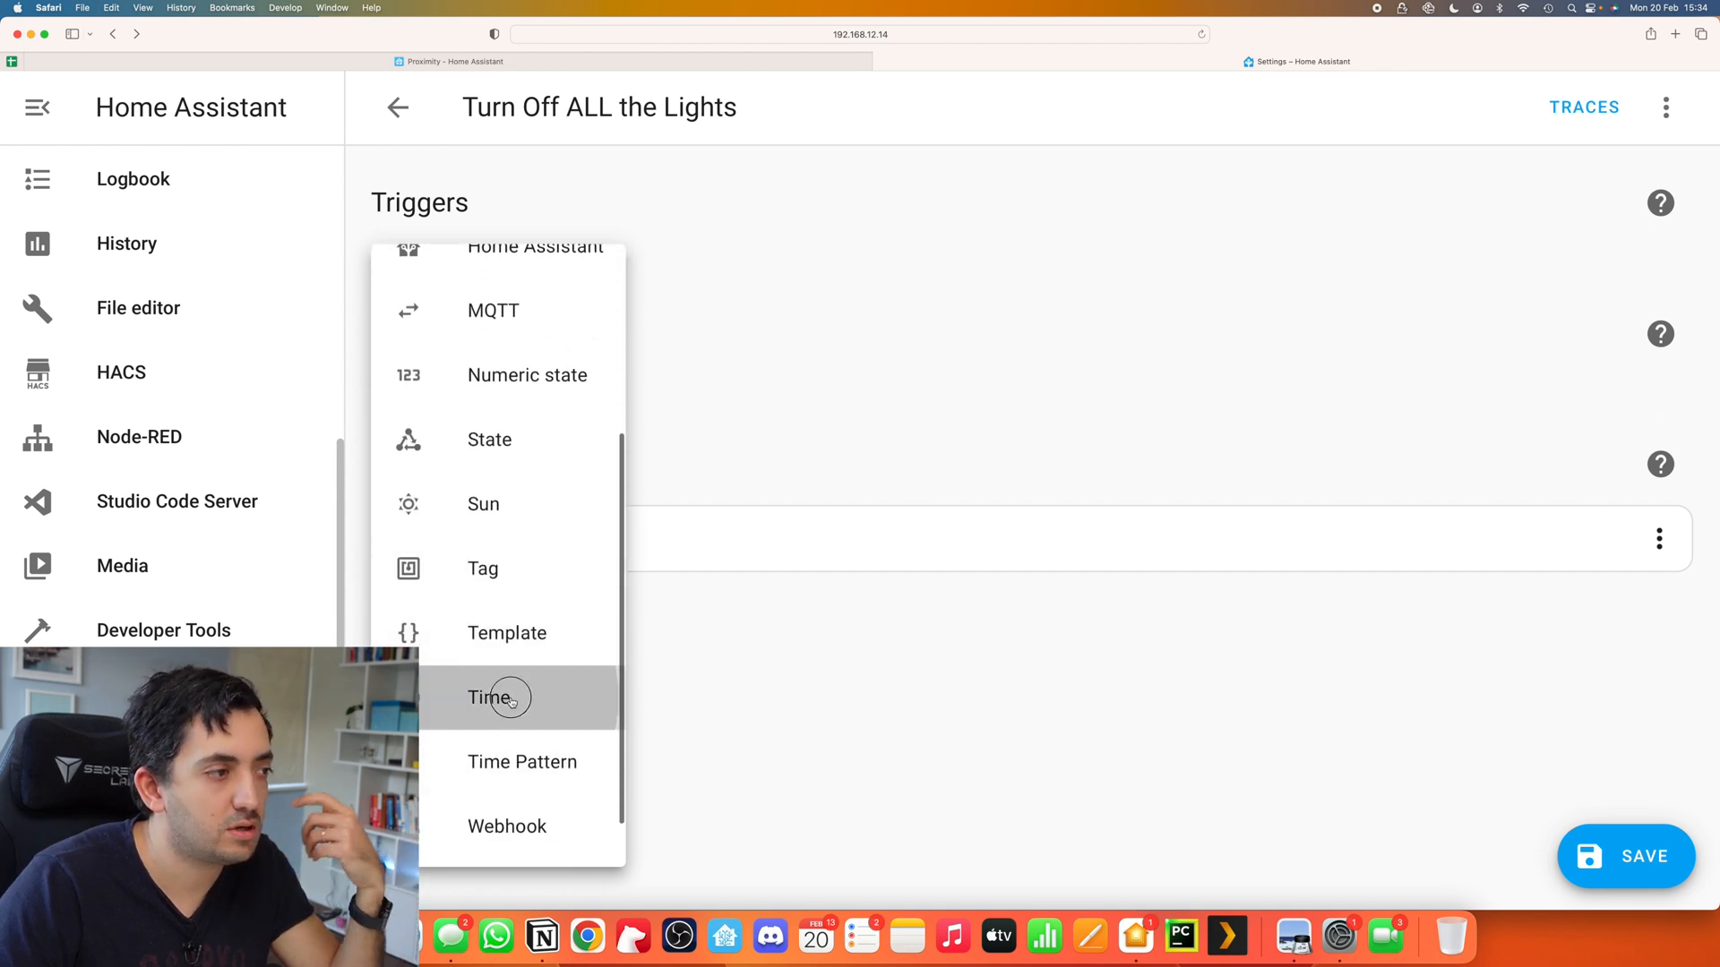
click(489, 698)
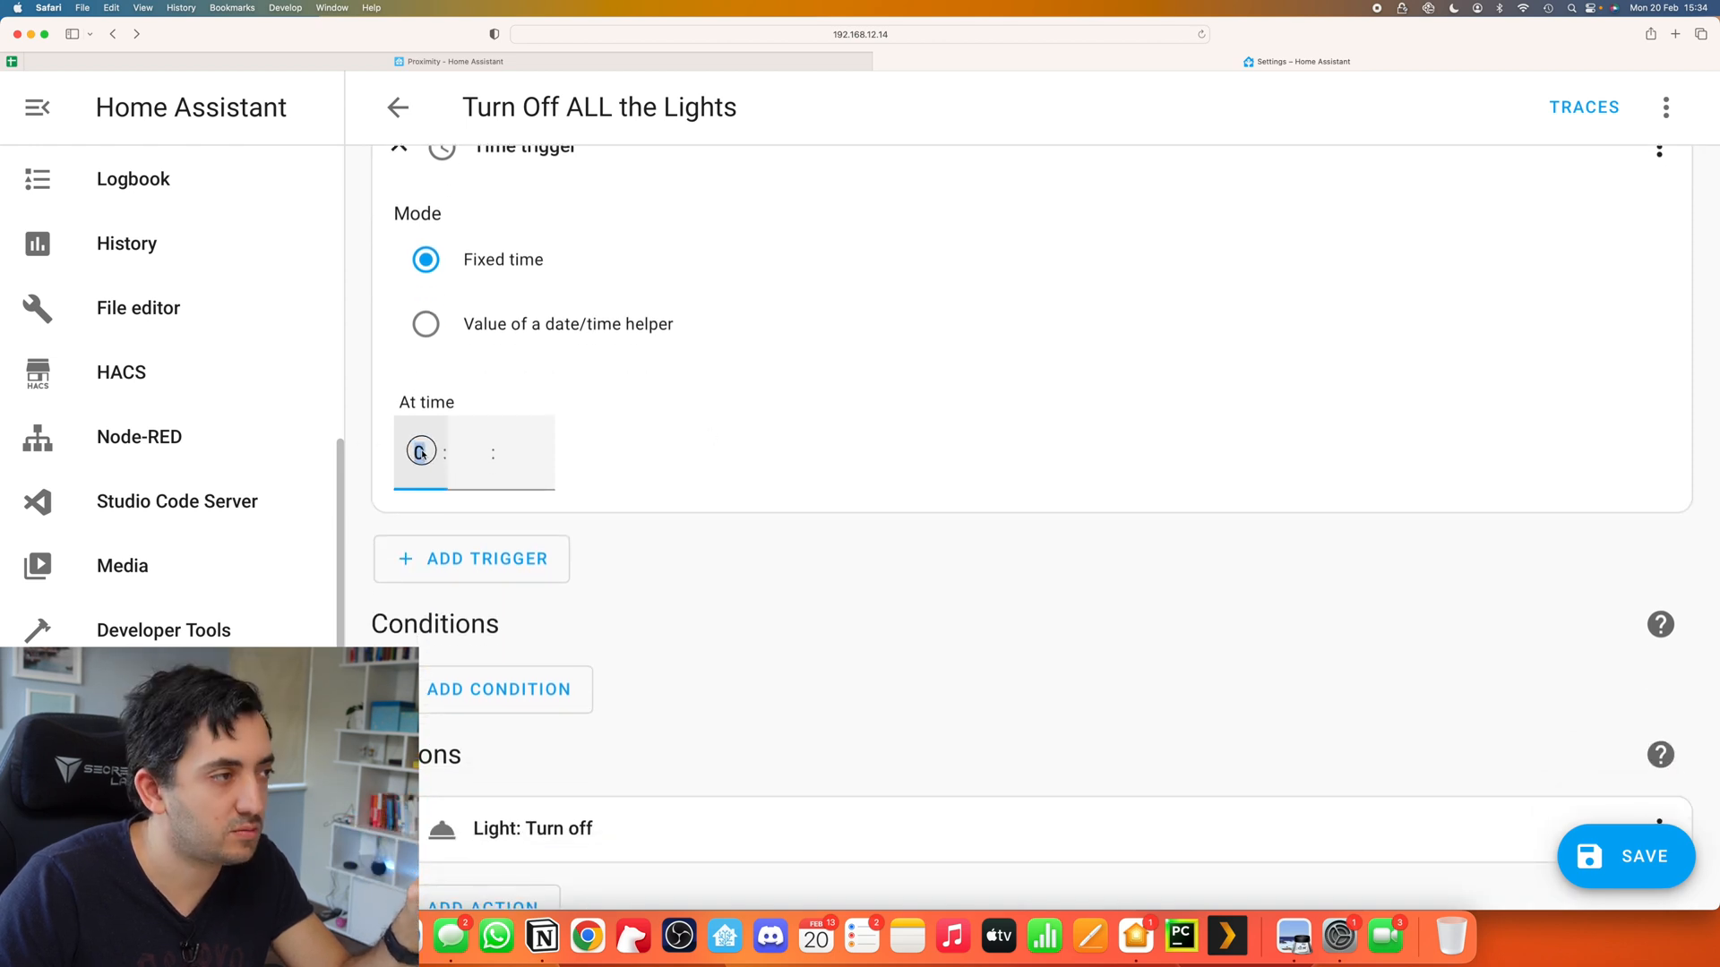
text(002)
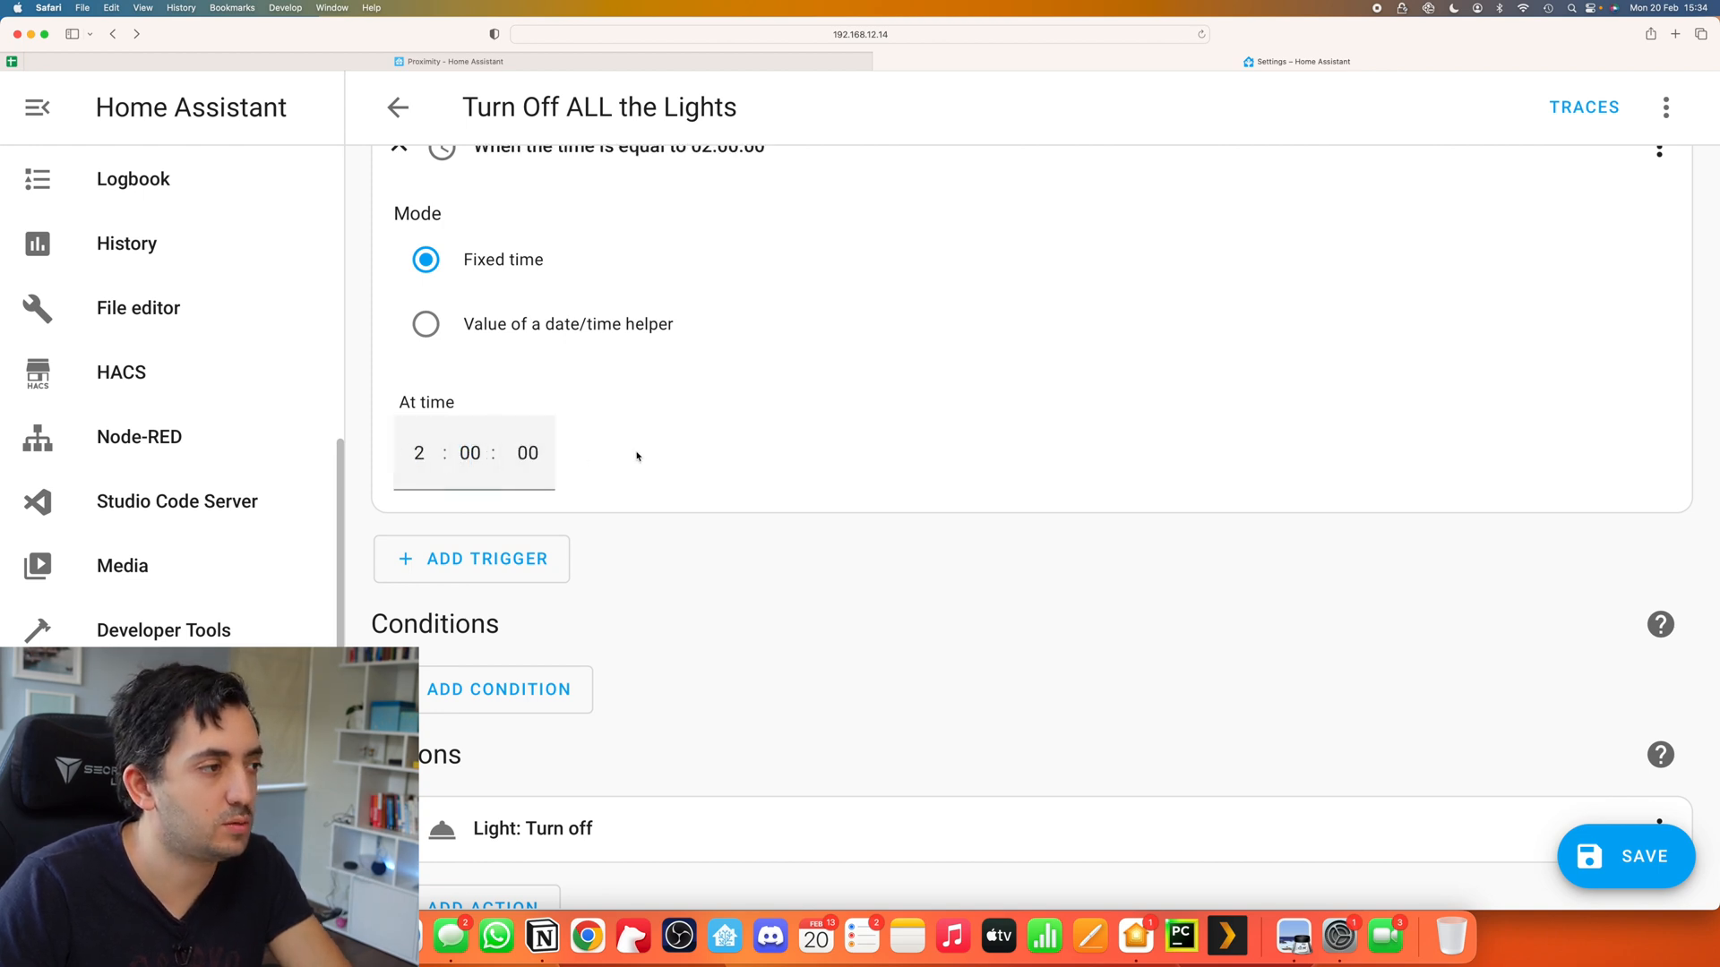
scroll(up, 3)
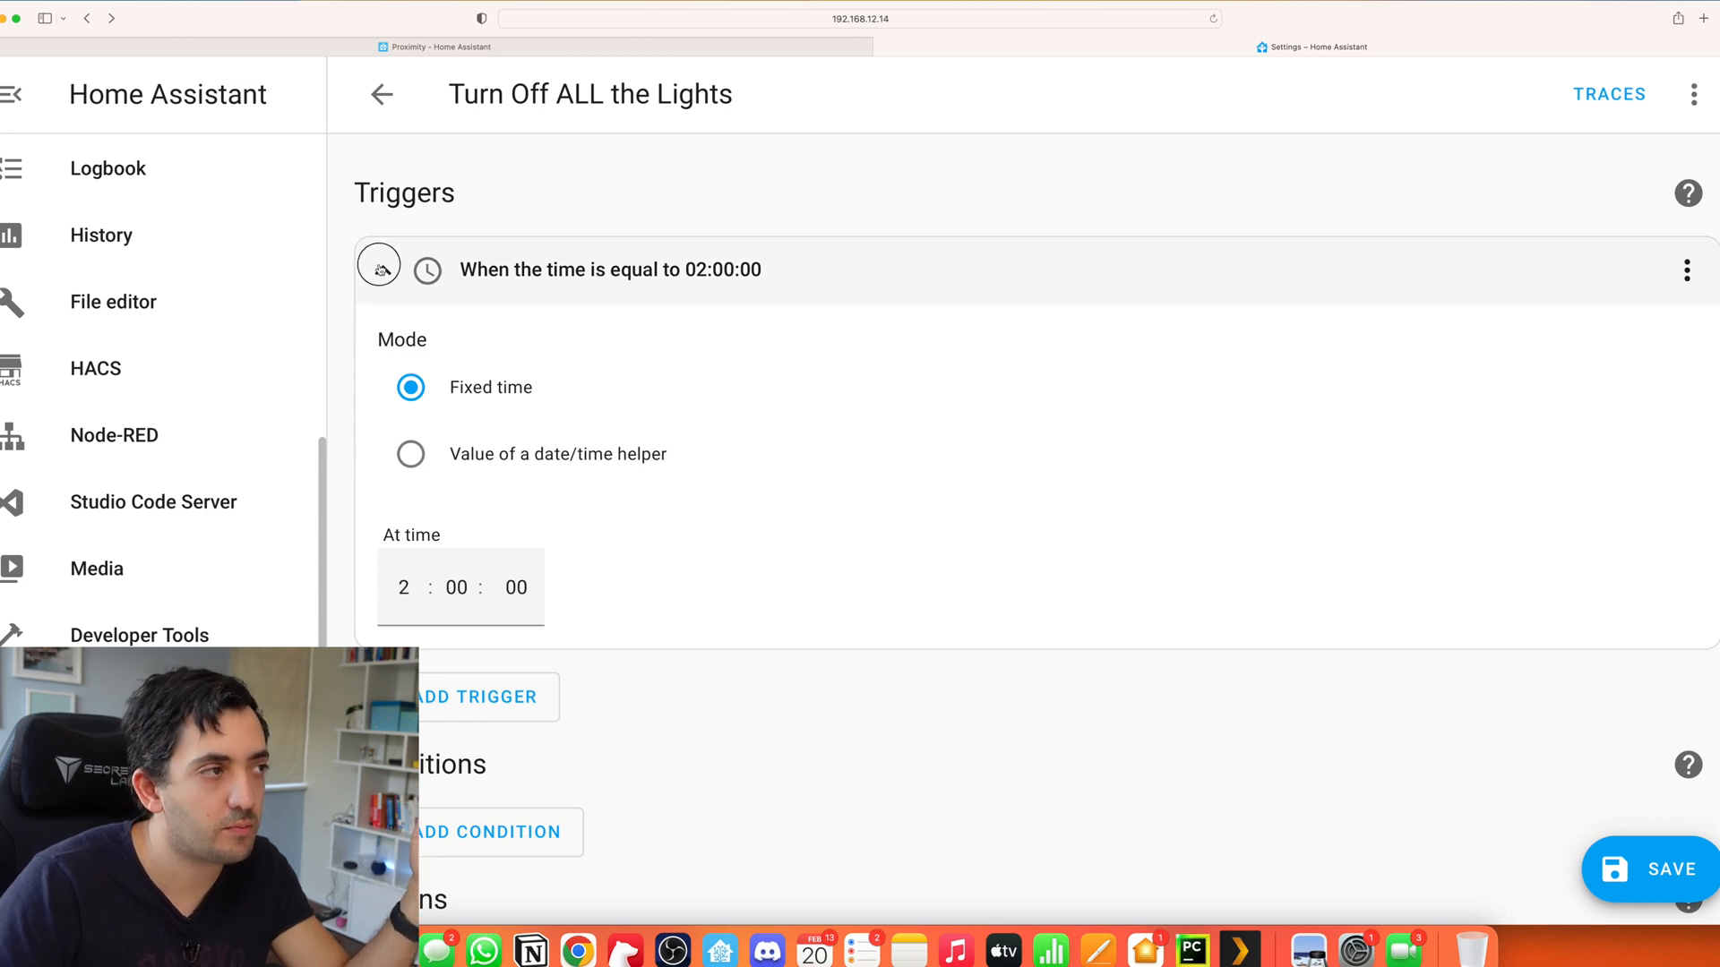
Step: Target the turn-off action at the entity 'all'
scroll(down, 3)
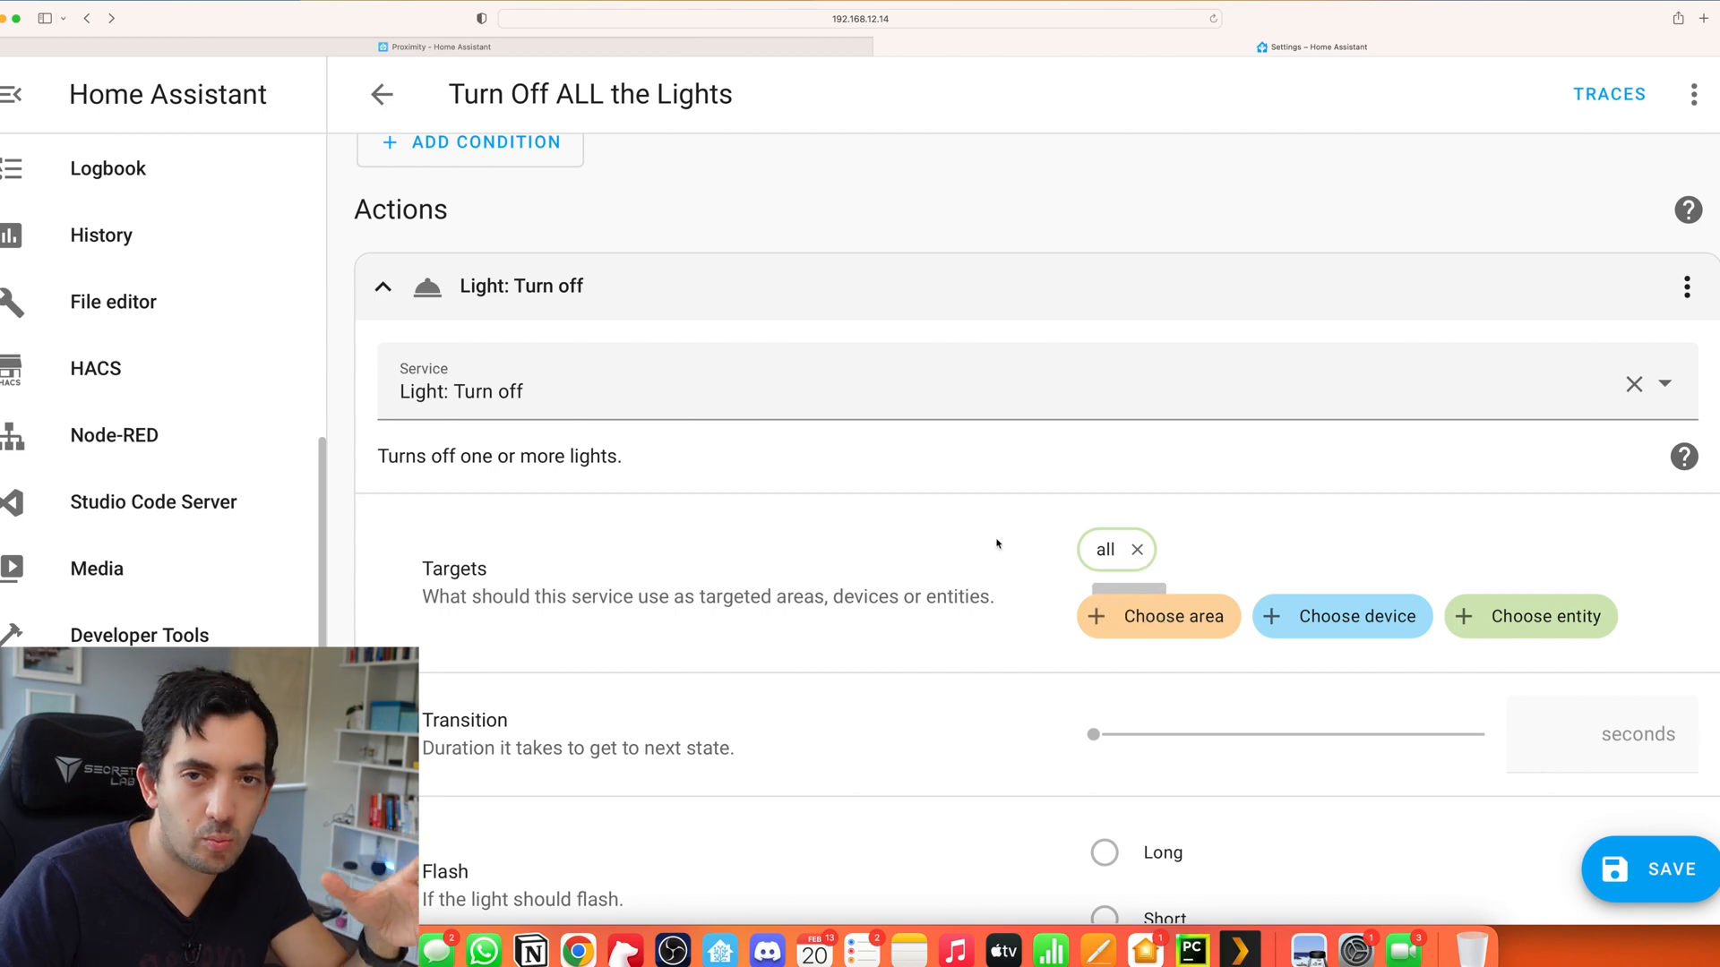
mouse_move(1530, 616)
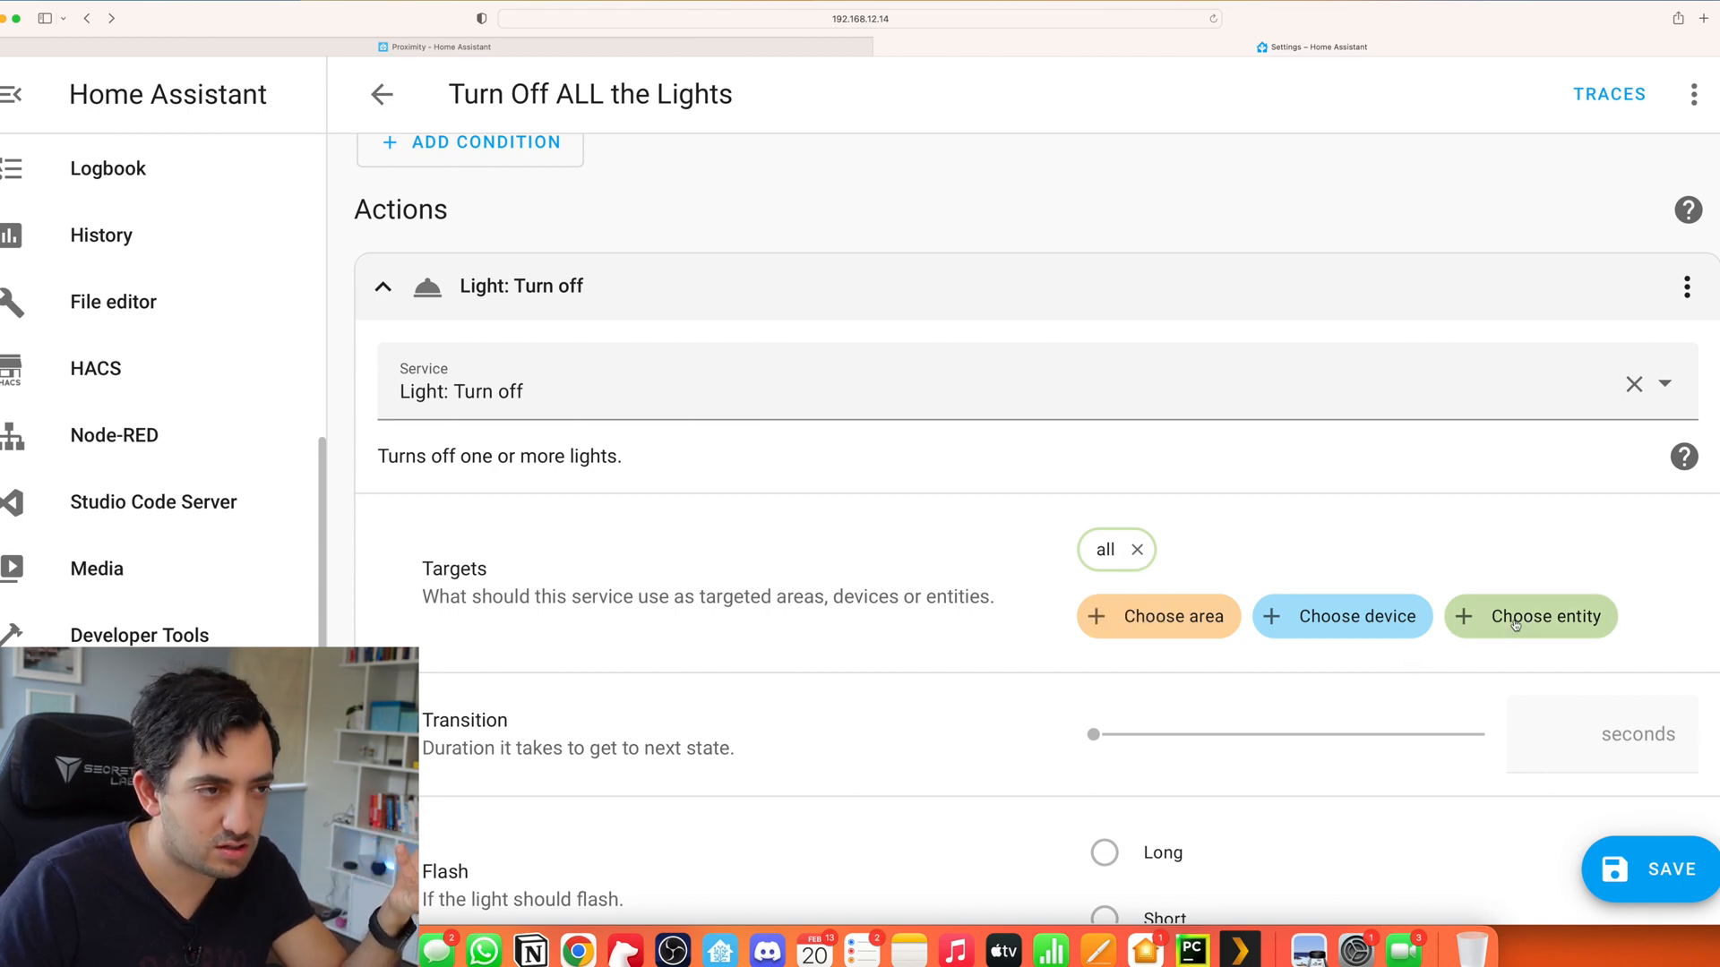
click(1529, 616)
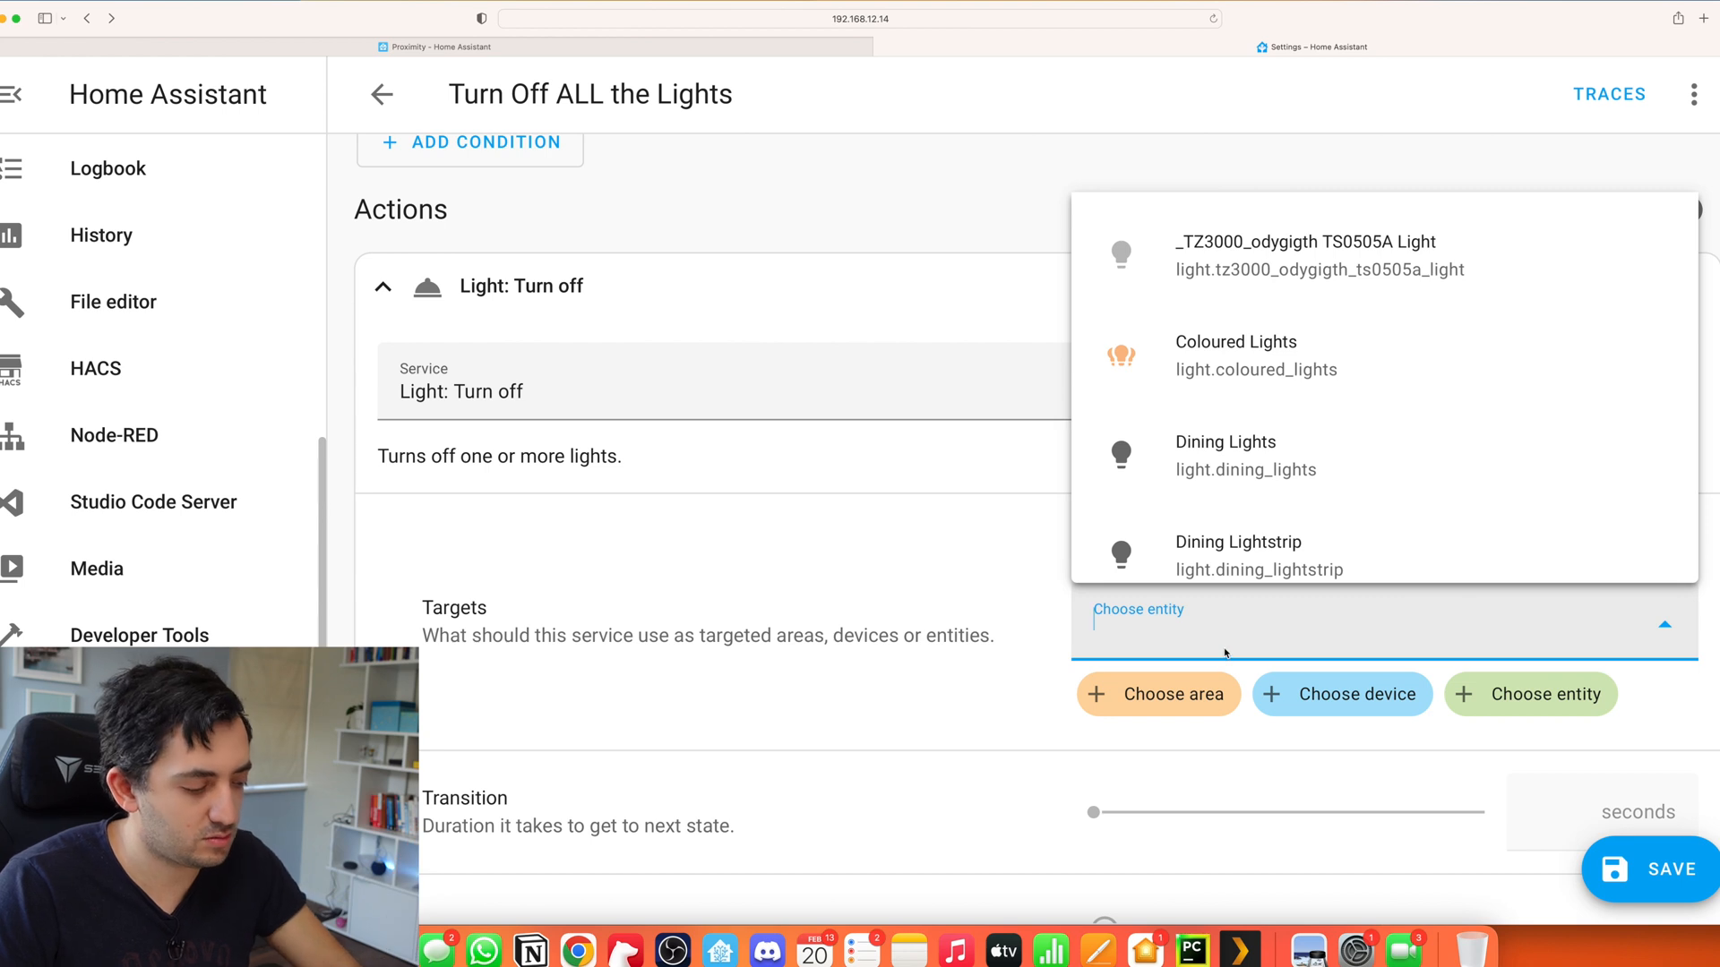
text(all)
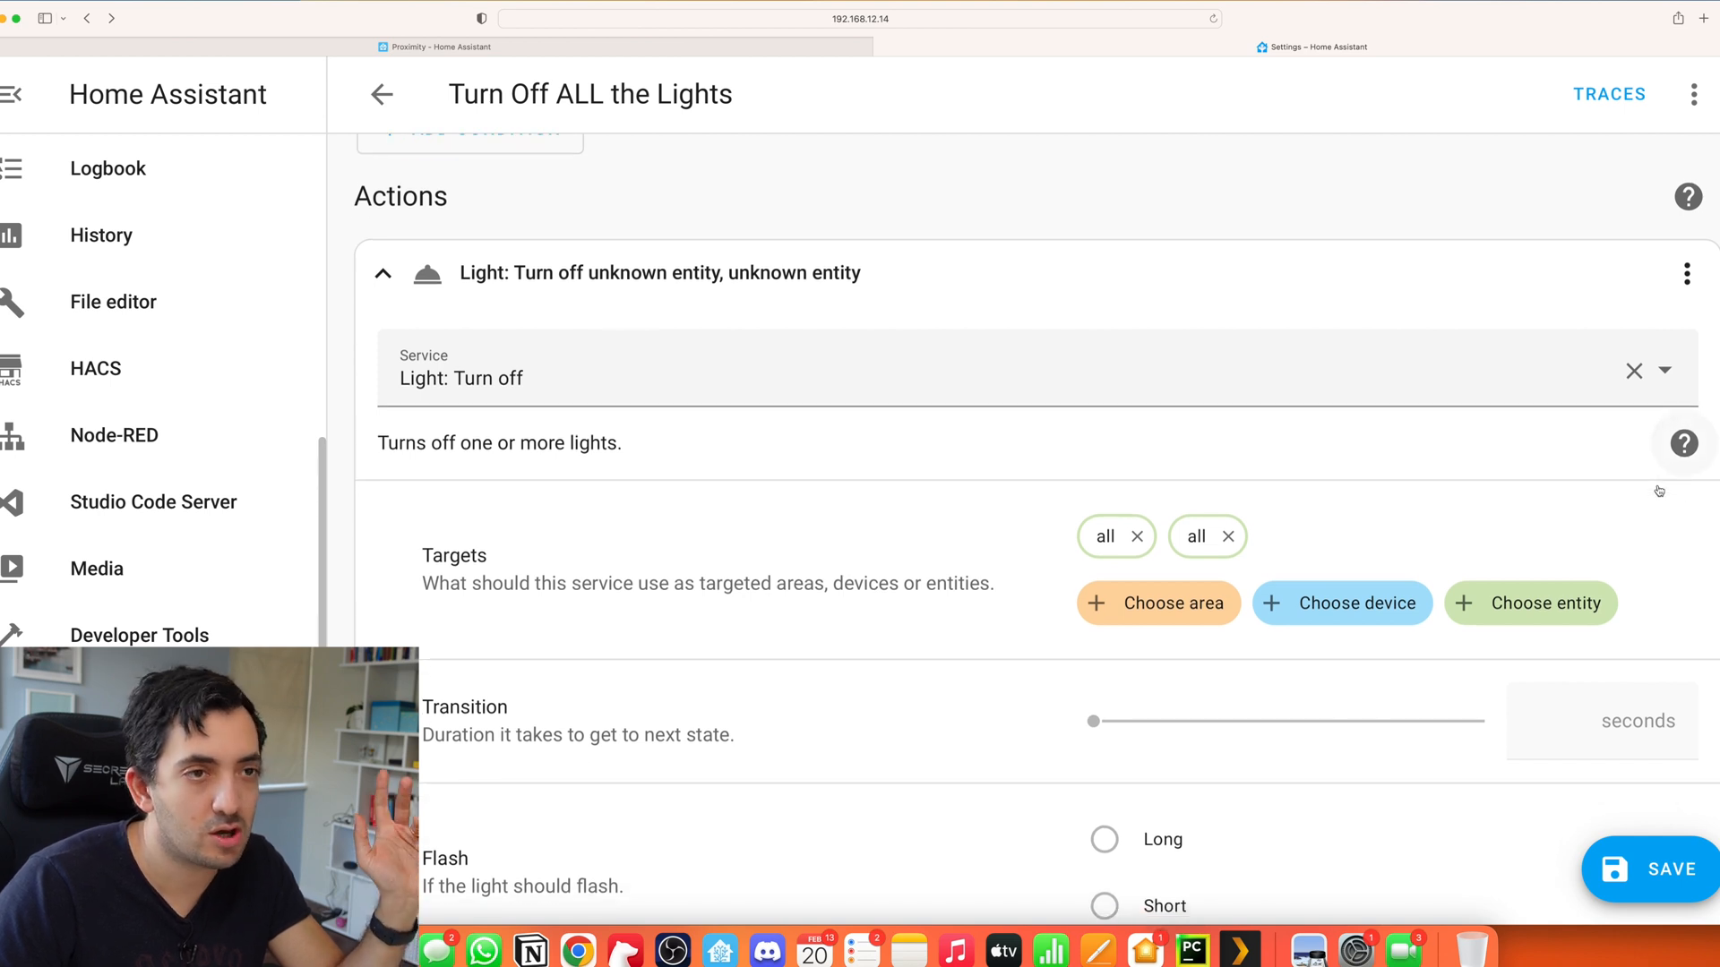
Step: Inspect the turn-off action as YAML, restore visual editing, and return to the automations list
click(1686, 272)
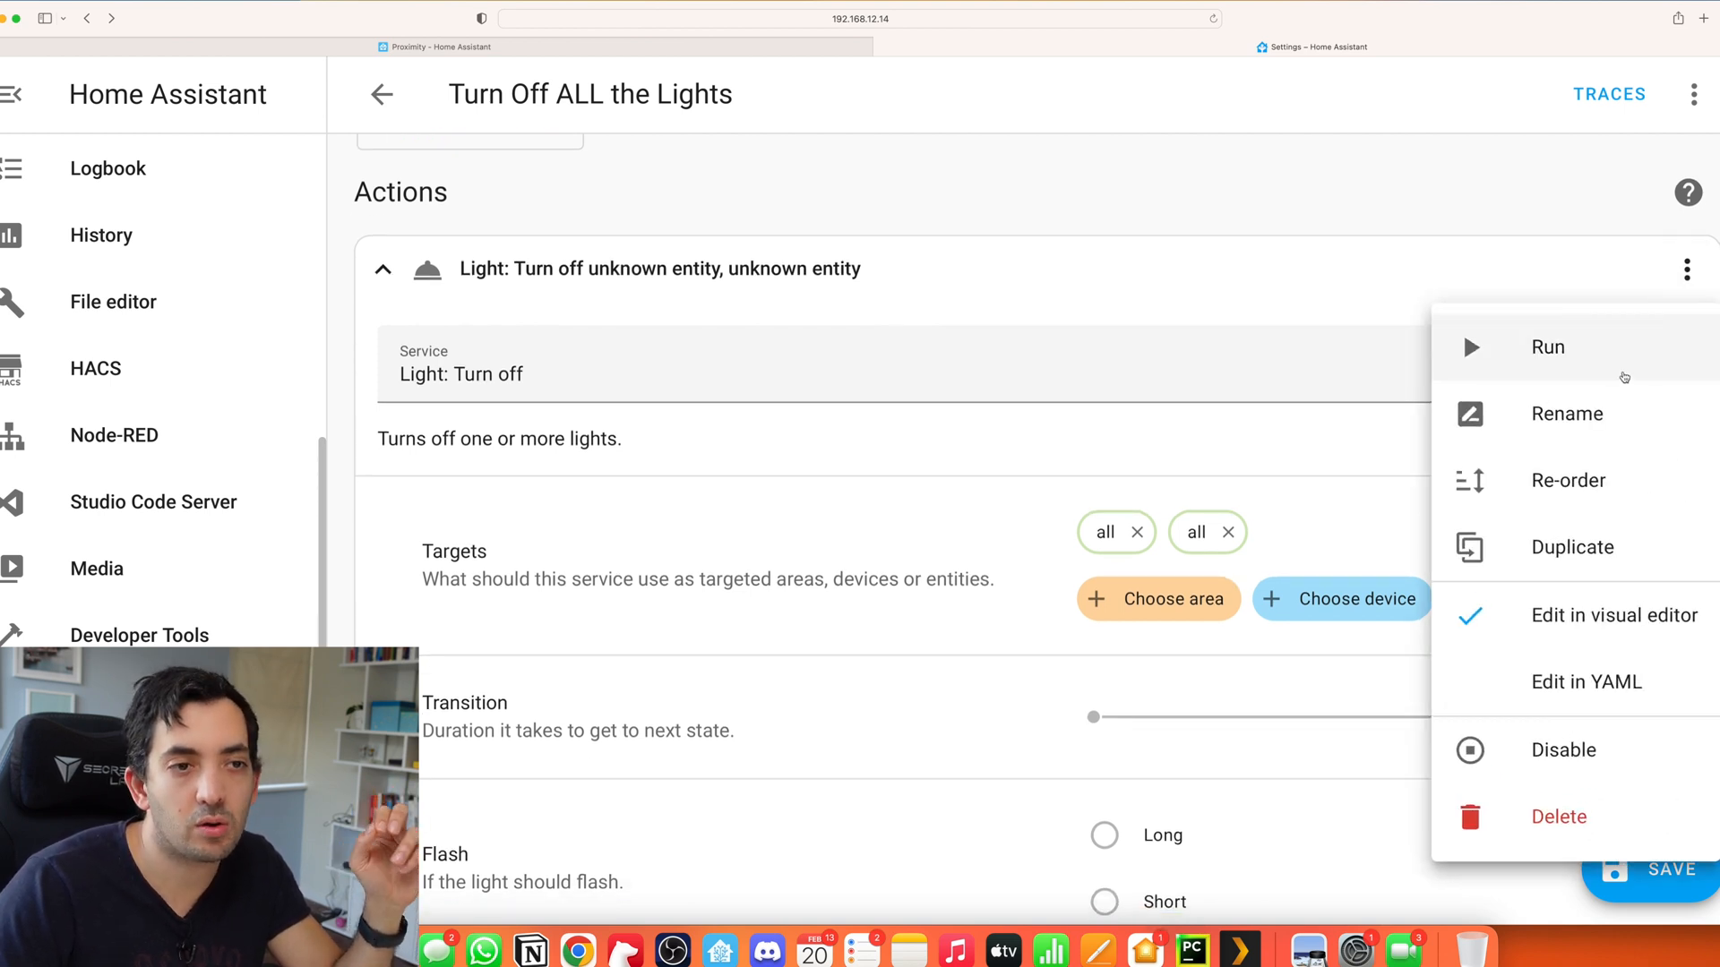
mouse_move(1586, 681)
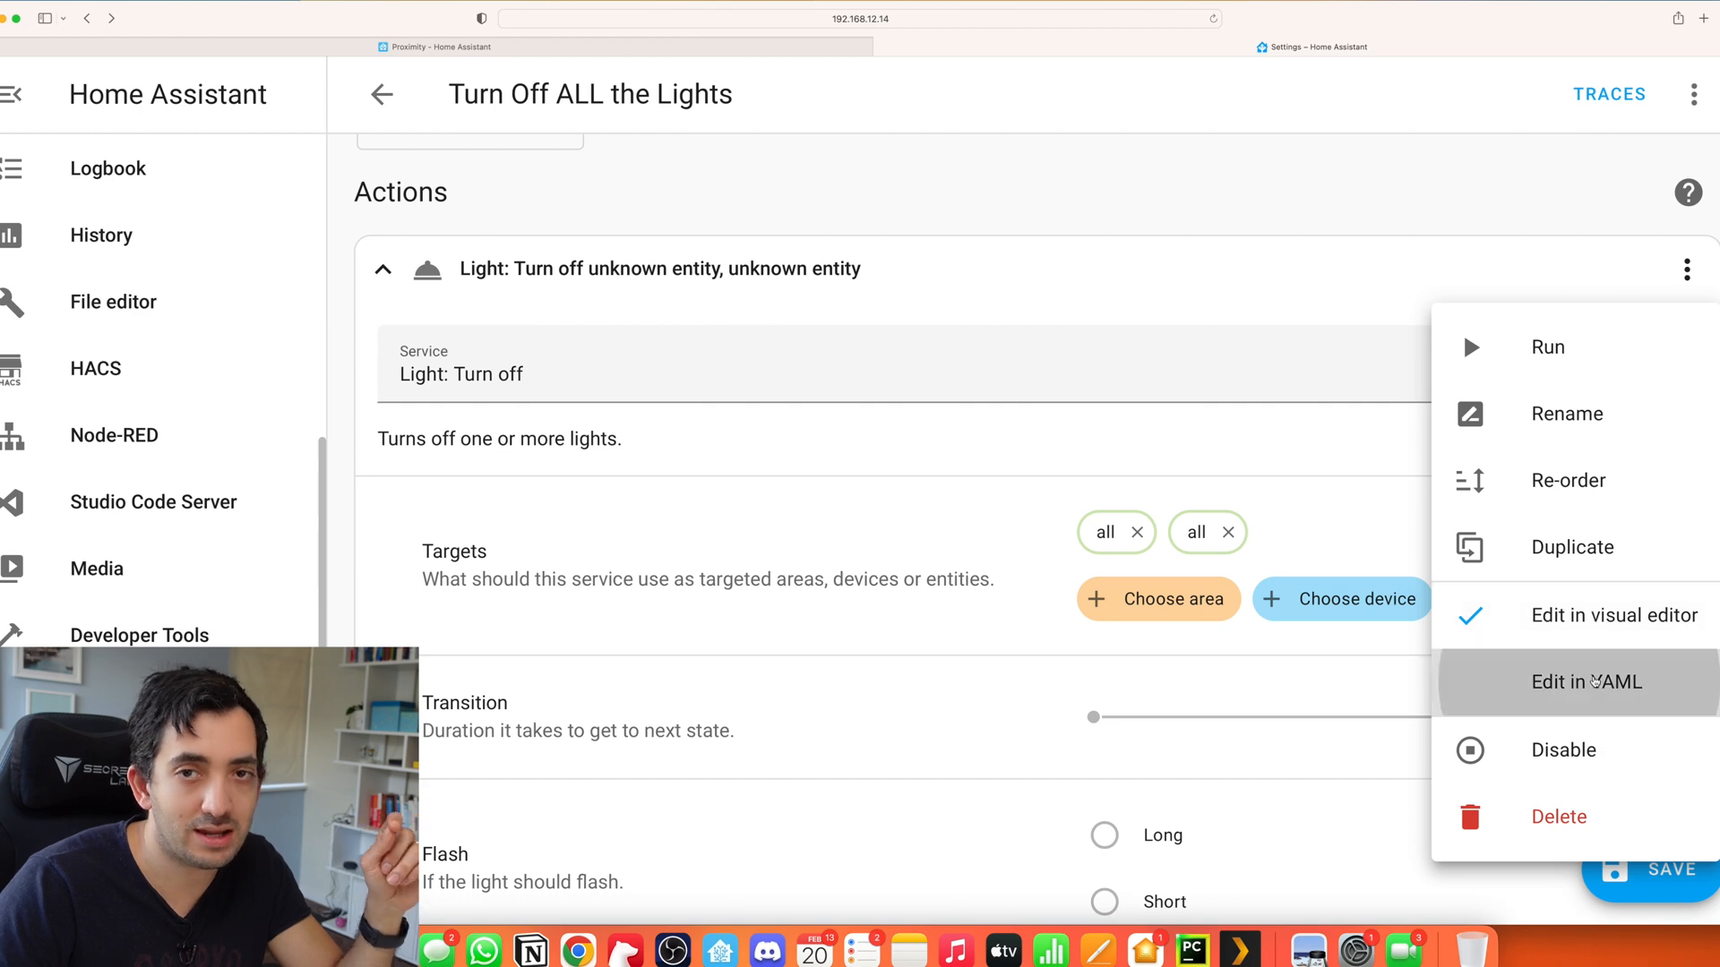
click(1584, 681)
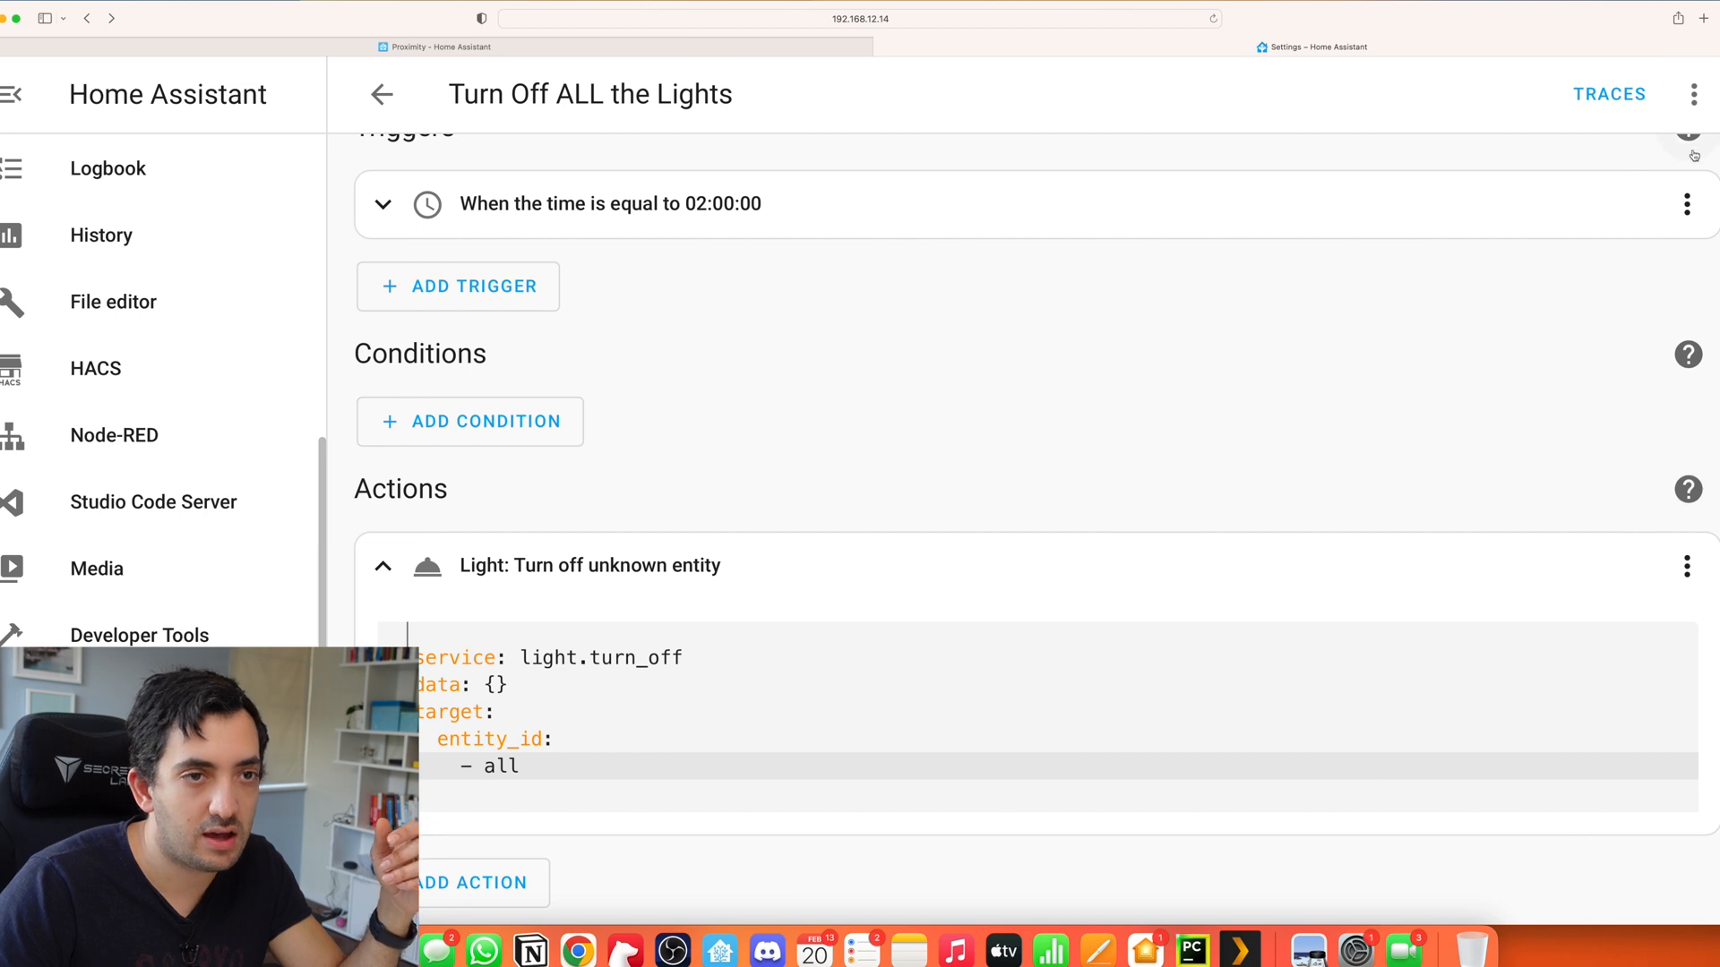
click(1695, 94)
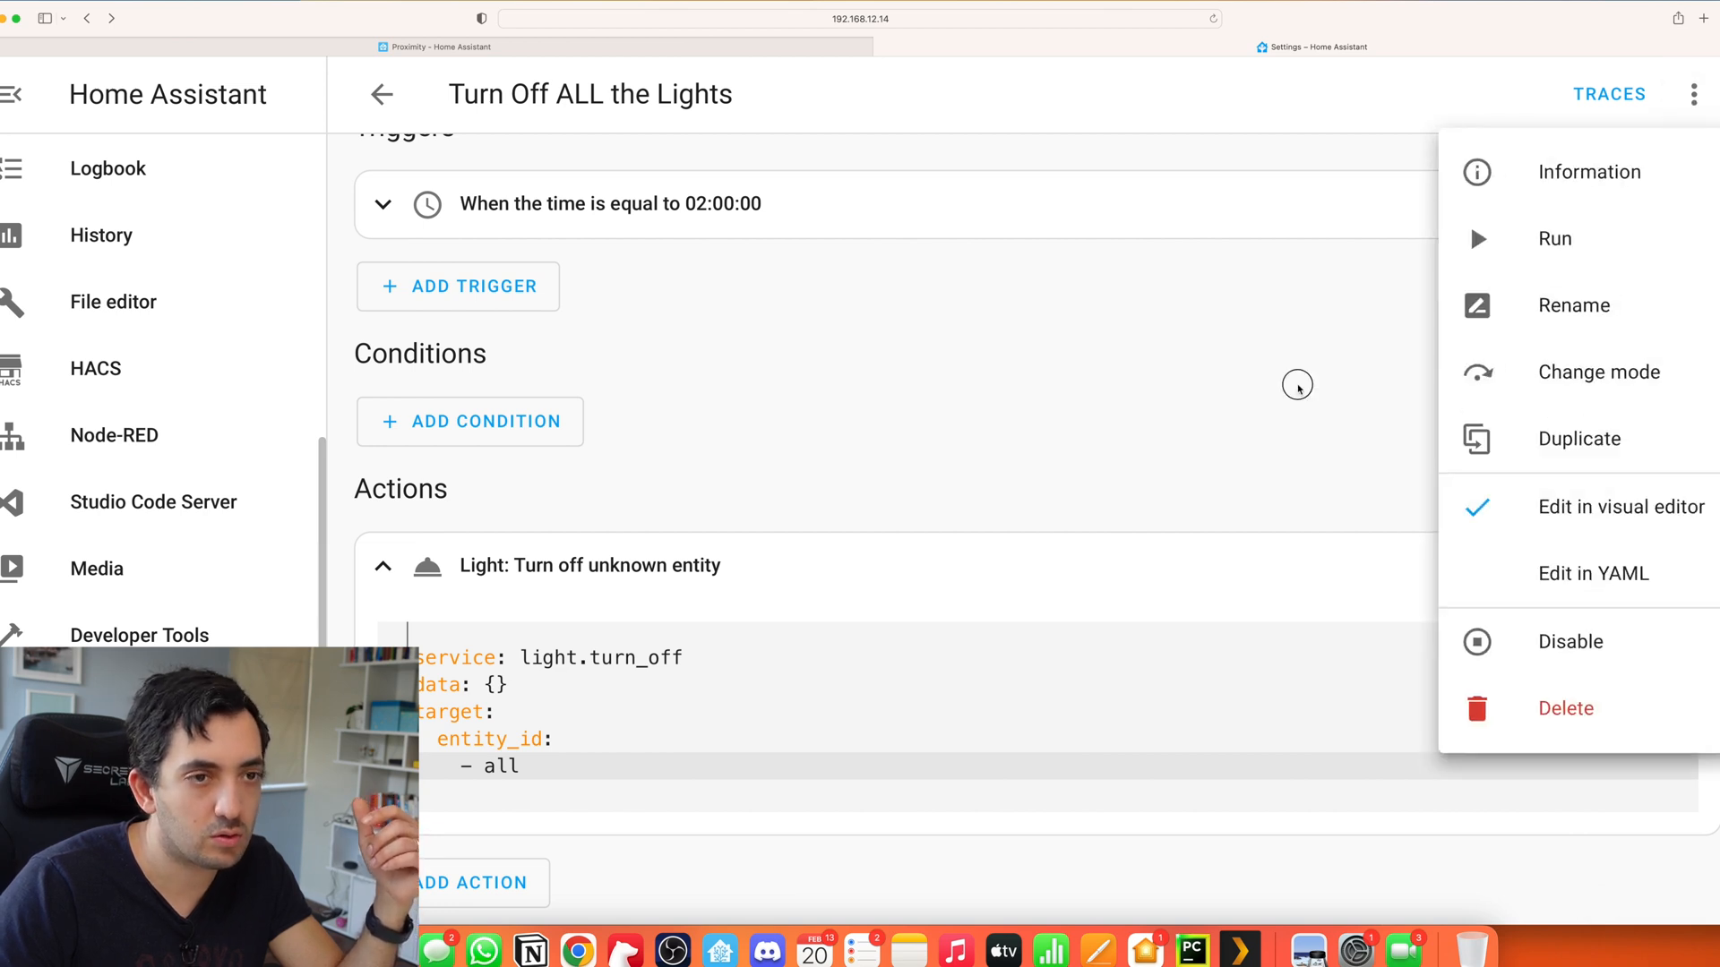
click(1620, 507)
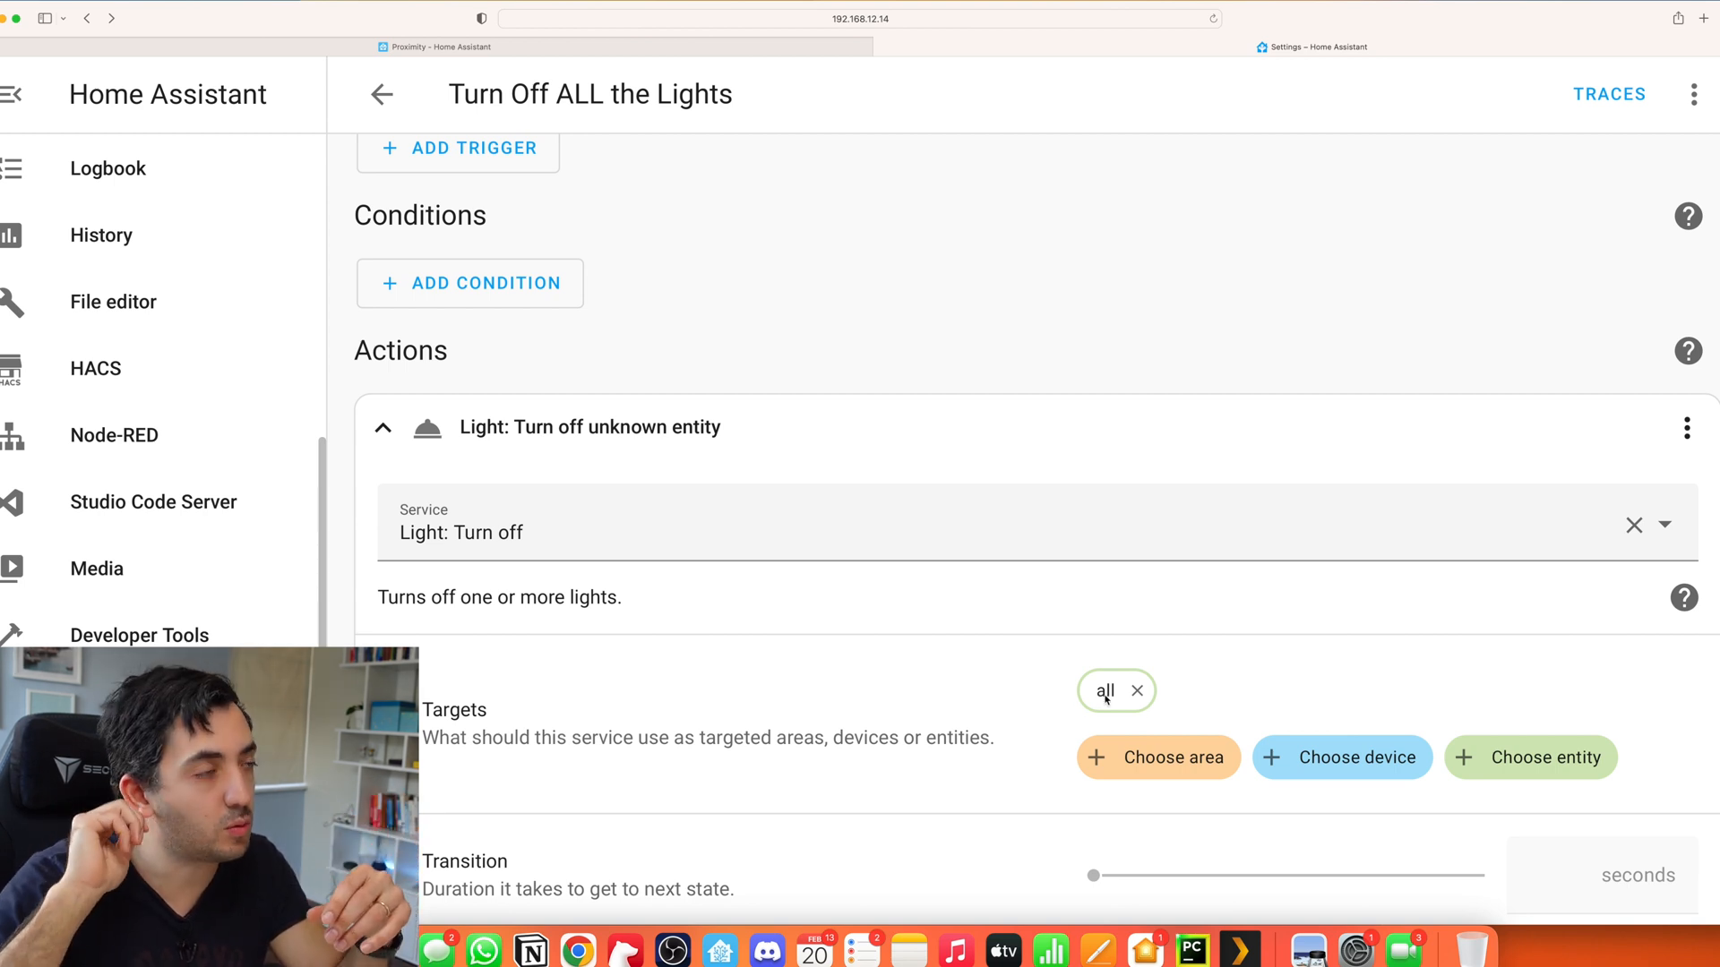
click(1695, 94)
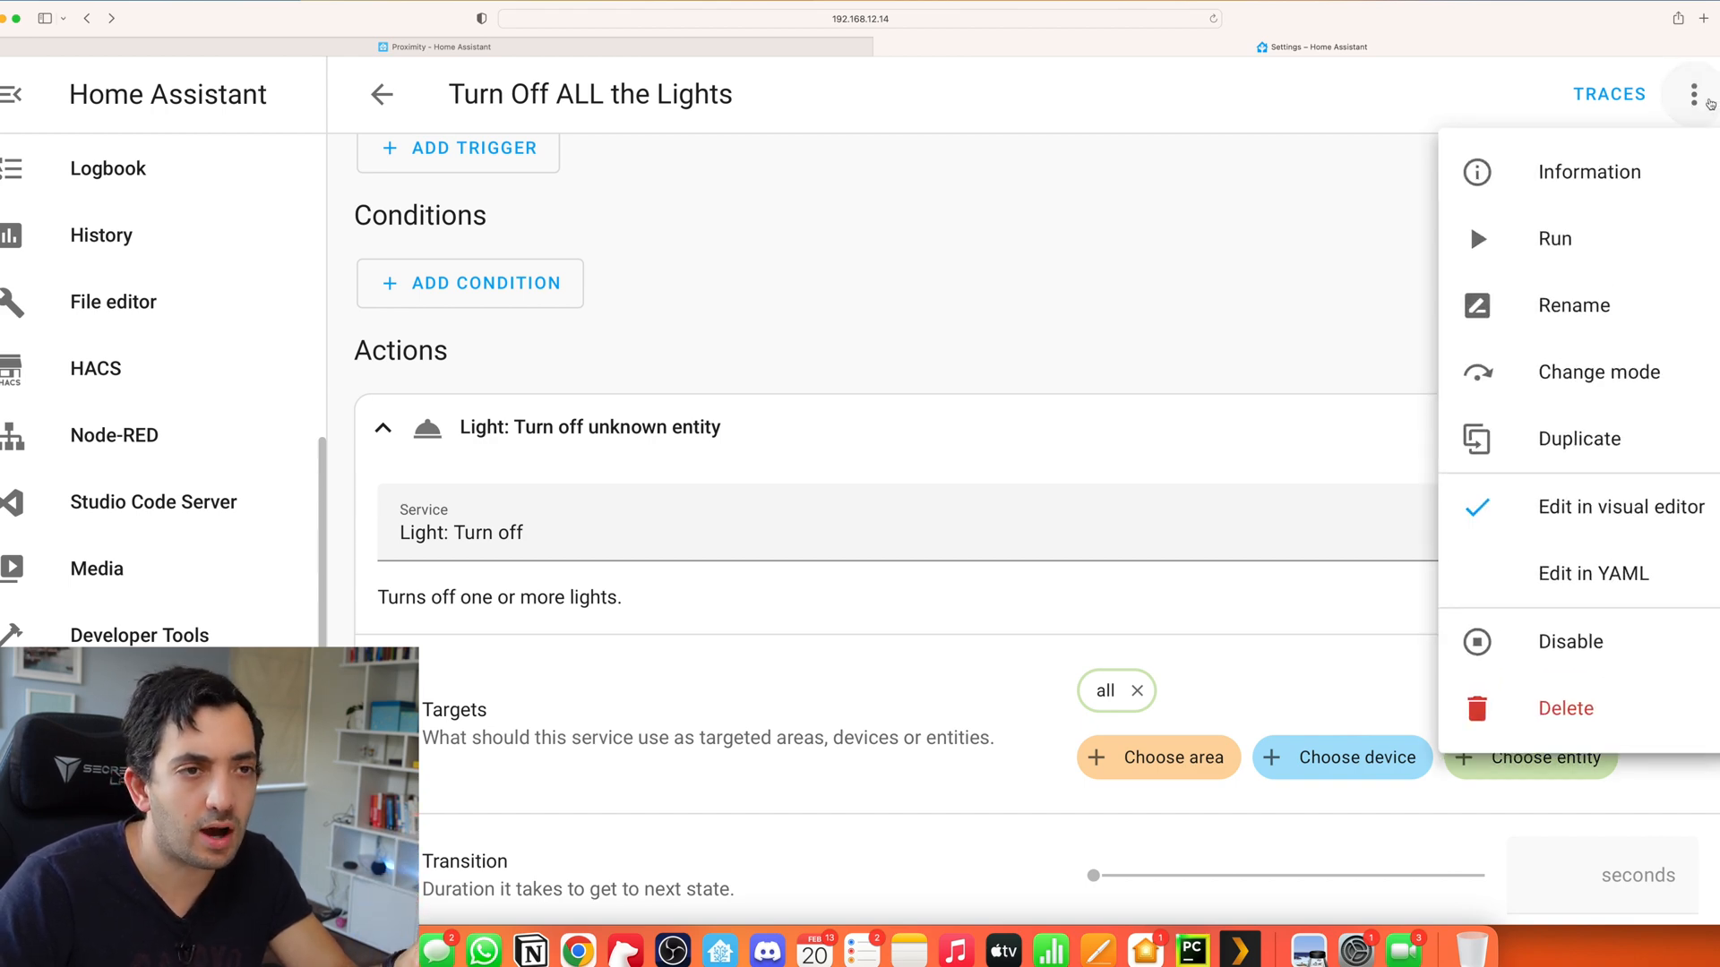
click(889, 305)
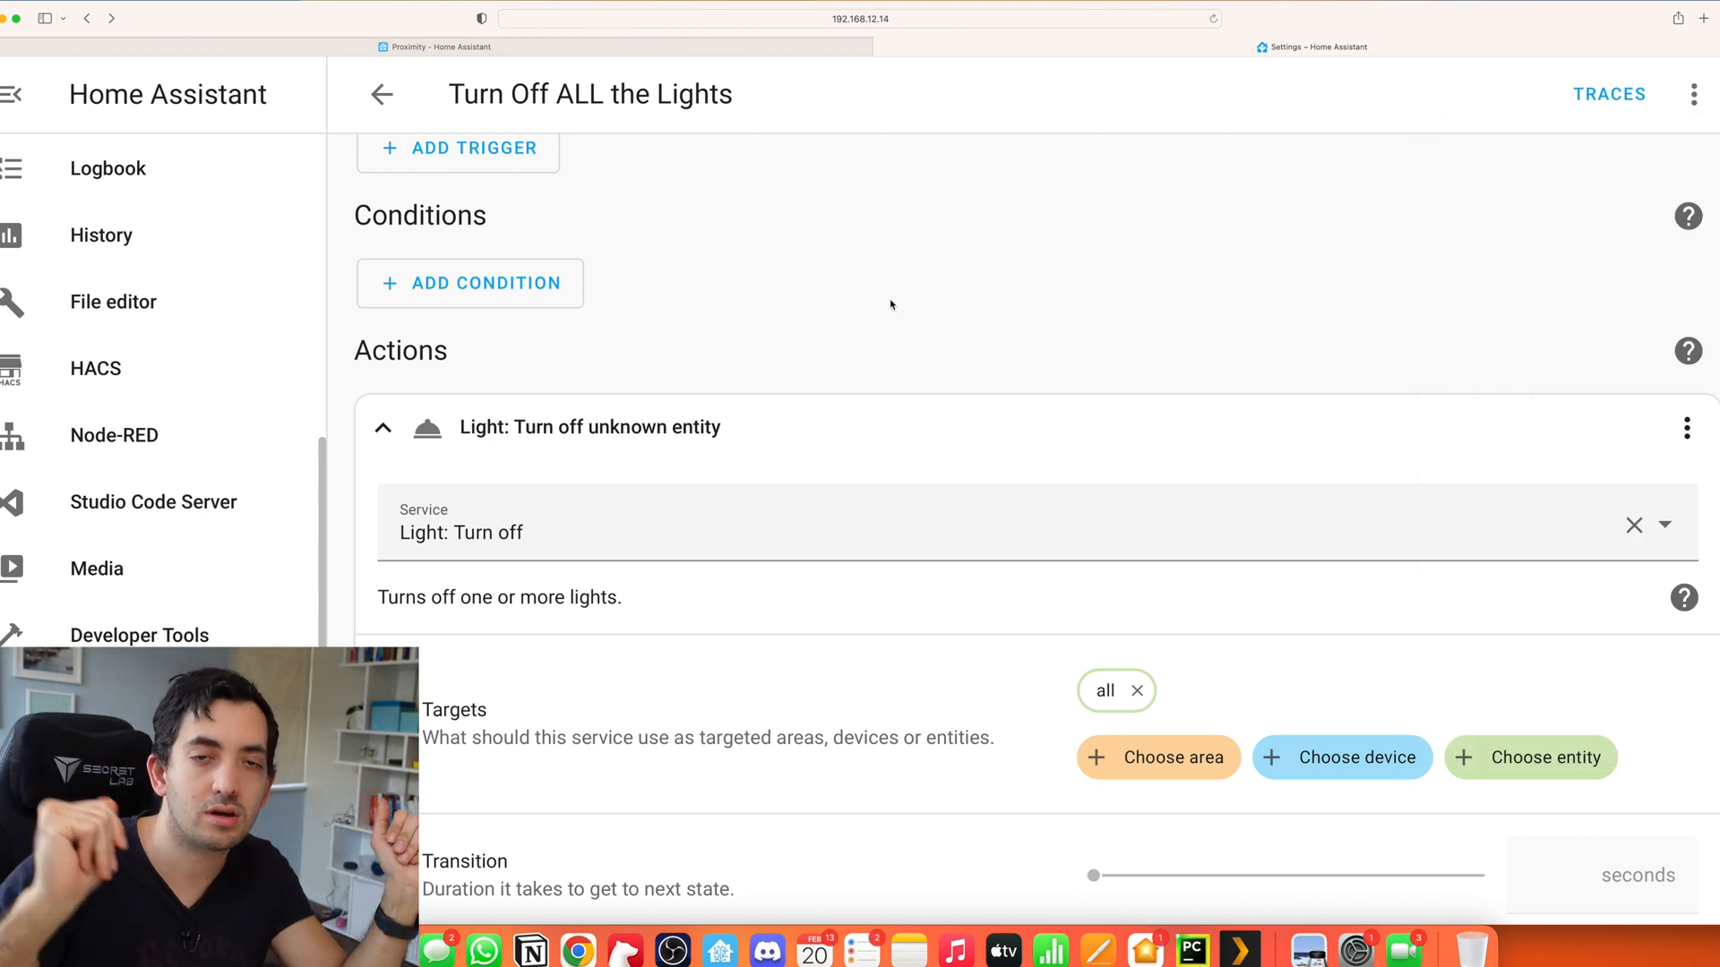
click(381, 94)
text(police)
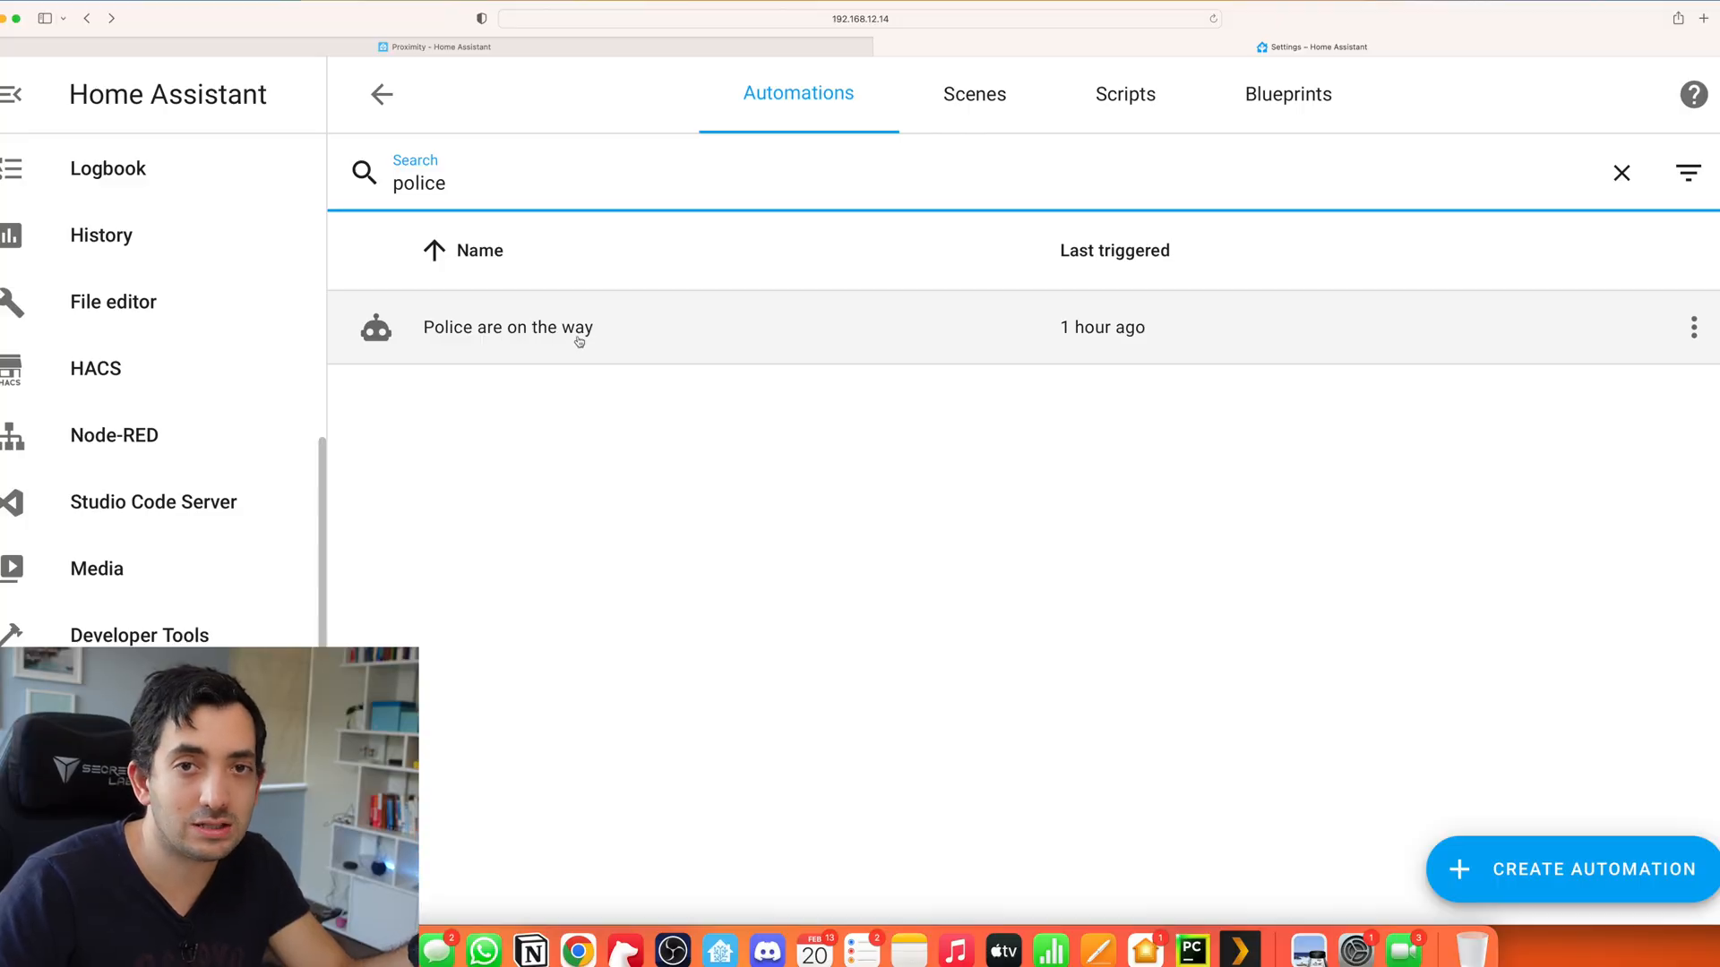
Step: Open 'Police are on the way' and collapse its Kitchen Motion trigger to review the automation
click(507, 327)
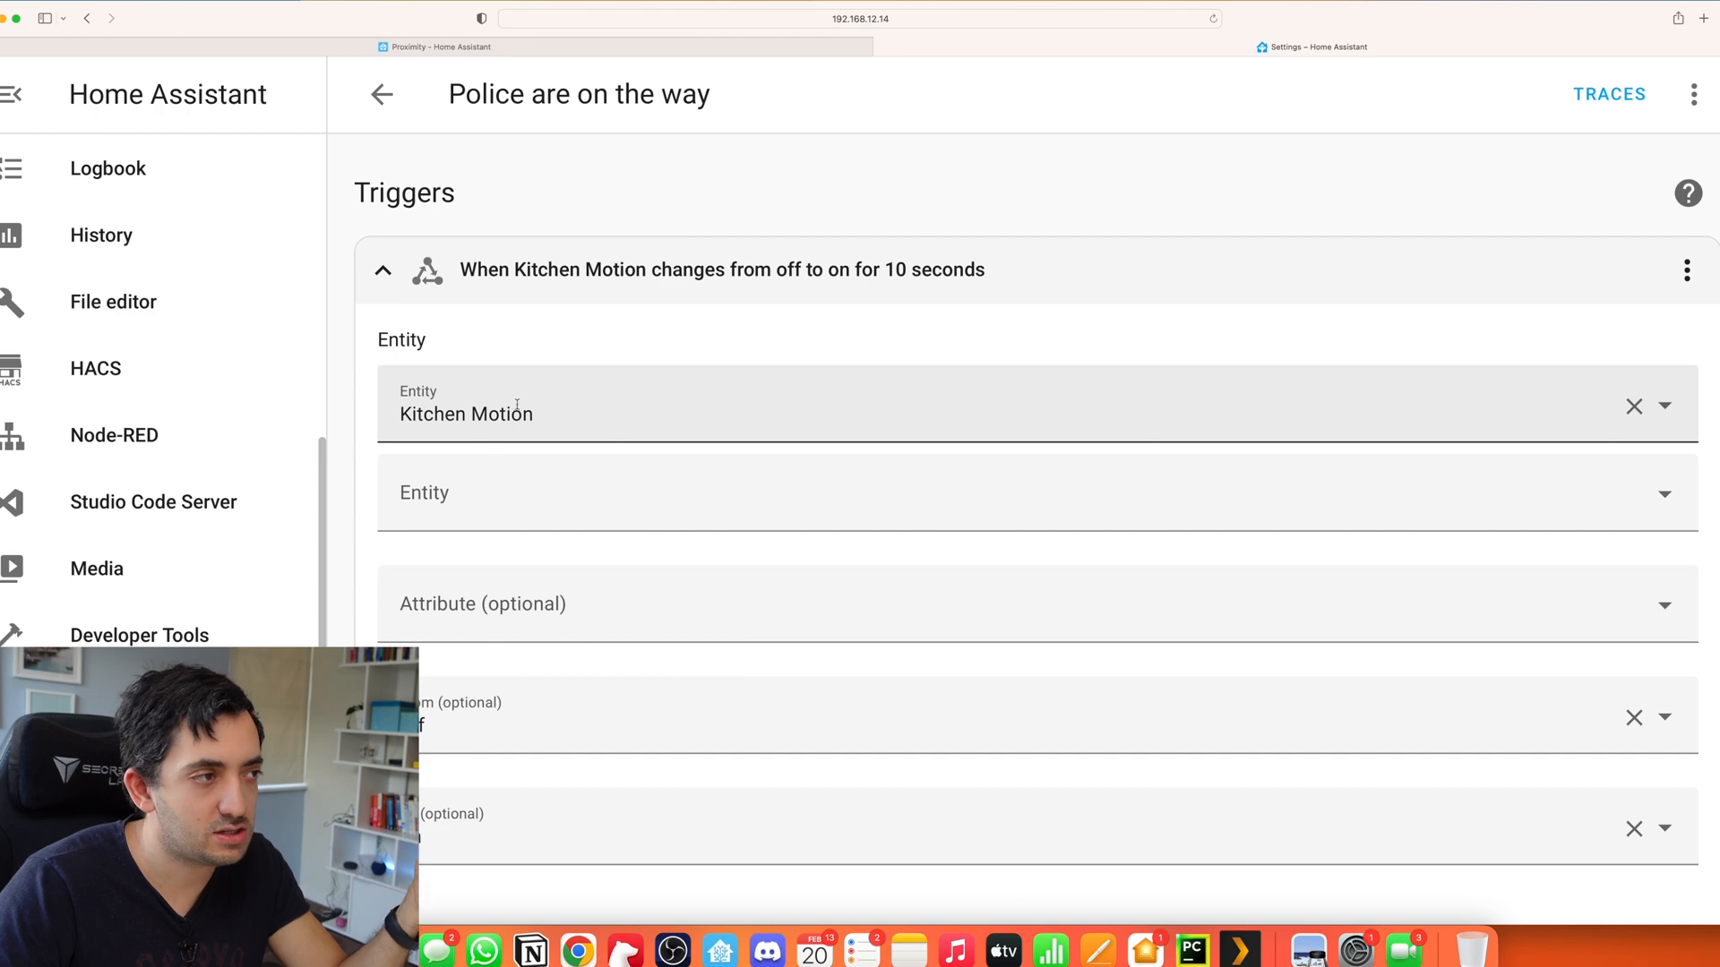
scroll(down, 3)
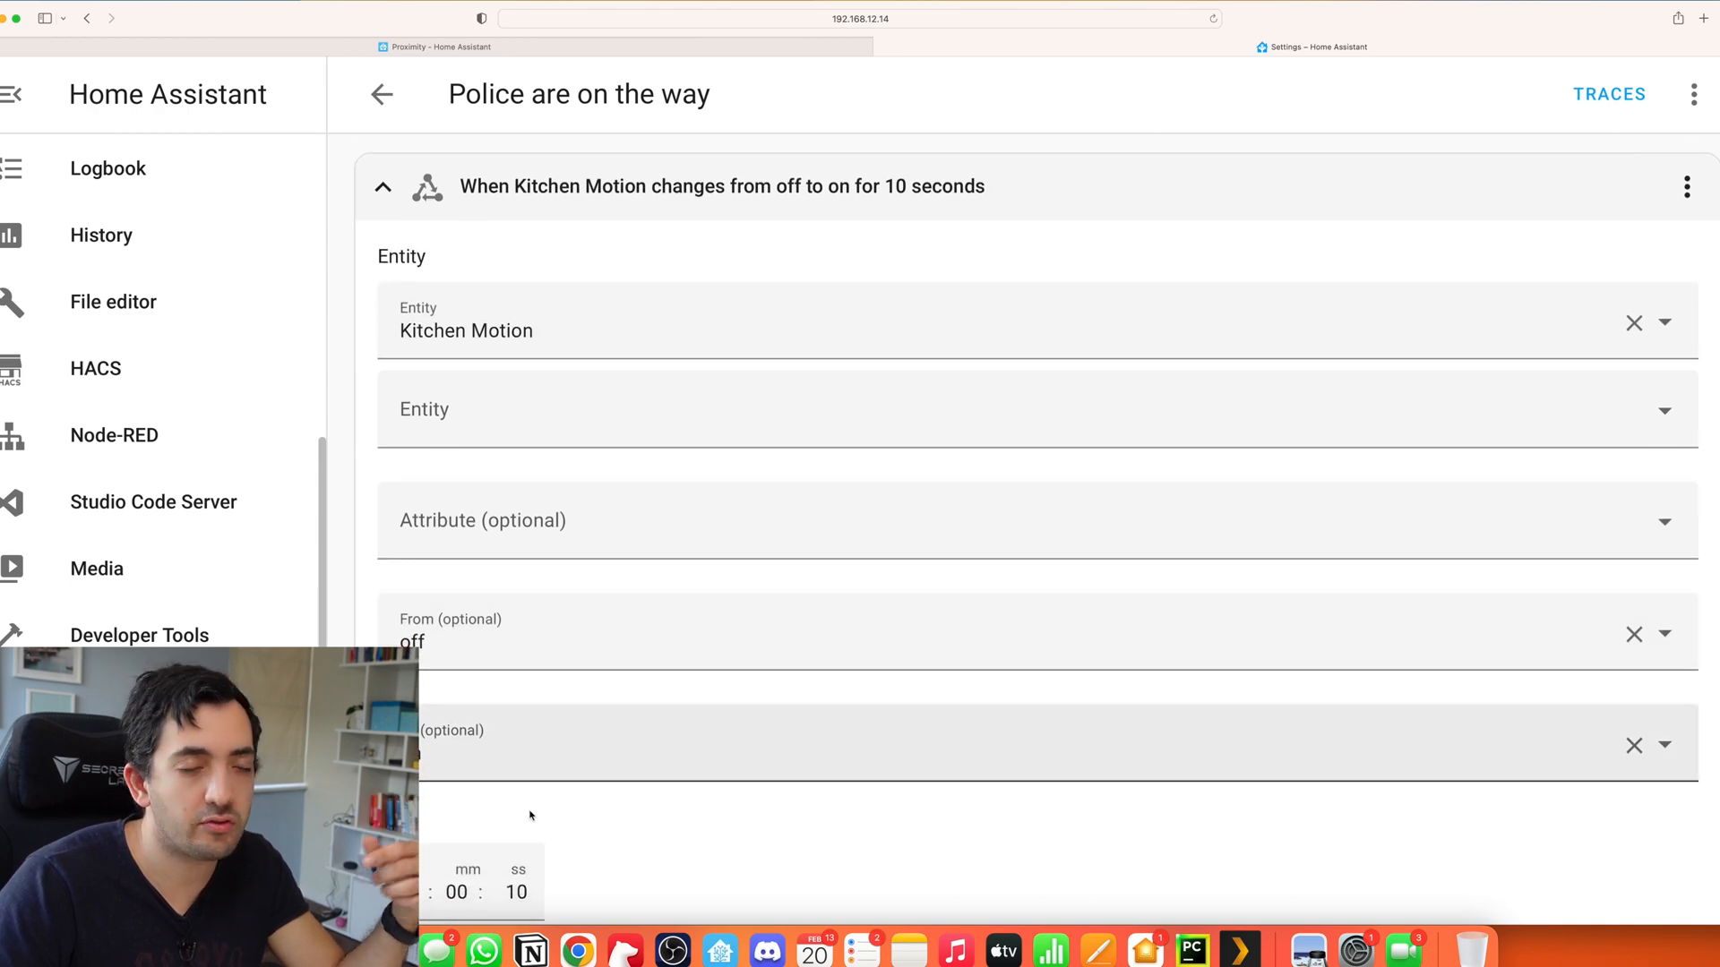
scroll(up, 3)
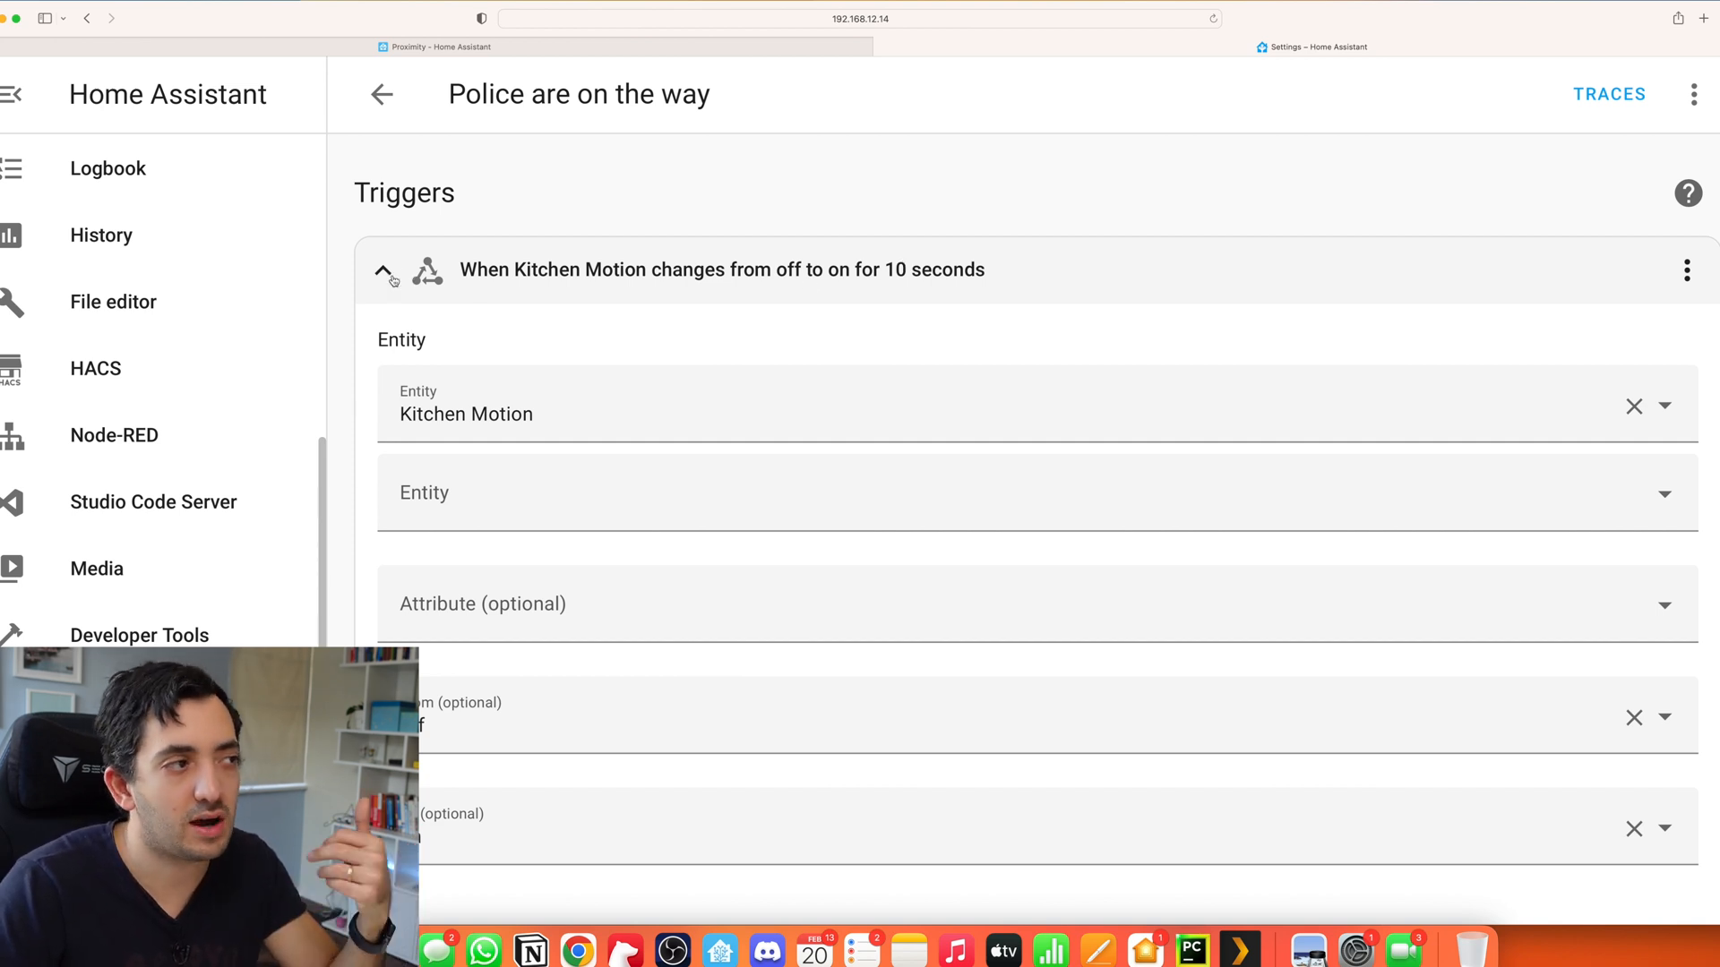
click(383, 271)
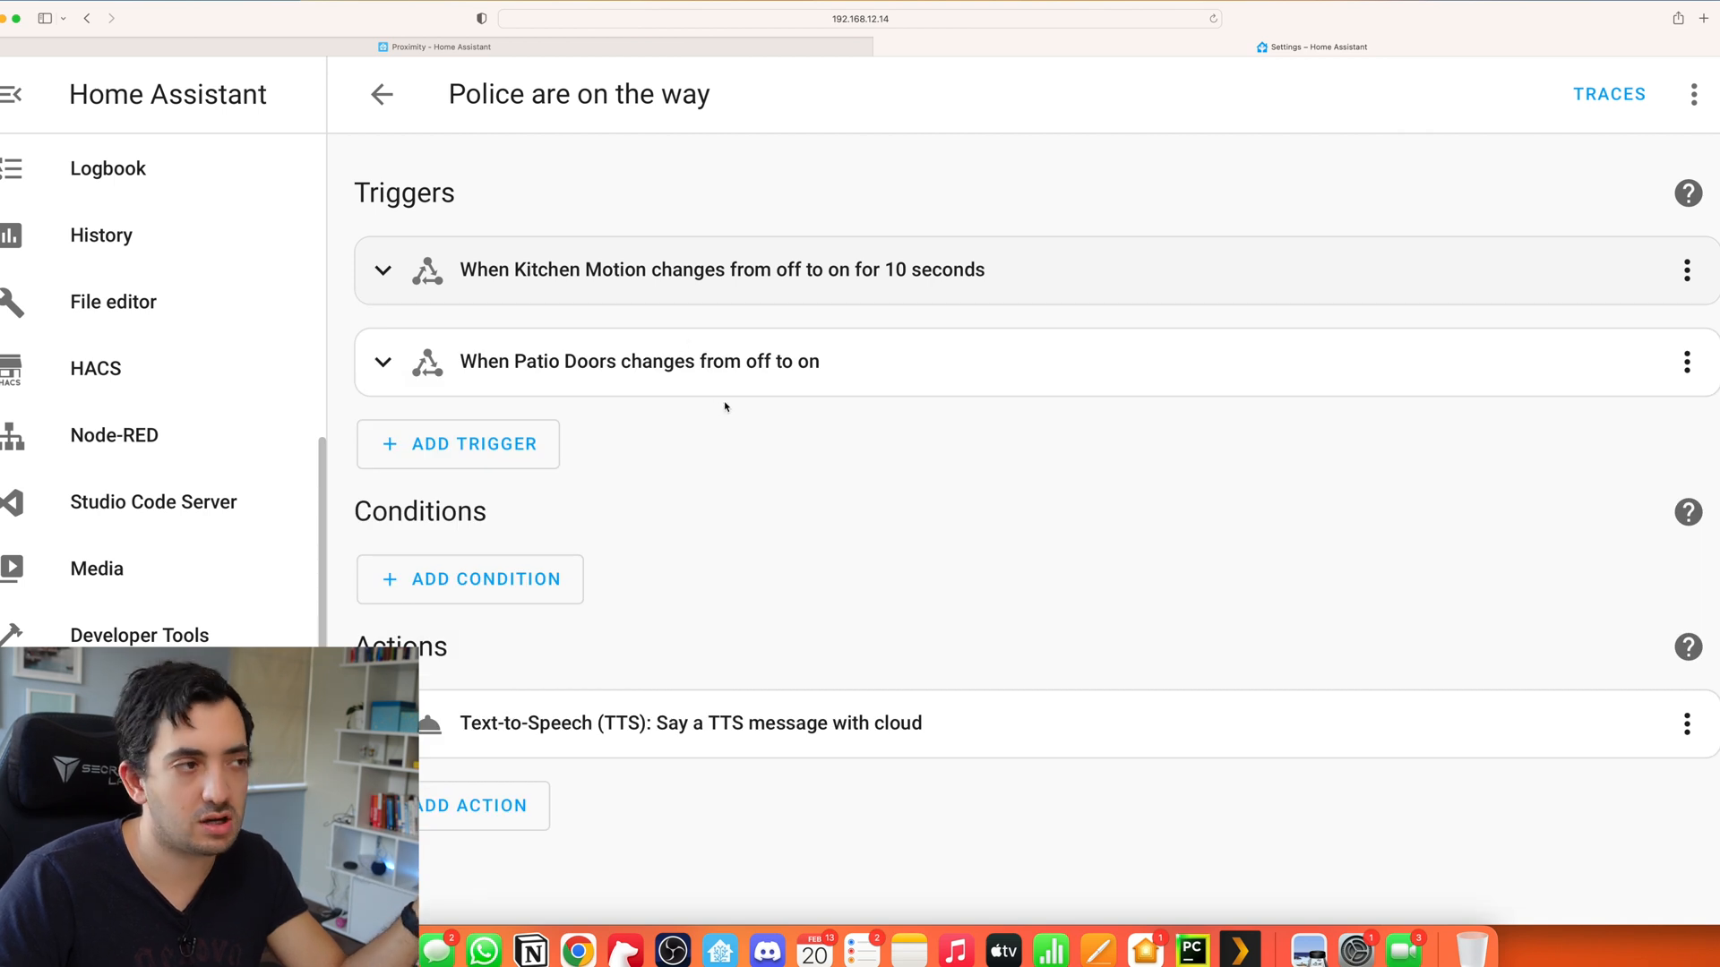
mouse_move(545, 371)
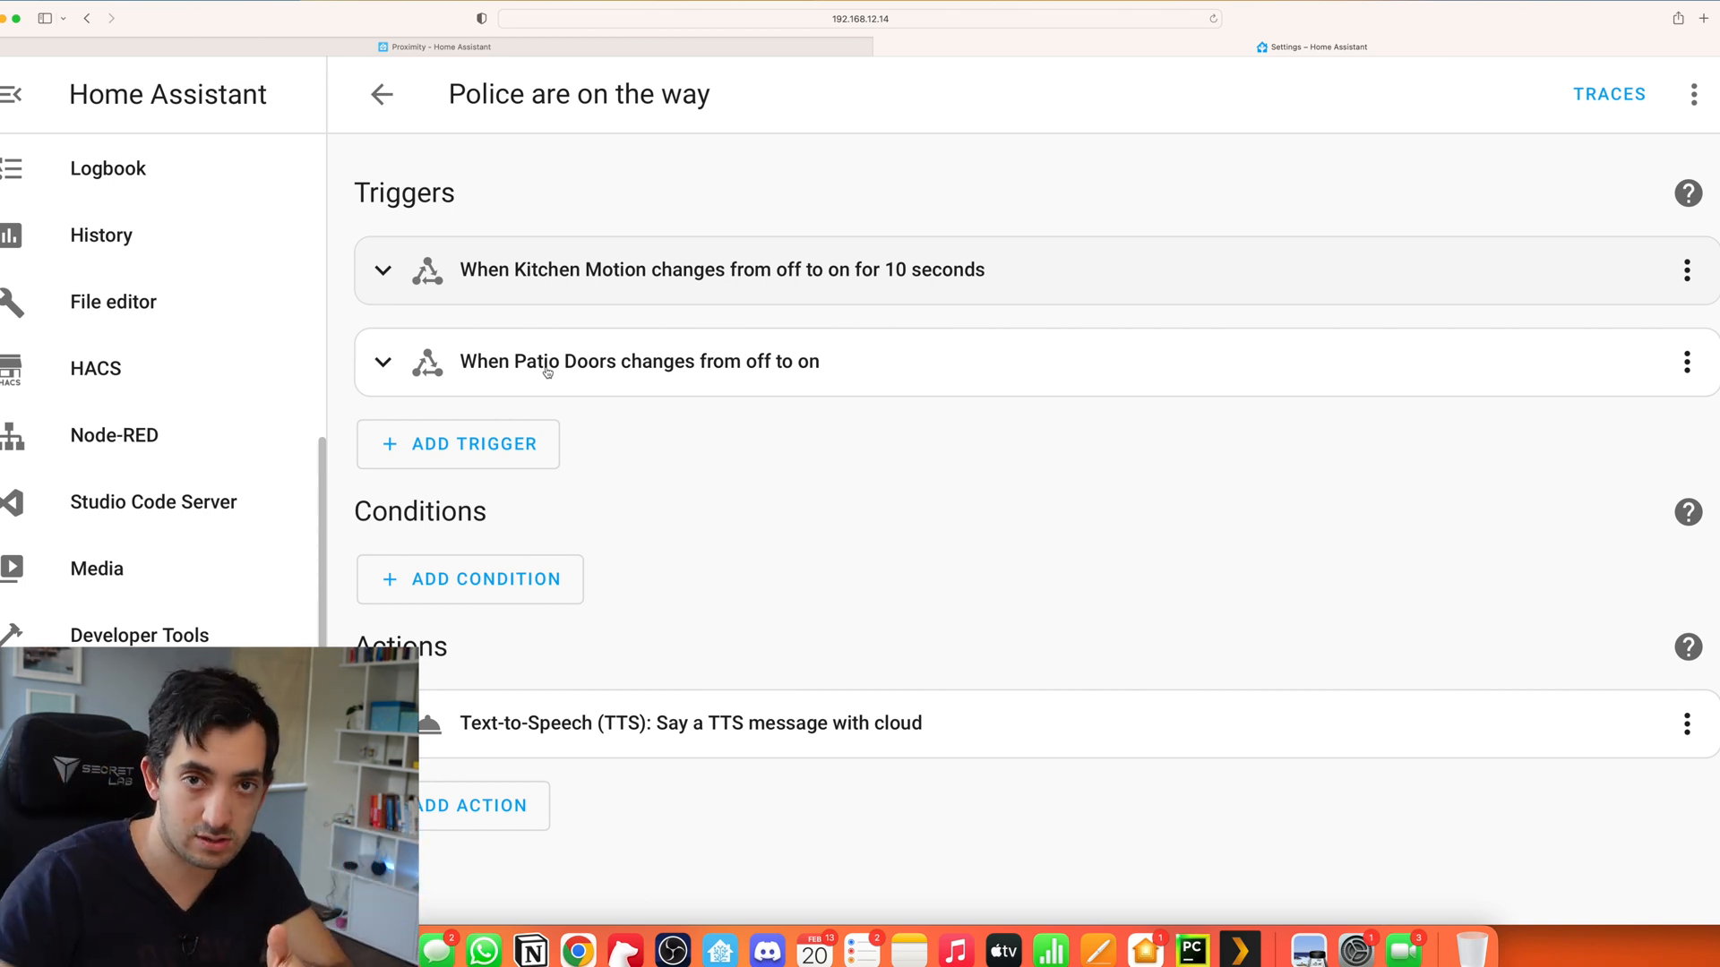
mouse_move(812, 367)
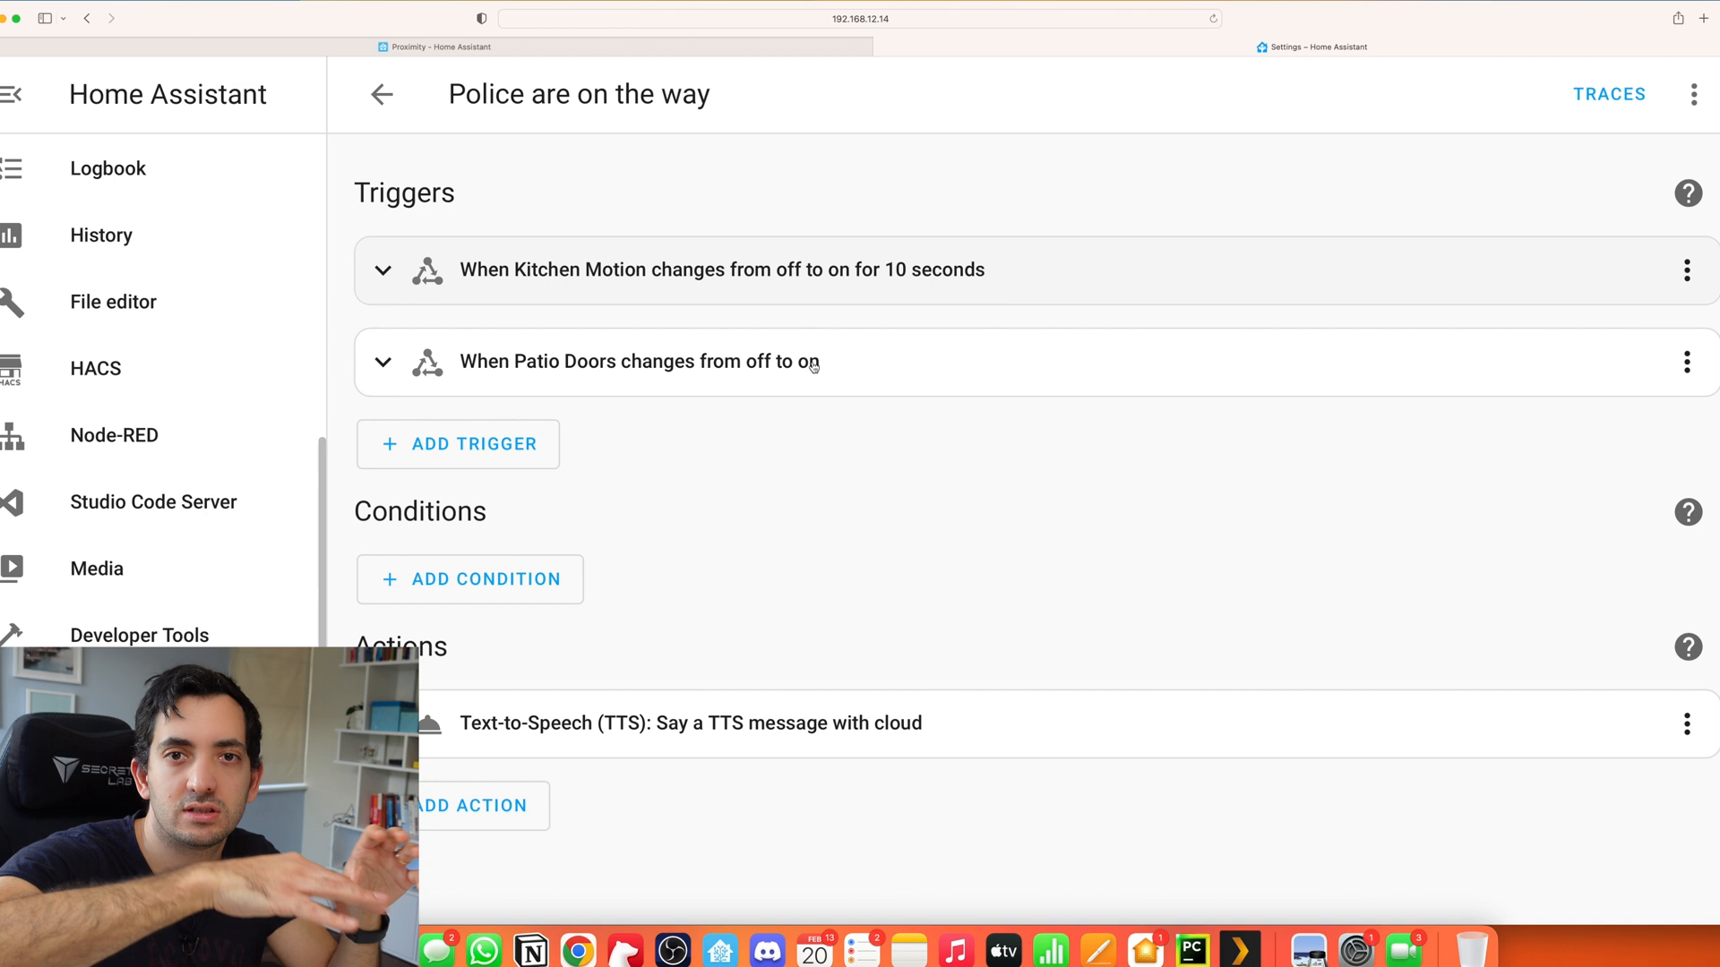
mouse_move(641, 404)
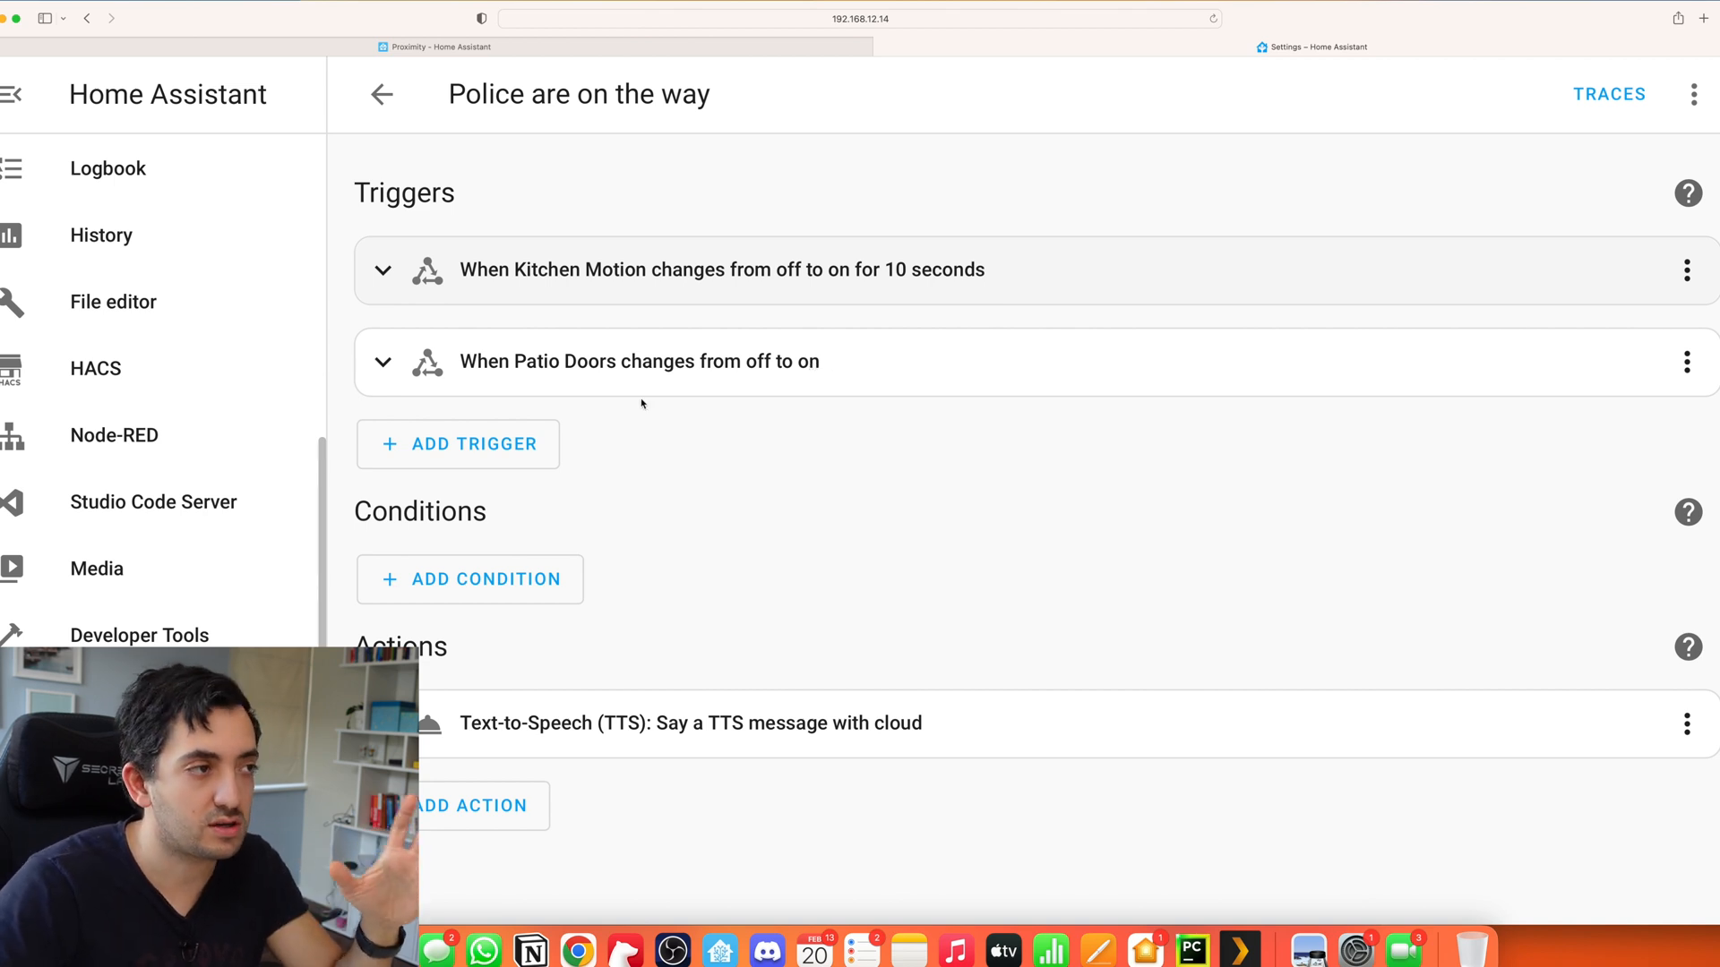
mouse_move(812, 463)
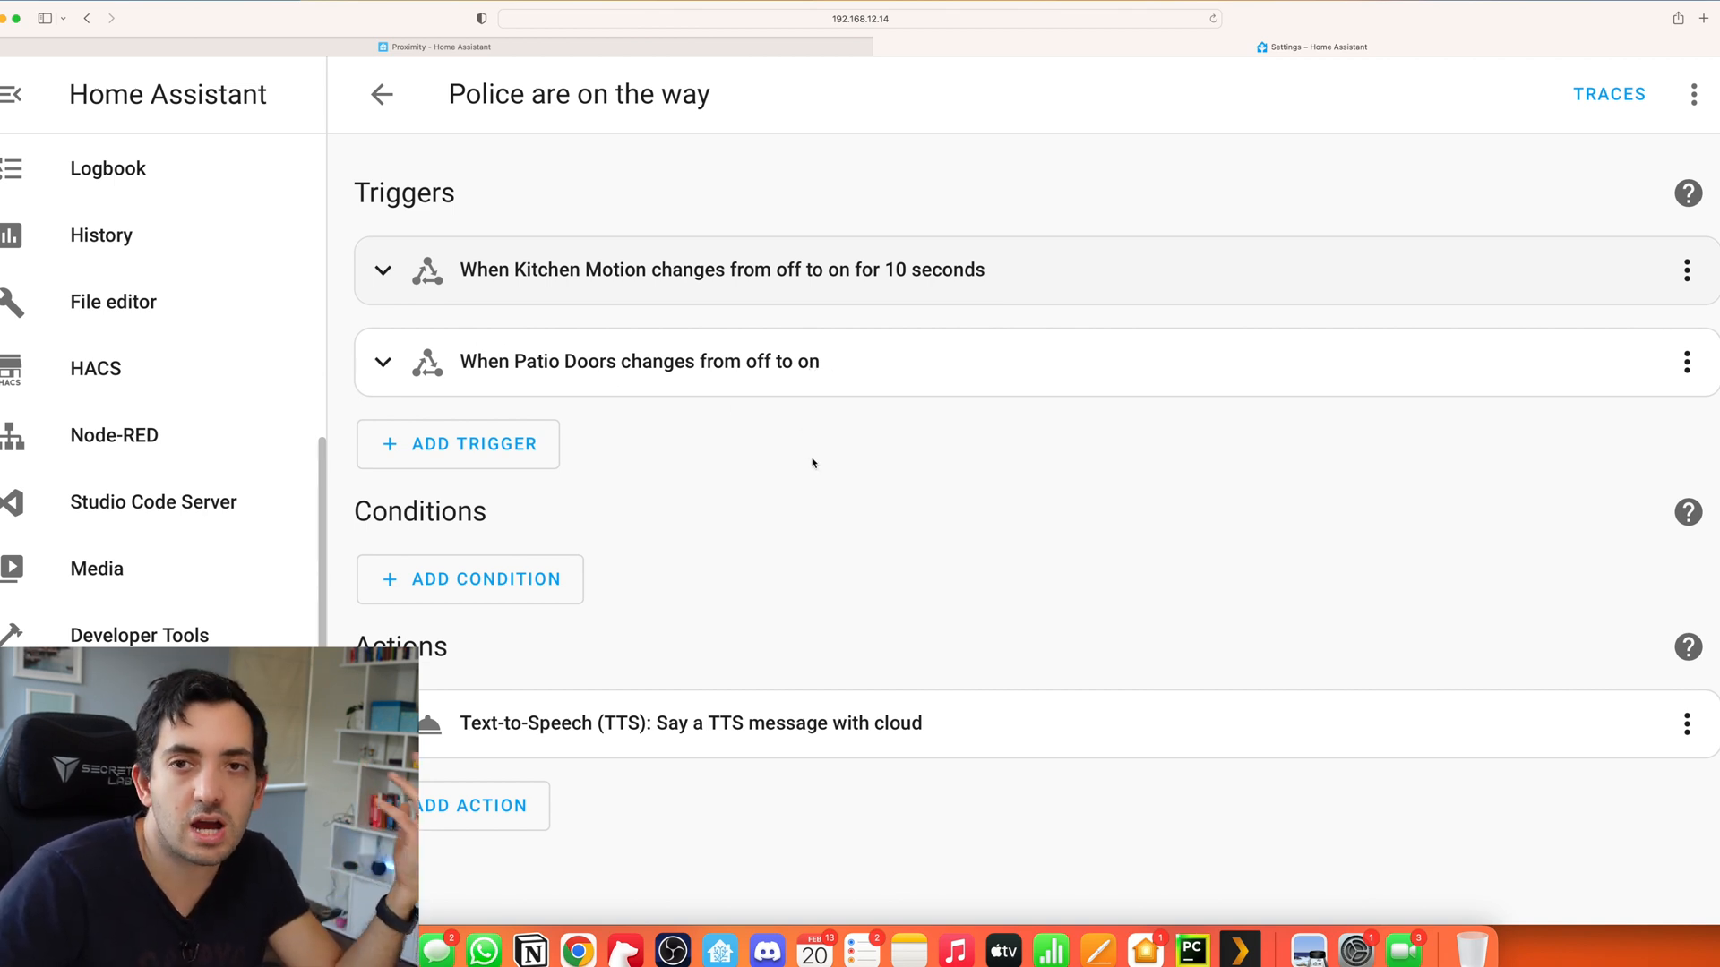
mouse_move(779, 469)
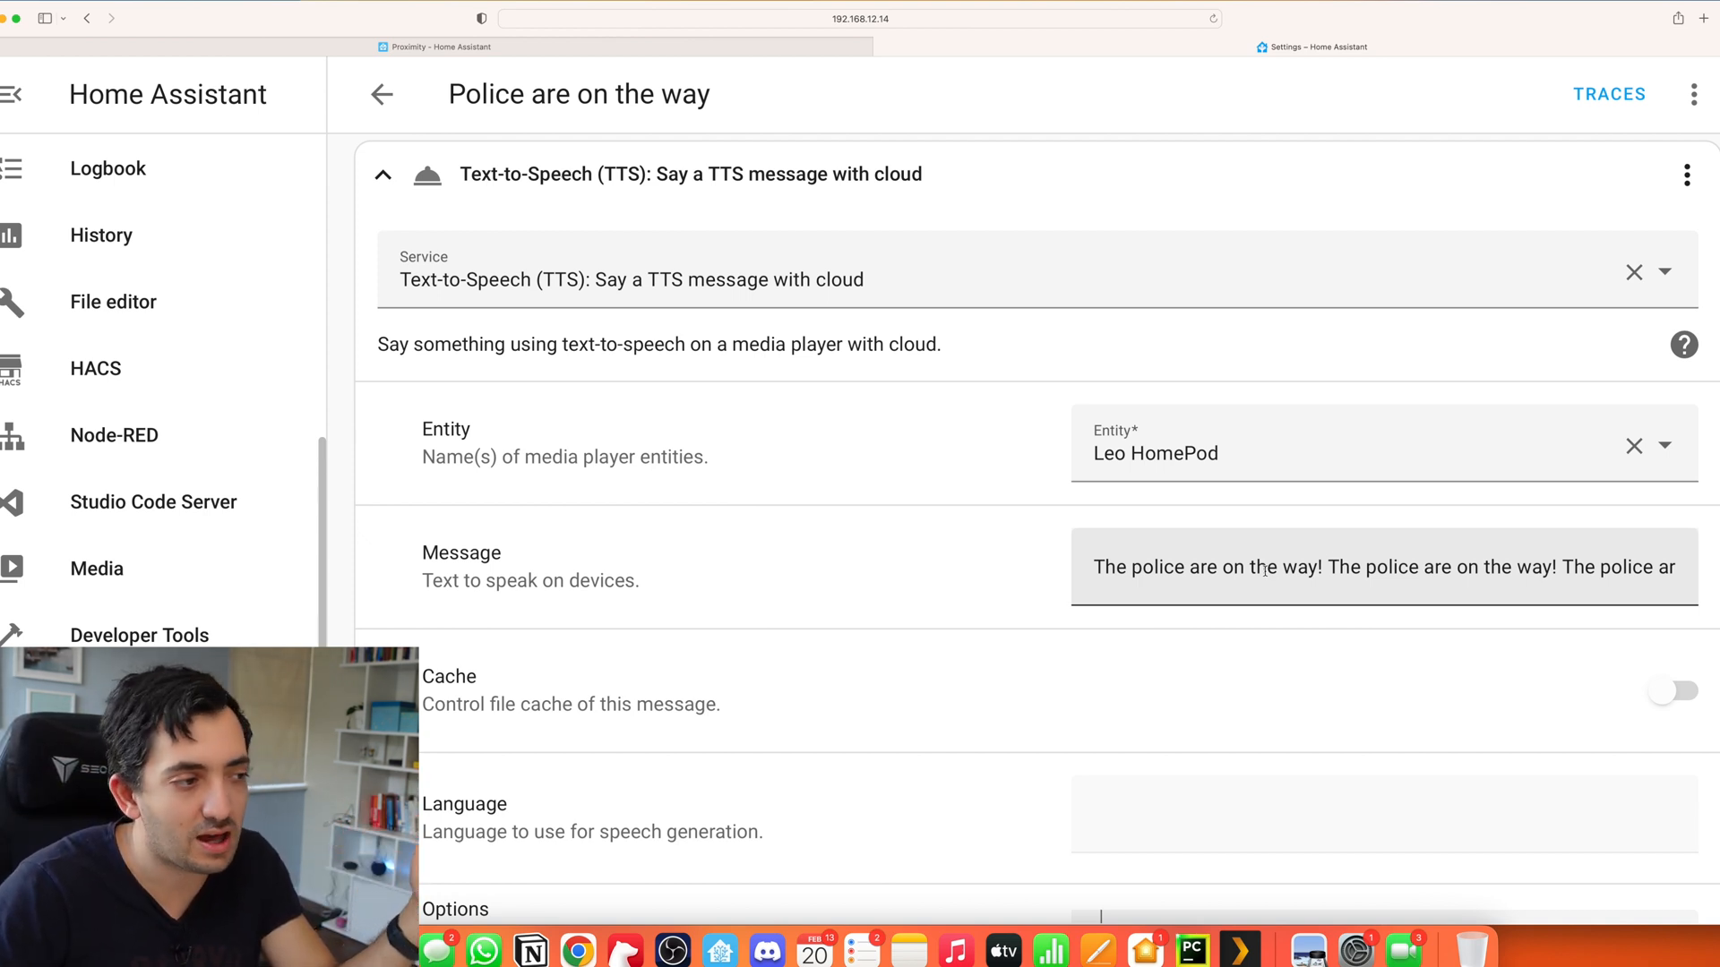
scroll(up, 3)
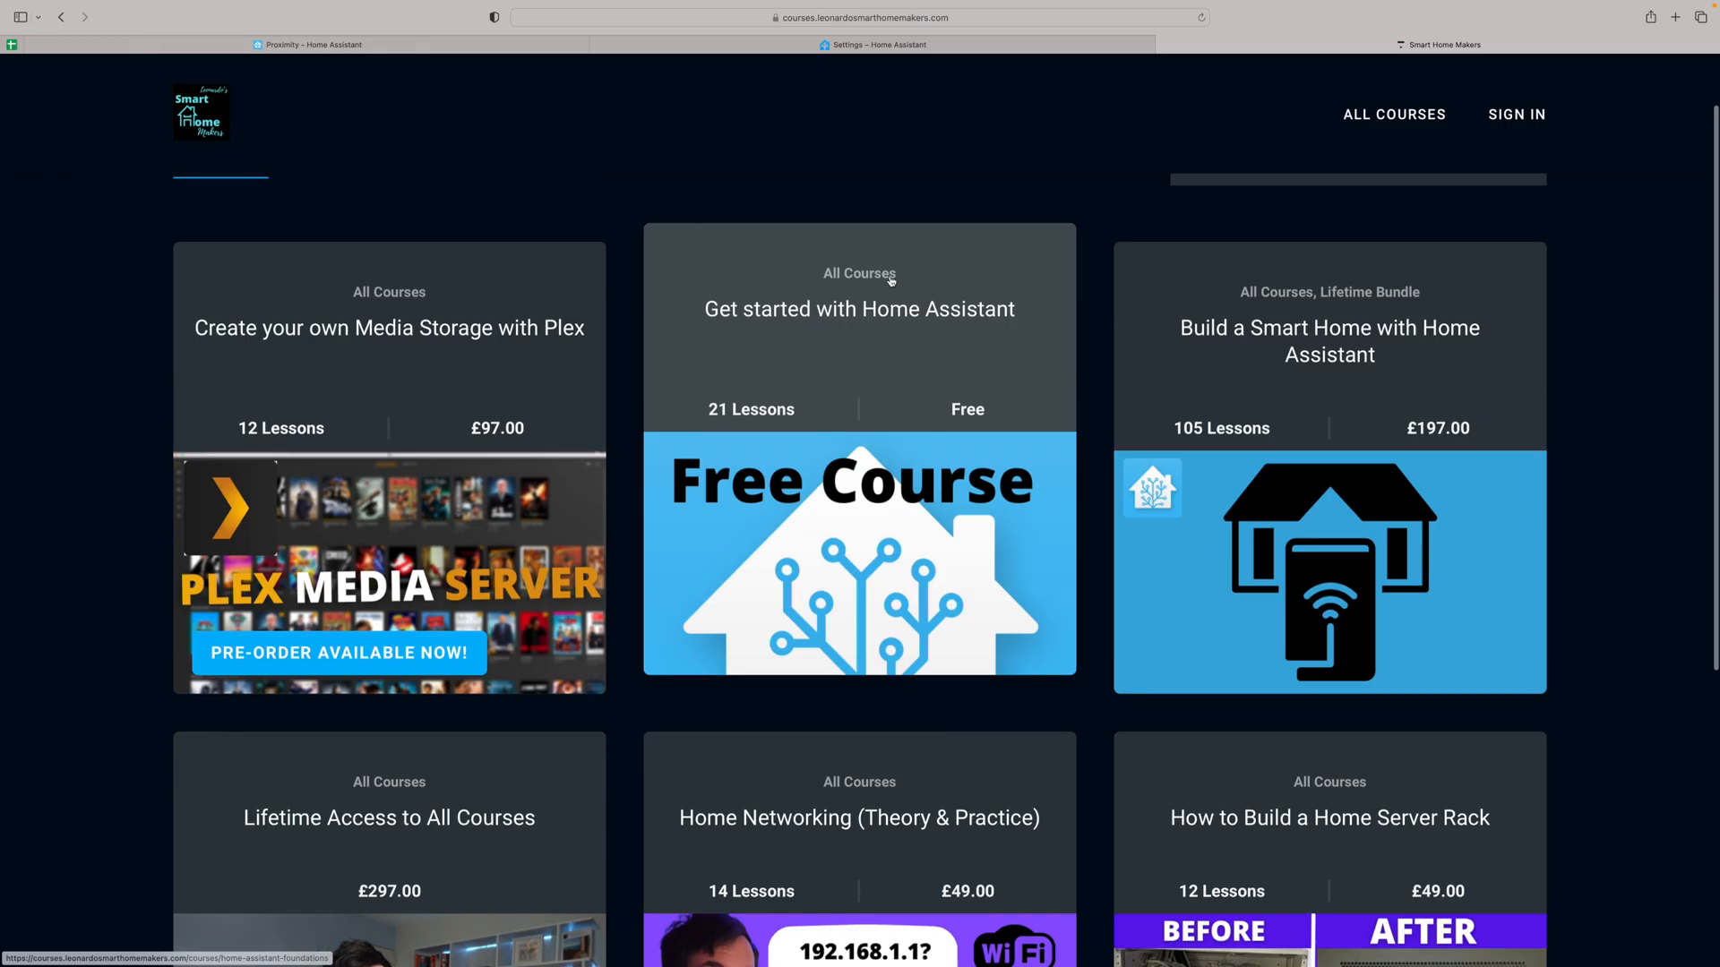
Step: Open the free Get started with Home Assistant course, then the Home Server Rack course
click(859, 327)
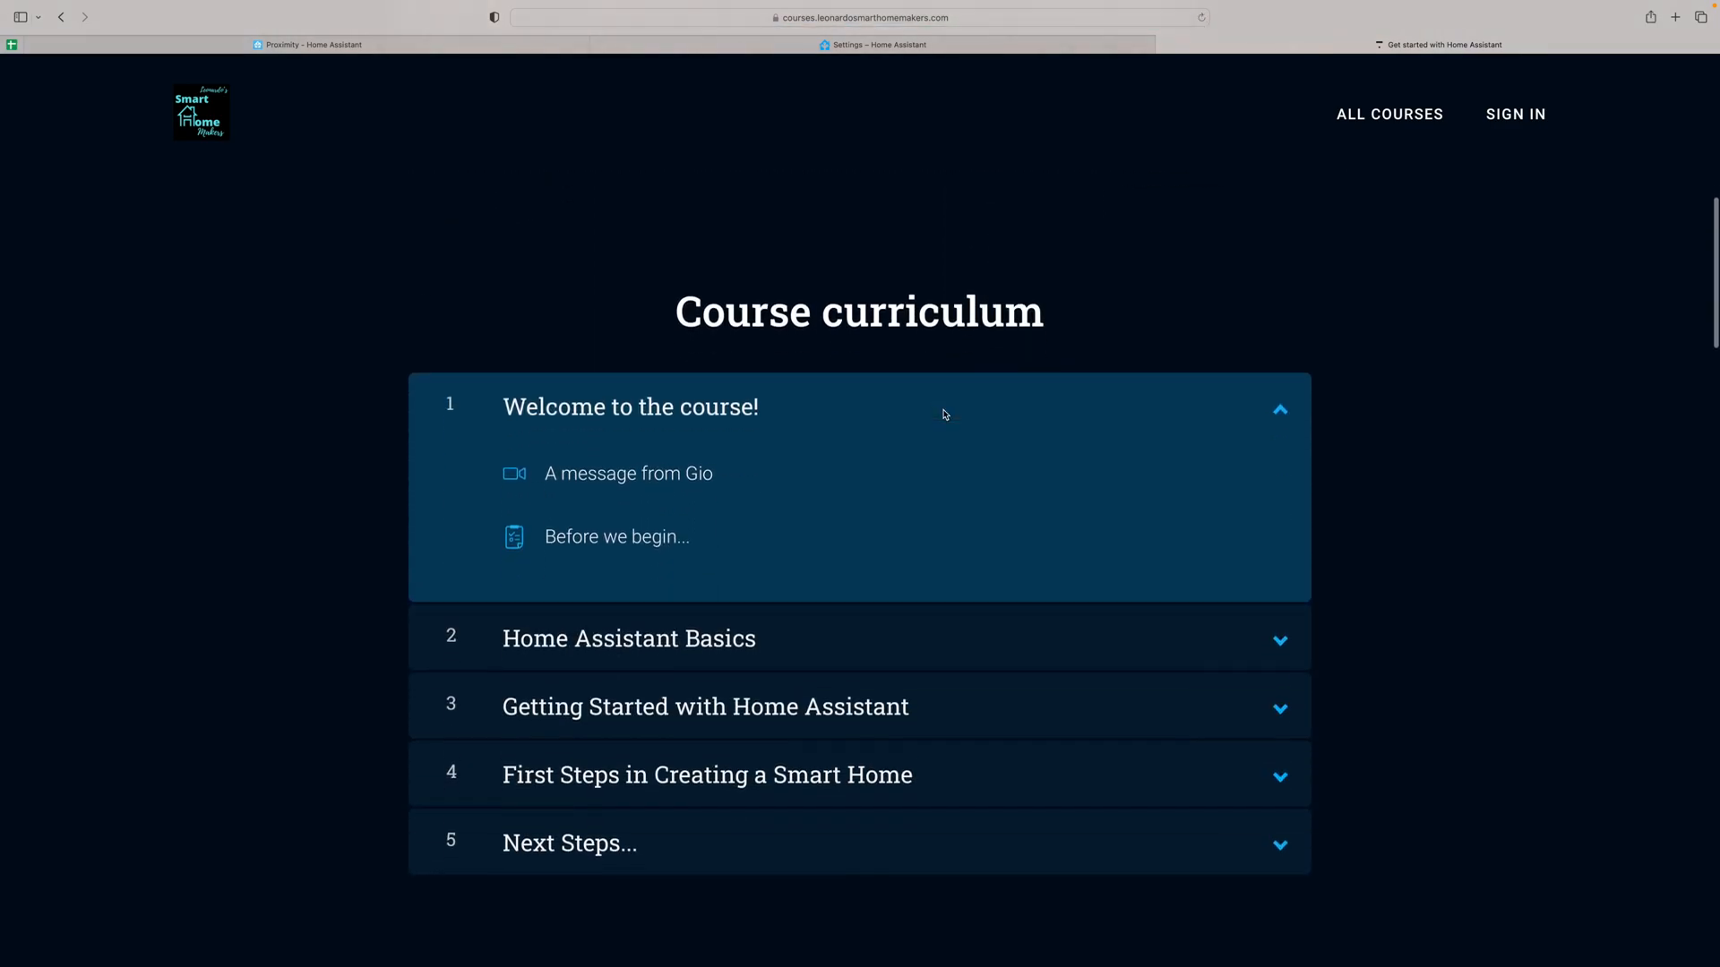
scroll(up, 3)
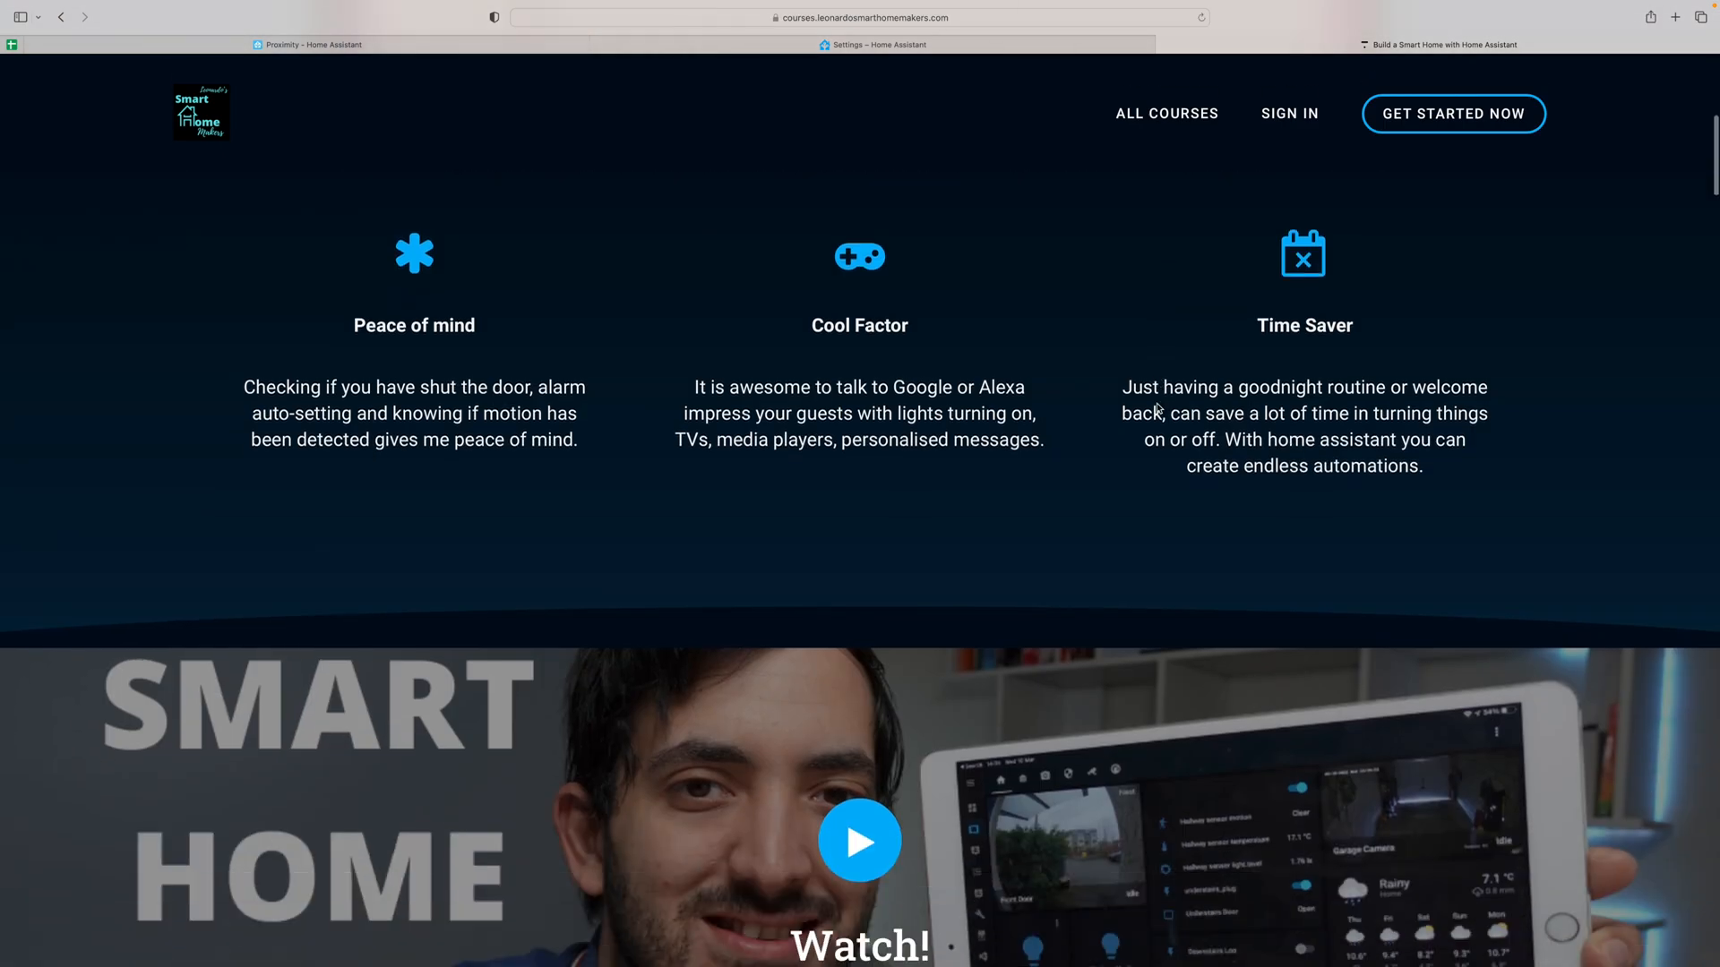
click(199, 112)
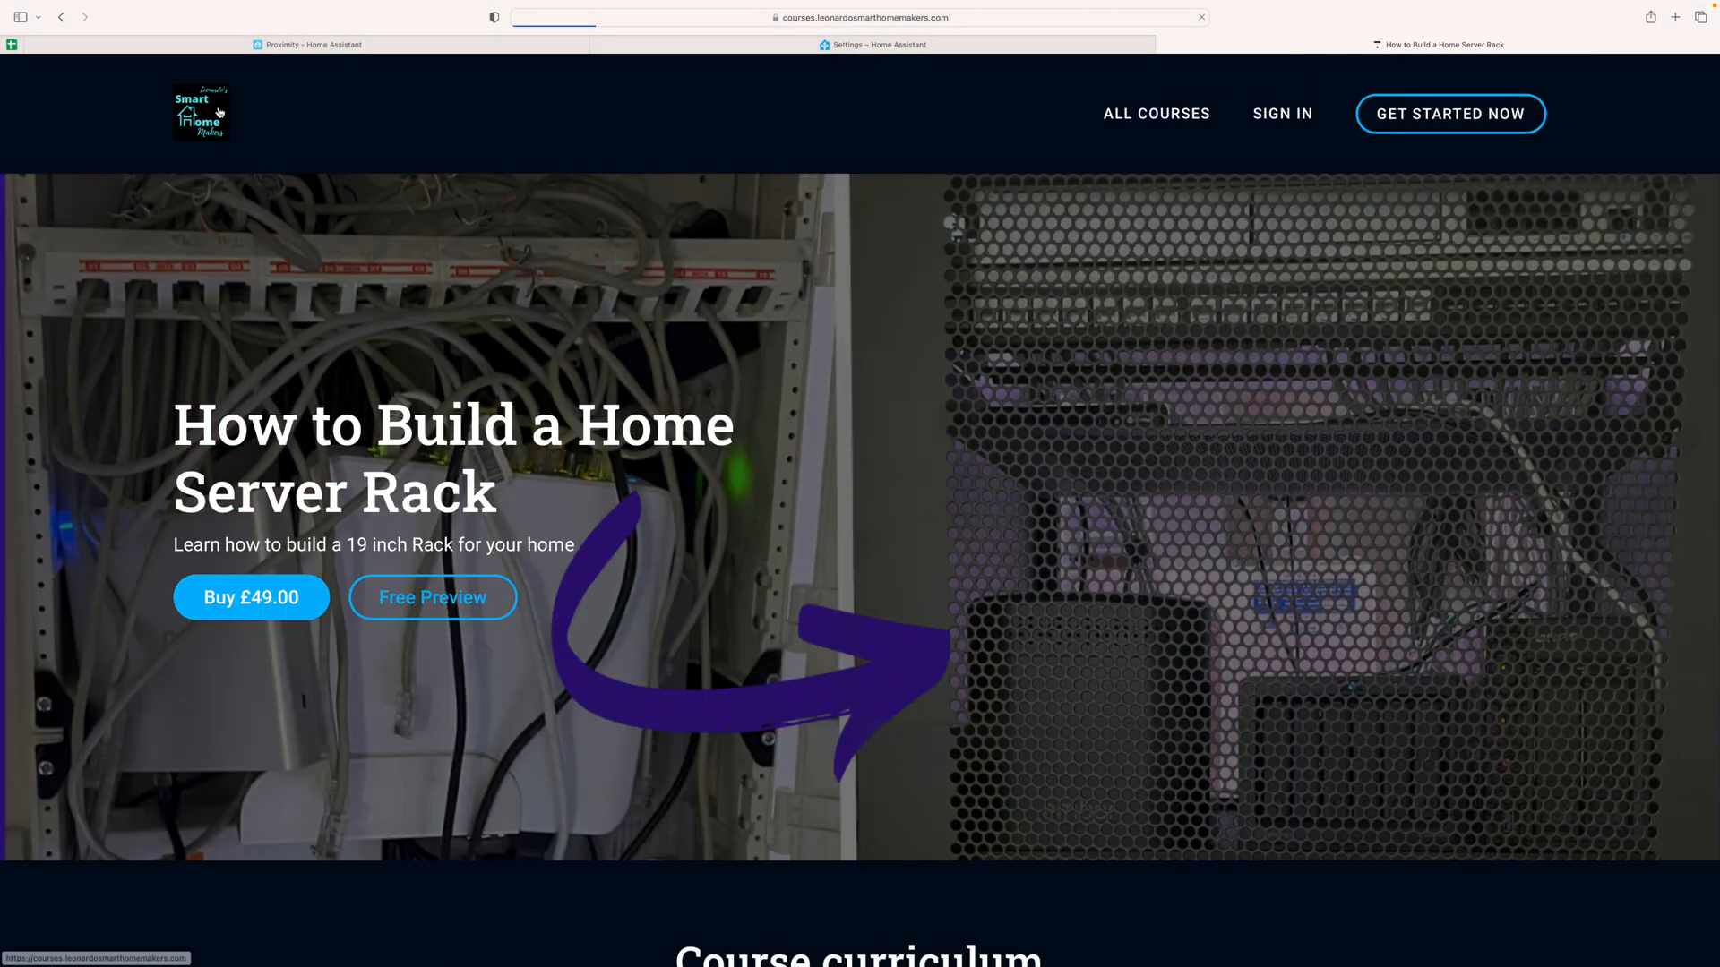